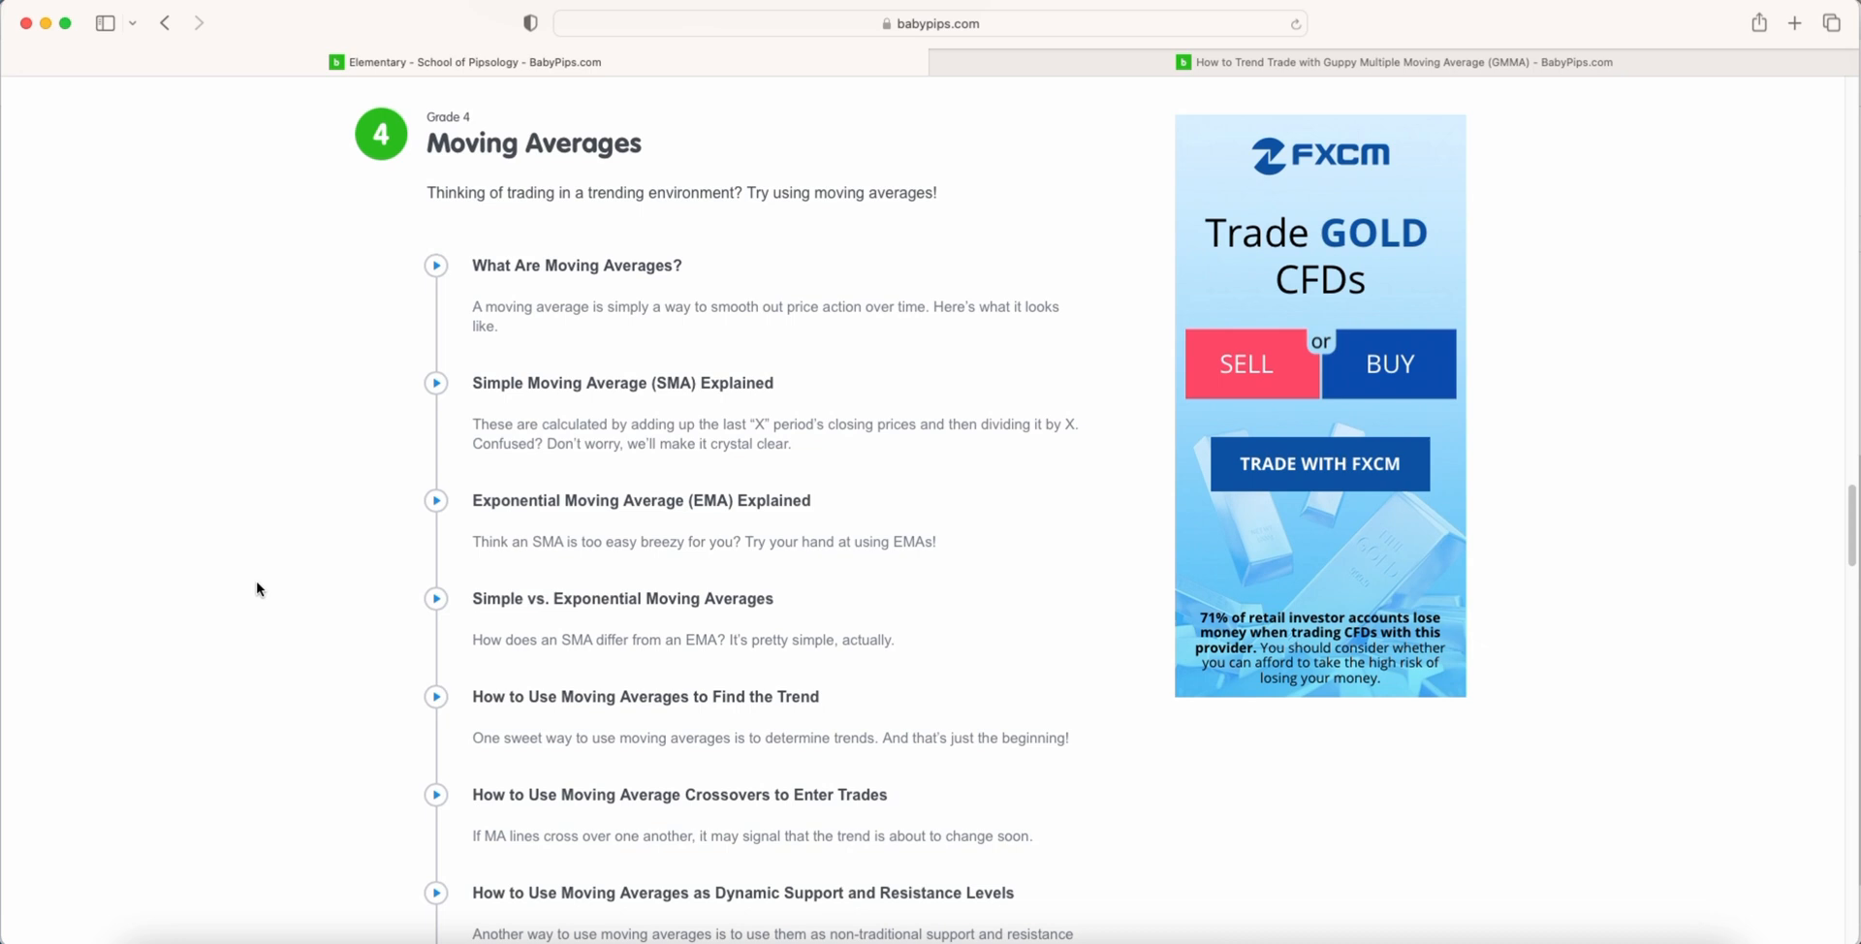
mouse_move(518, 581)
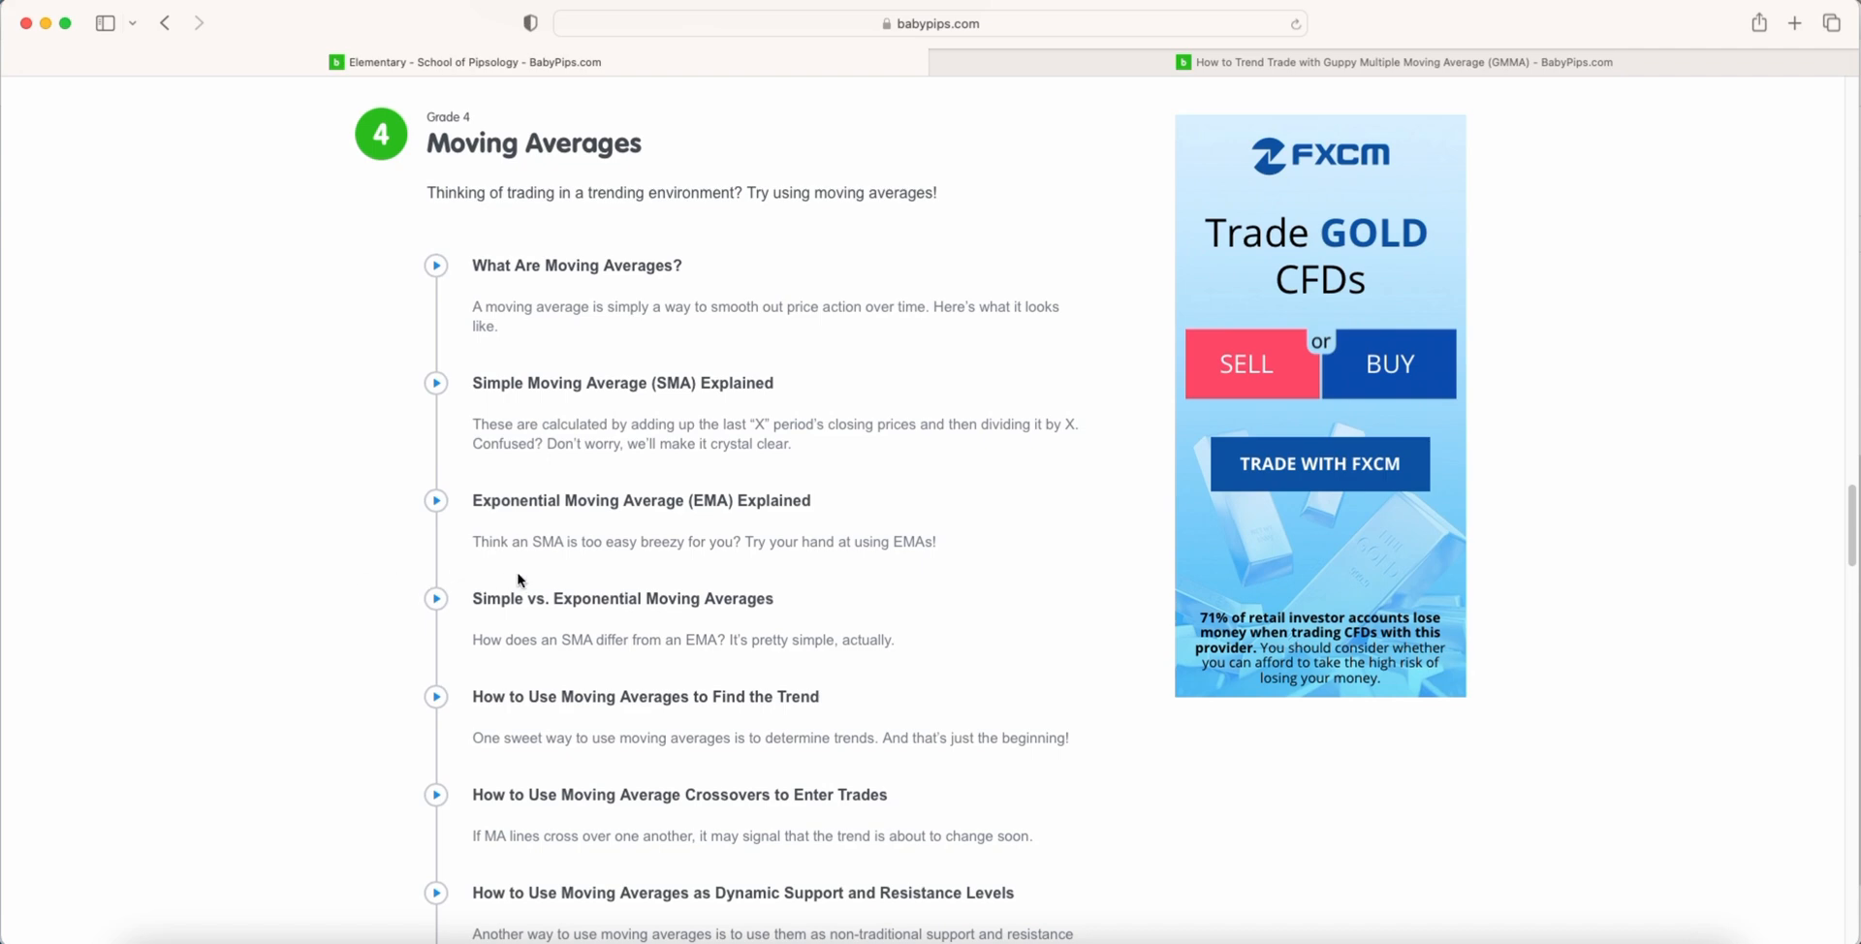
Scroll the Grade 4 Moving Averages list down to the GMMA lesson link
scroll(down, 3)
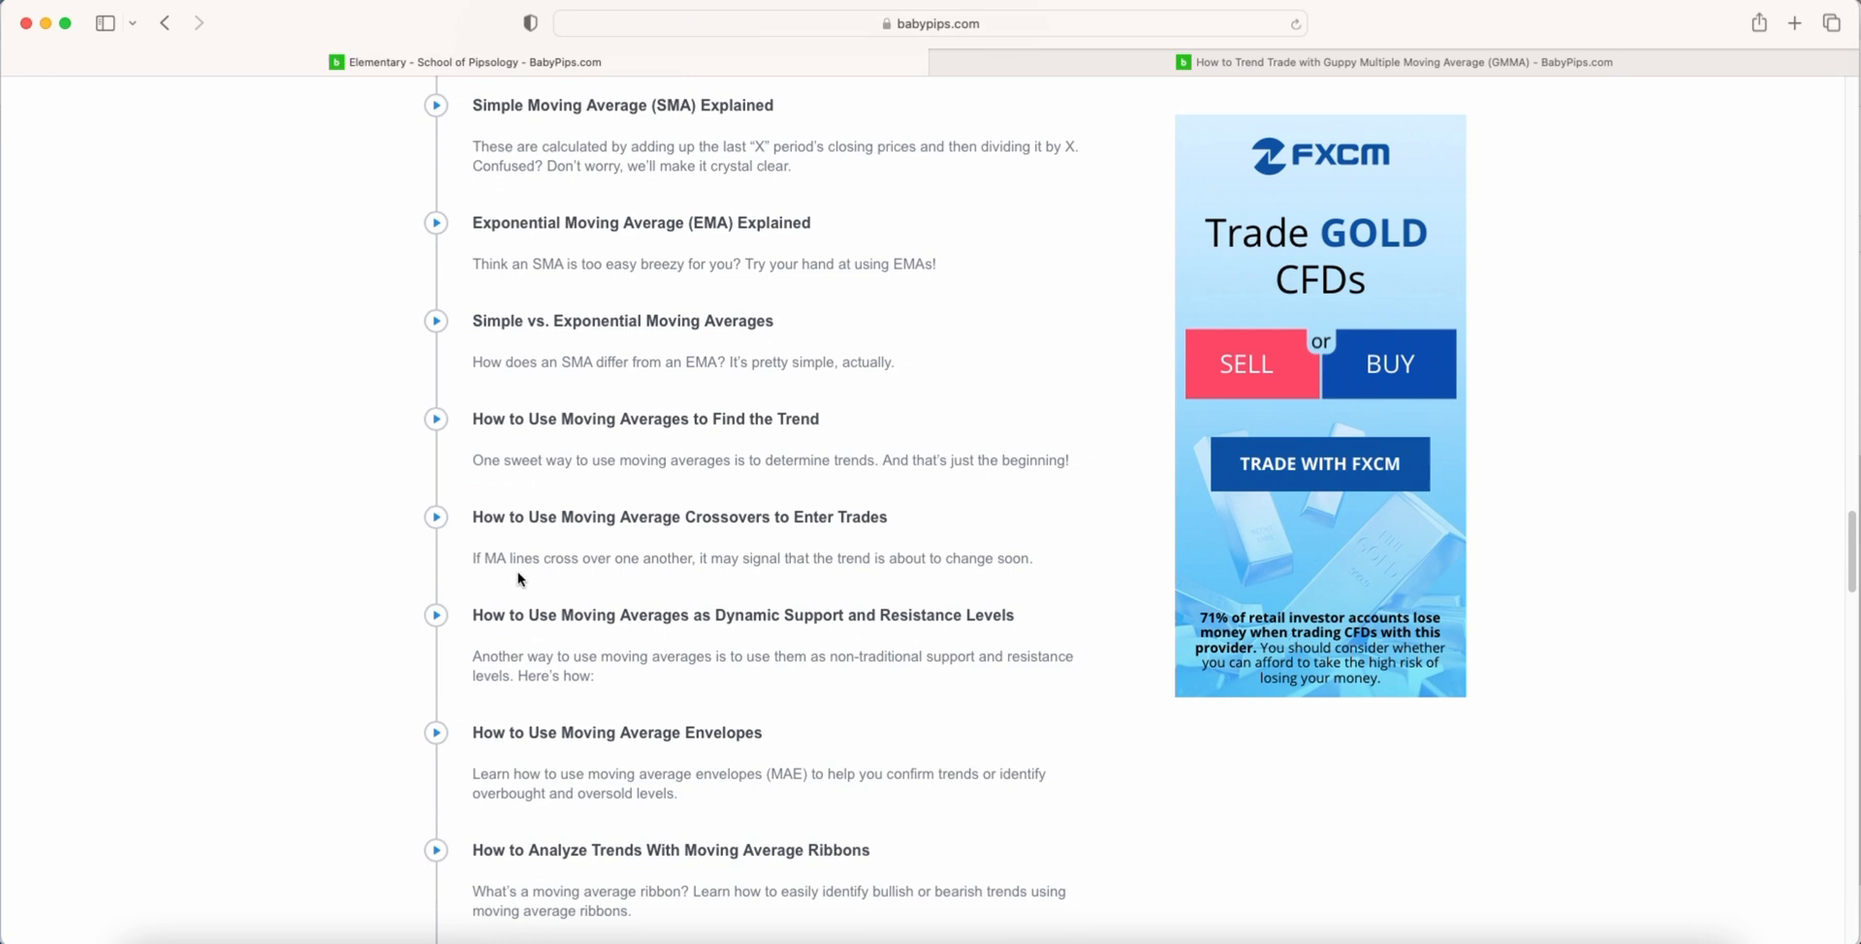
scroll(down, 3)
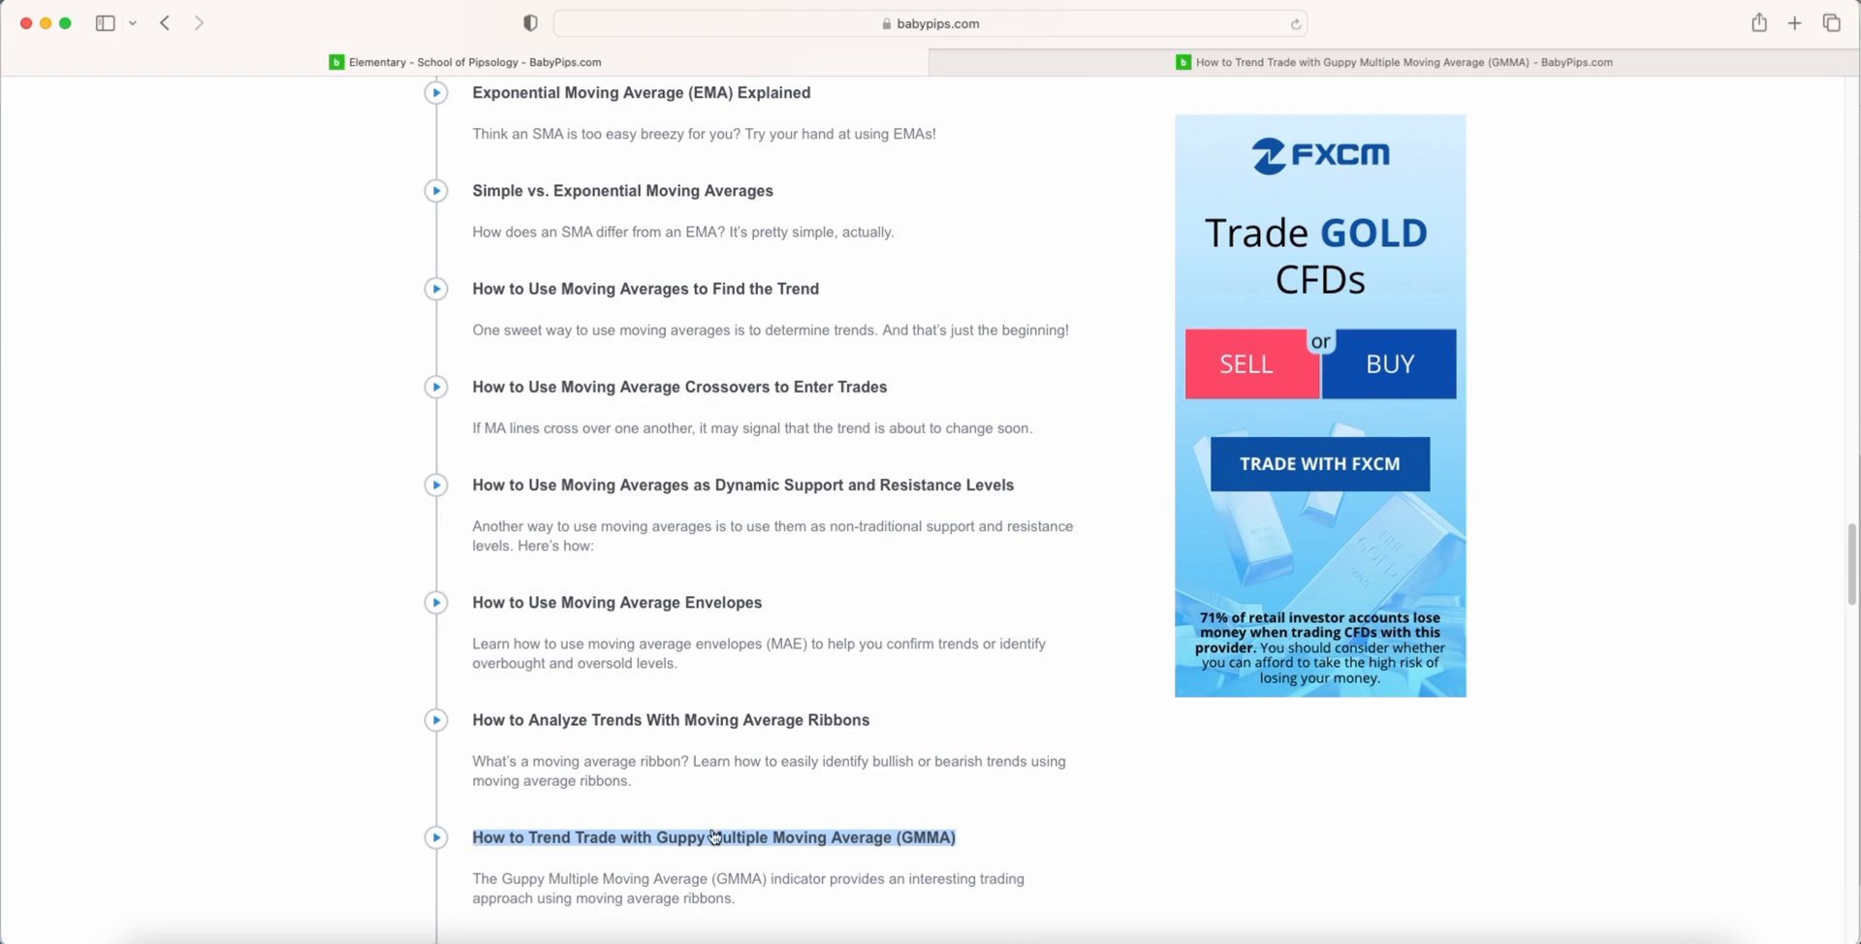
mouse_move(1073, 833)
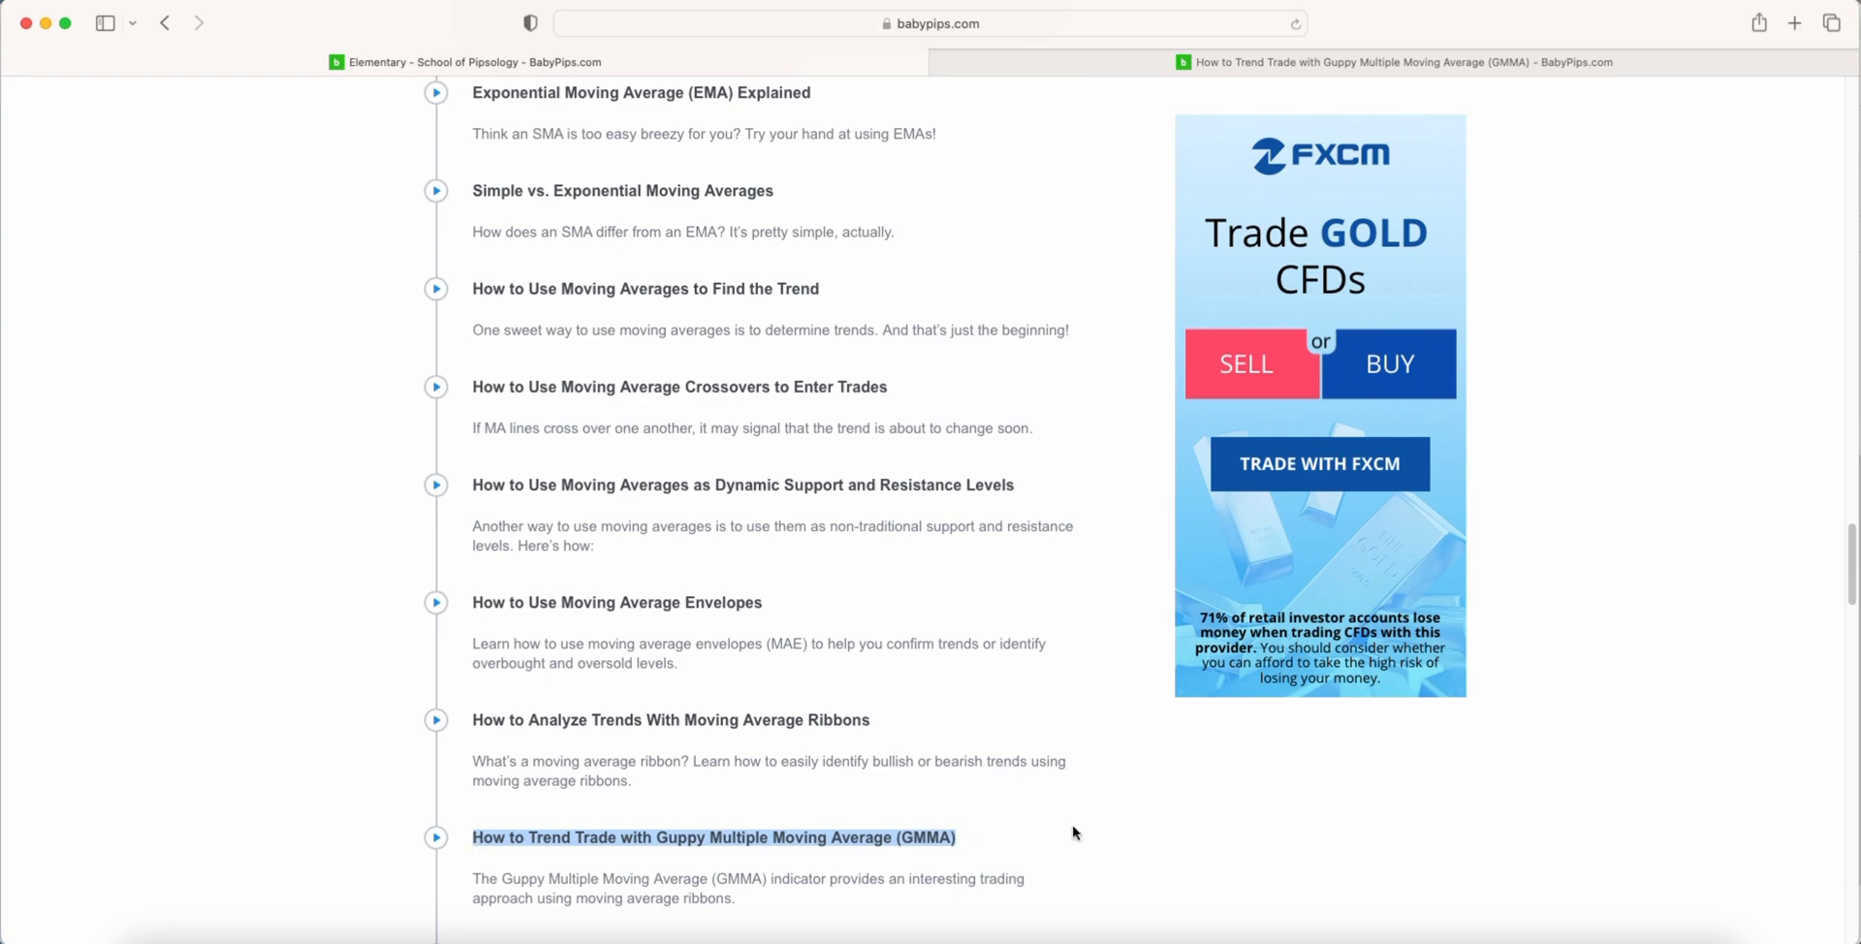
Open the GMMA lesson and browse its short-term and long-term EMA group charts
click(714, 838)
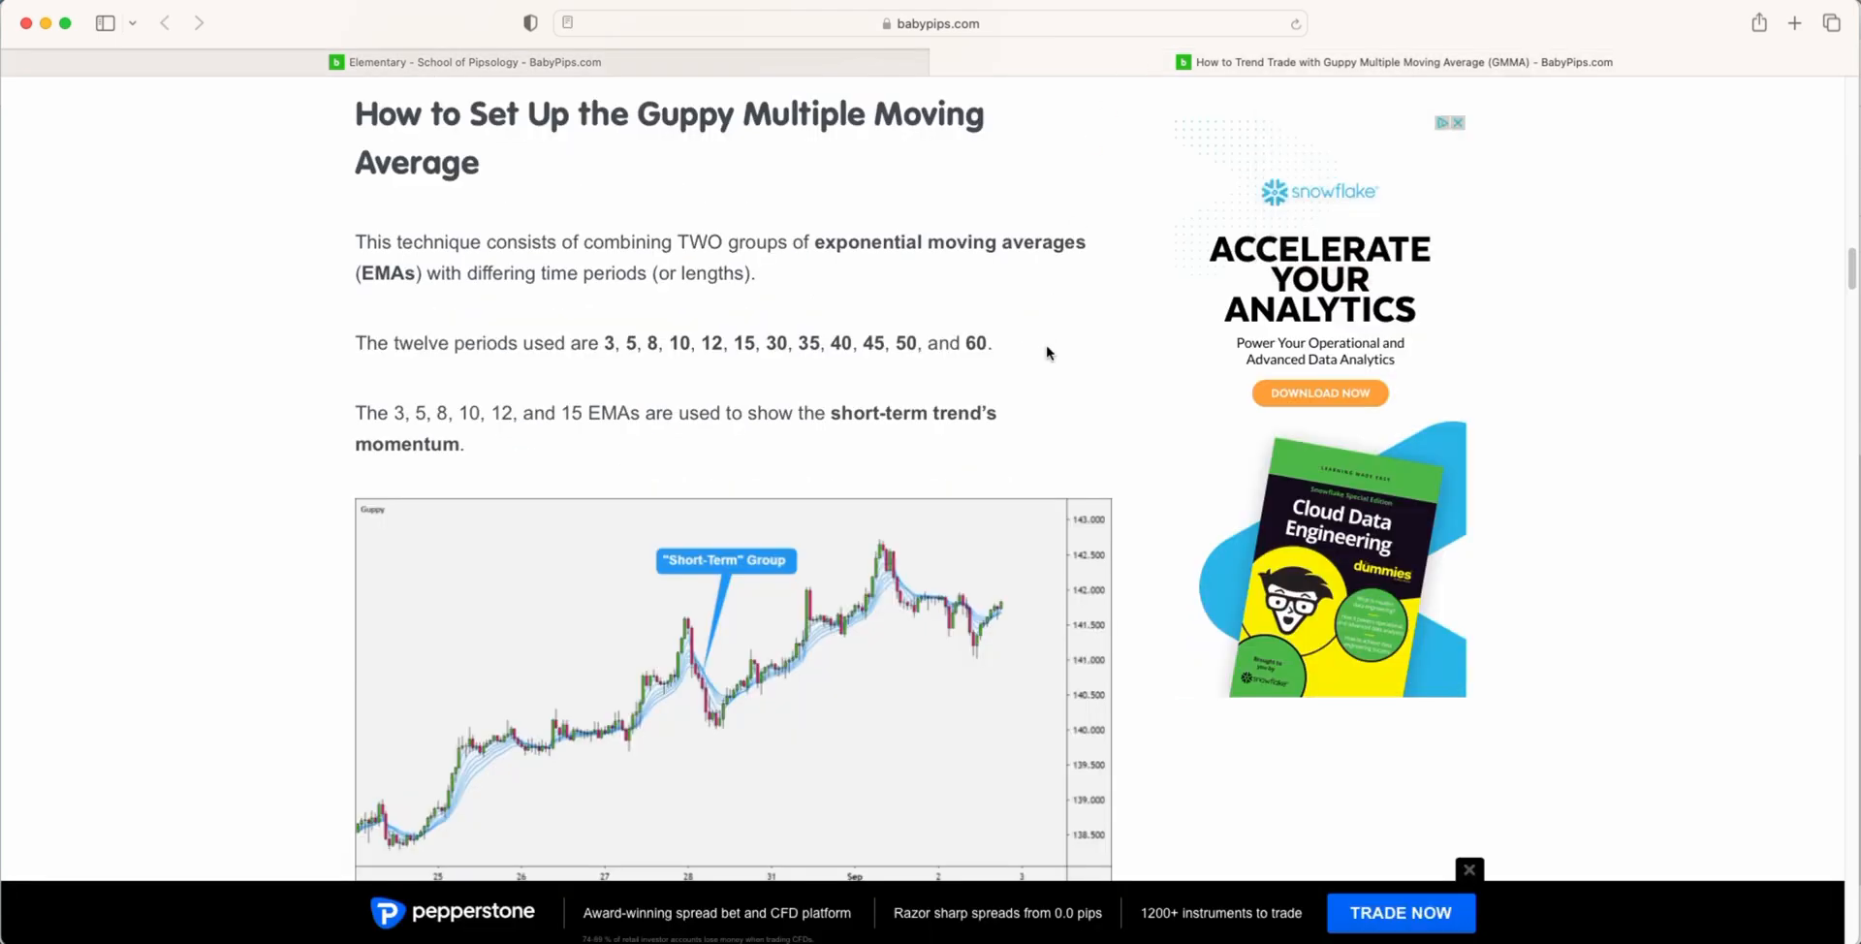
mouse_move(1057, 465)
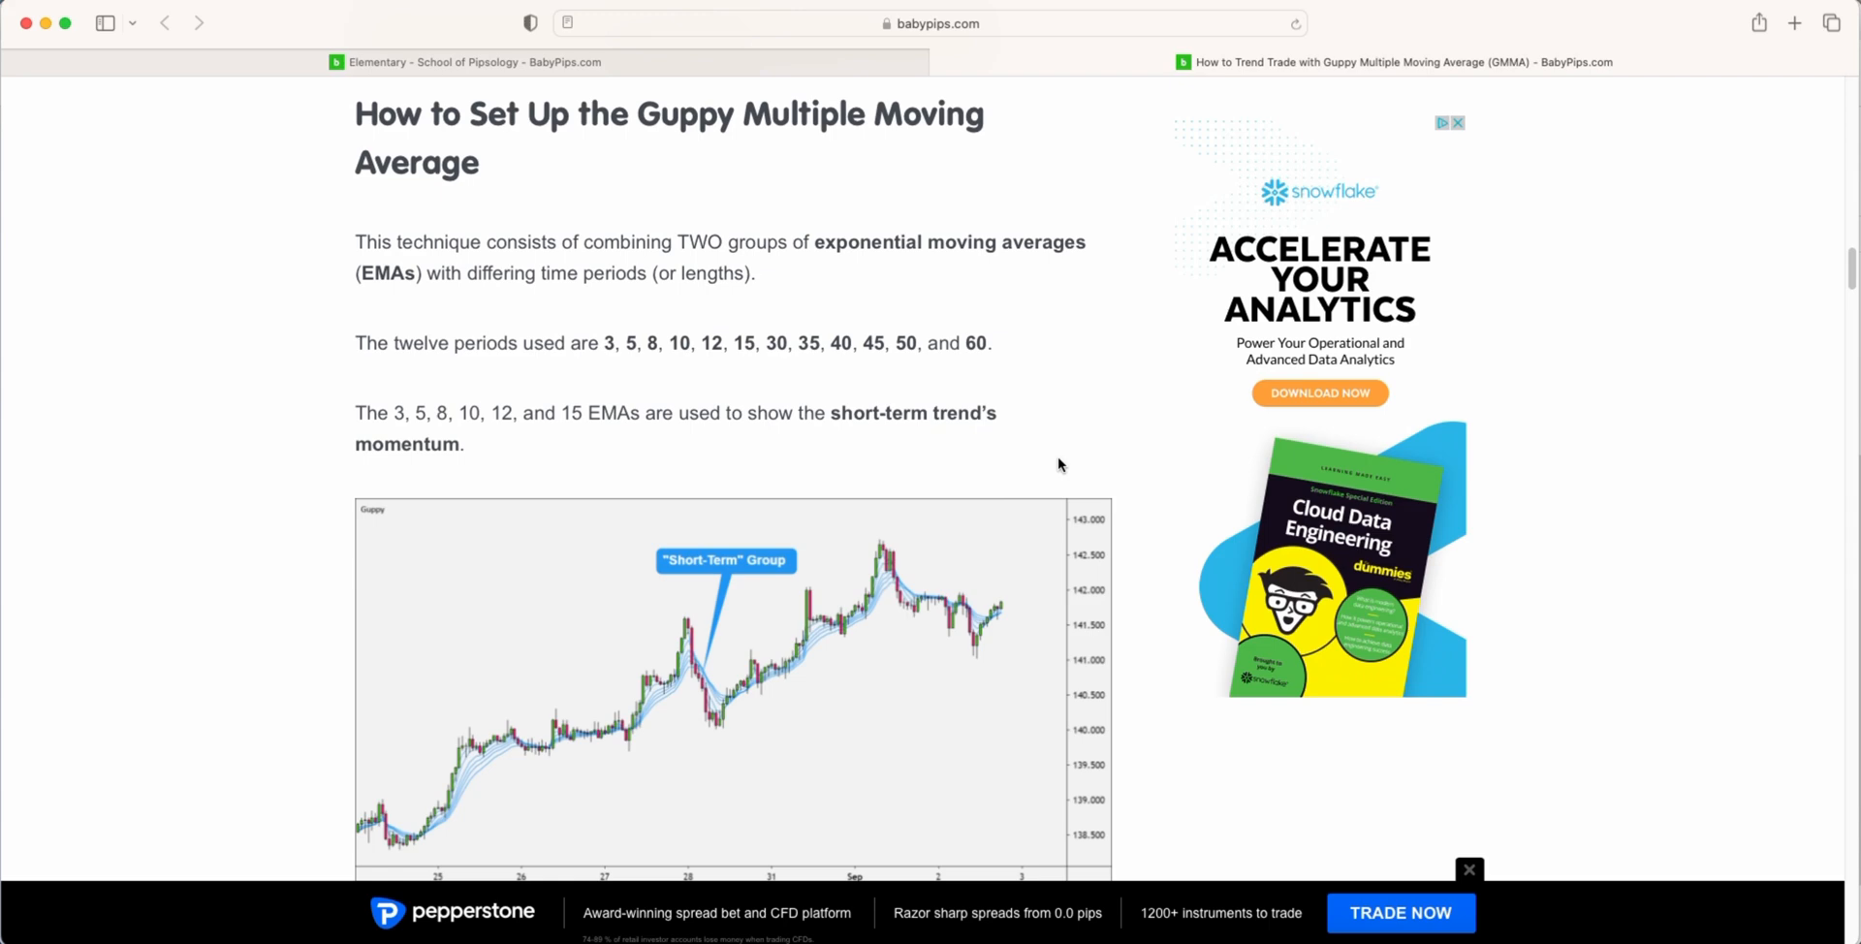
scroll(down, 3)
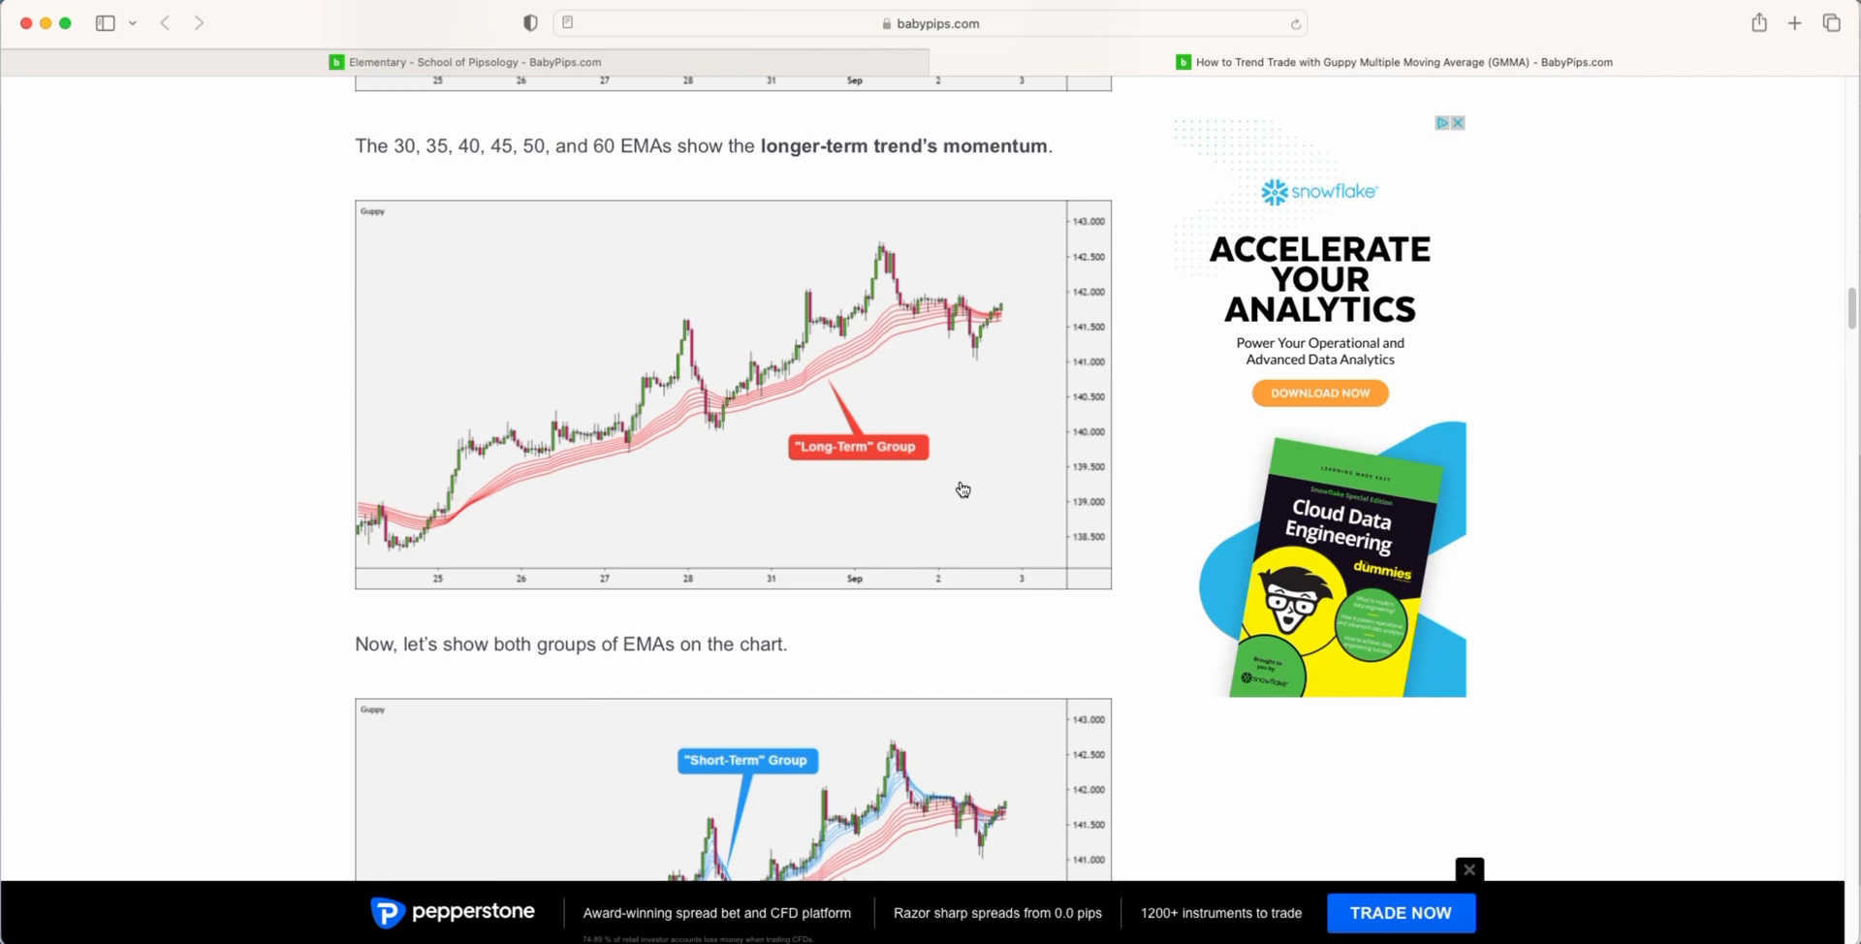
scroll(down, 3)
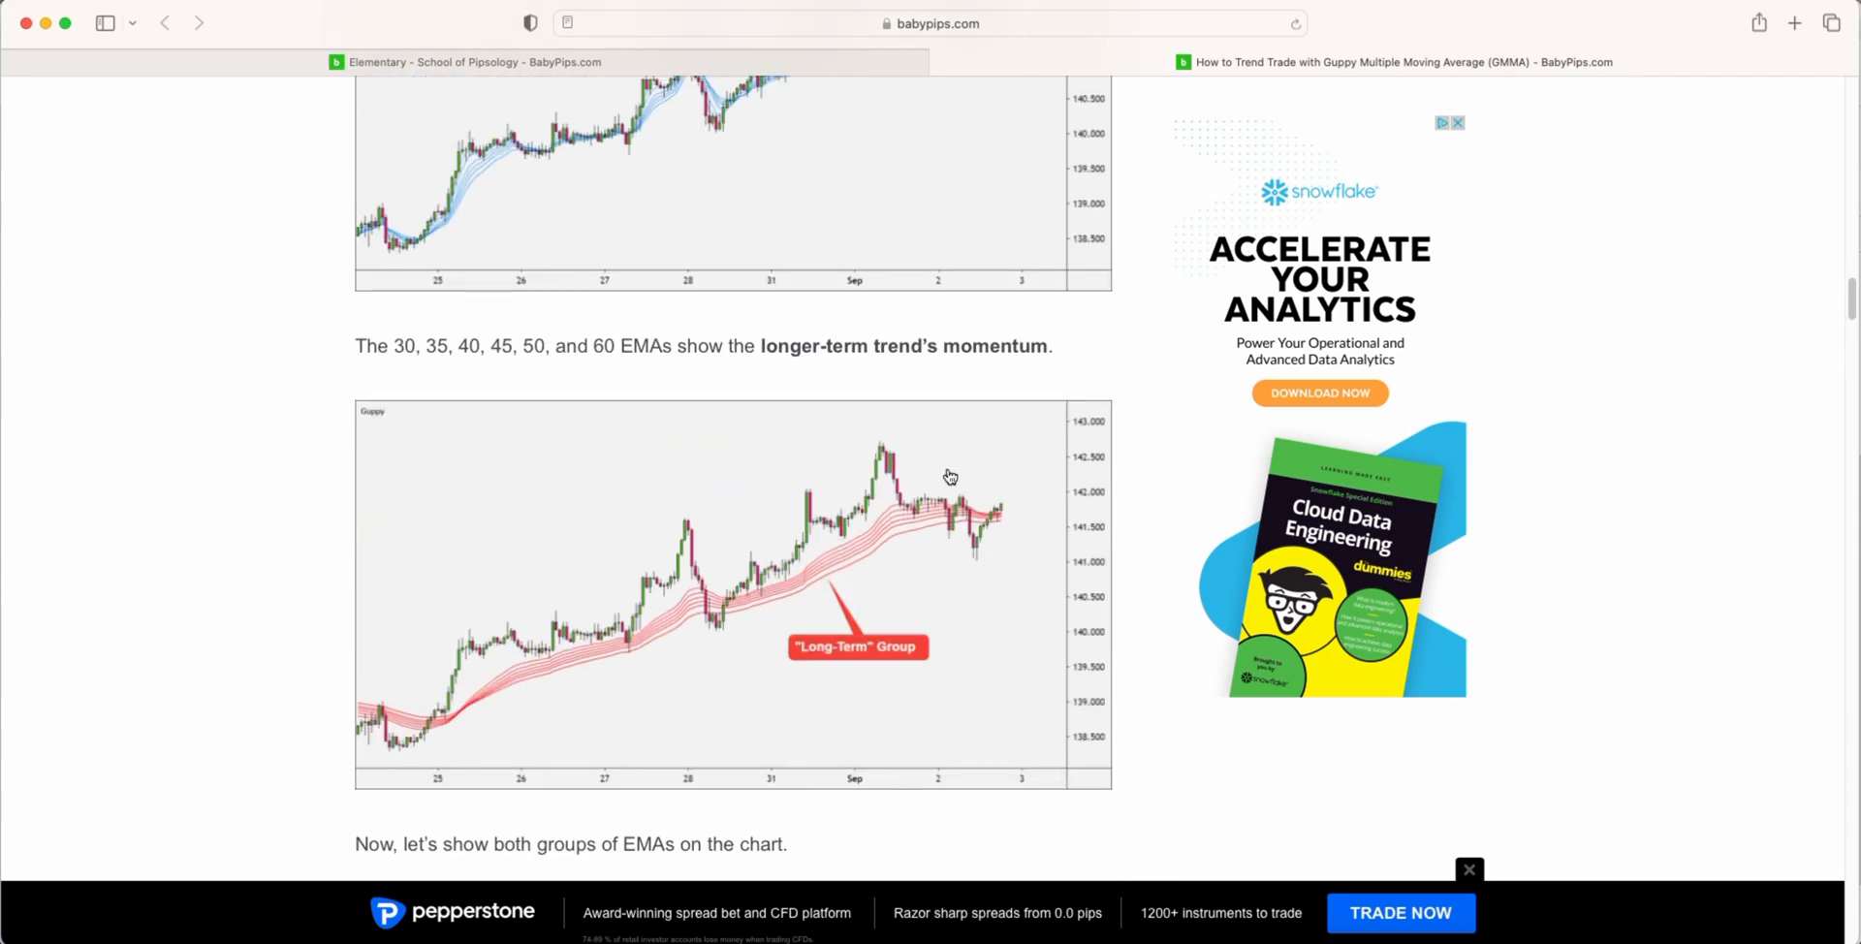
scroll(up, 3)
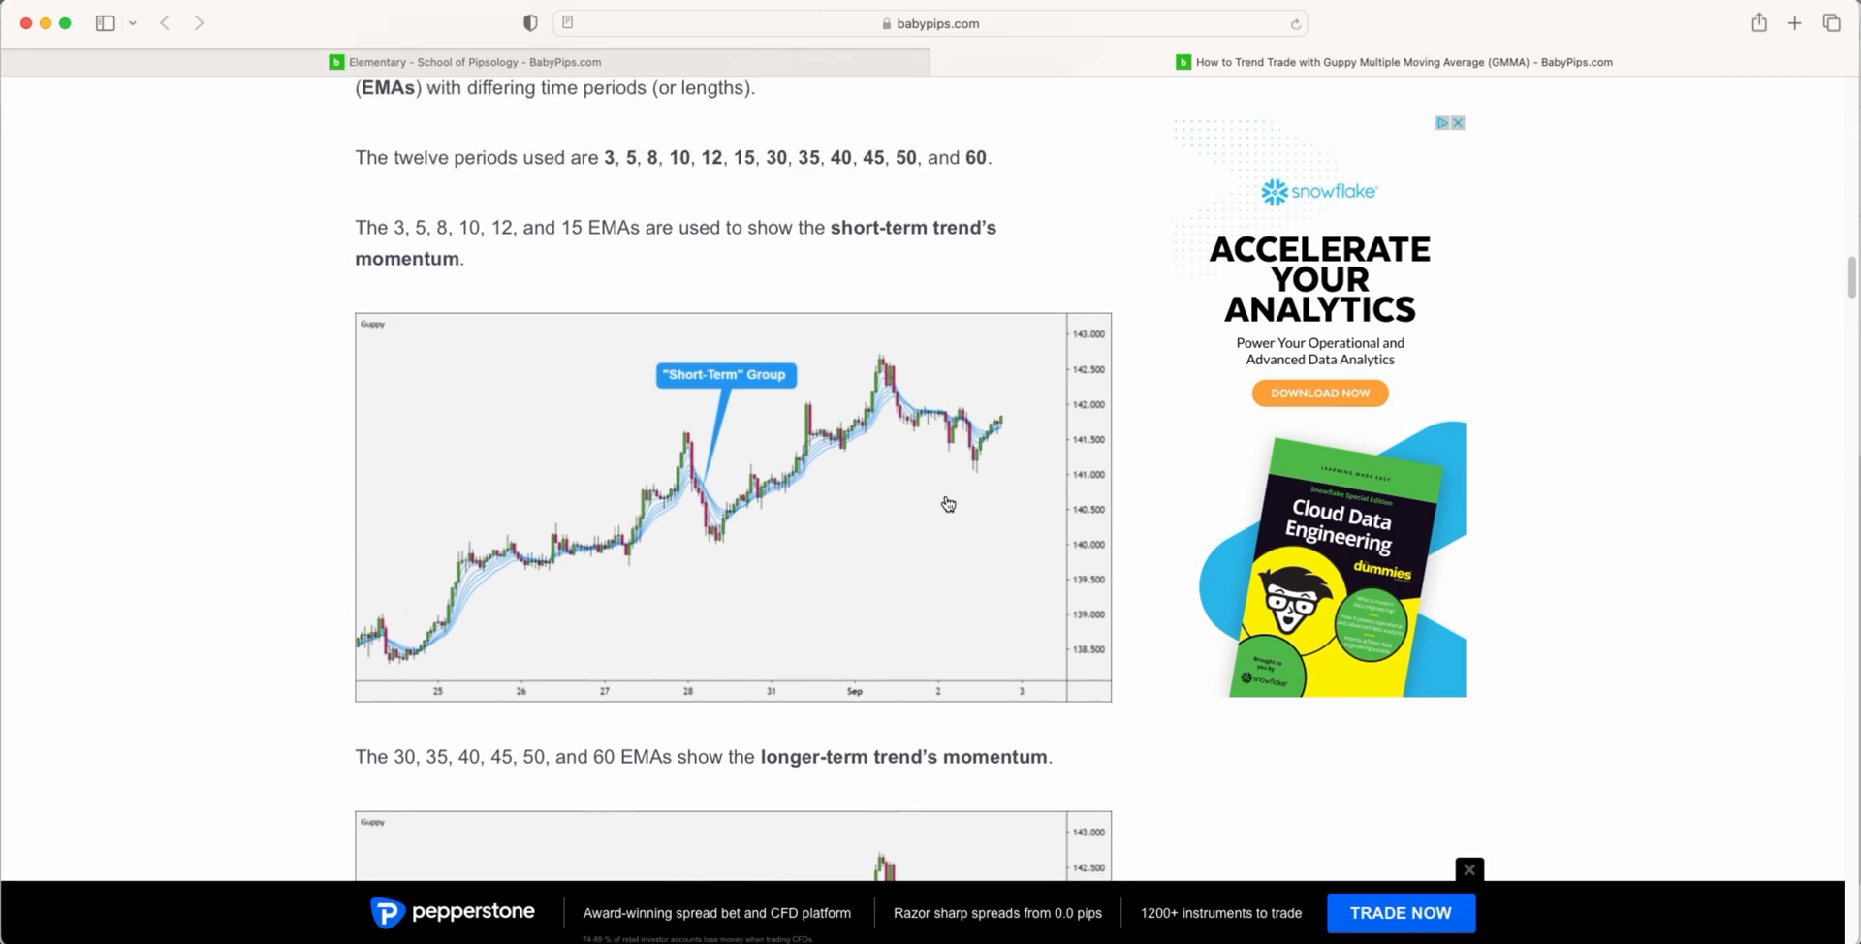
scroll(up, 3)
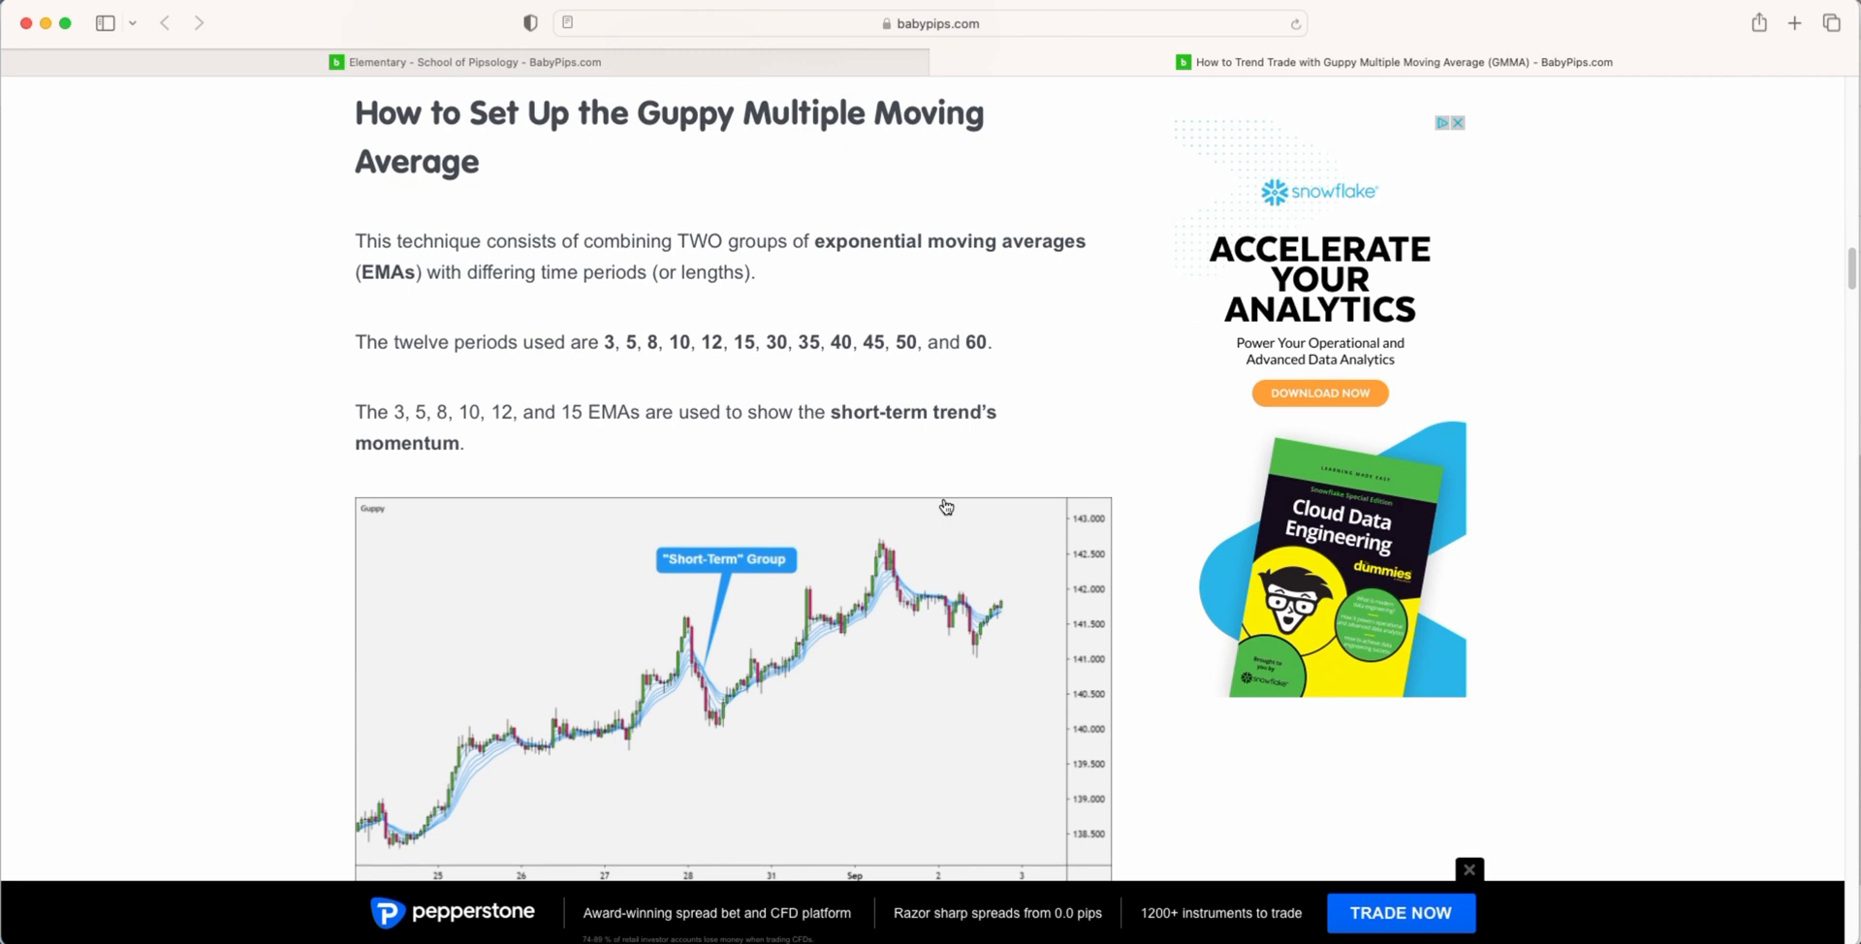
mouse_move(896, 615)
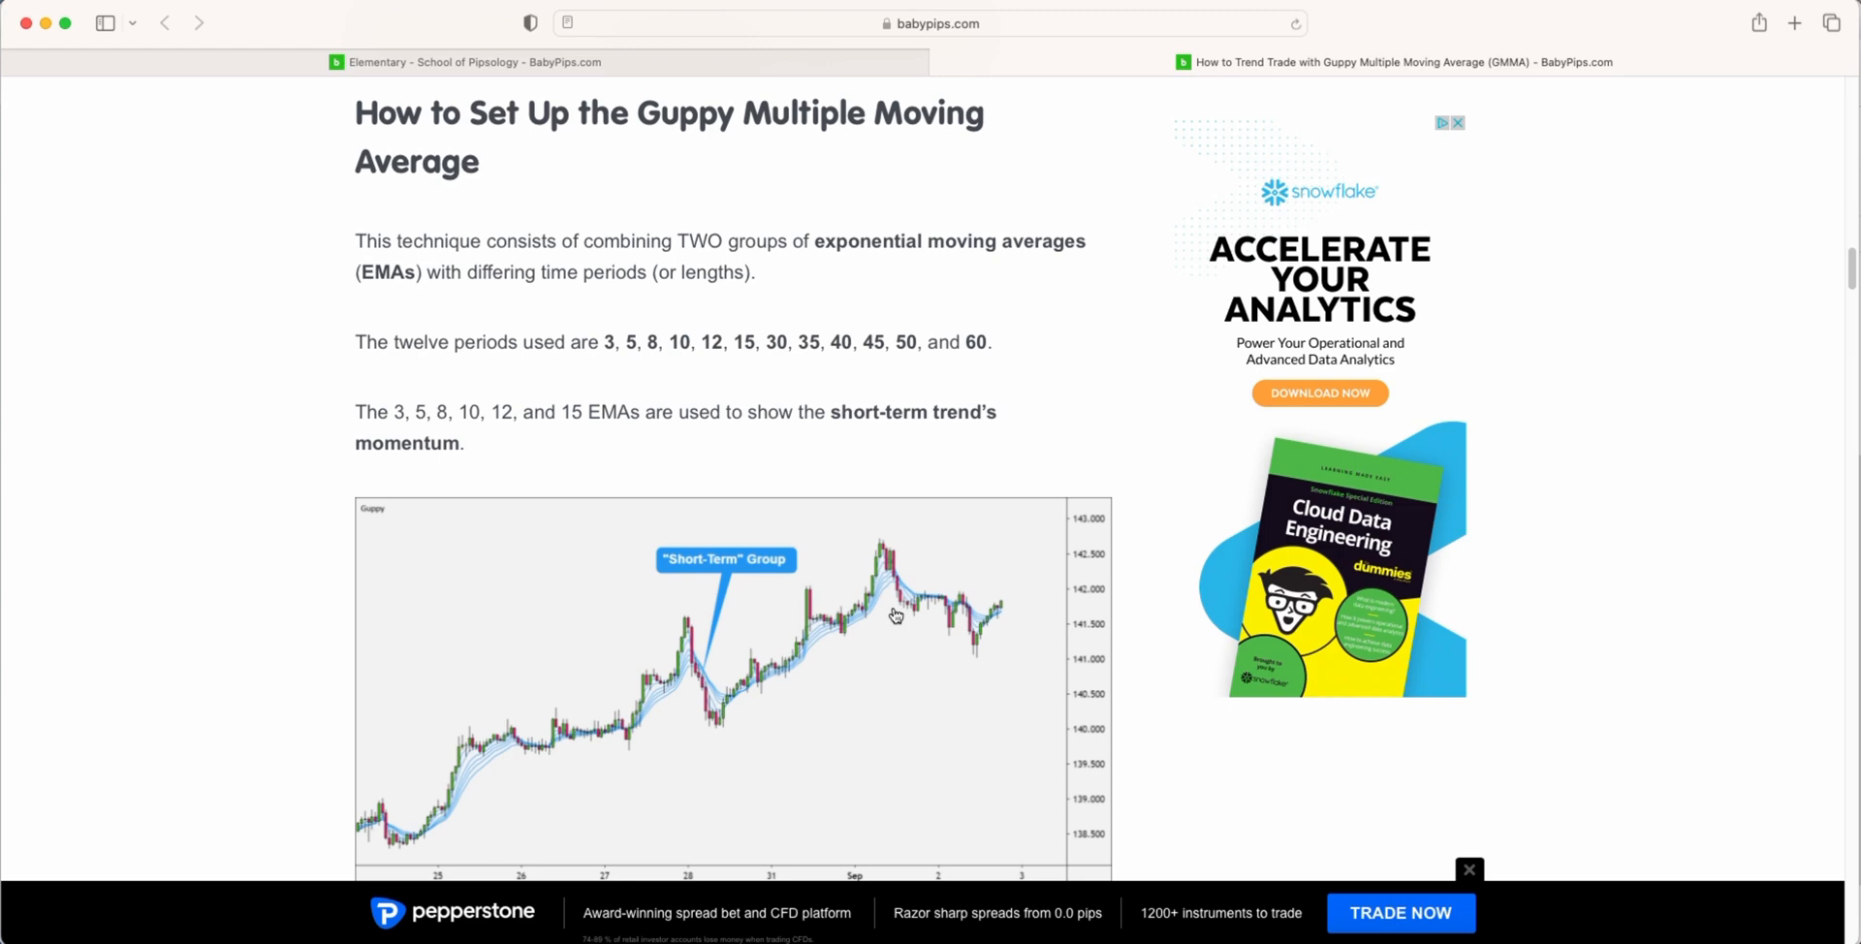
mouse_move(735, 677)
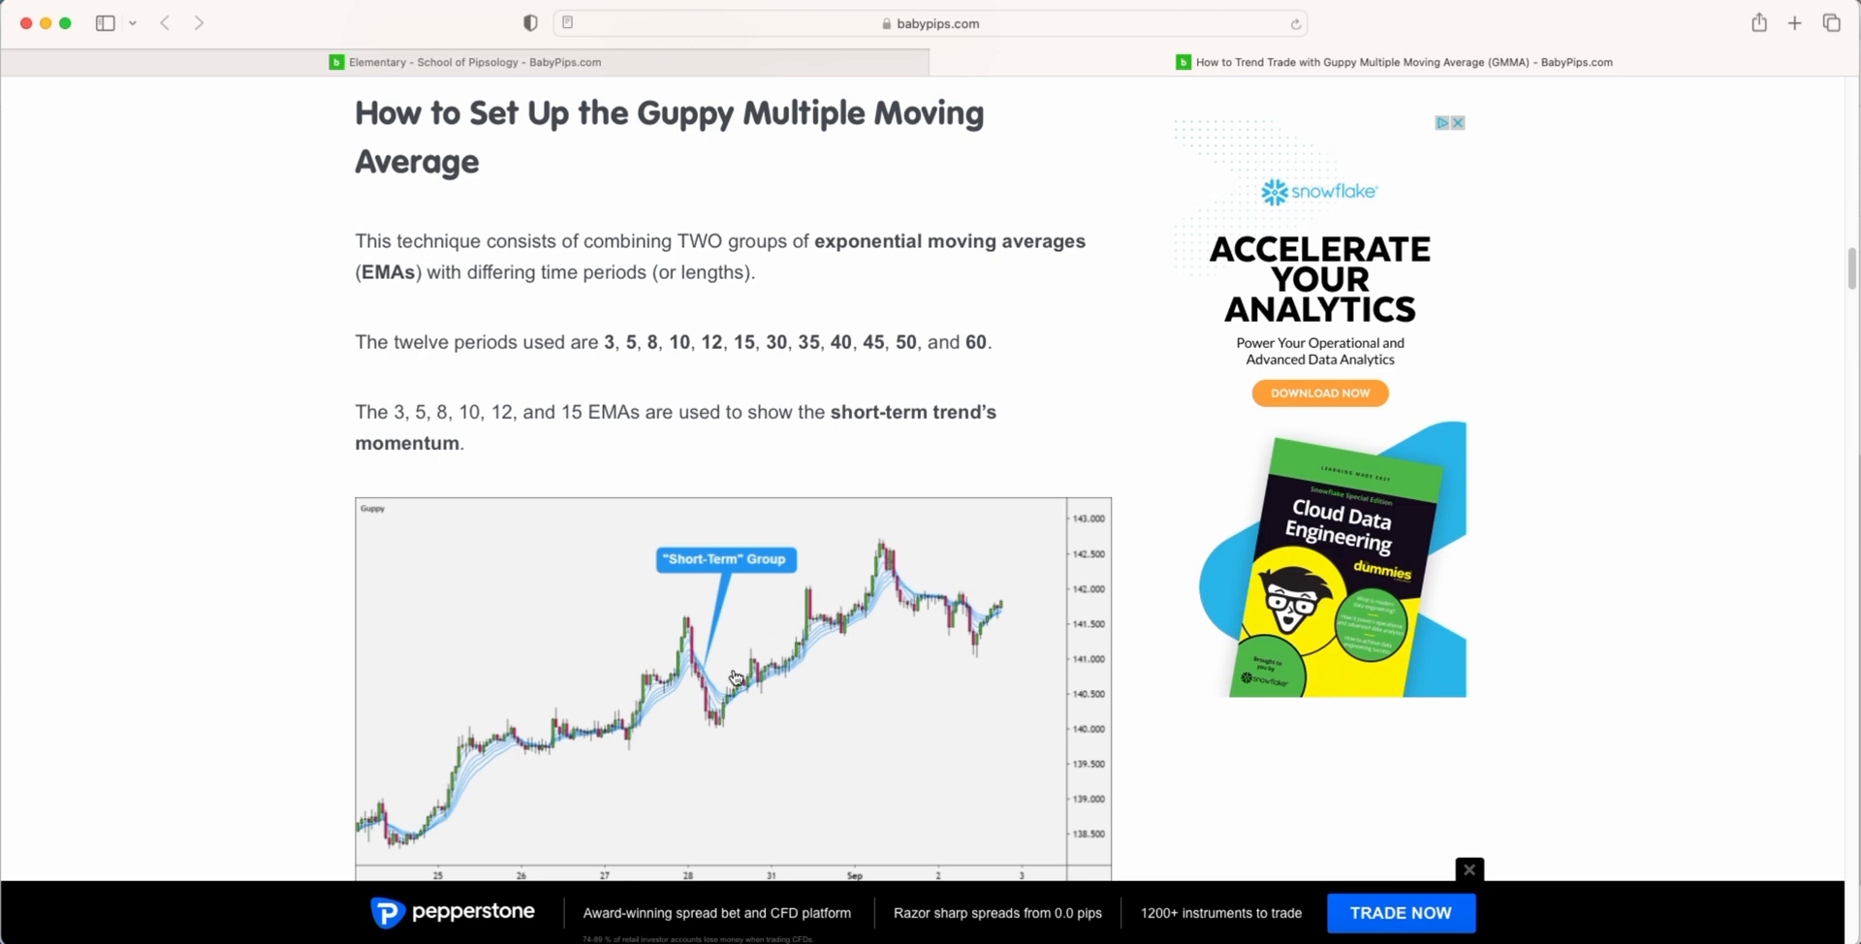
mouse_move(682, 701)
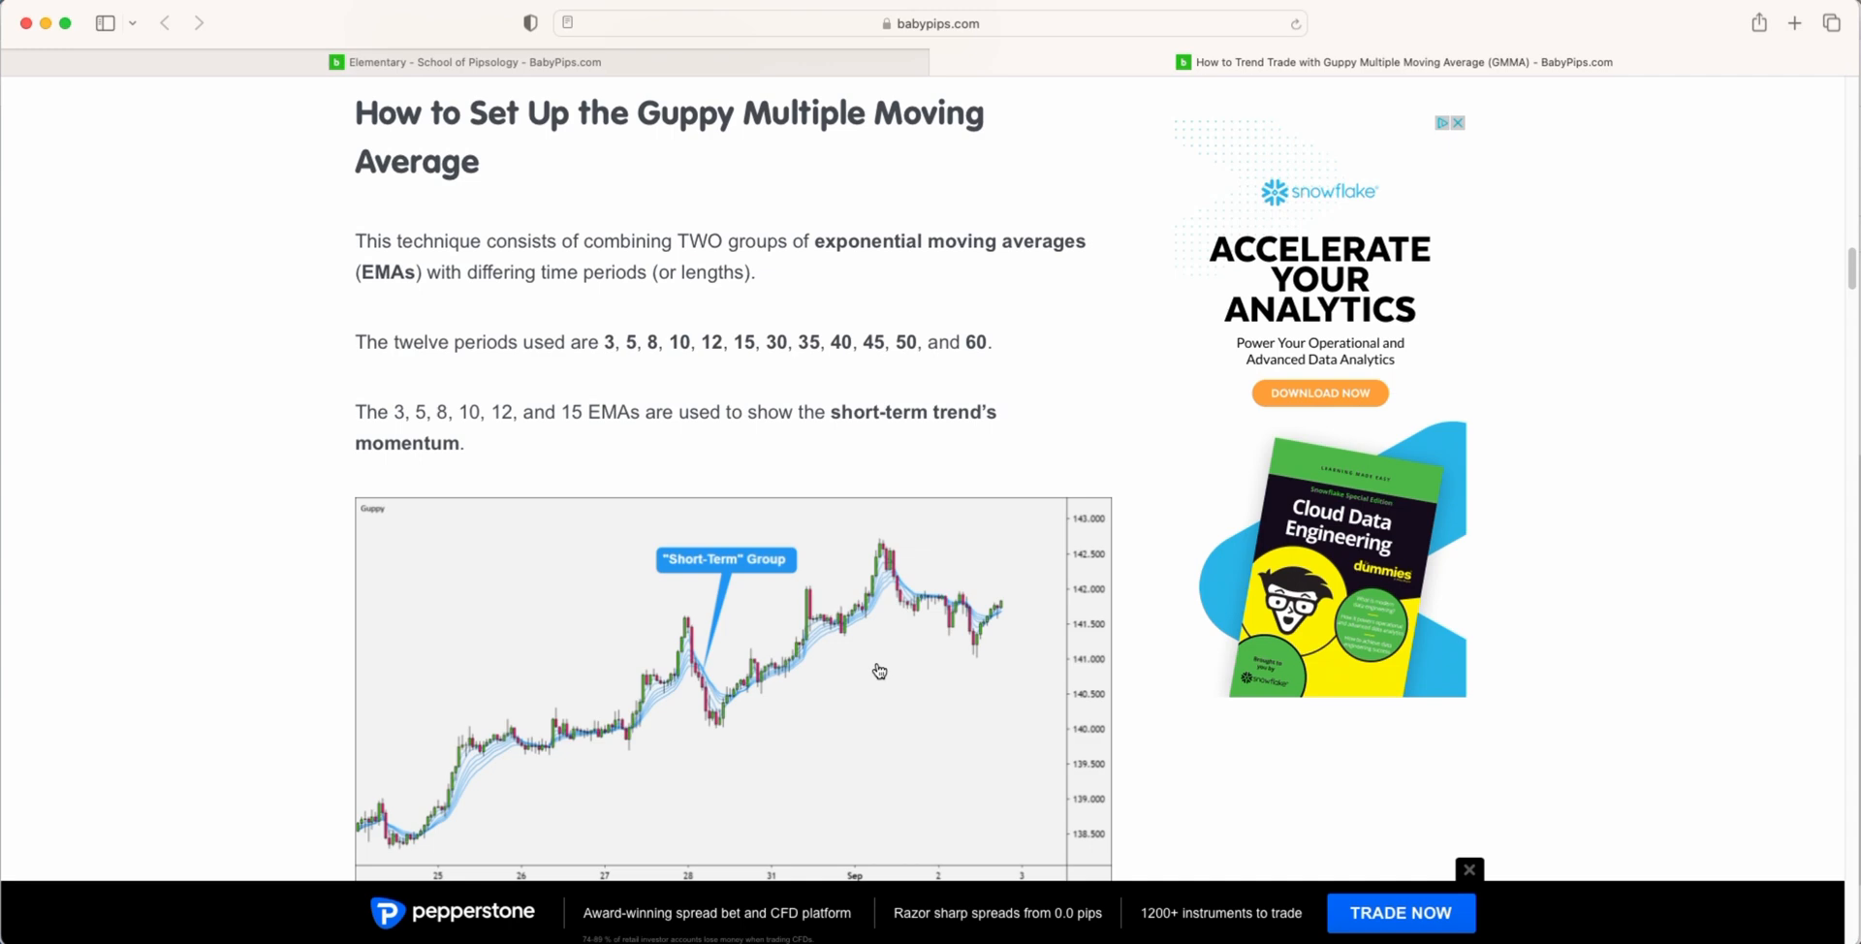
mouse_move(649, 707)
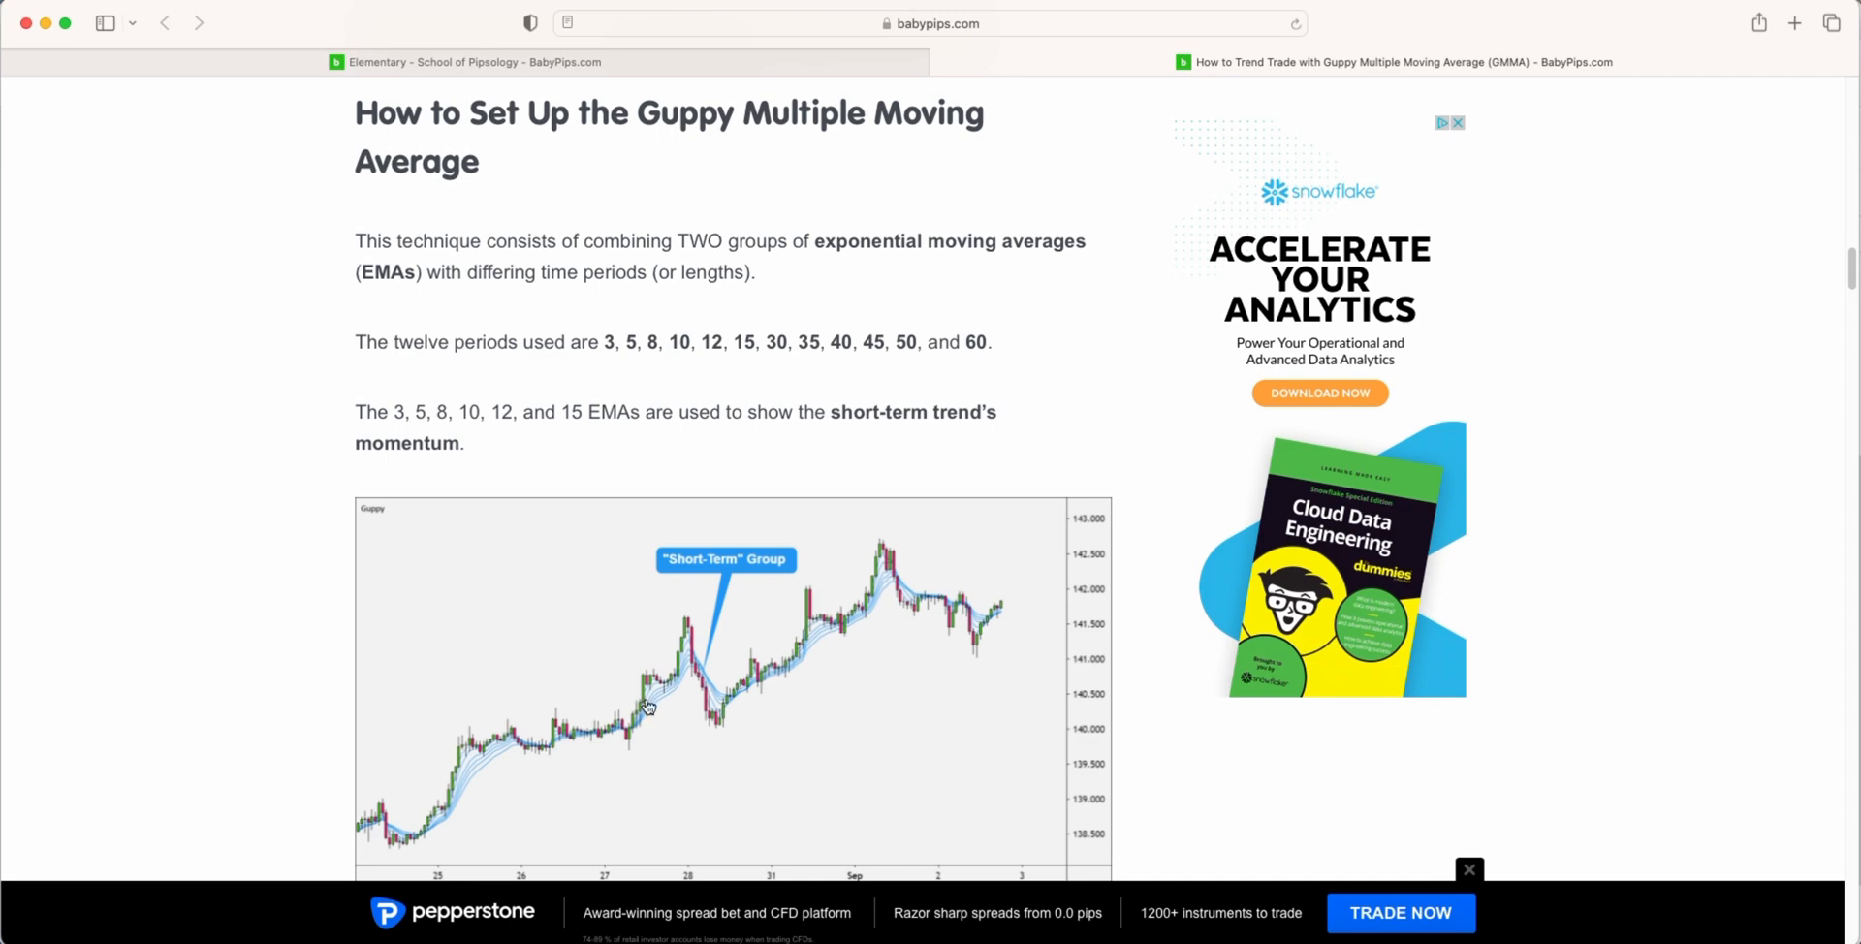
mouse_move(670, 712)
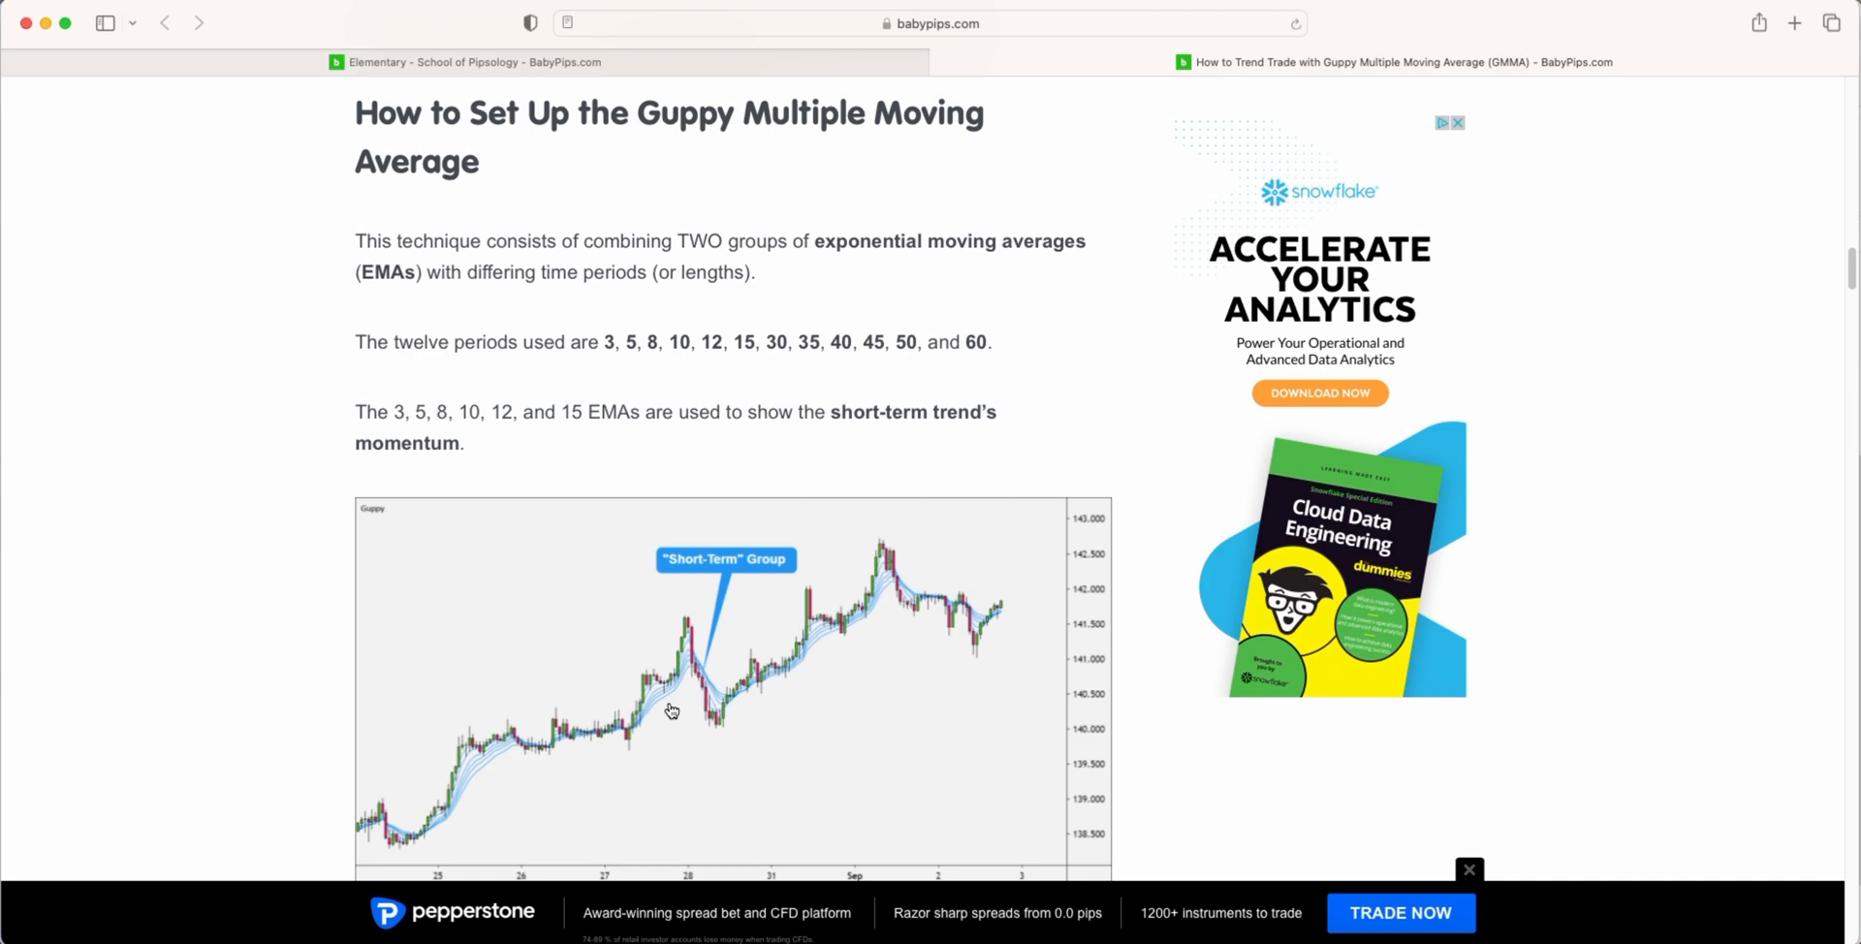
mouse_move(639, 472)
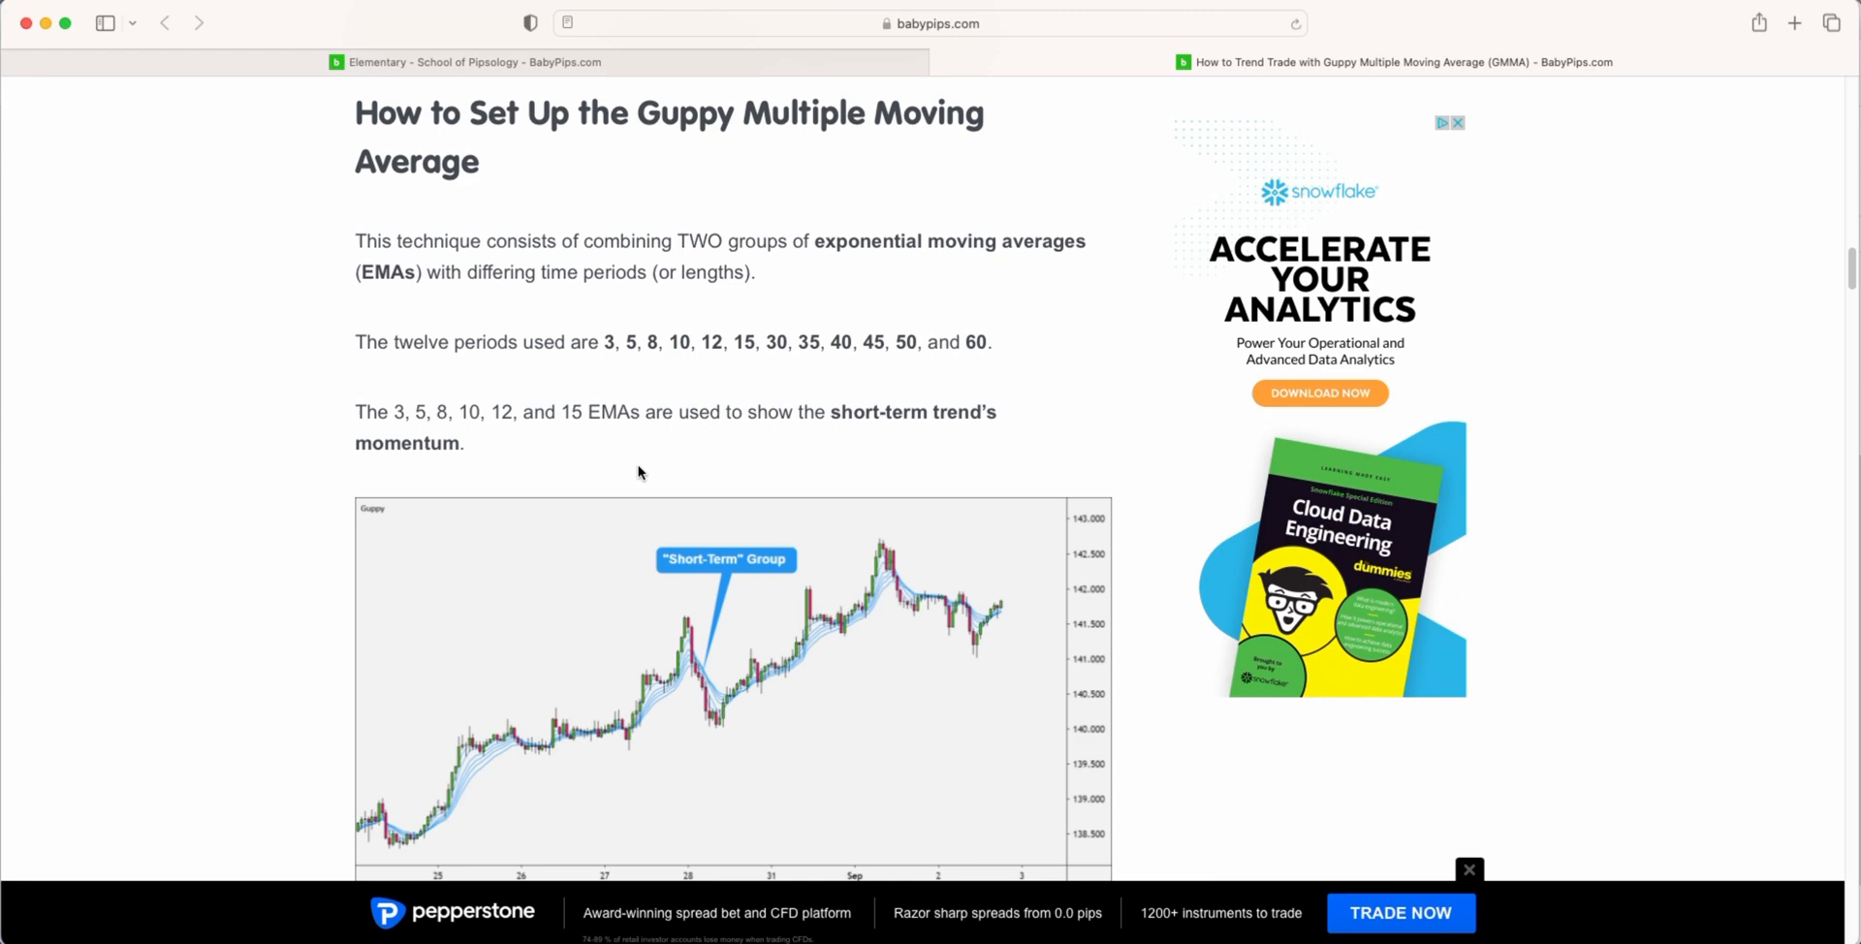
mouse_move(638, 365)
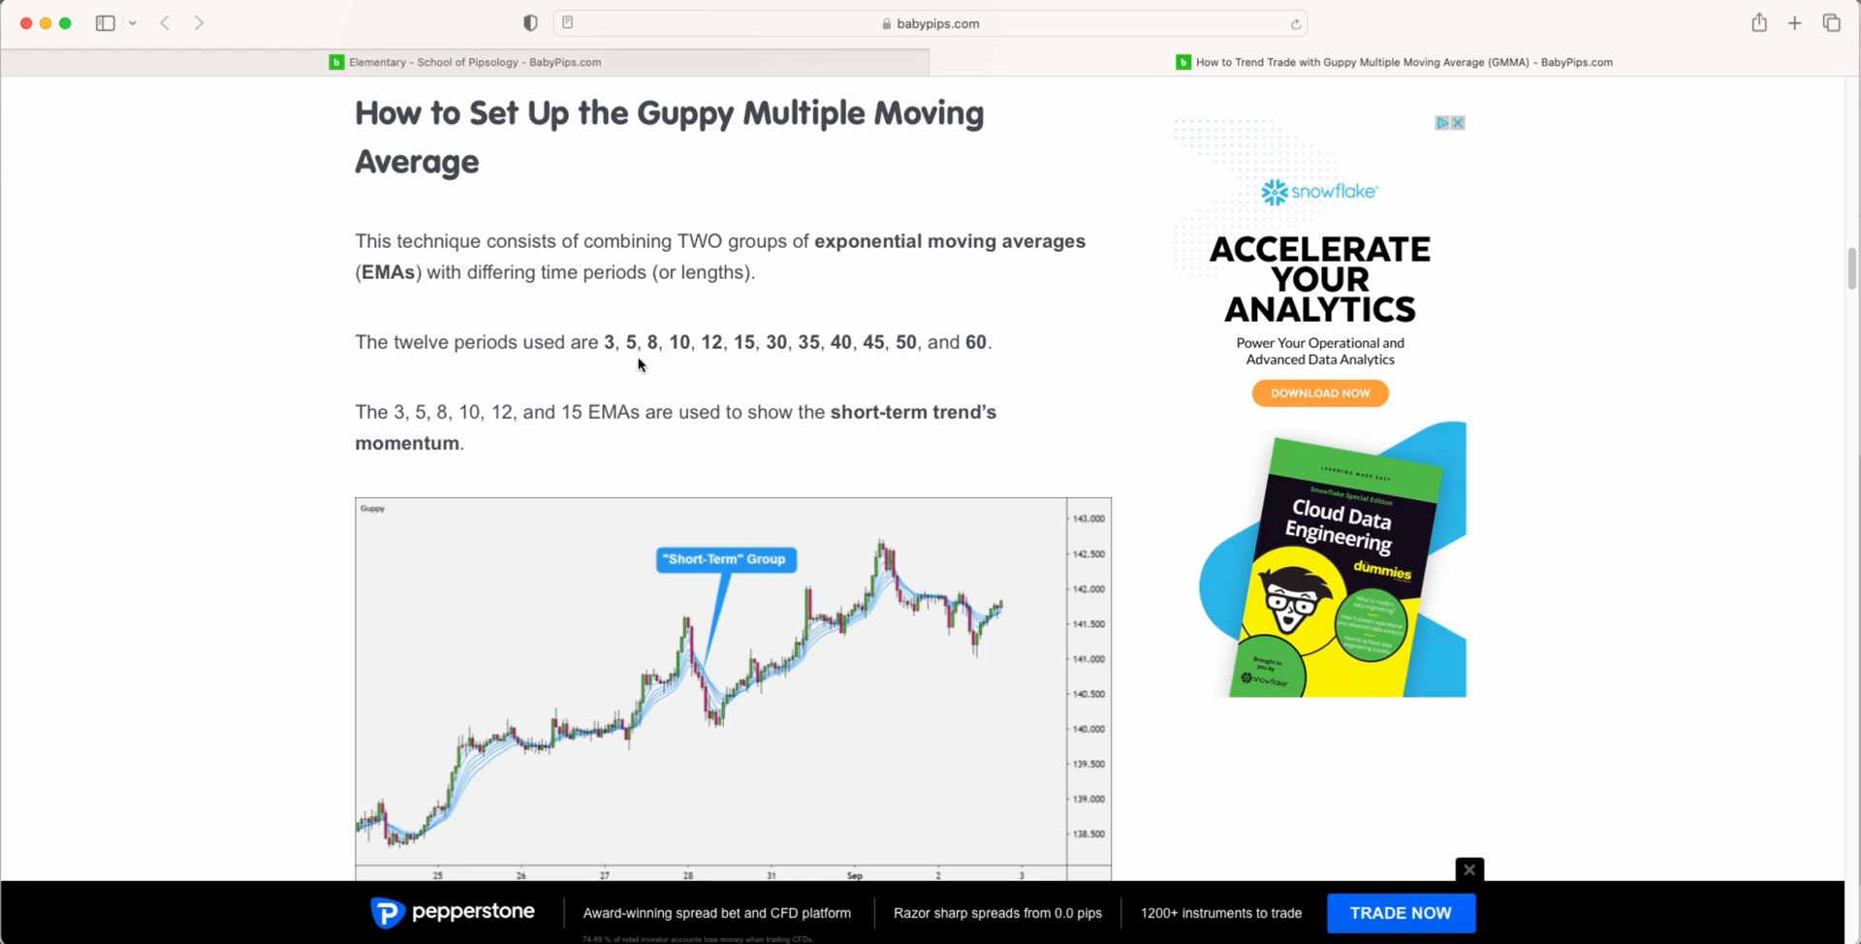
drag(686, 239, 641, 270)
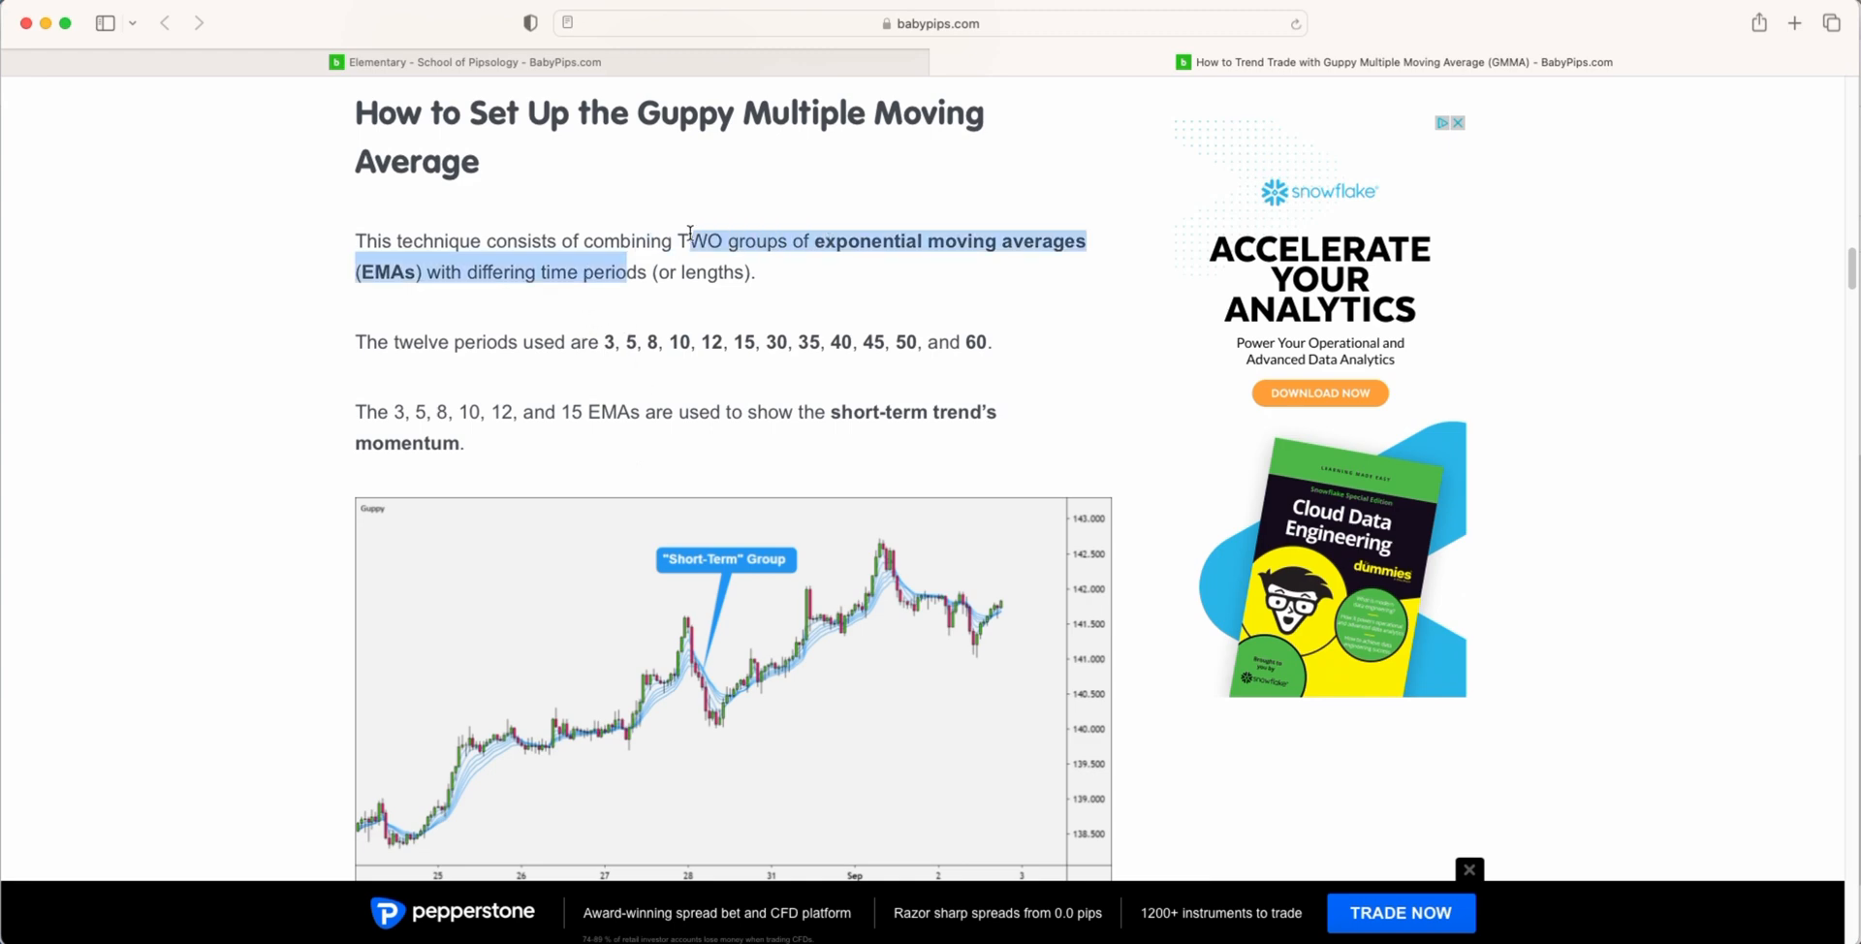
double_click(420, 342)
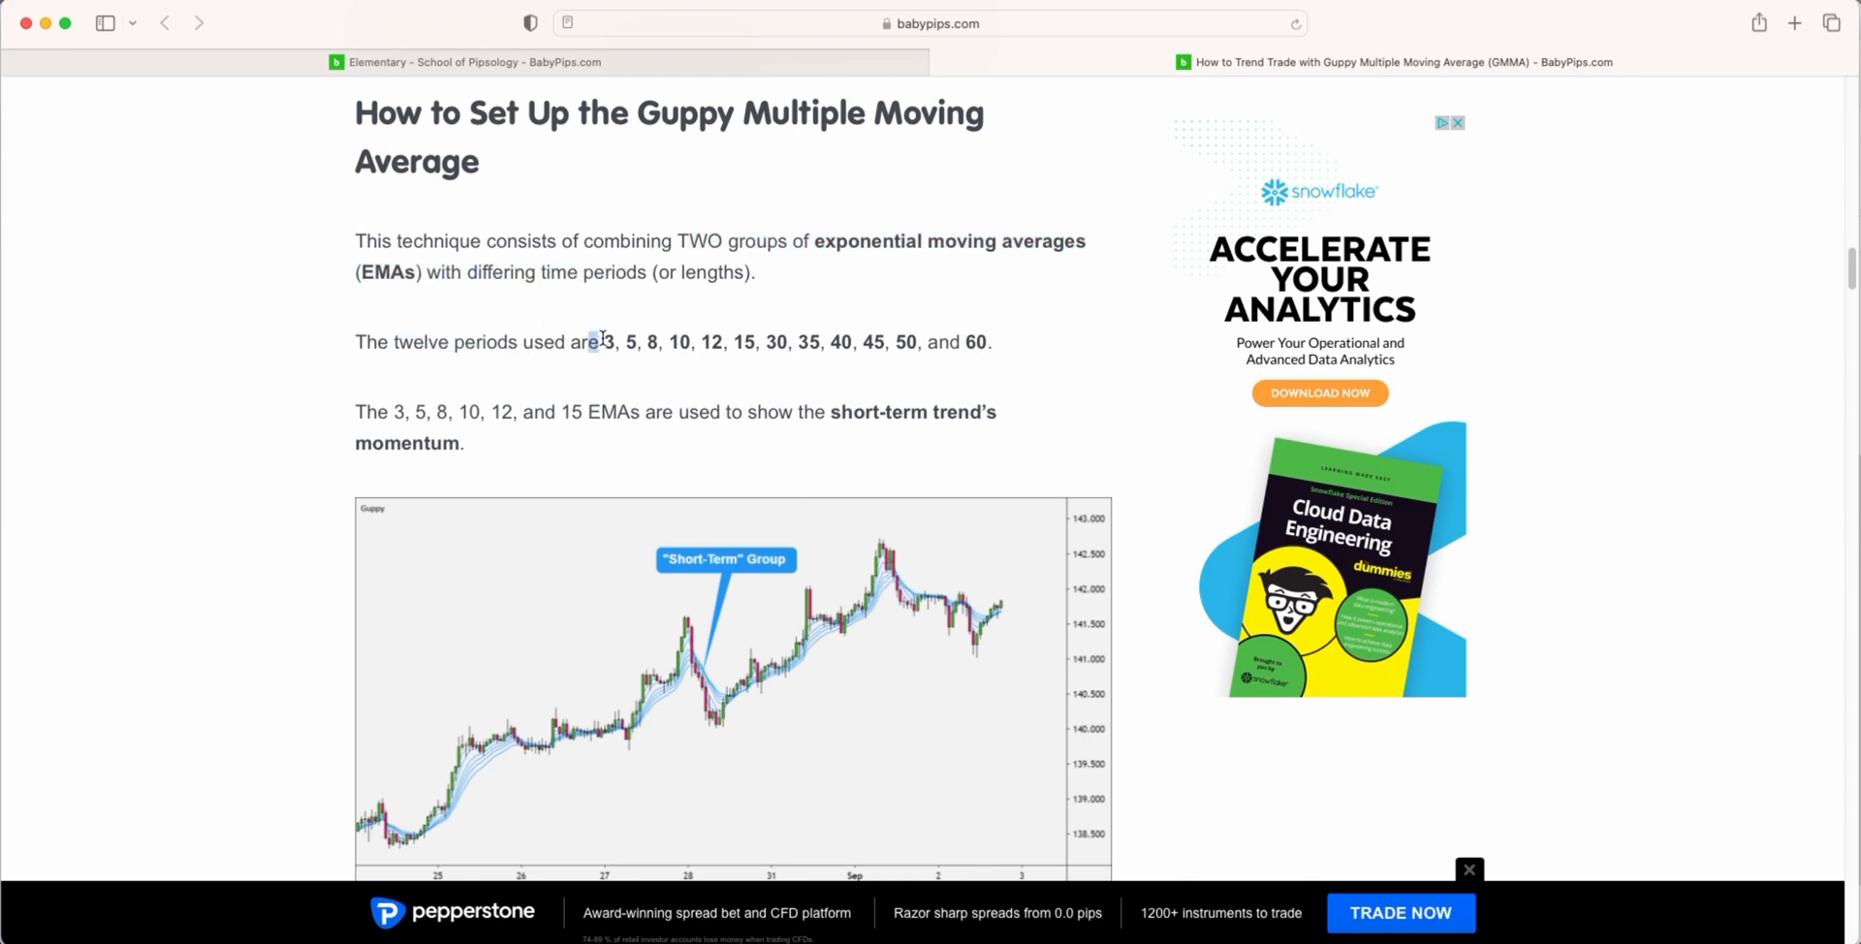
drag(599, 343, 985, 342)
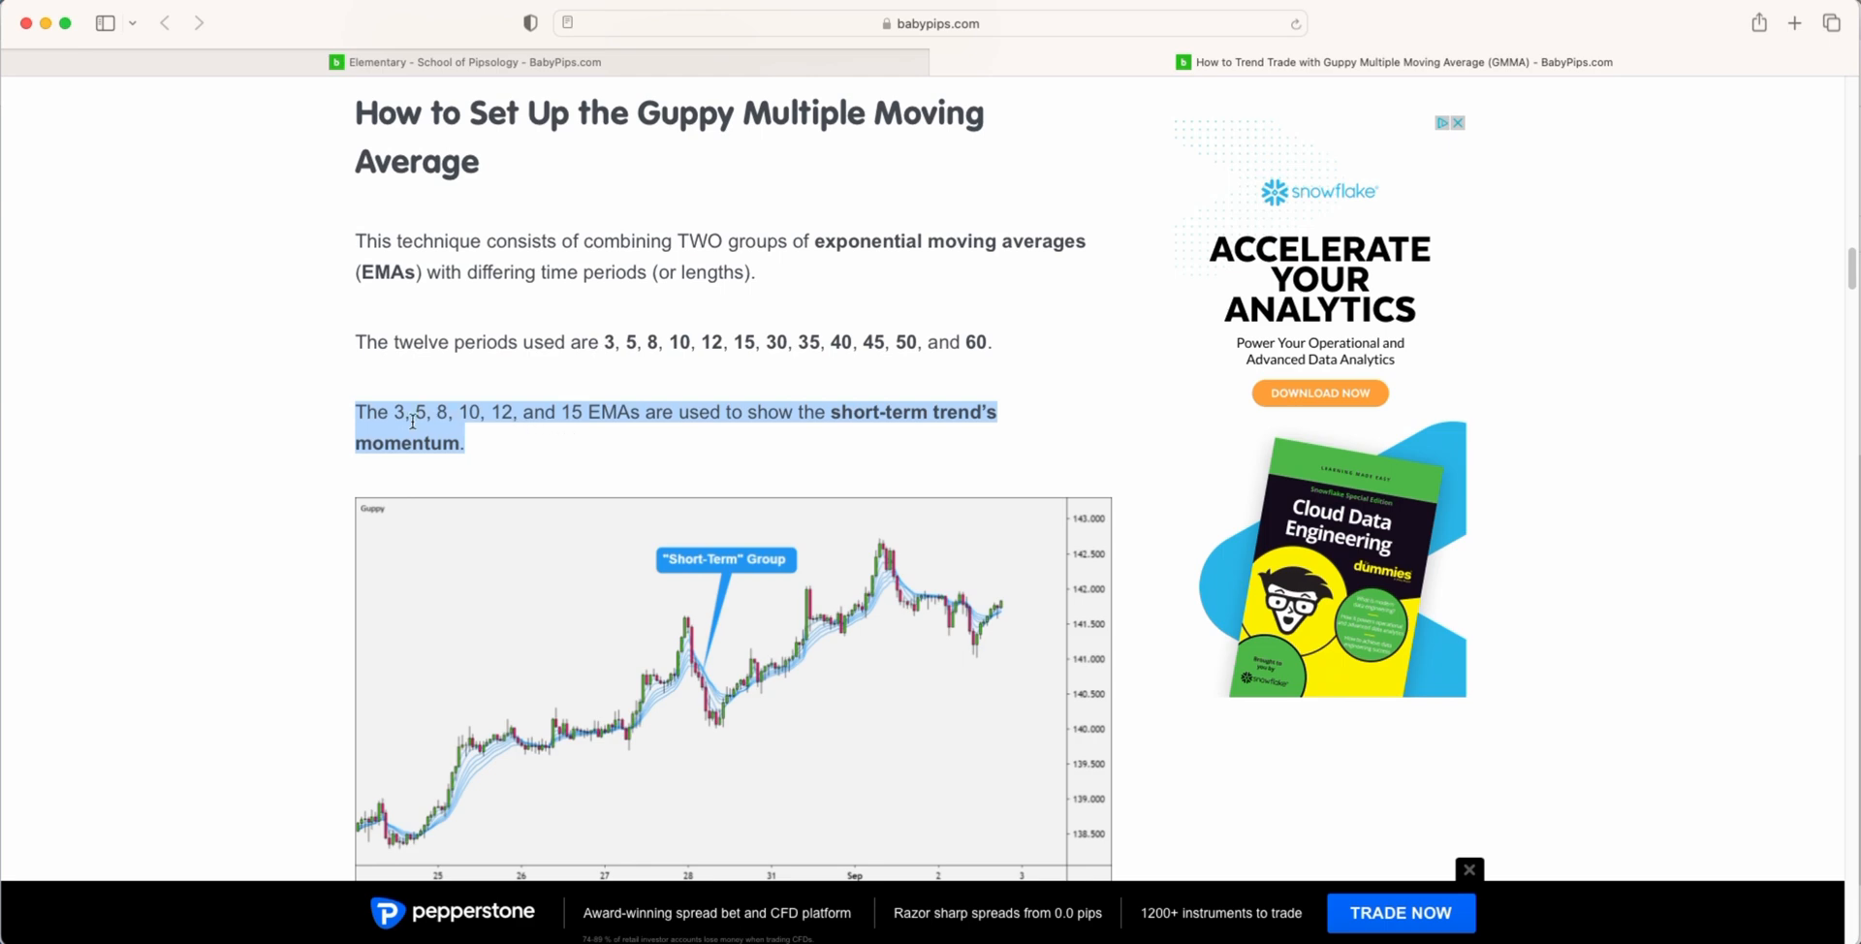
click(582, 416)
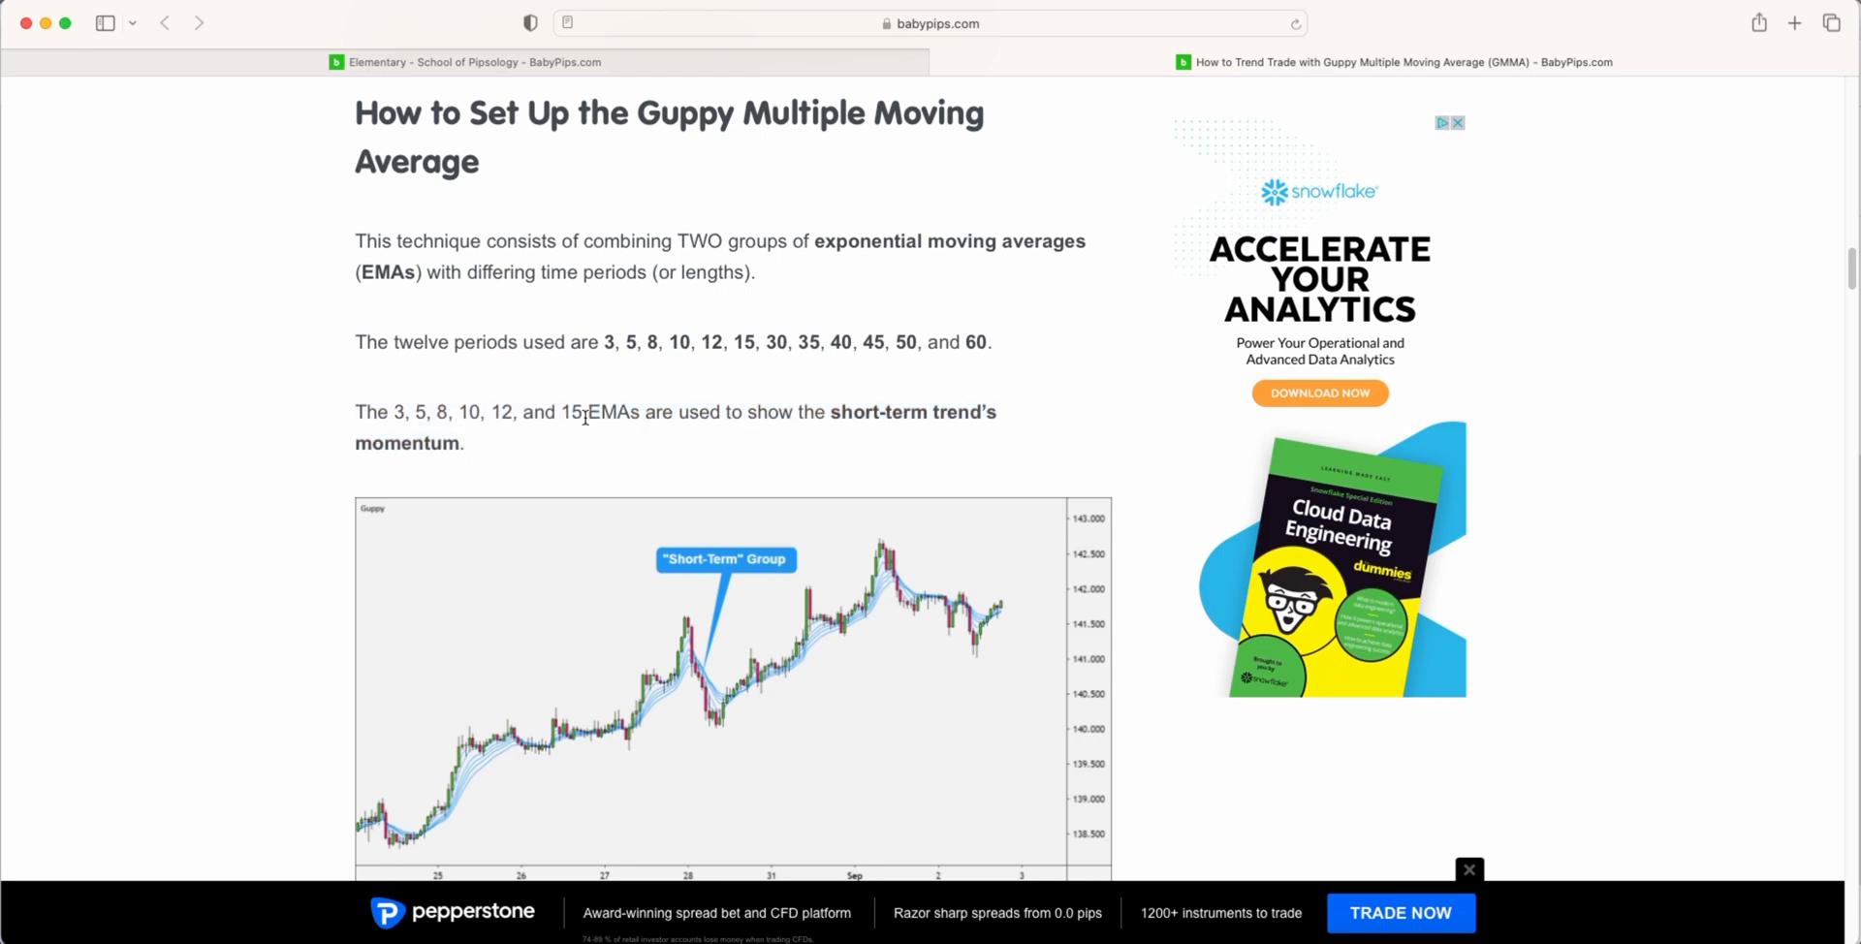
mouse_move(731, 682)
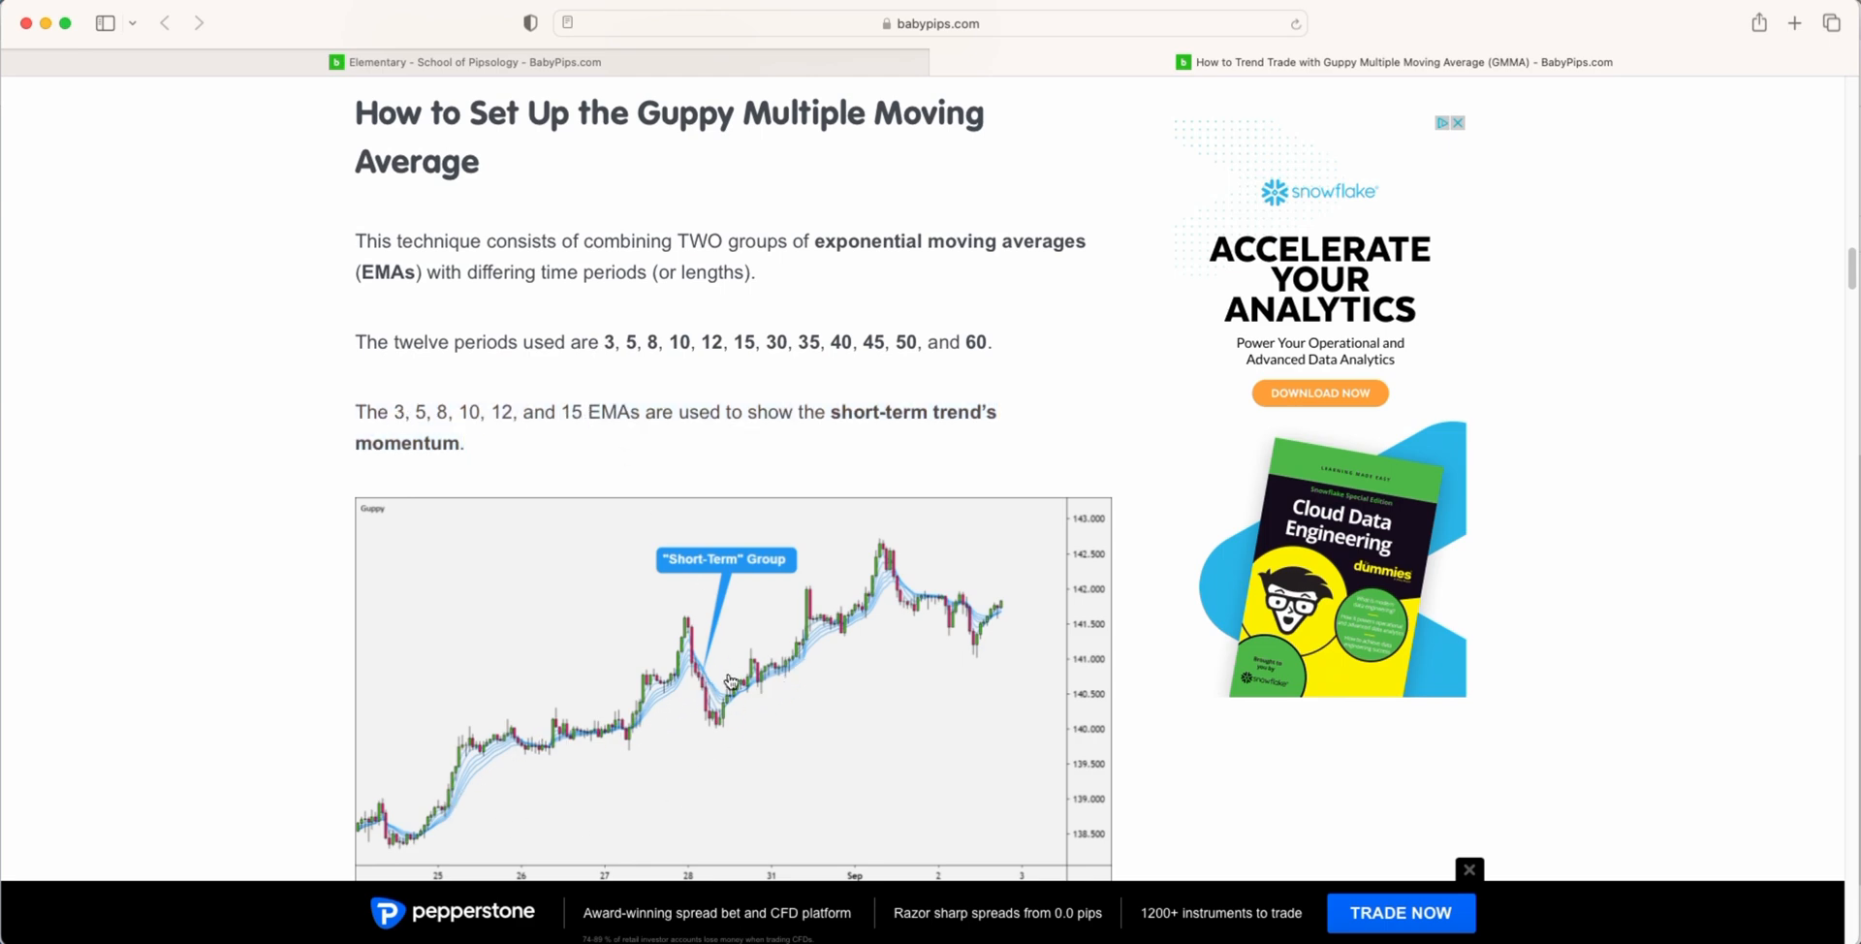
mouse_move(783, 660)
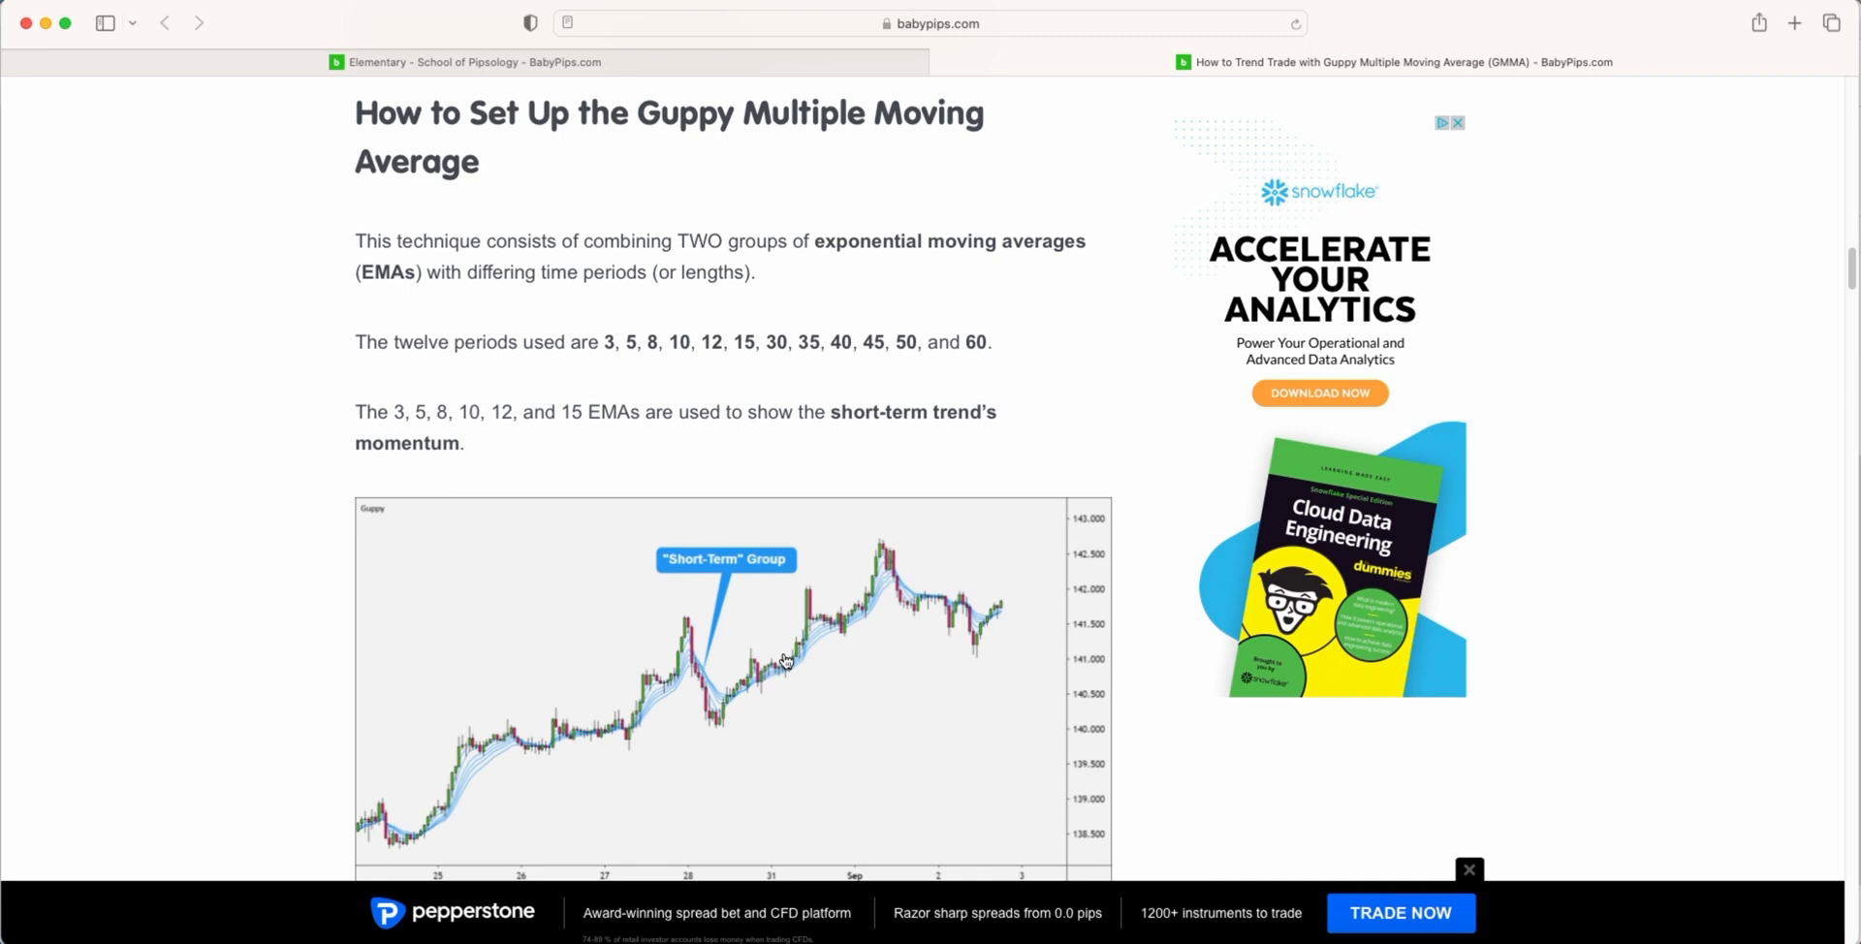
mouse_move(449, 823)
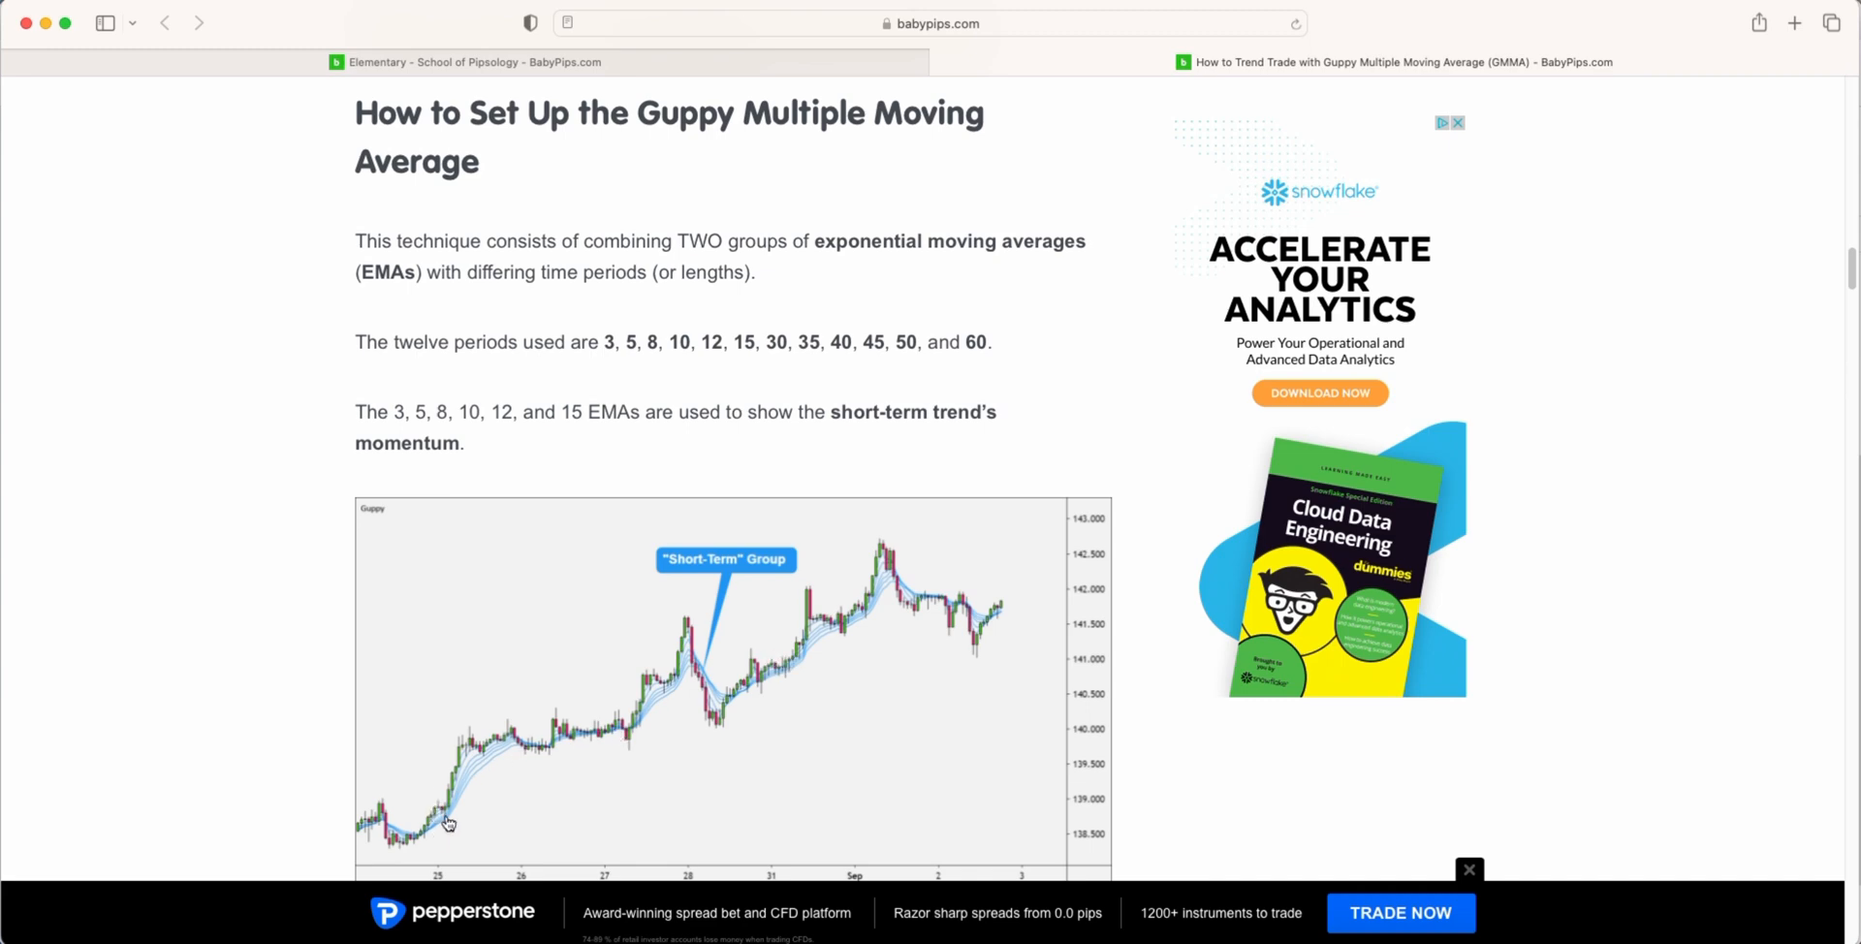
mouse_move(709, 698)
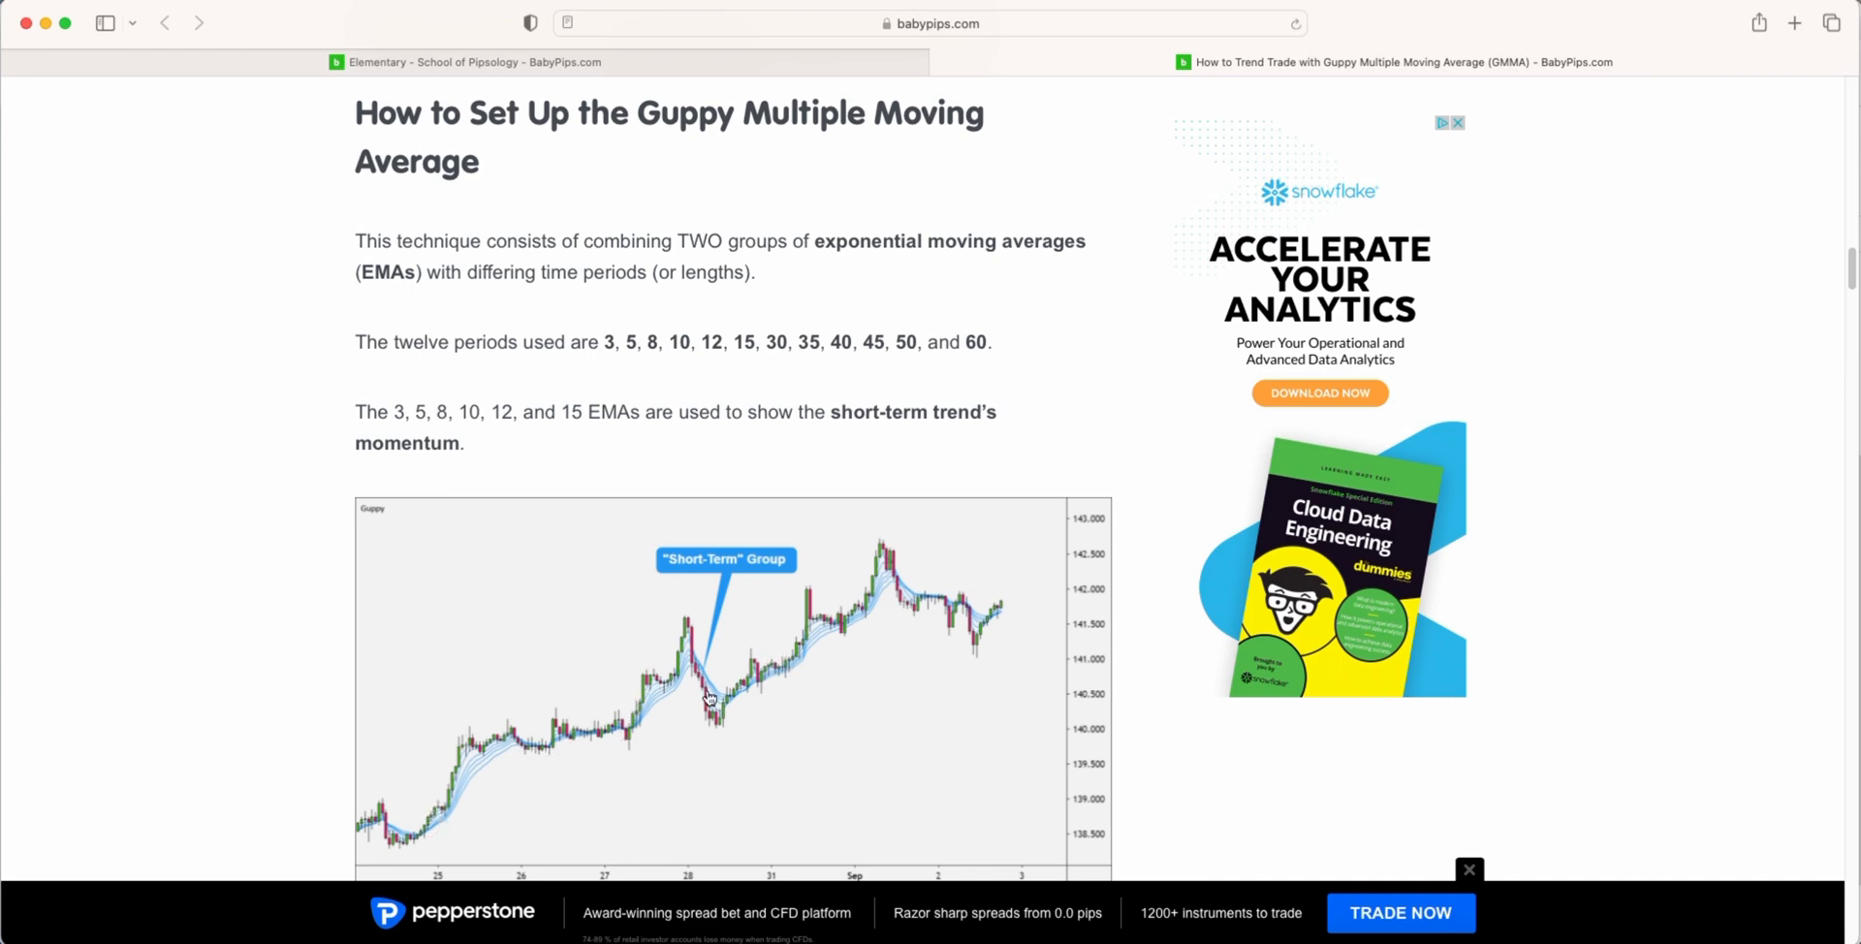
Scroll down to the 'Now, let's show both groups of EMAs on the chart' image
scroll(down, 3)
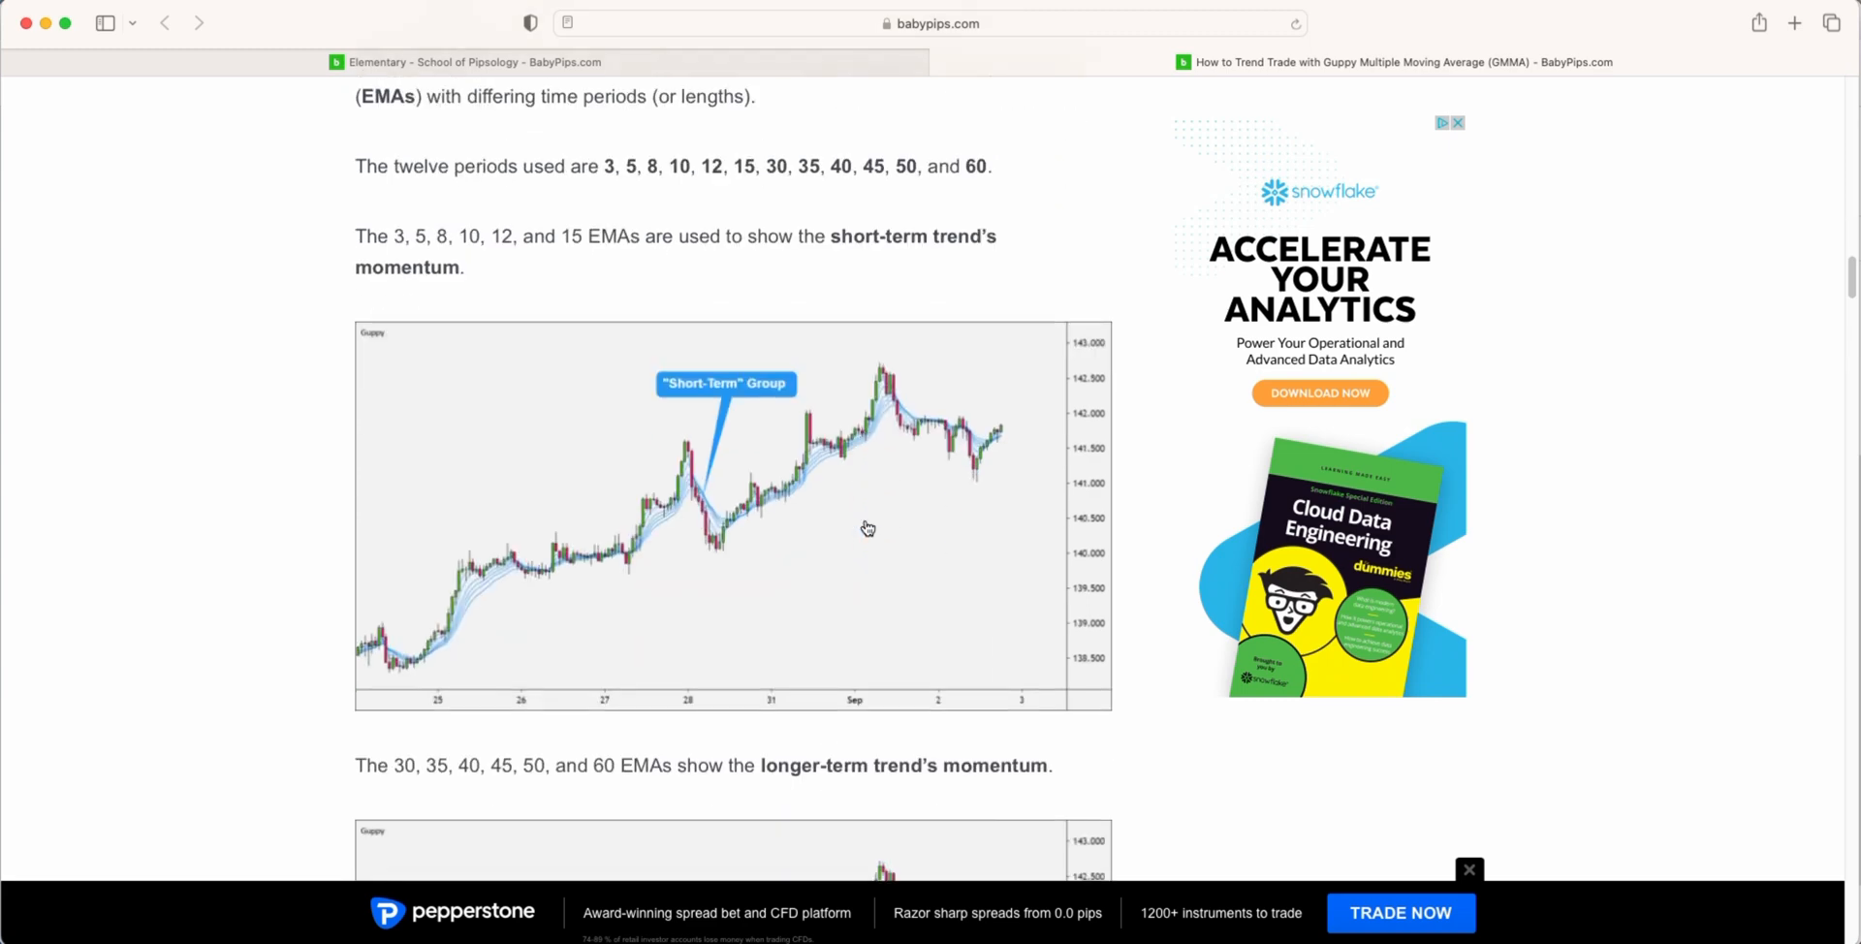
scroll(down, 3)
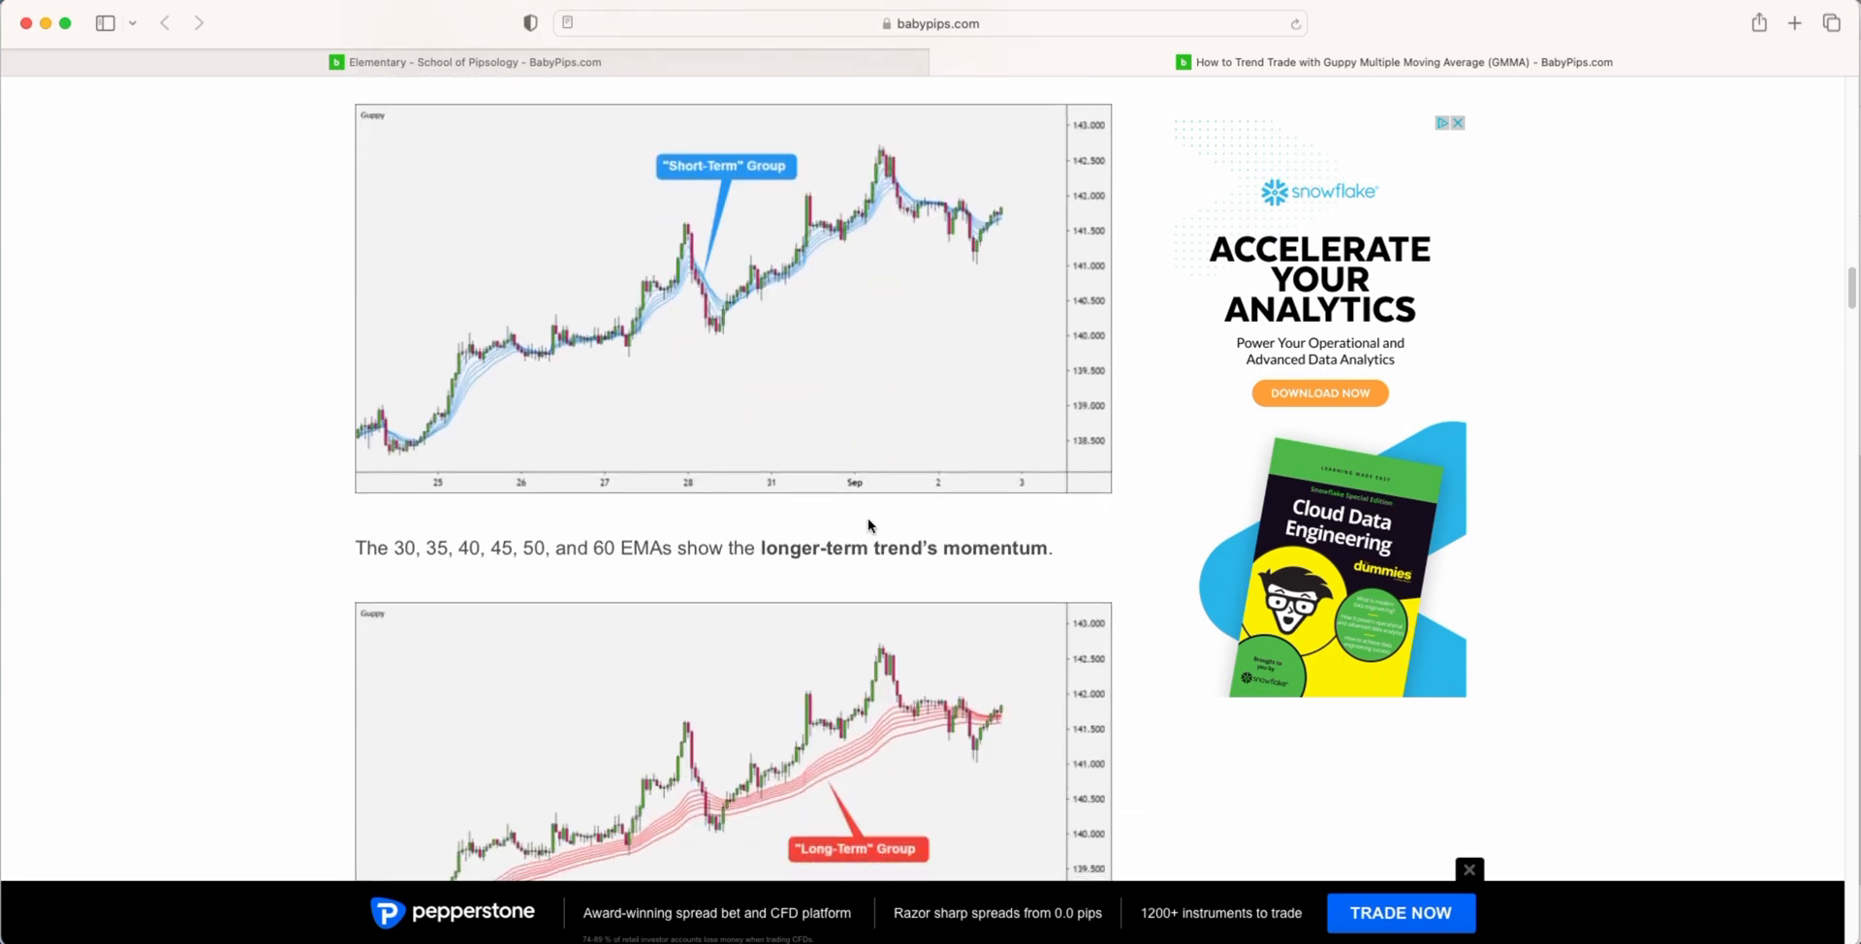
scroll(down, 3)
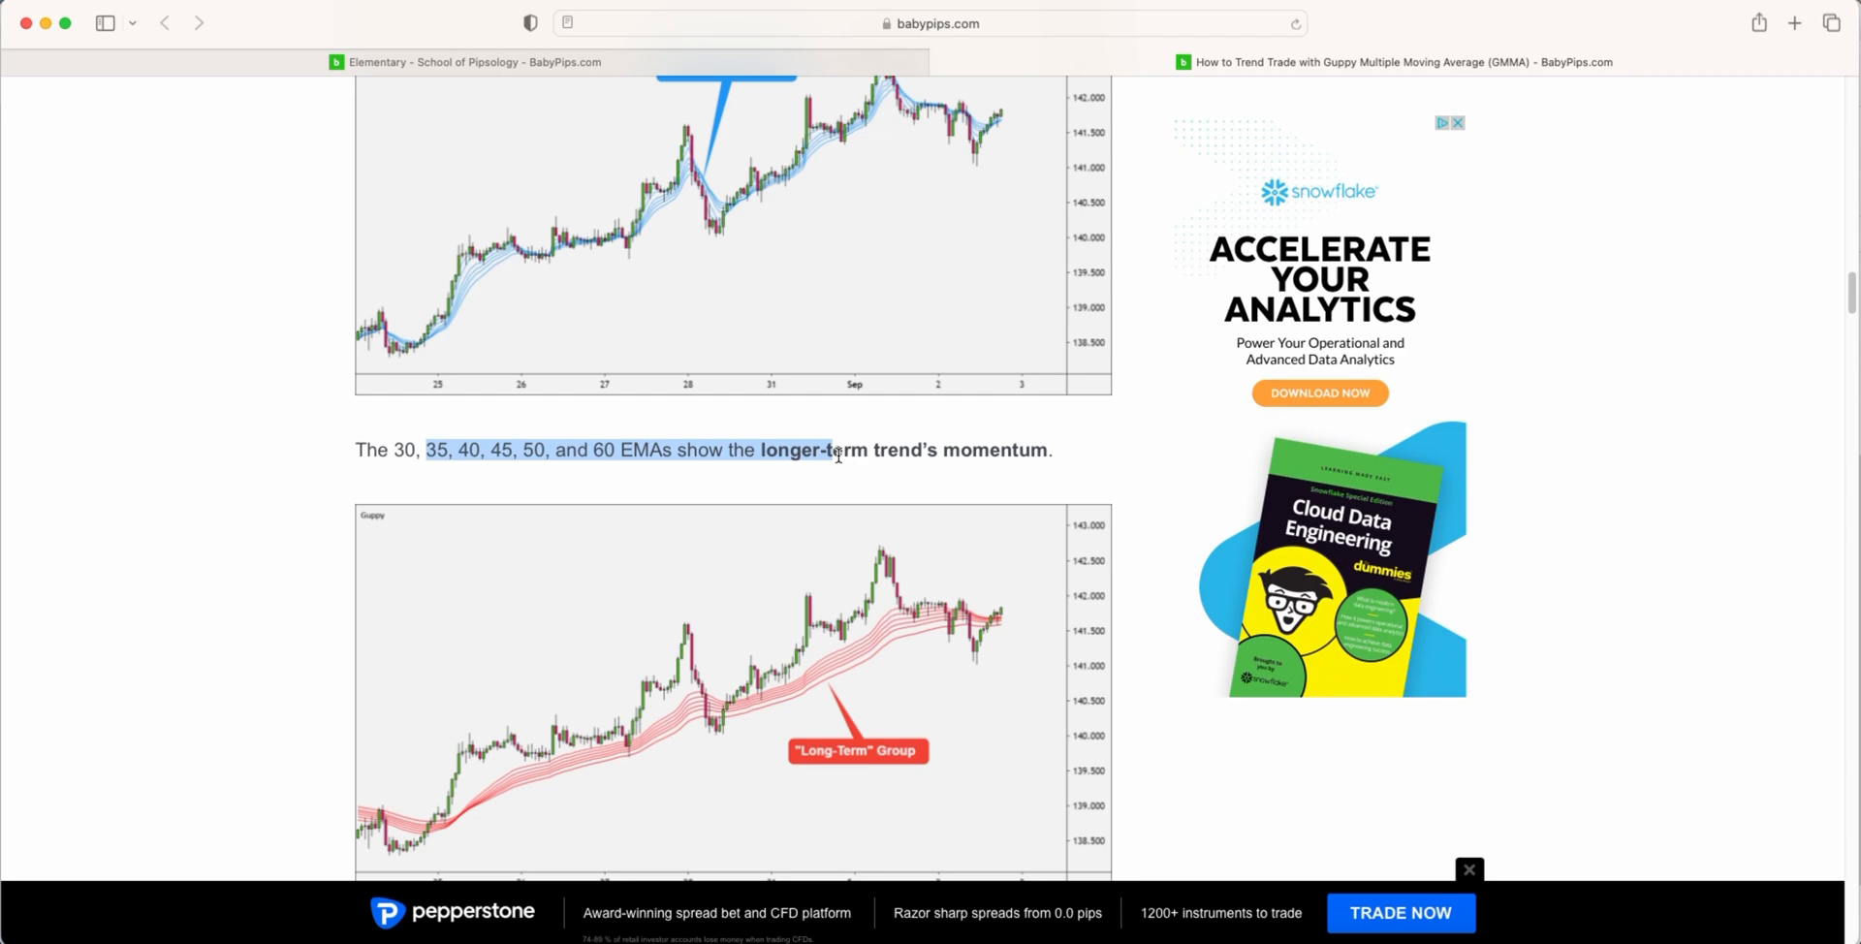
mouse_move(840, 456)
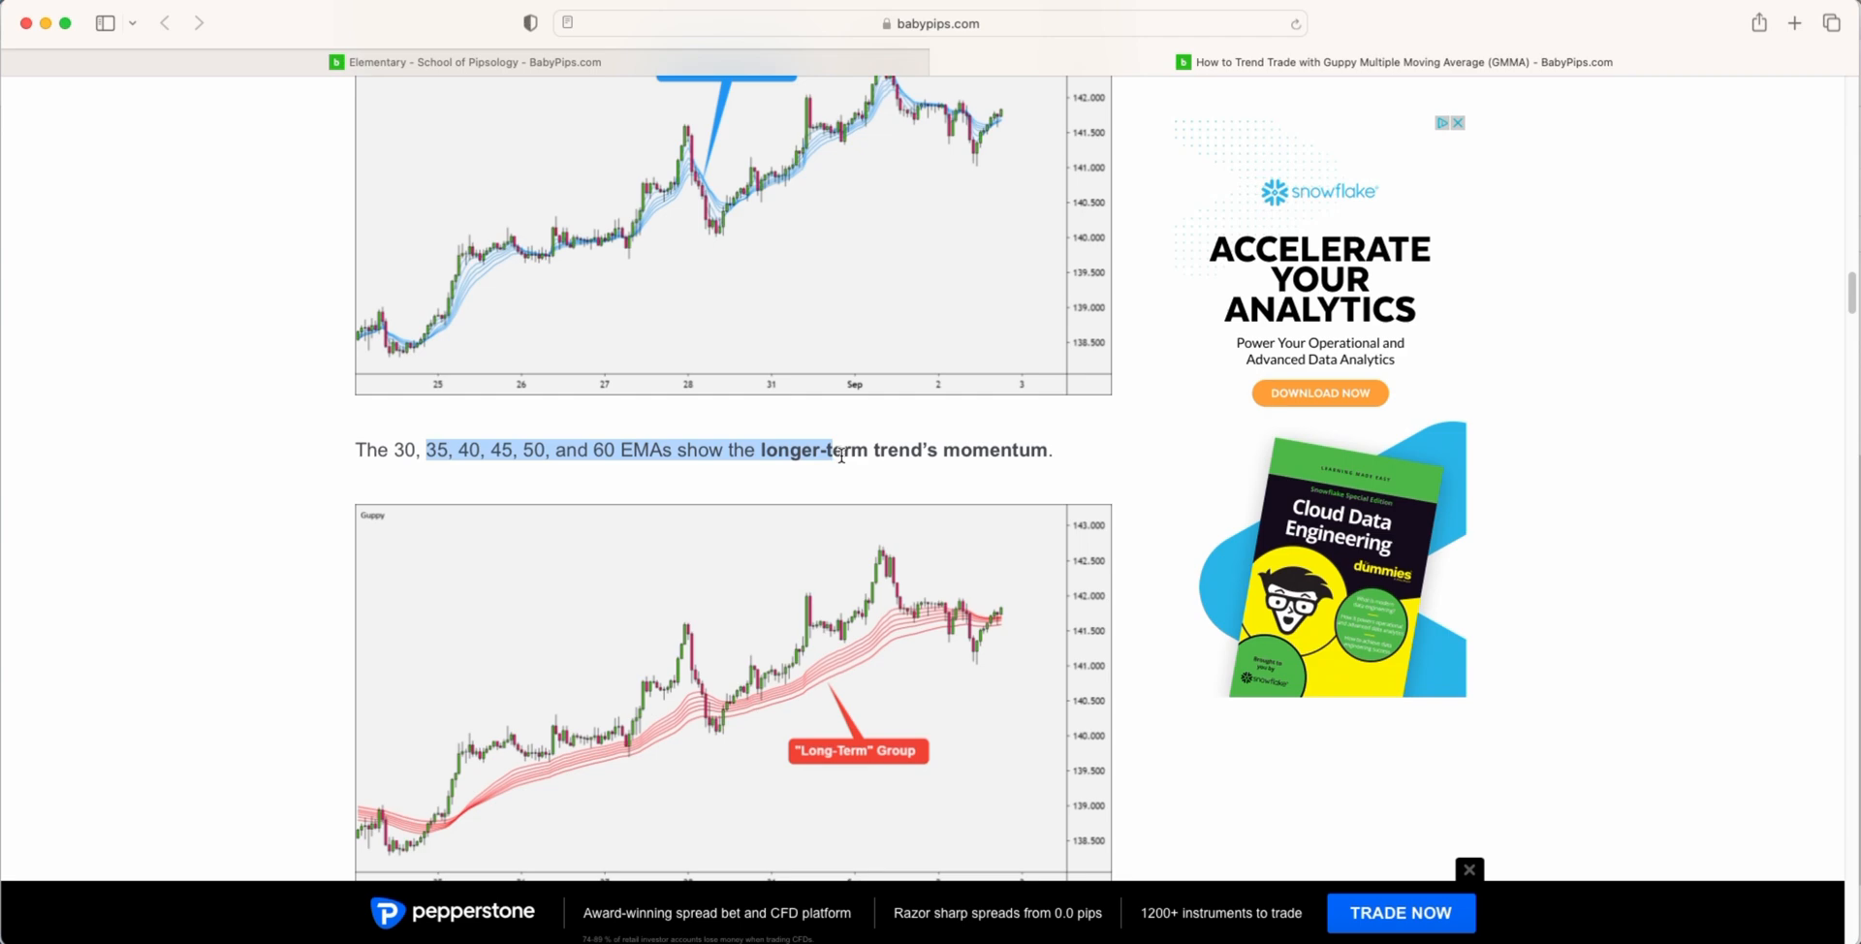
scroll(down, 3)
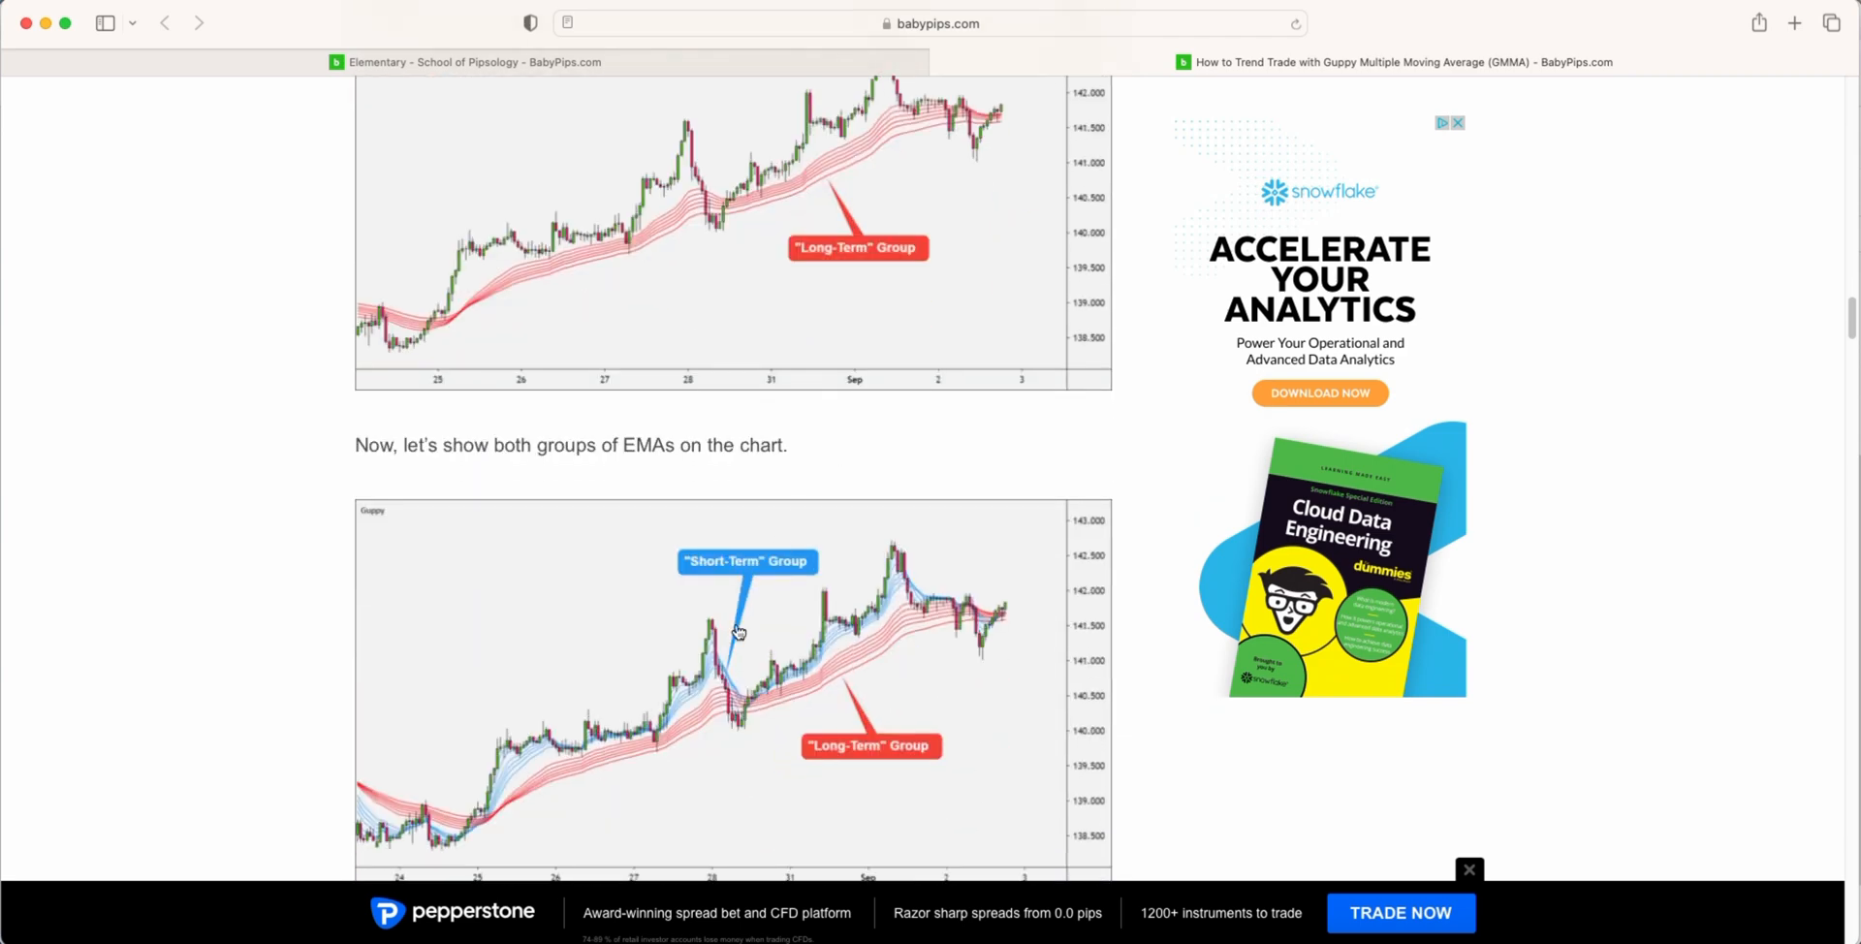
mouse_move(712, 649)
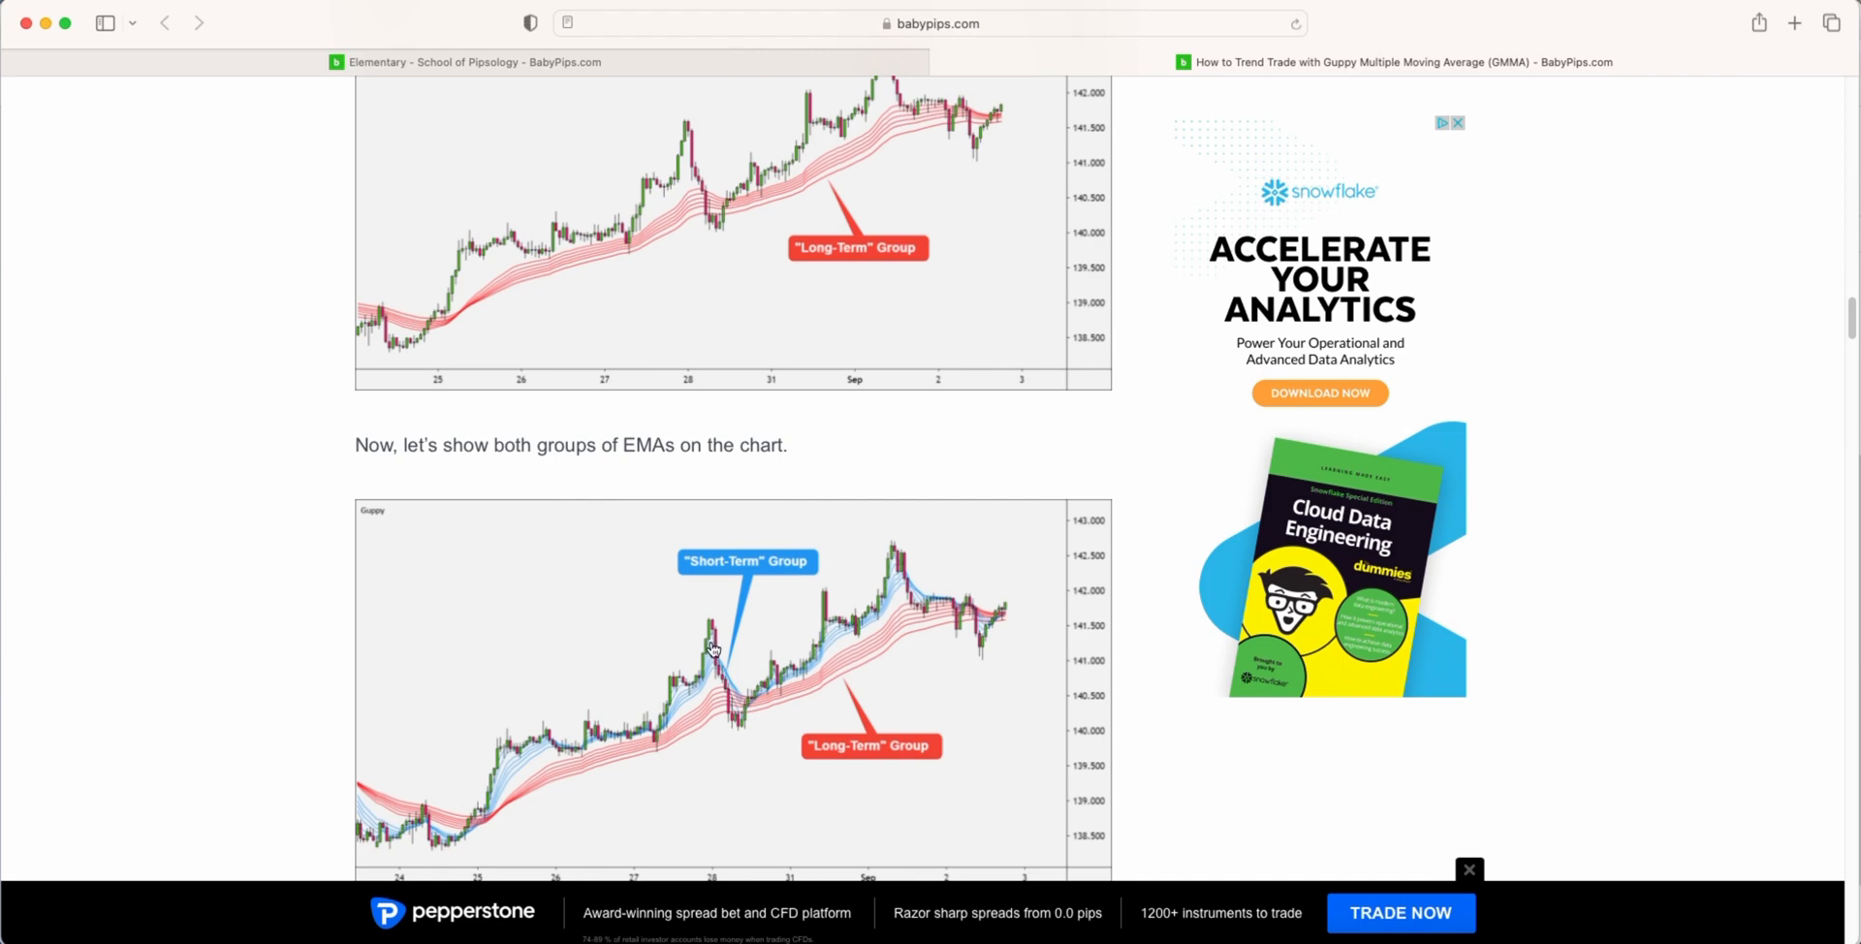
scroll(down, 3)
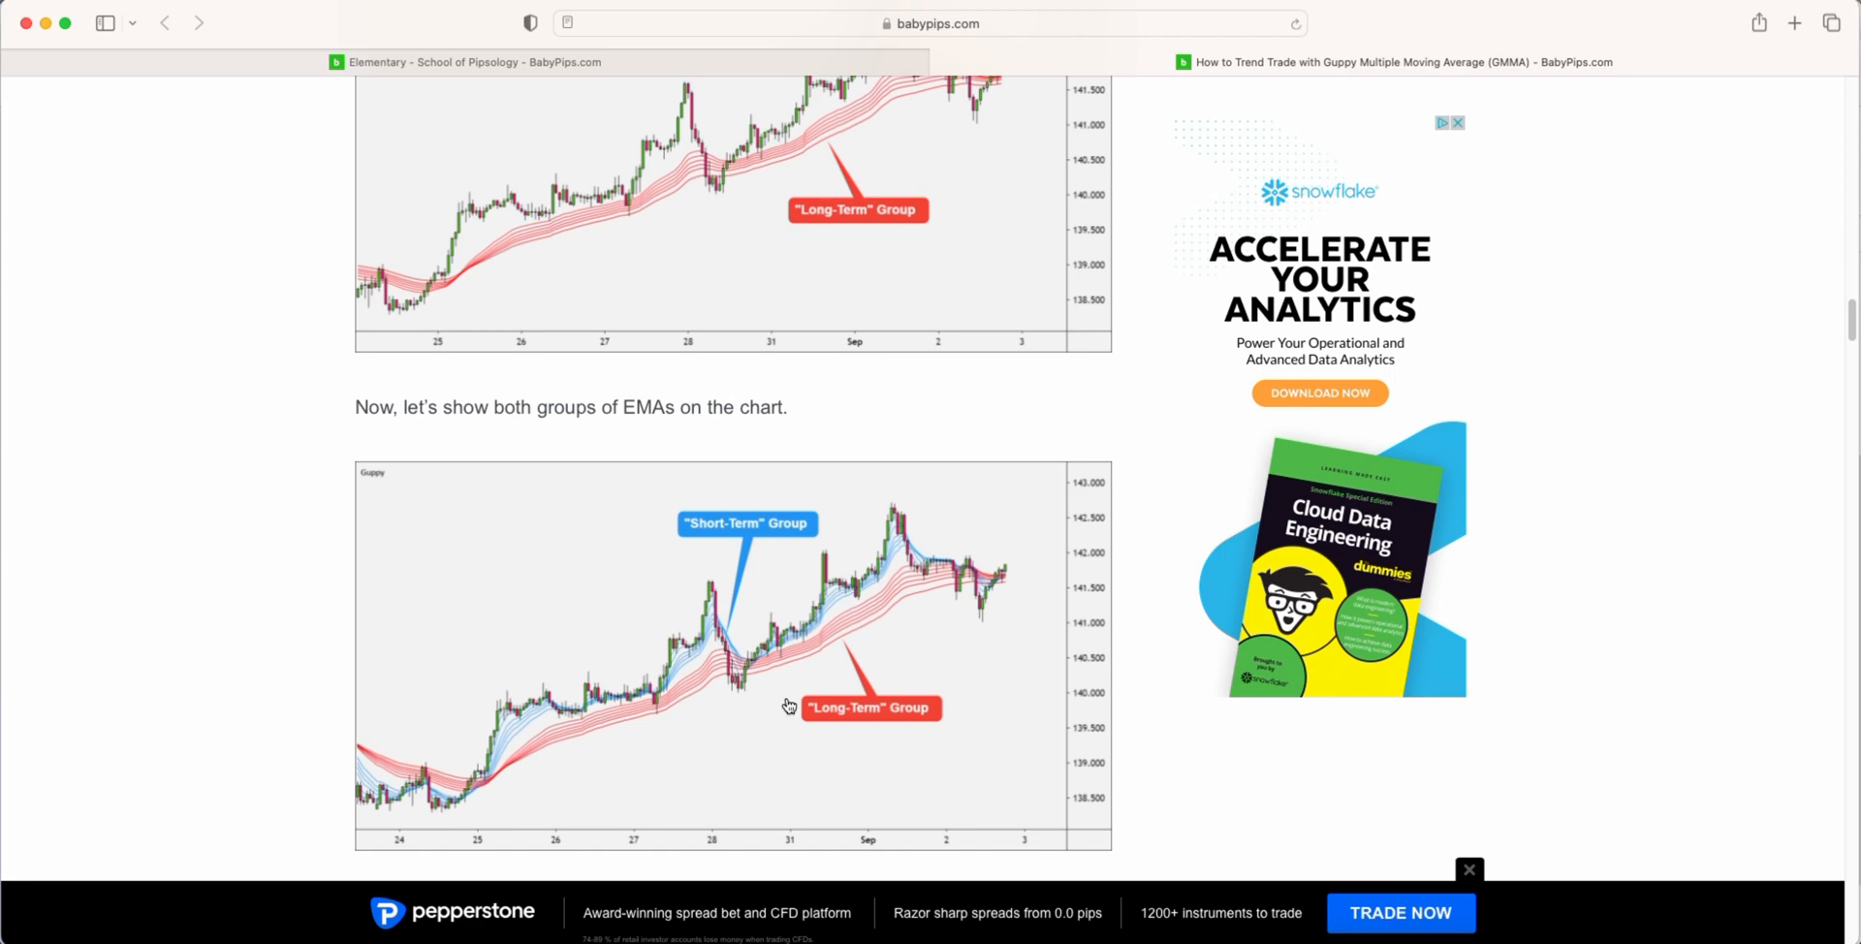
mouse_move(602, 722)
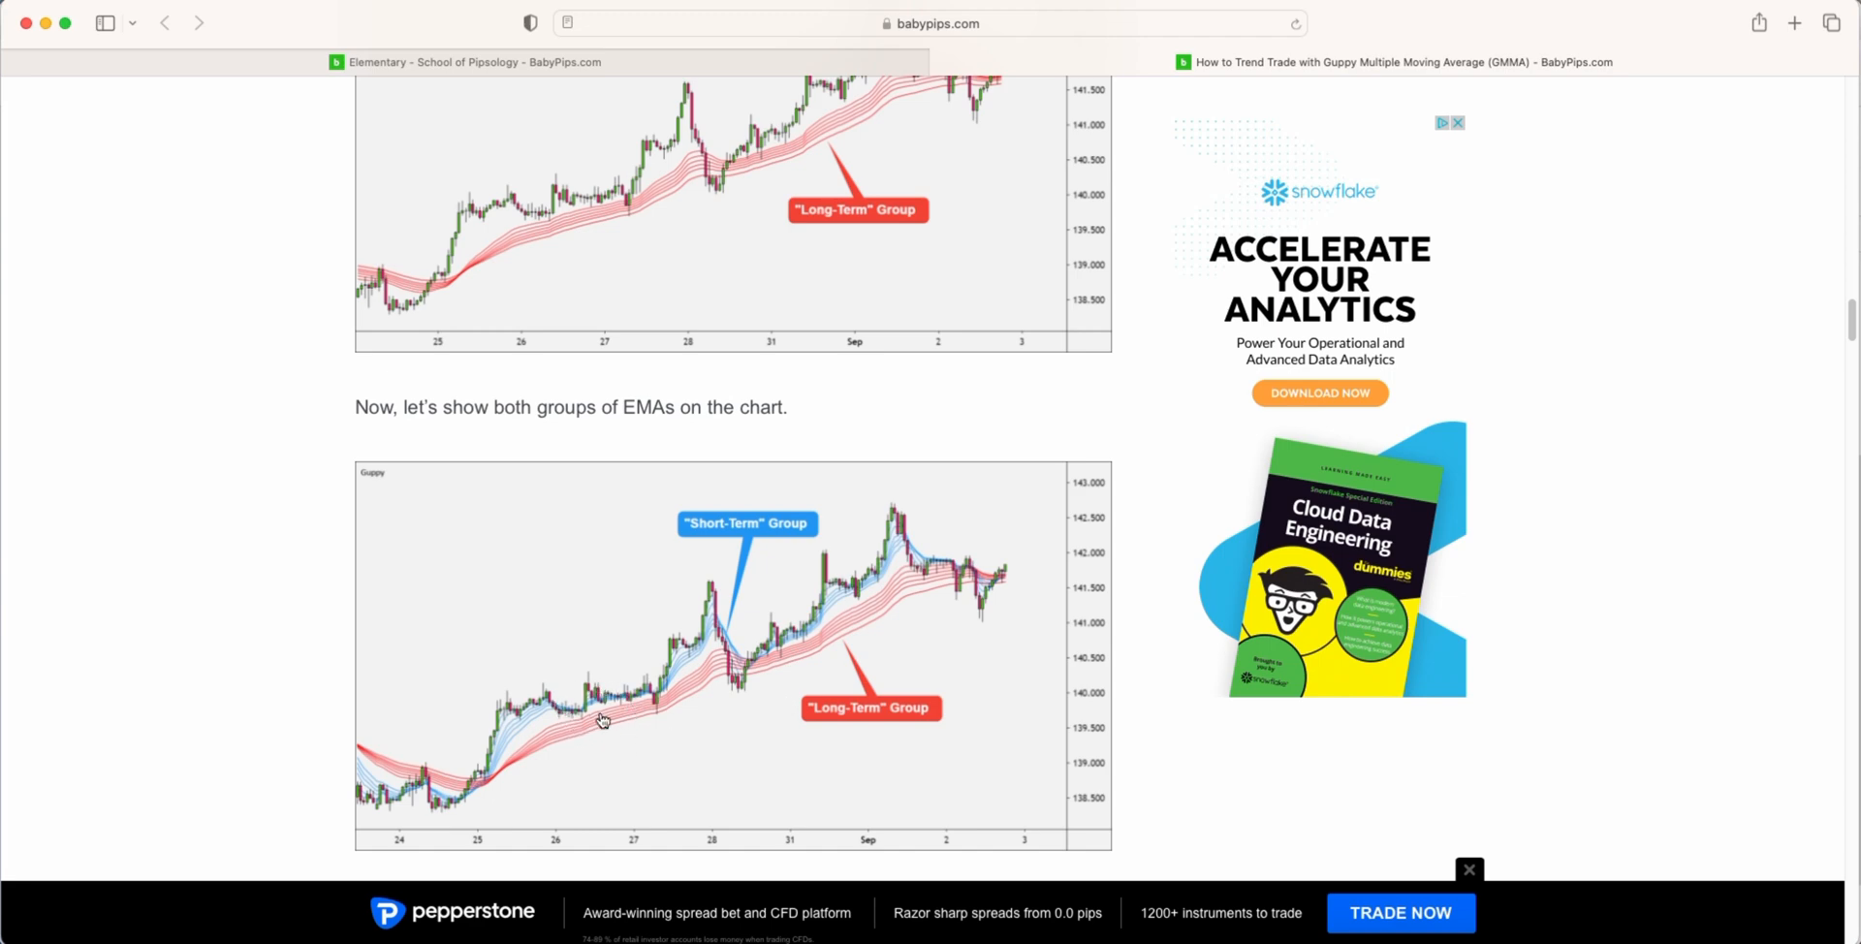
mouse_move(584, 705)
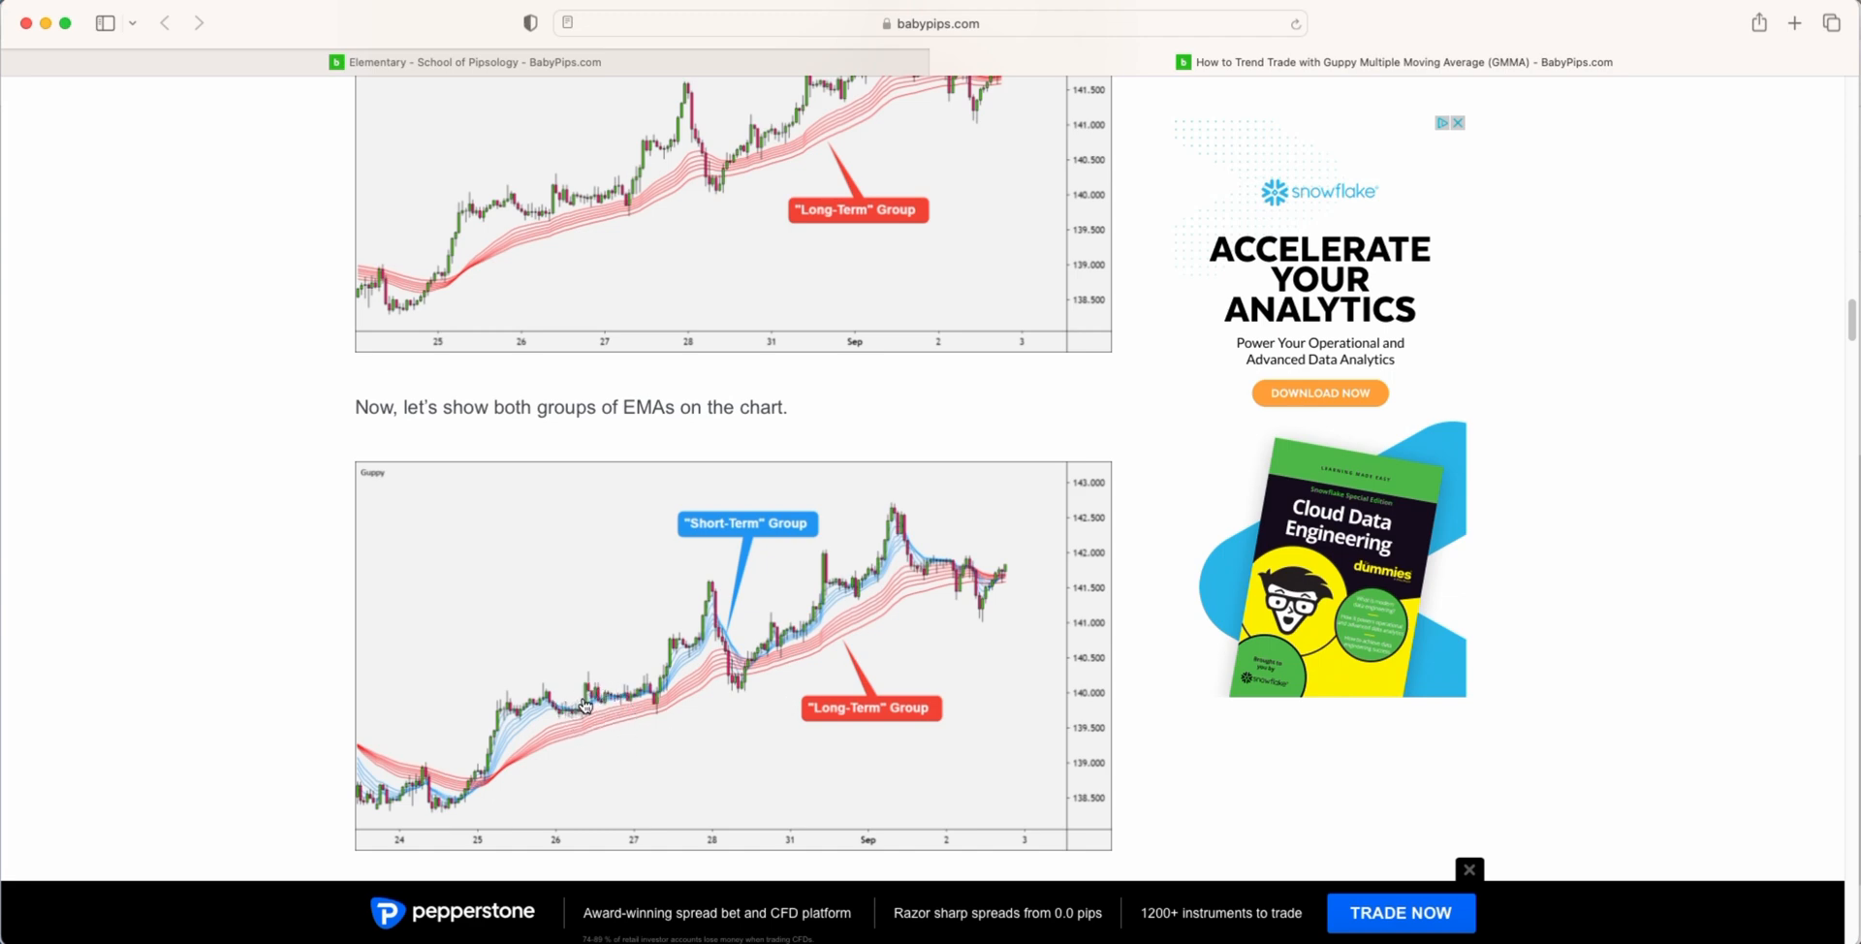
mouse_move(528, 756)
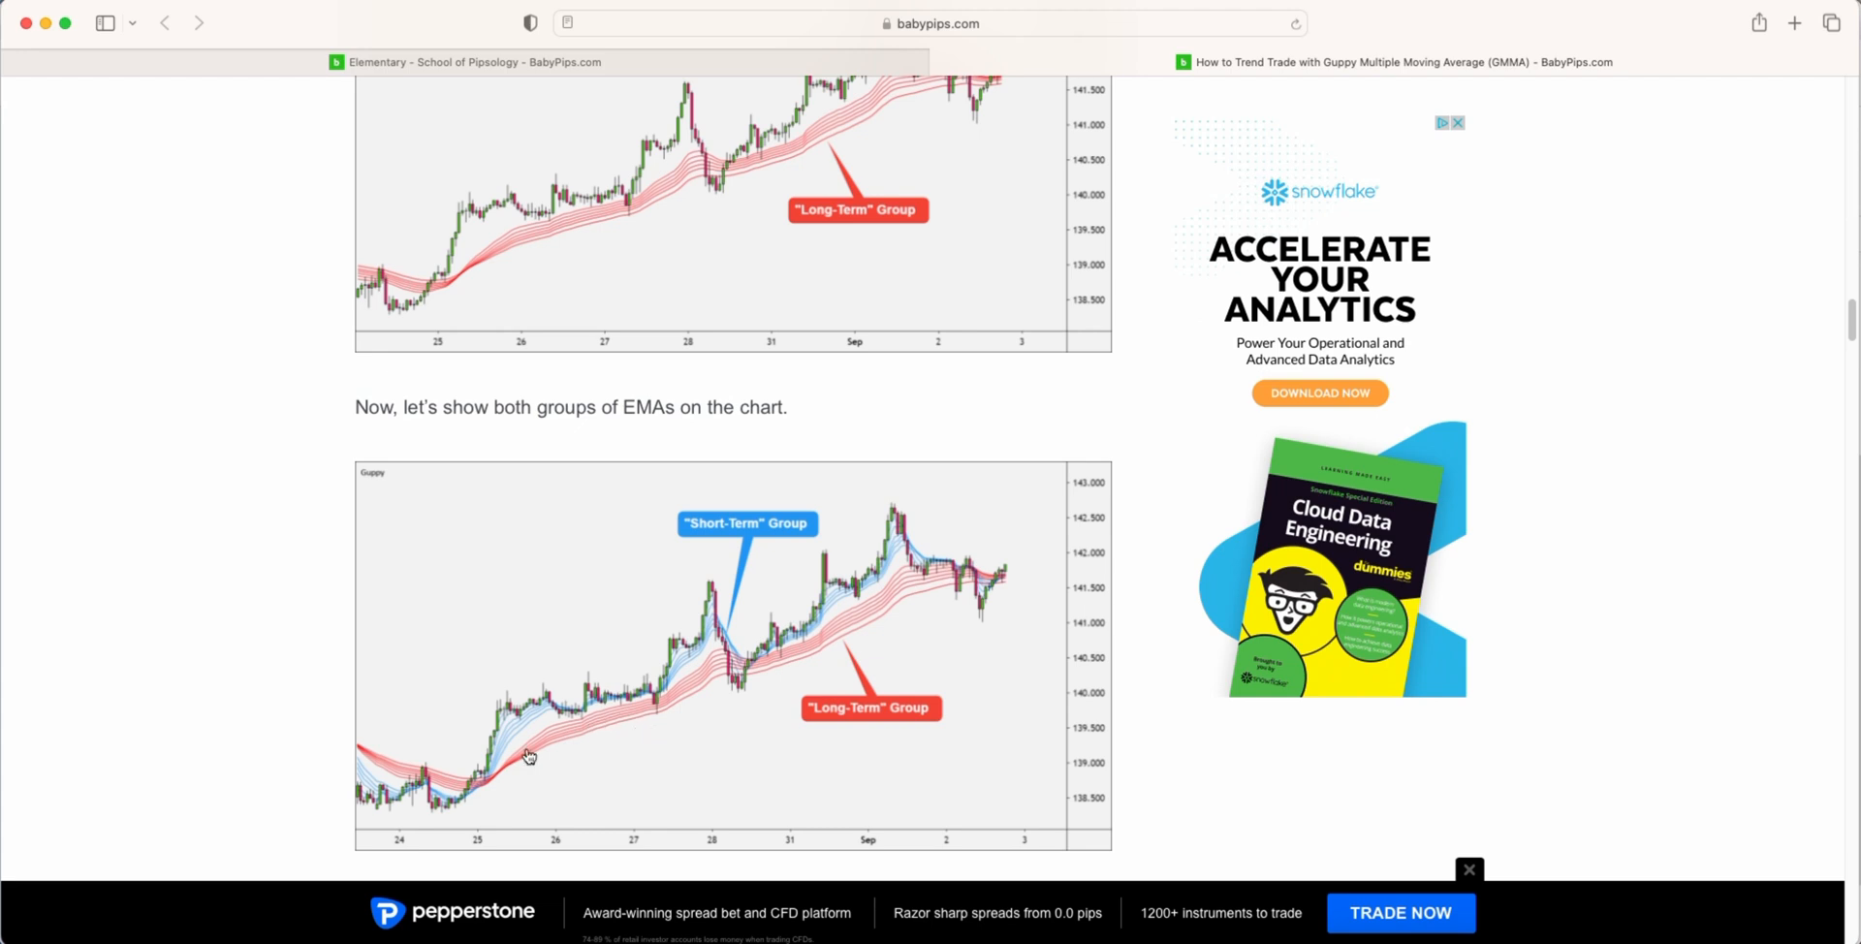
mouse_move(650, 718)
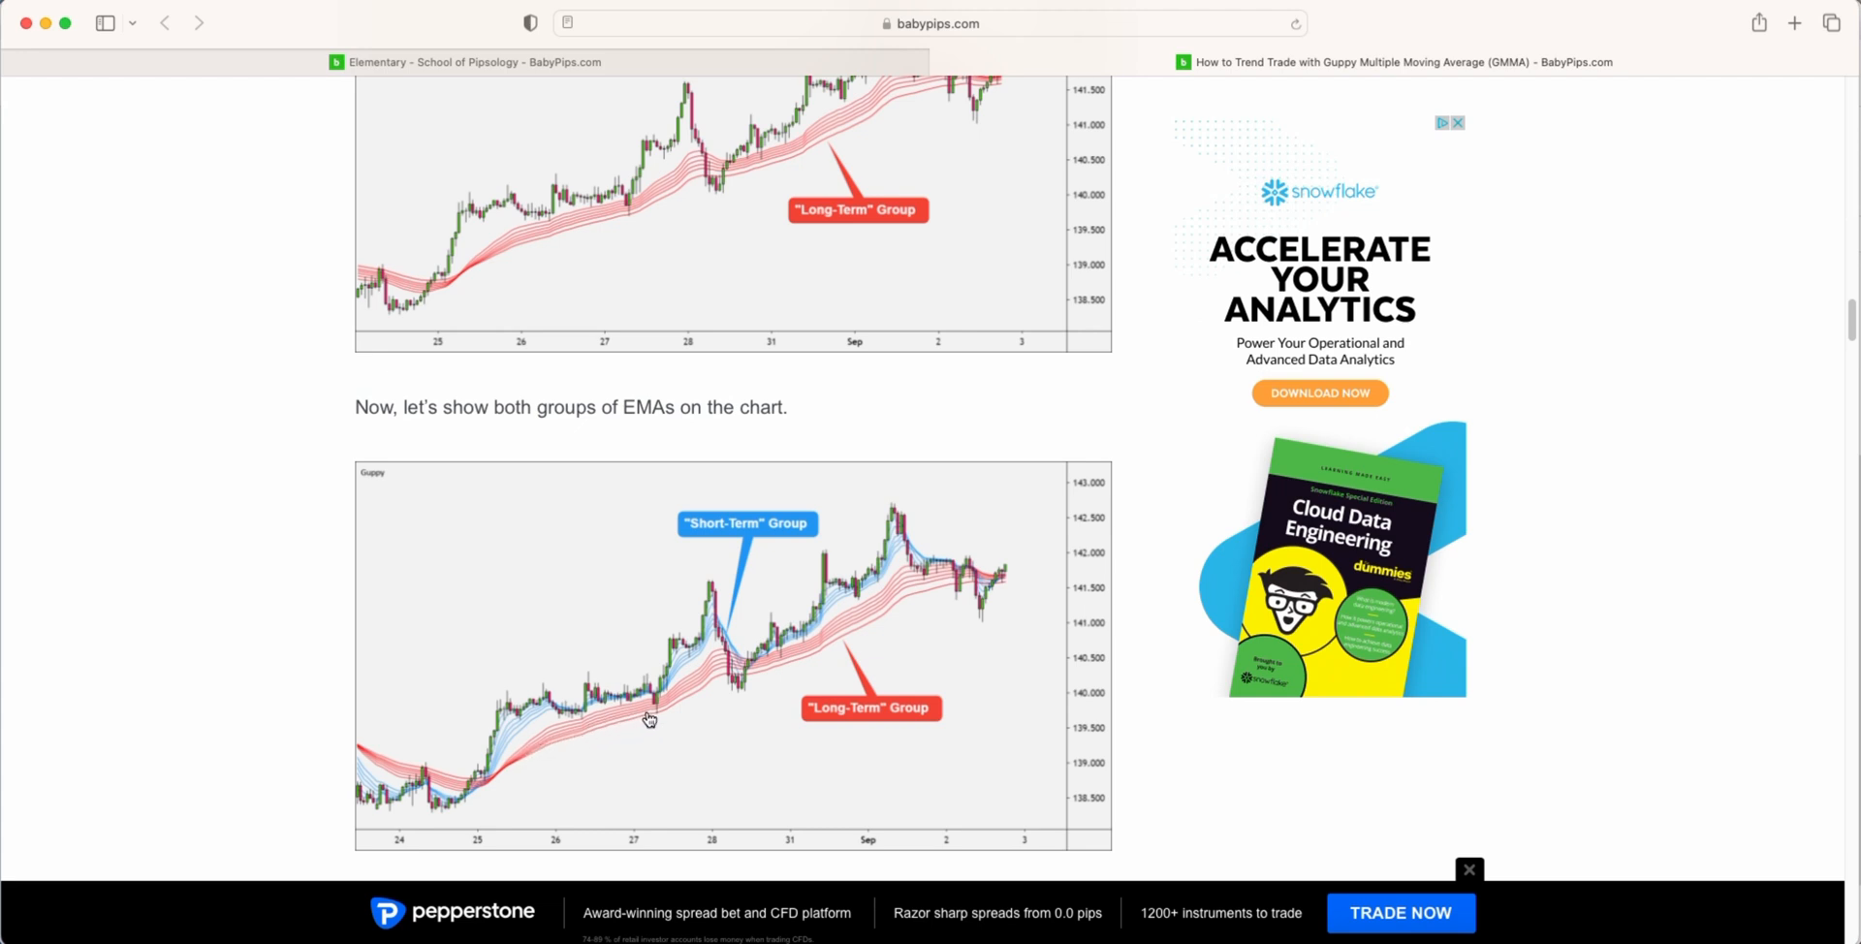
mouse_move(603, 732)
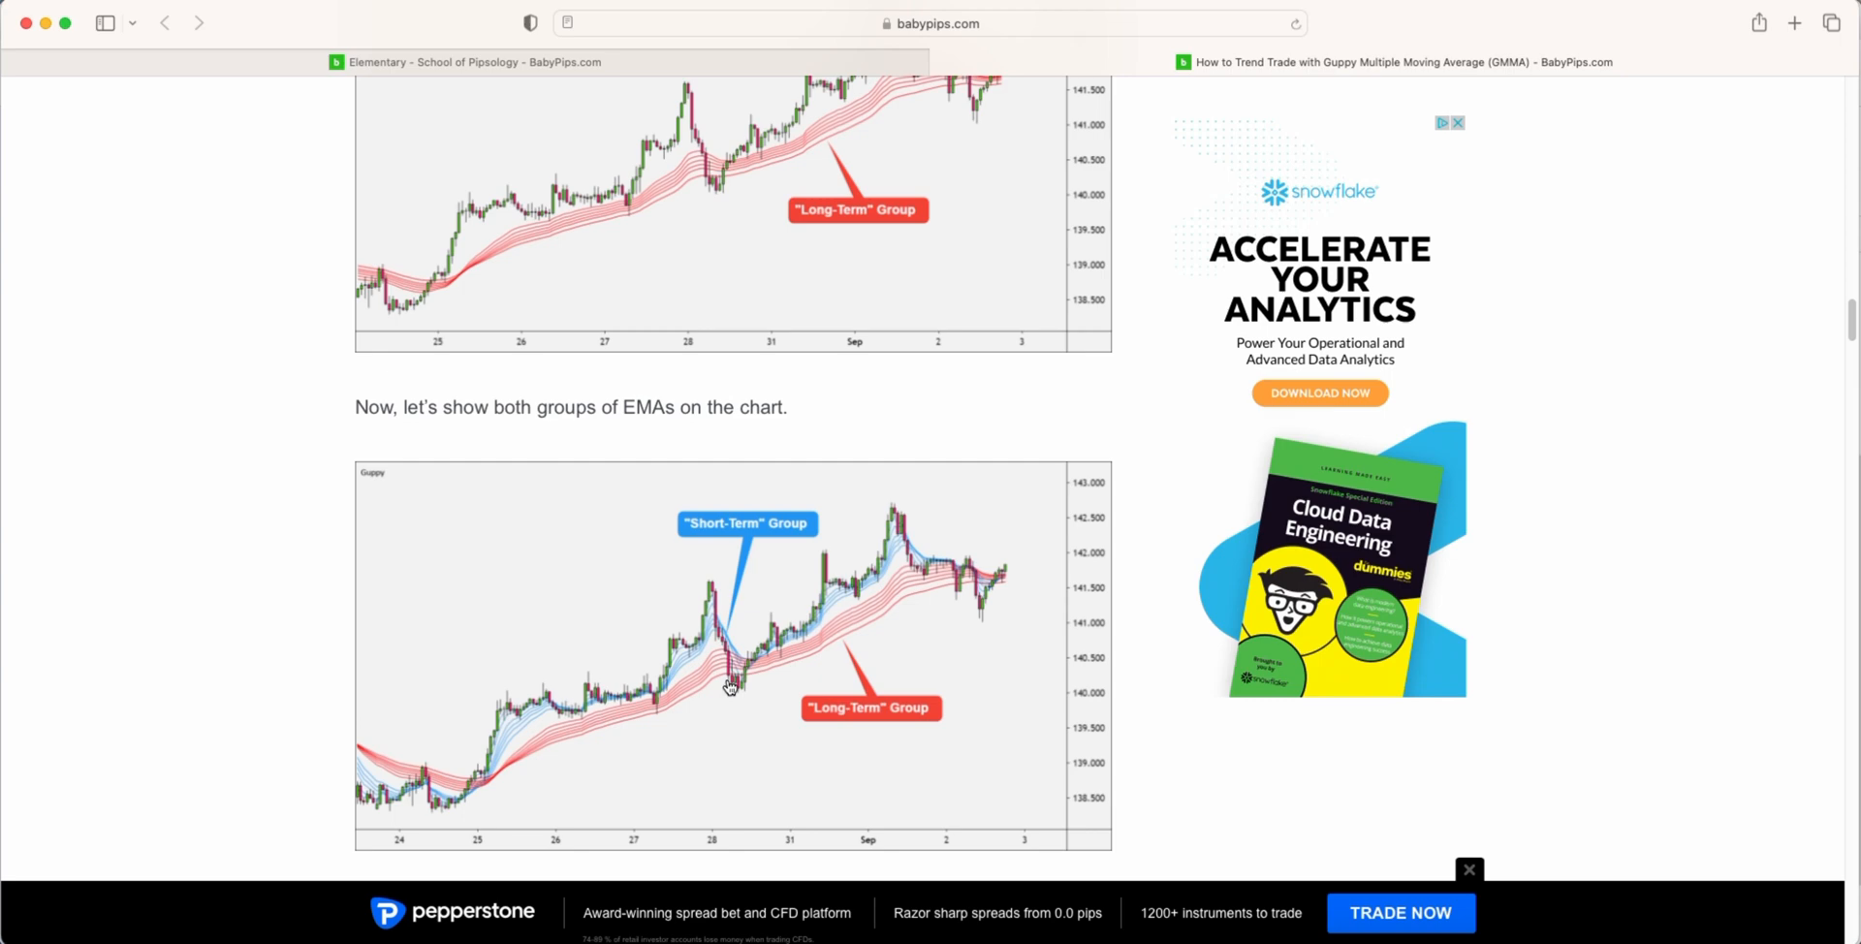
mouse_move(576, 764)
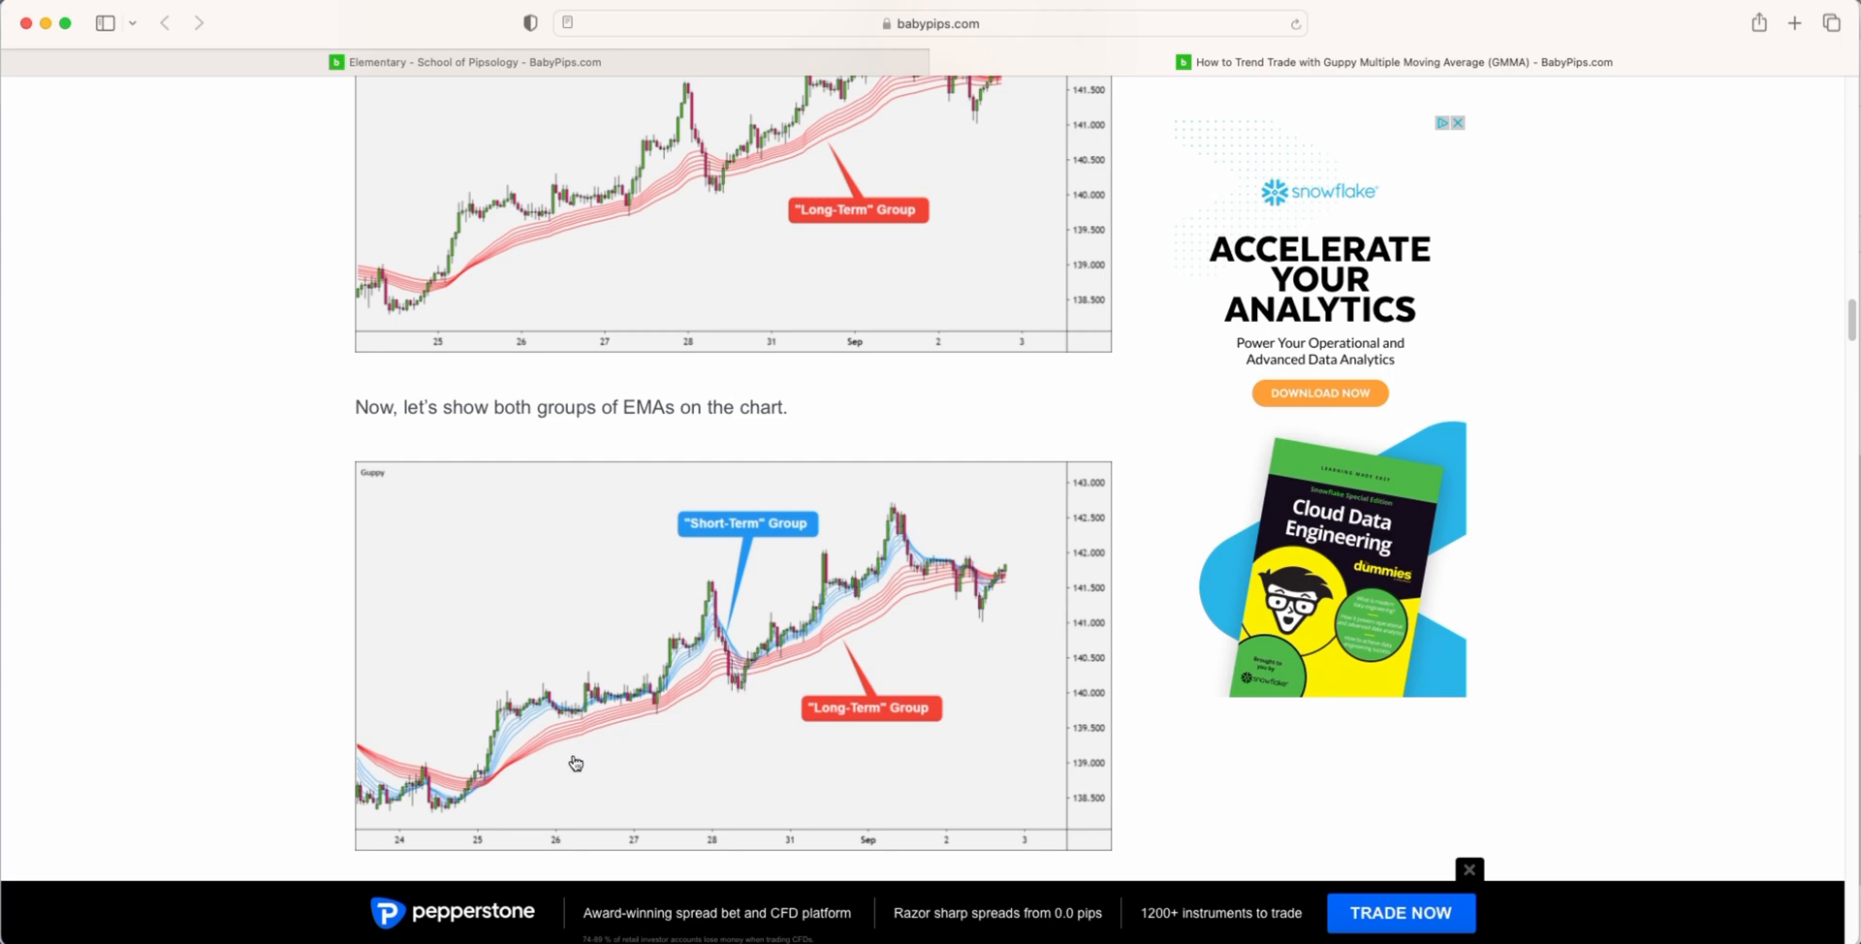
mouse_move(750, 695)
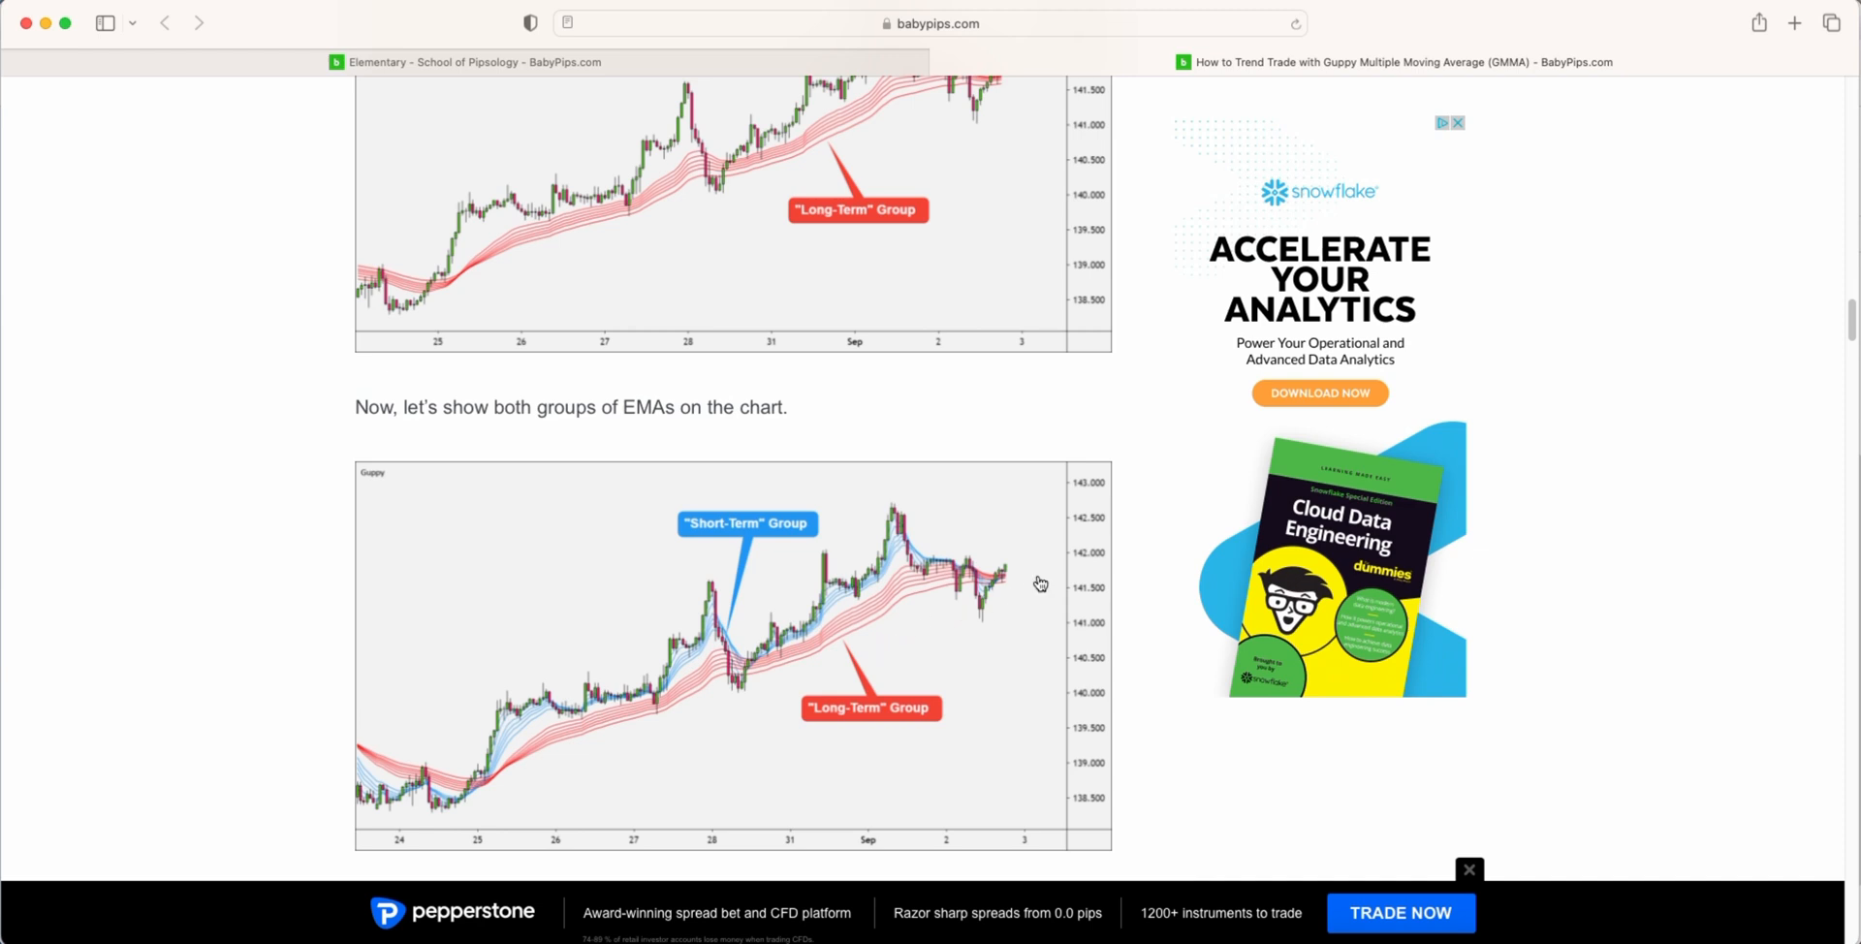
mouse_move(1020, 569)
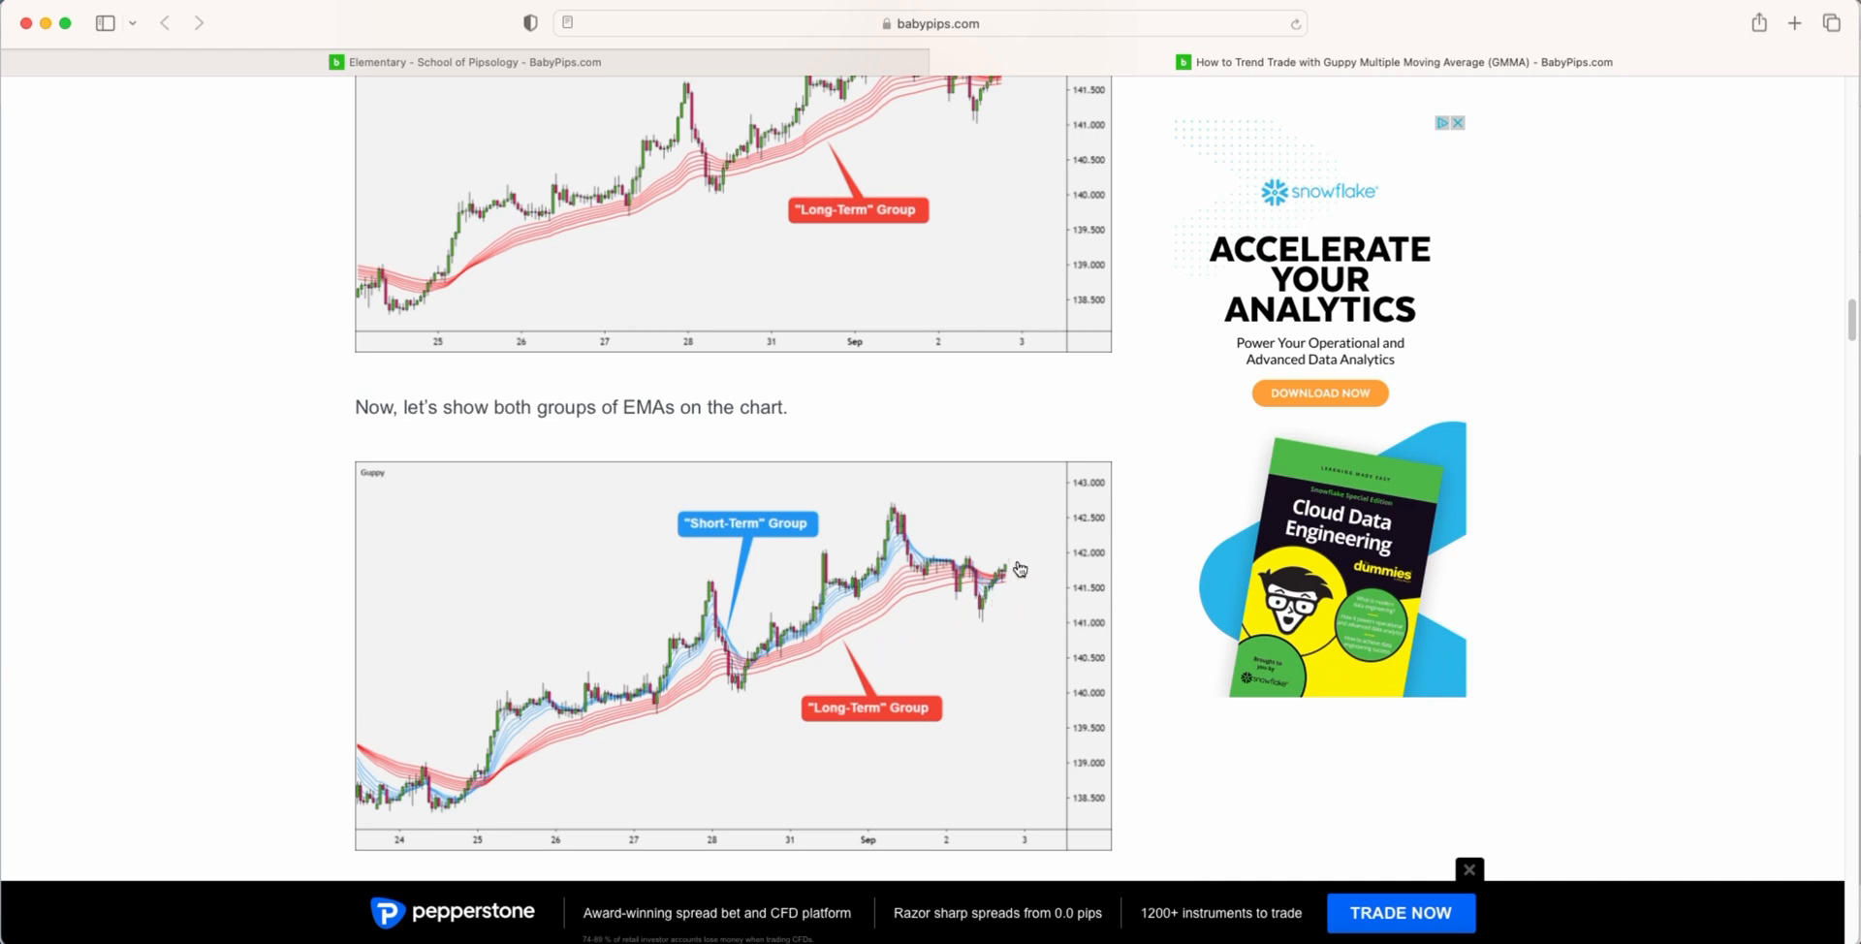
mouse_move(1015, 594)
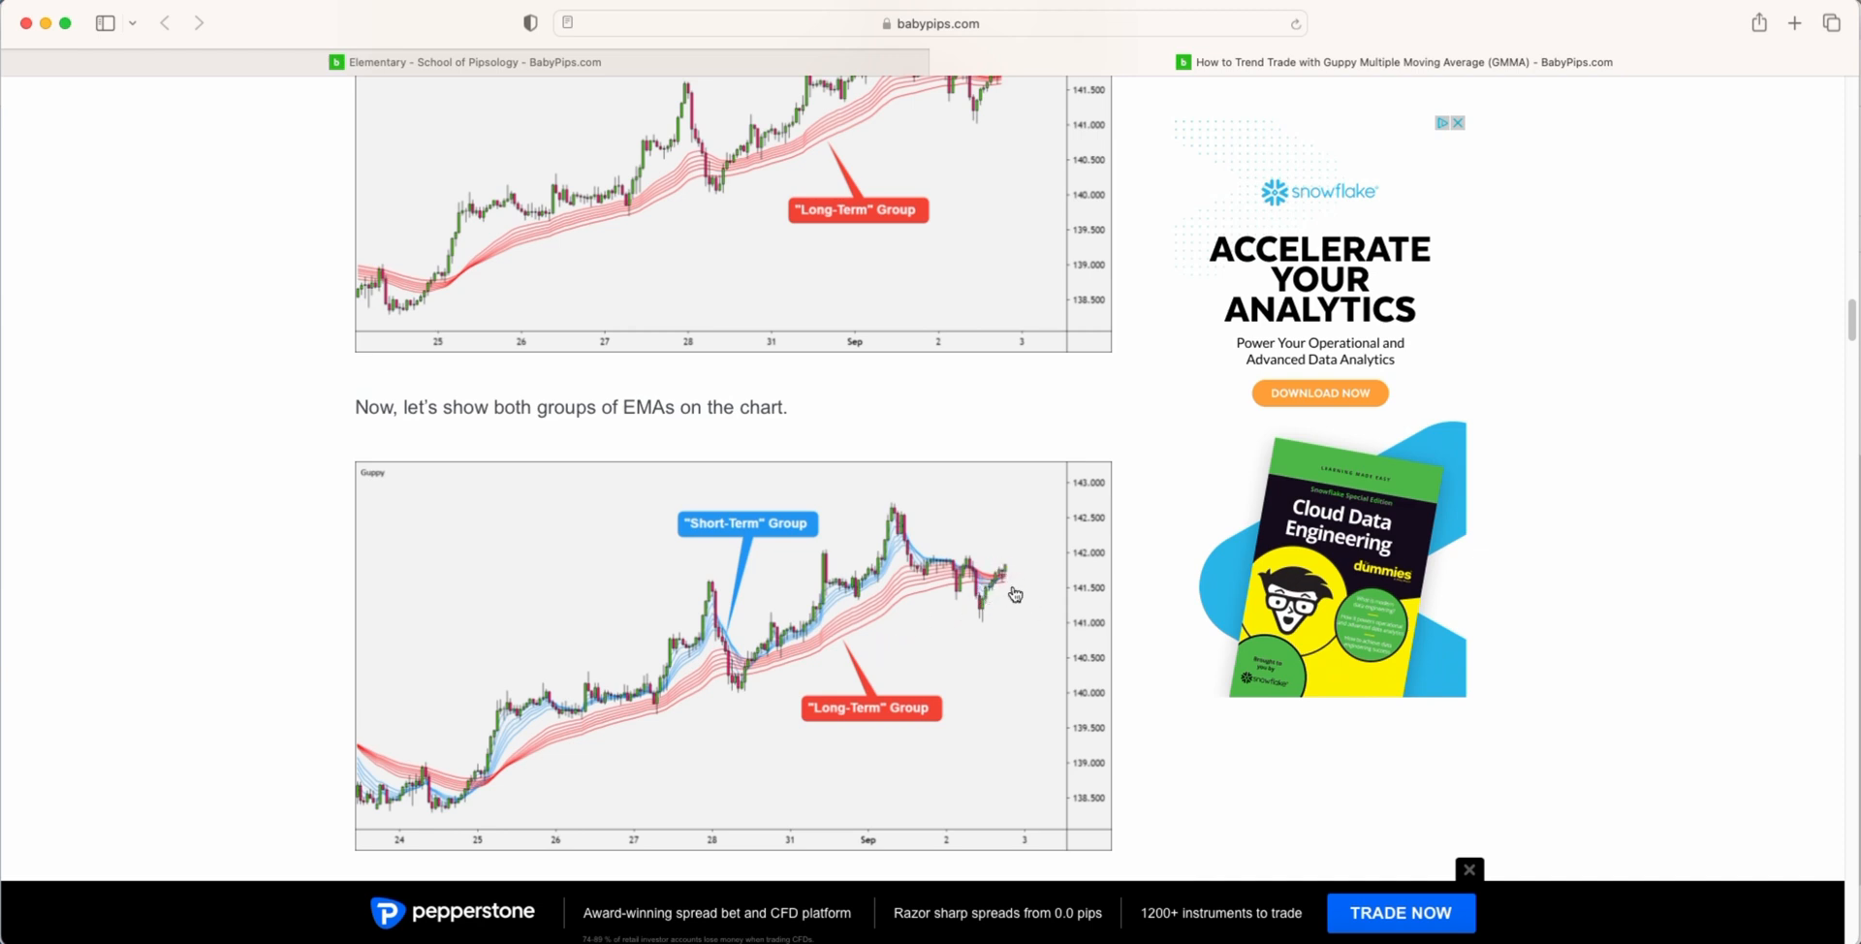
mouse_move(1012, 587)
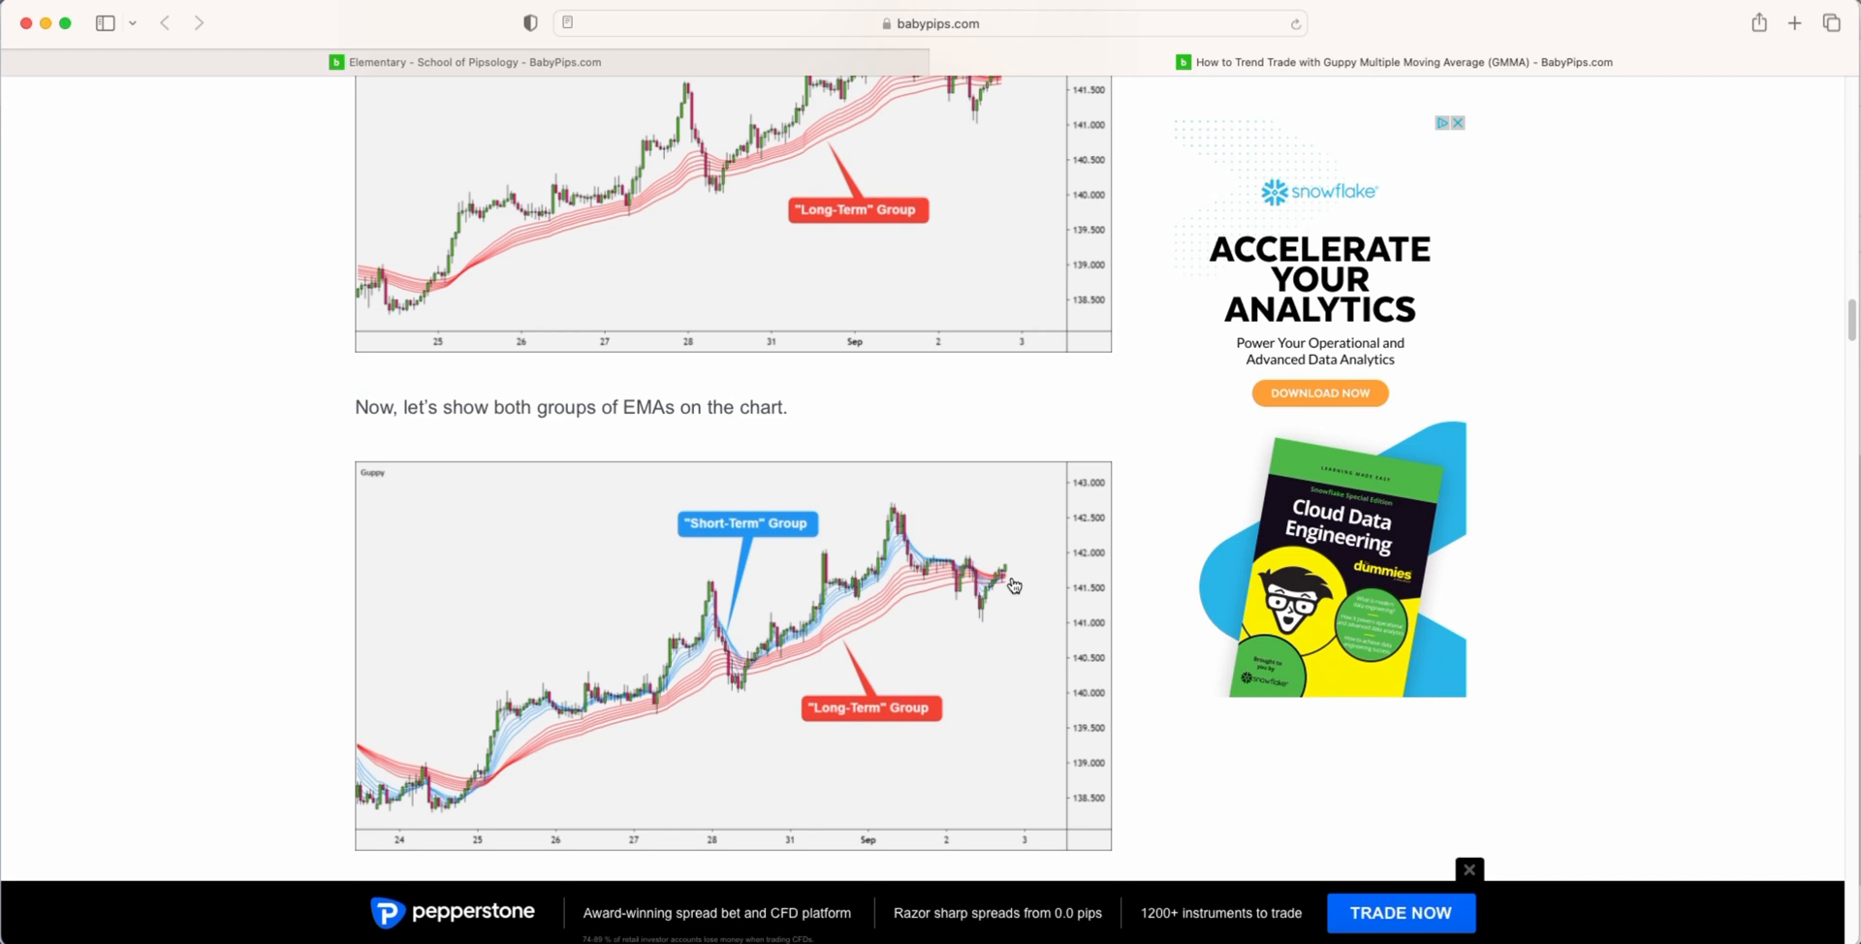
mouse_move(1015, 595)
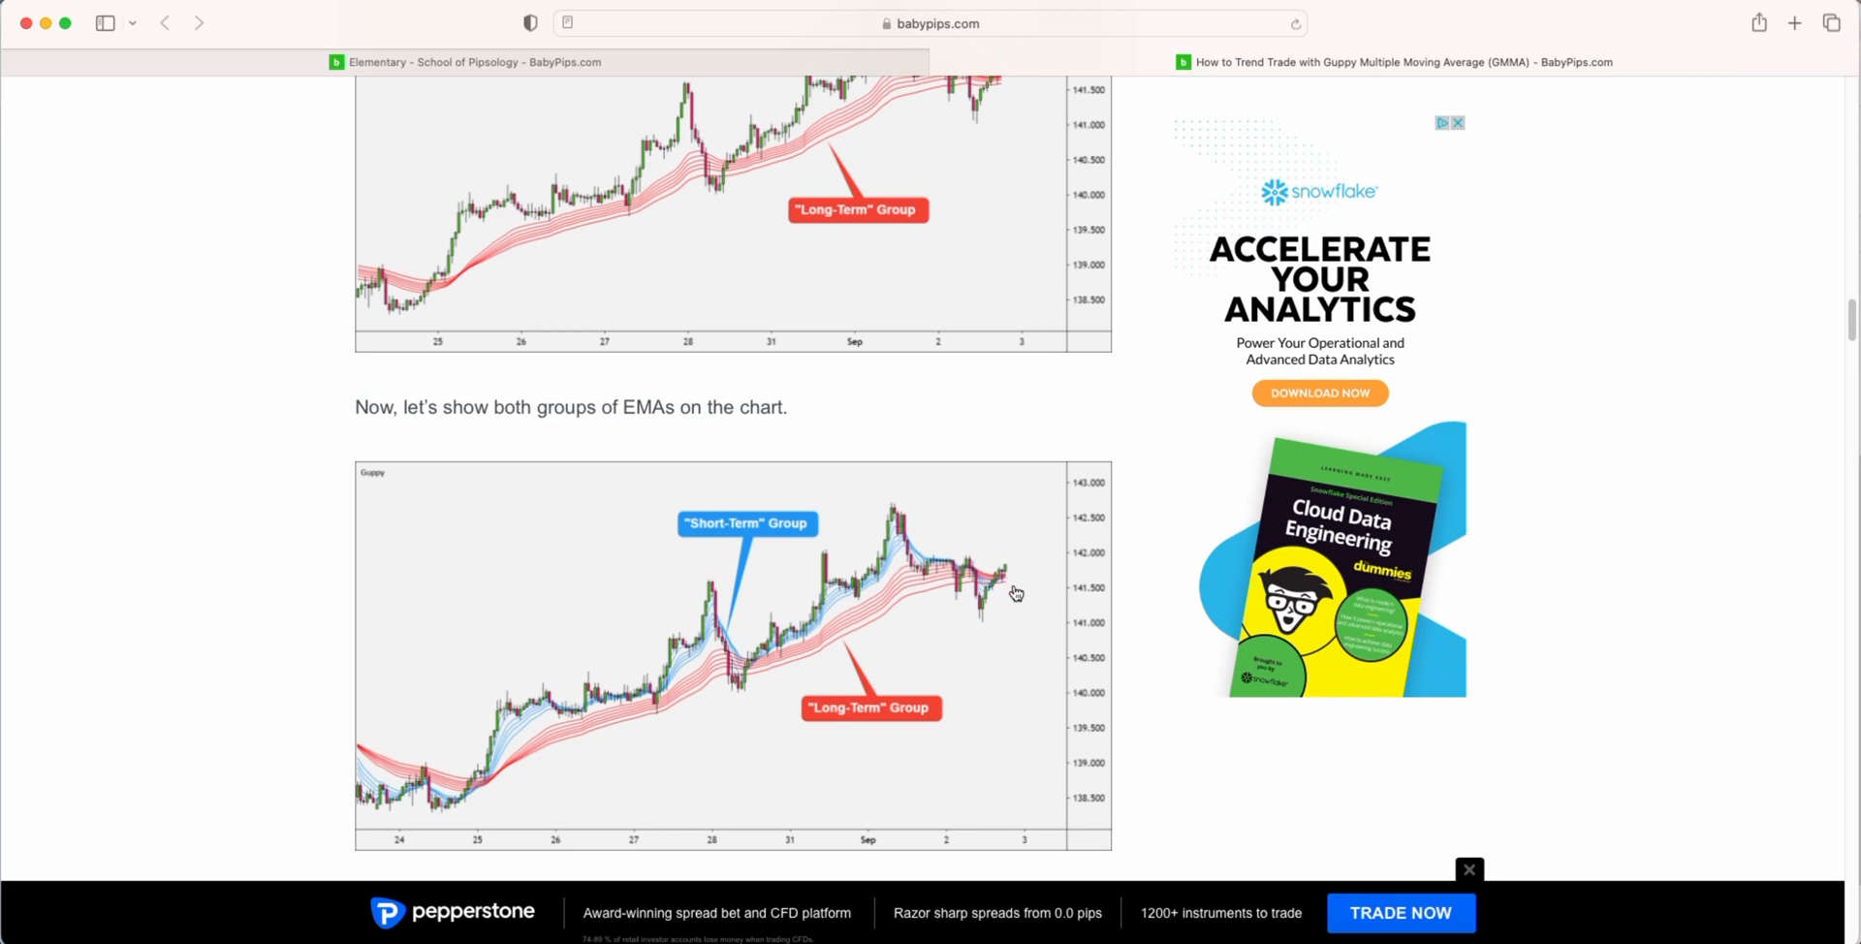
mouse_move(1021, 605)
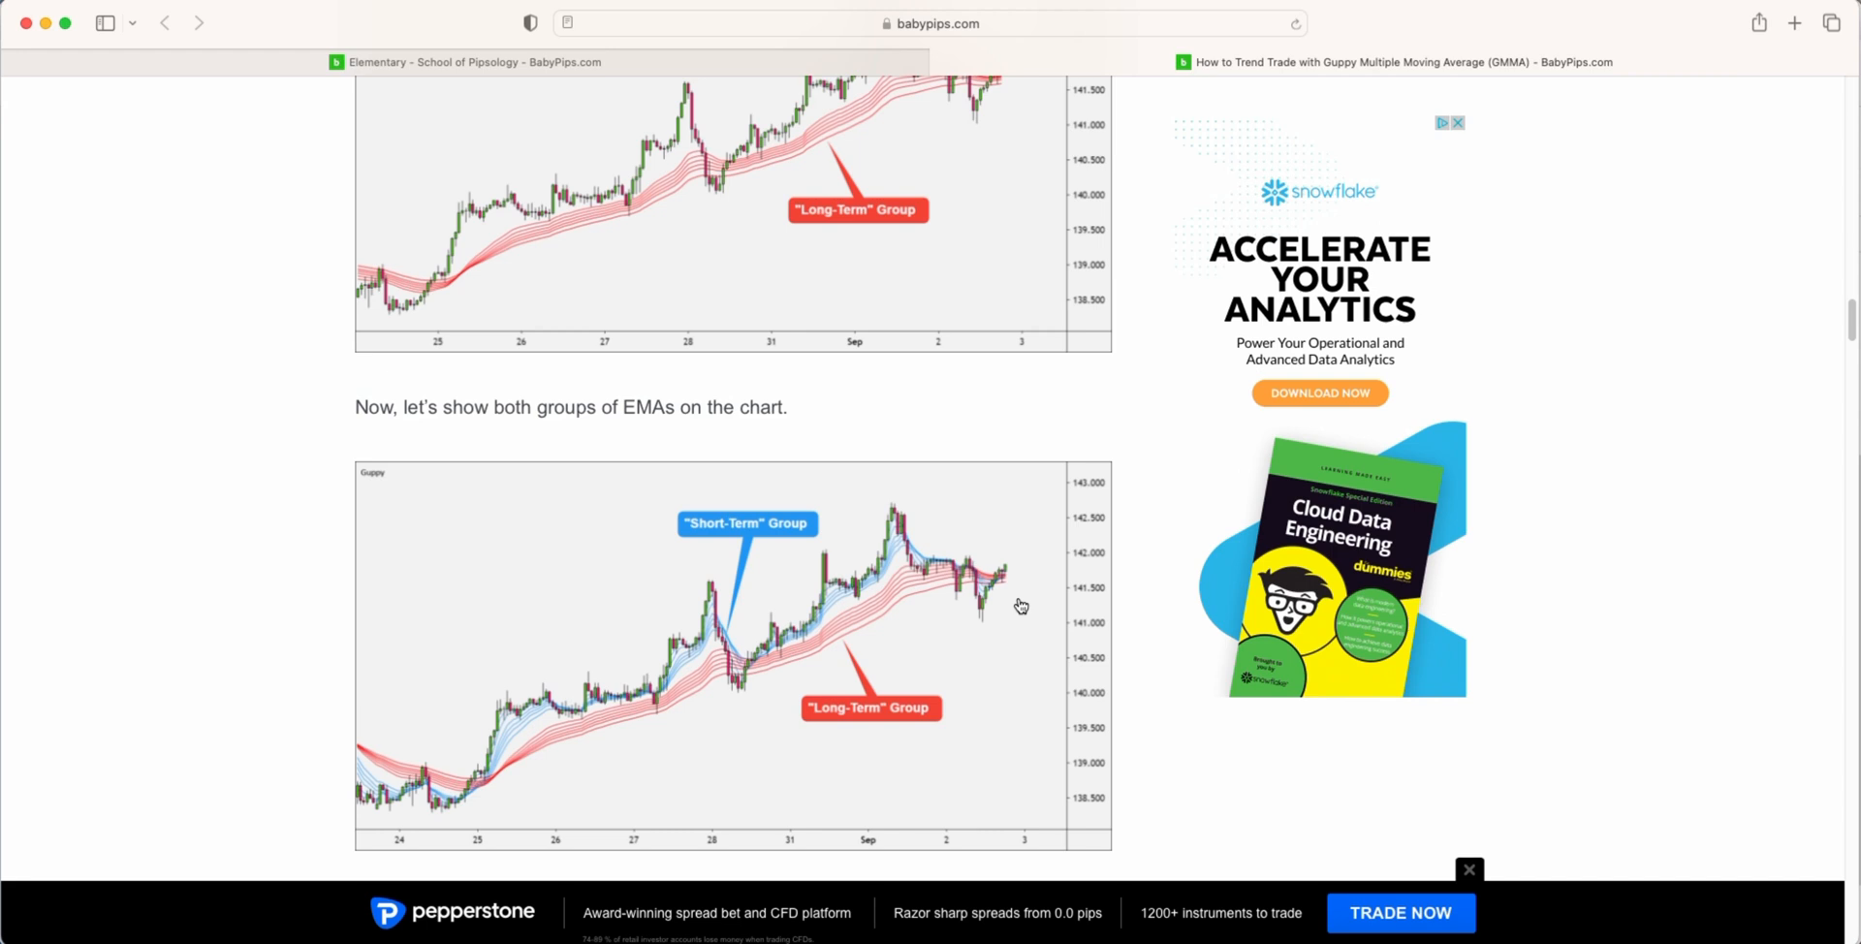
mouse_move(1012, 618)
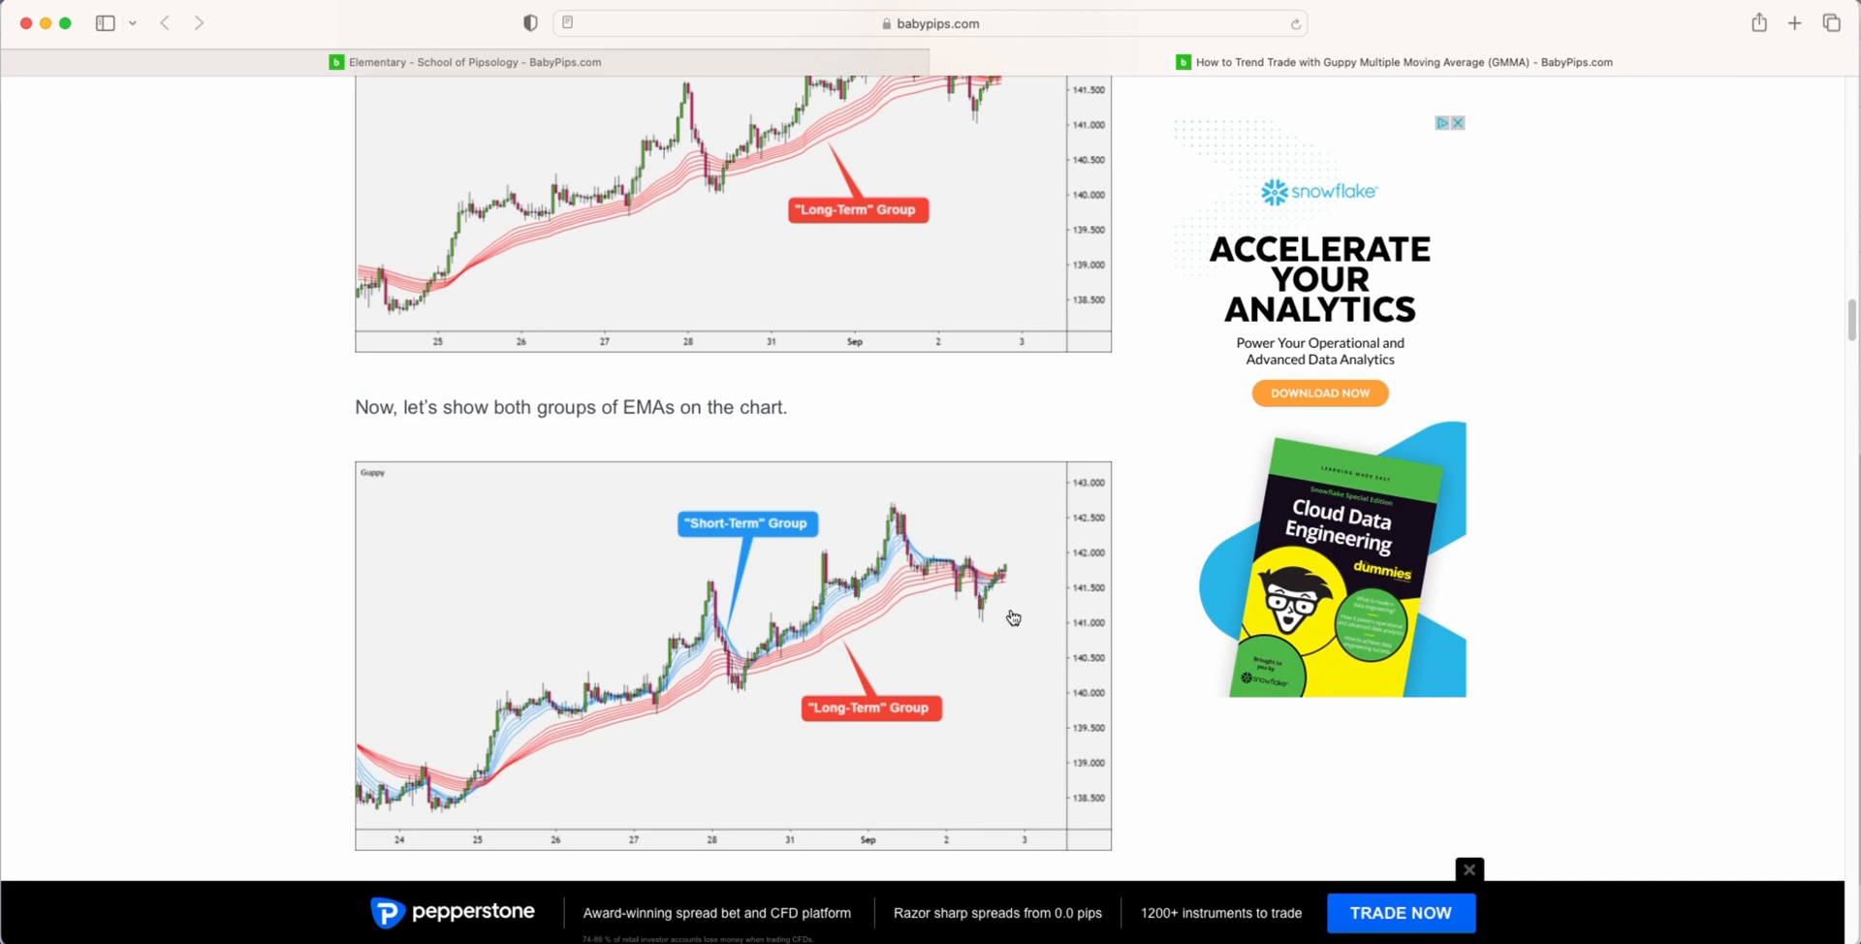
mouse_move(867, 614)
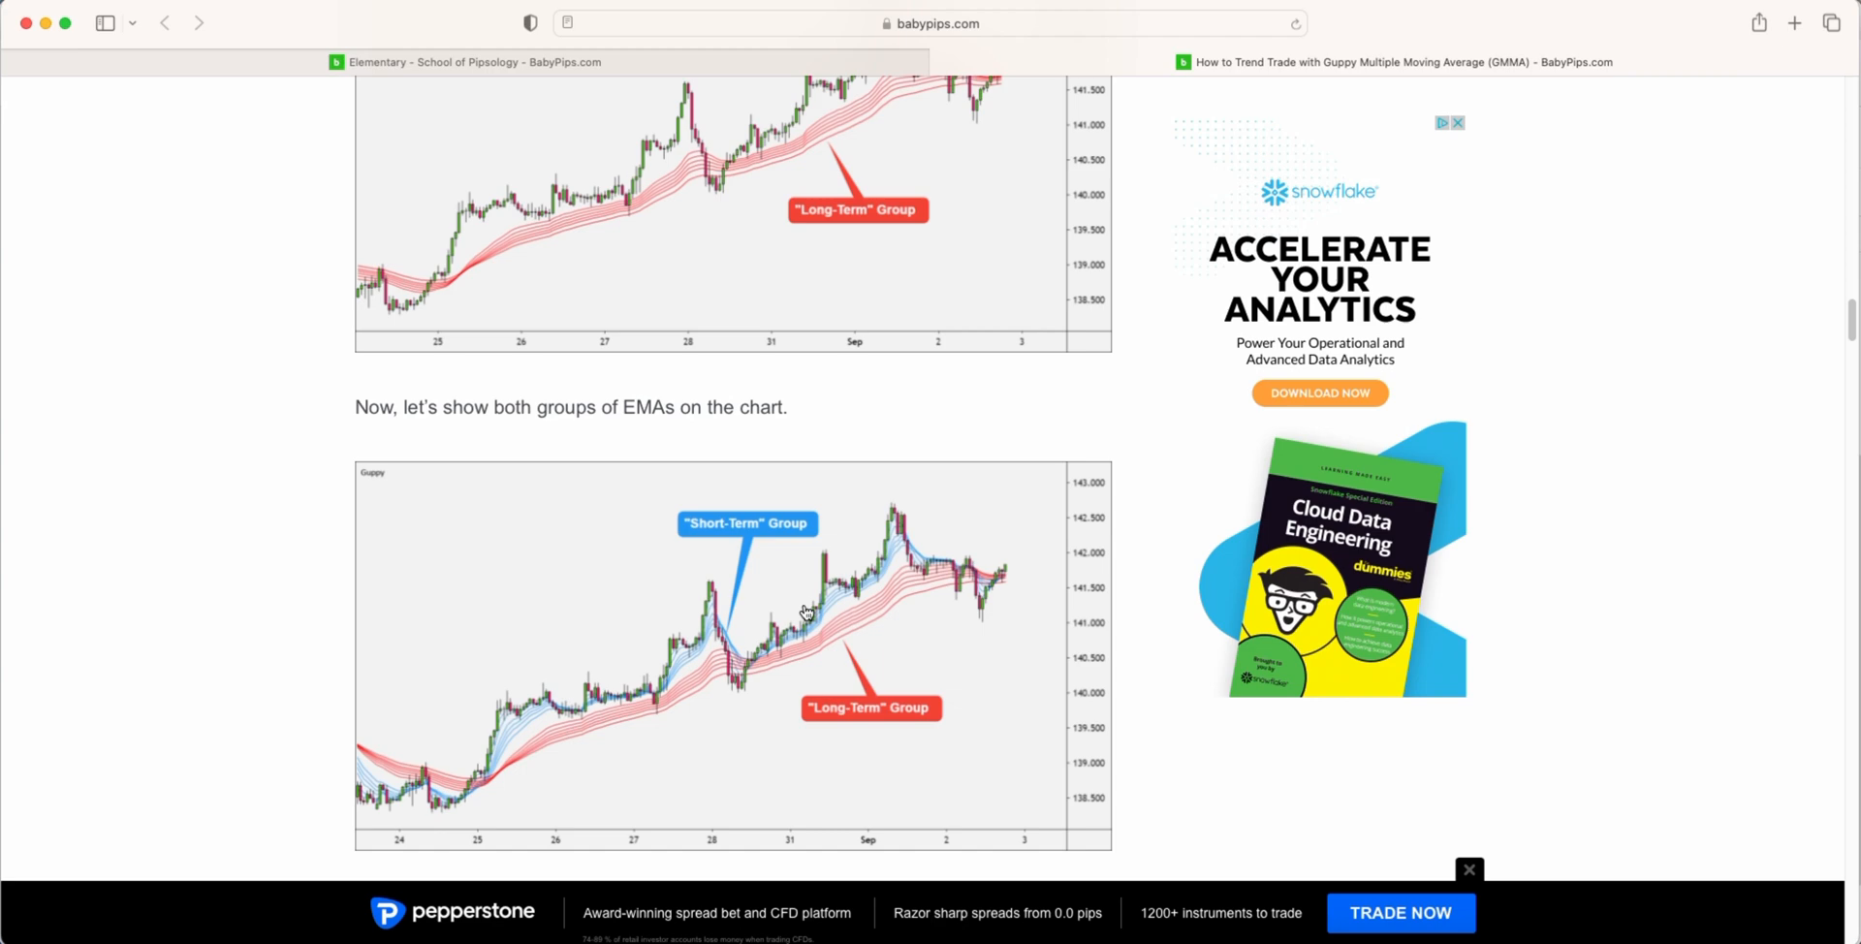
Scroll past 'How to Identify Trend Reversals' to the 'How to Identify a Lack of Trend' chart
scroll(down, 3)
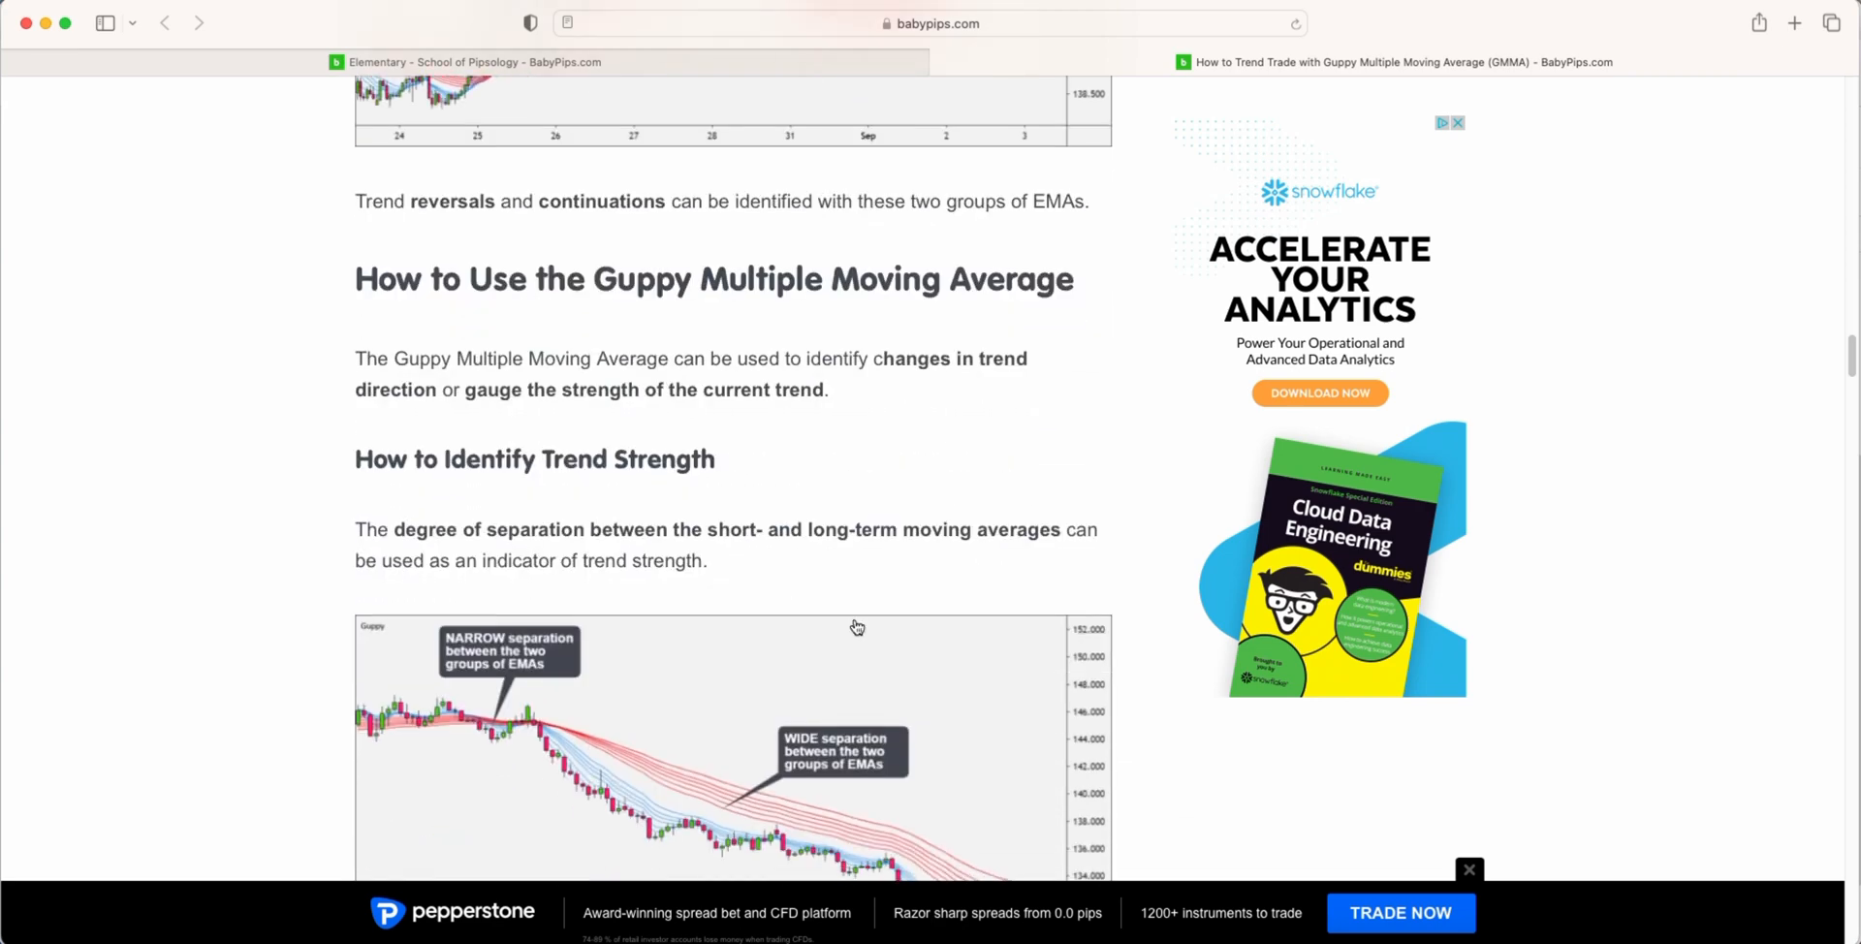
scroll(down, 3)
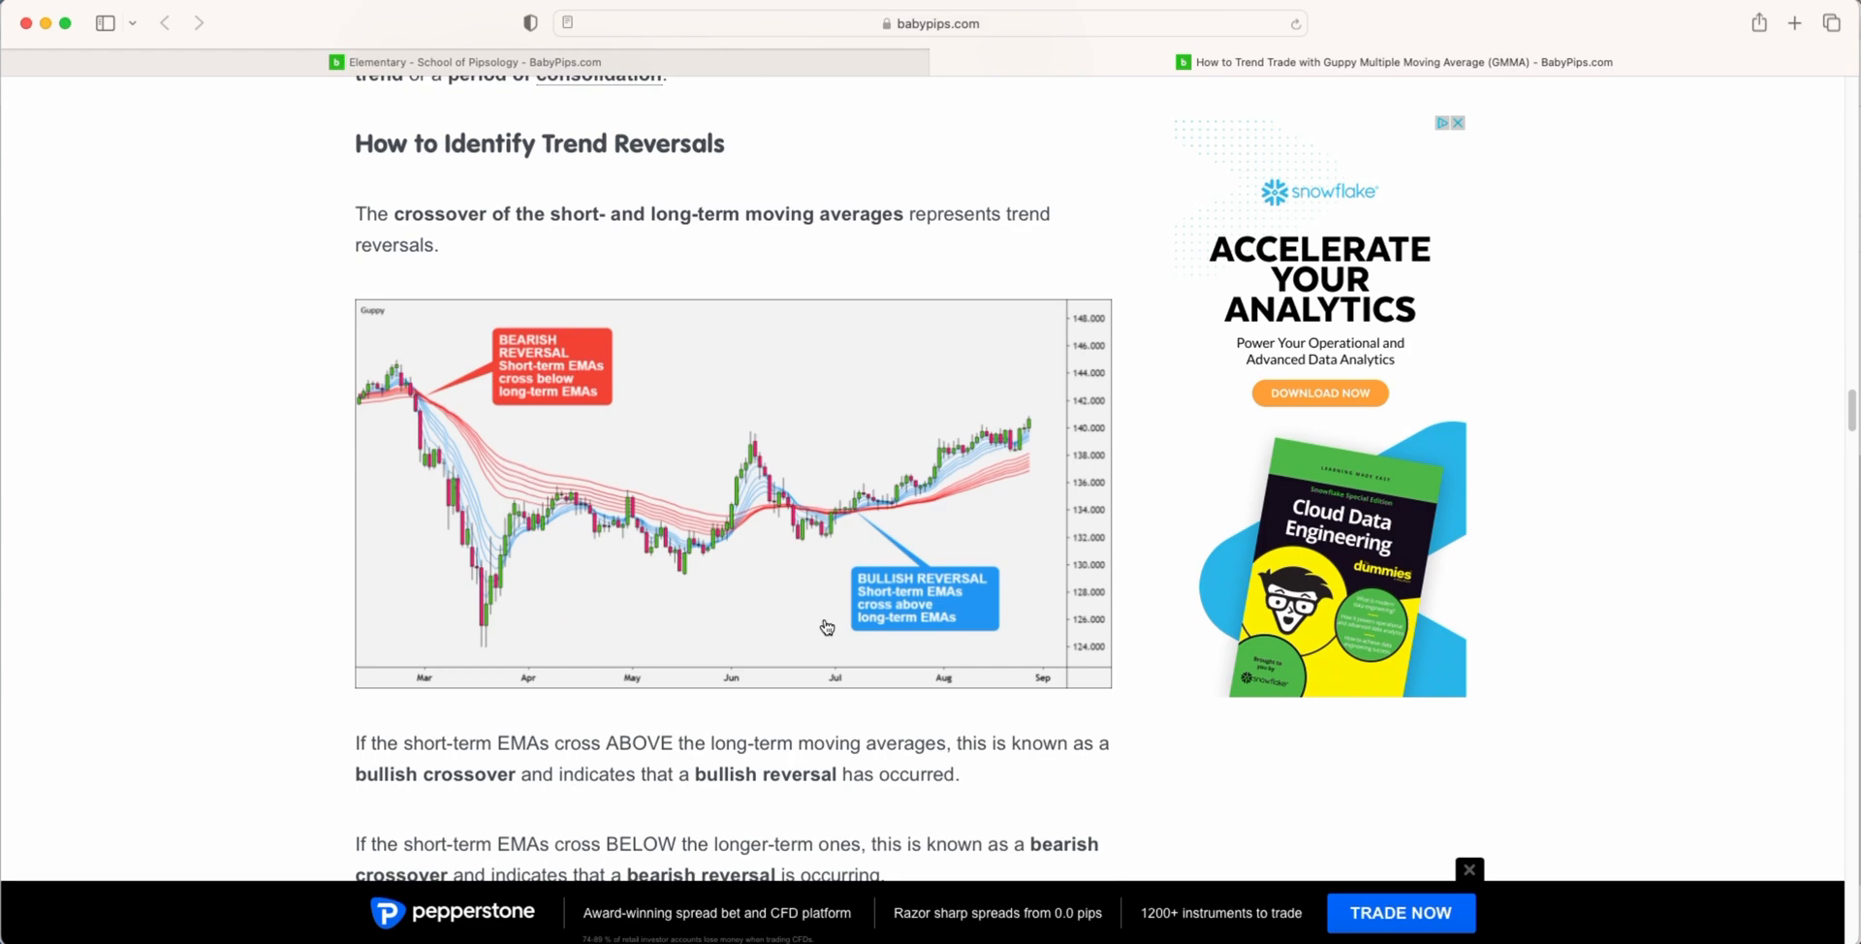
scroll(down, 3)
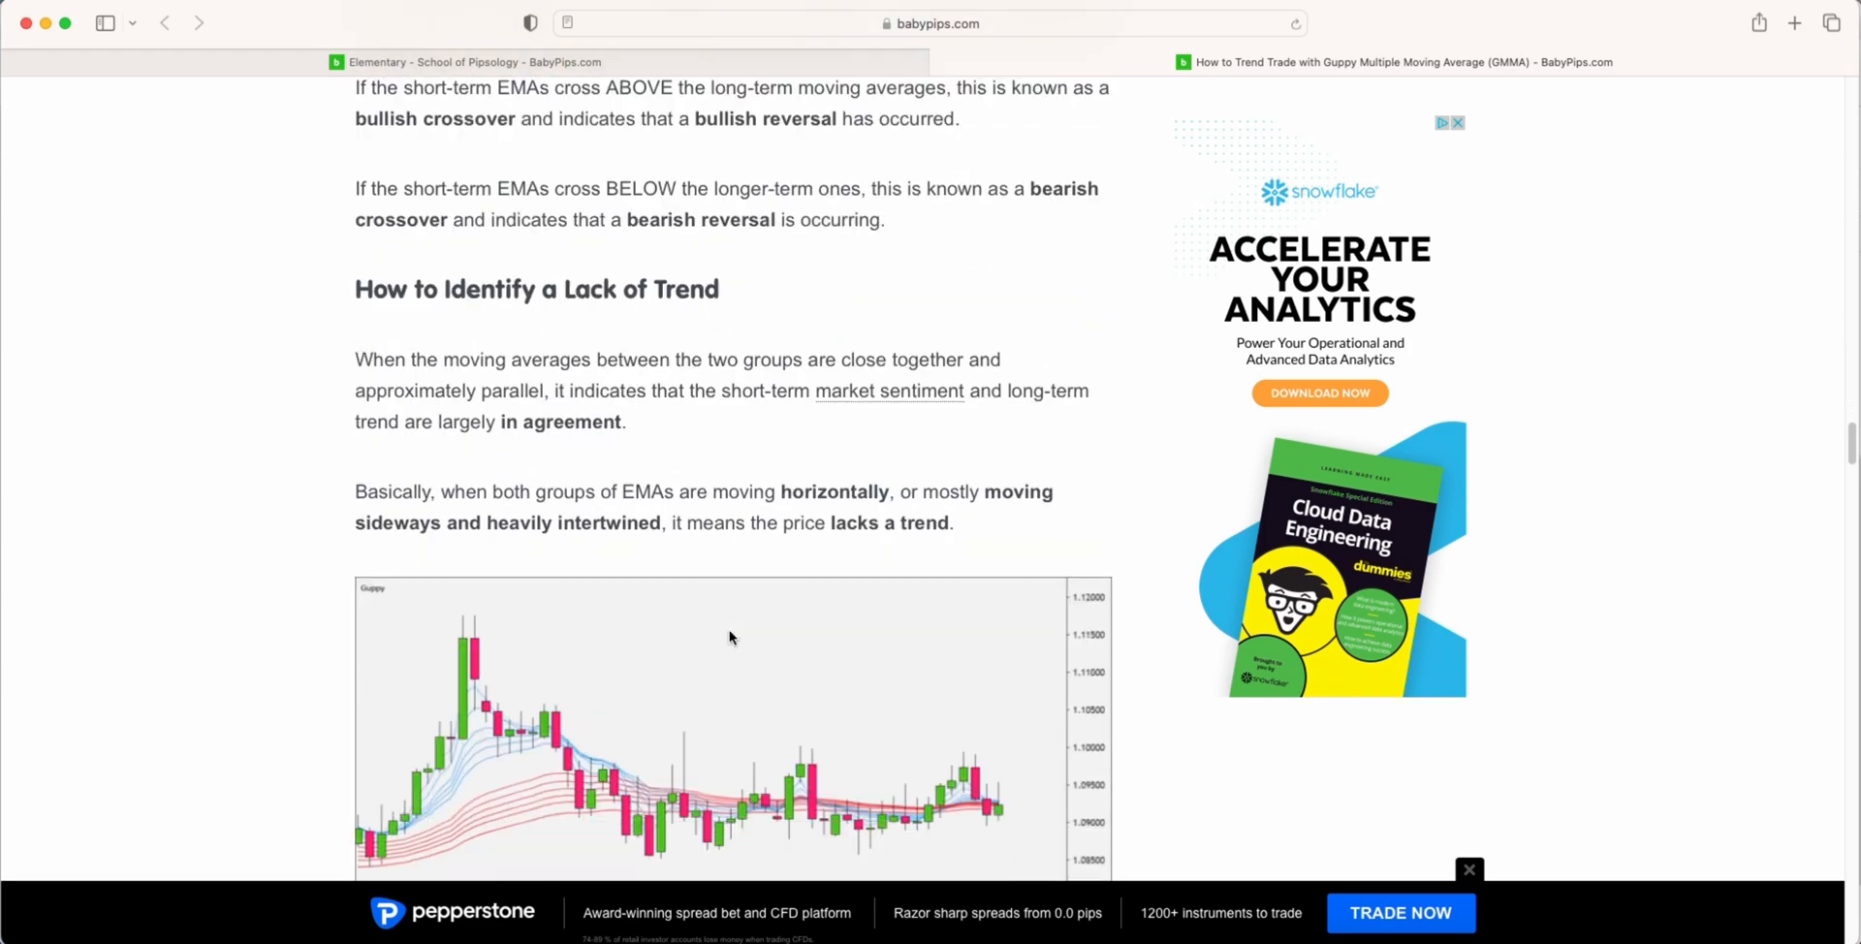
scroll(down, 3)
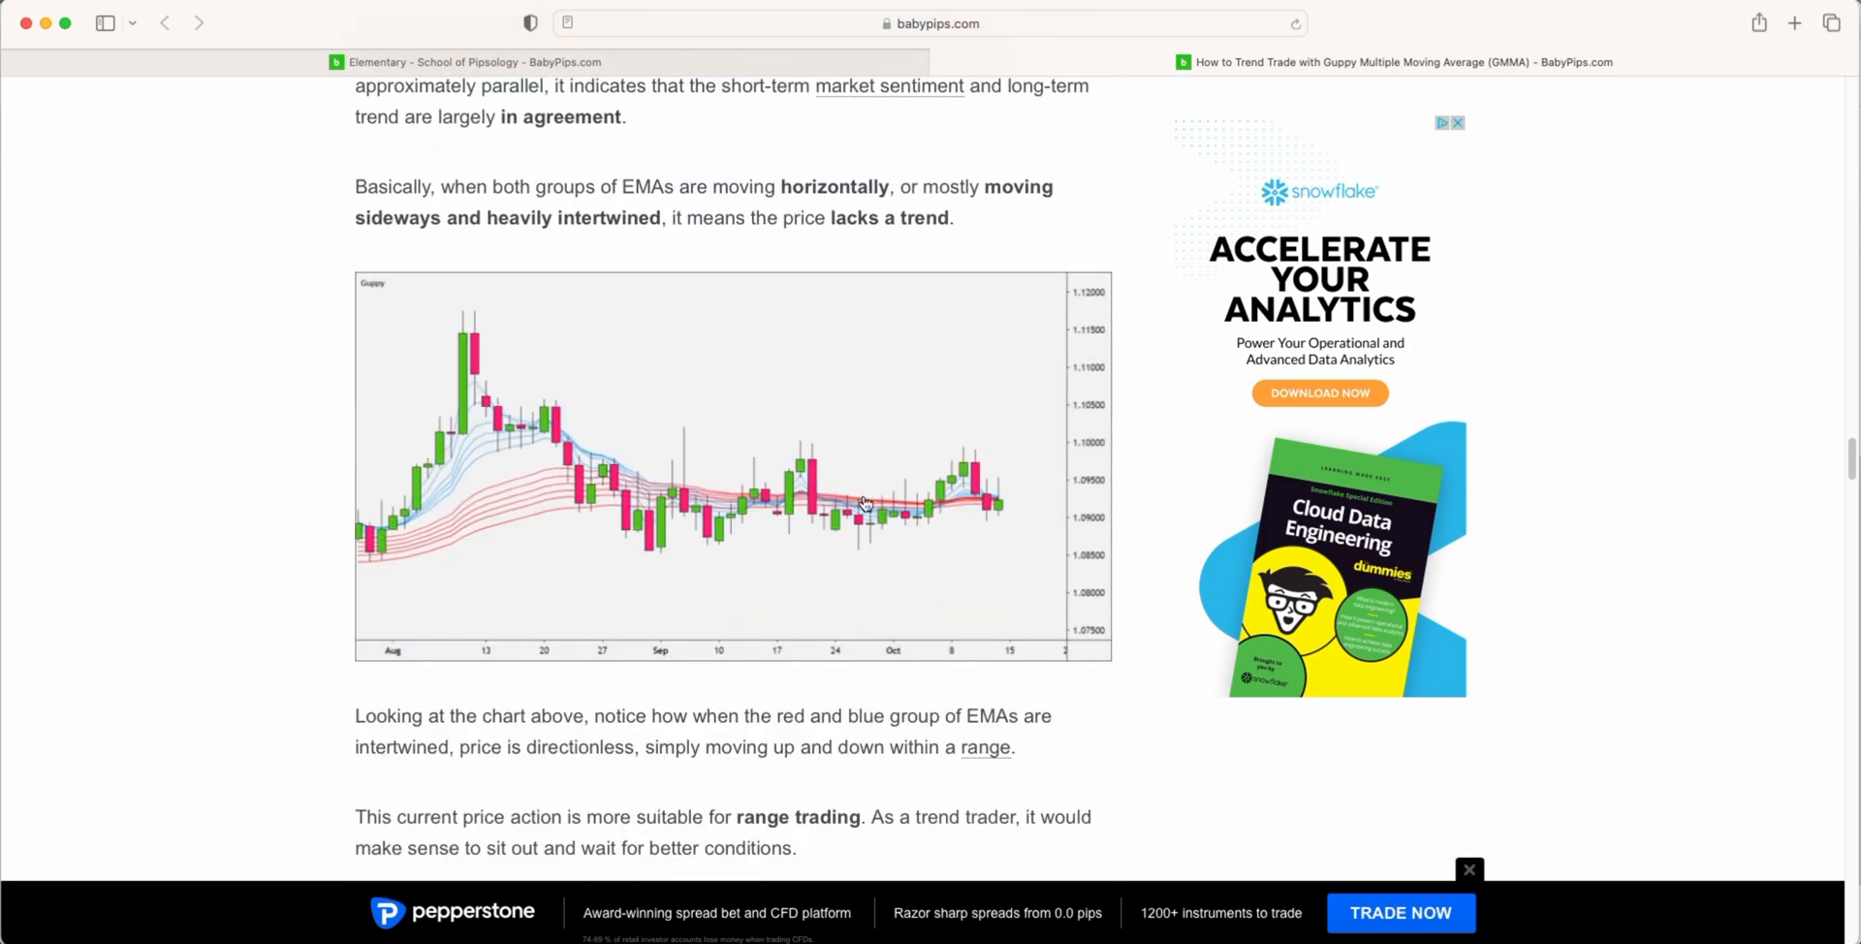
scroll(down, 3)
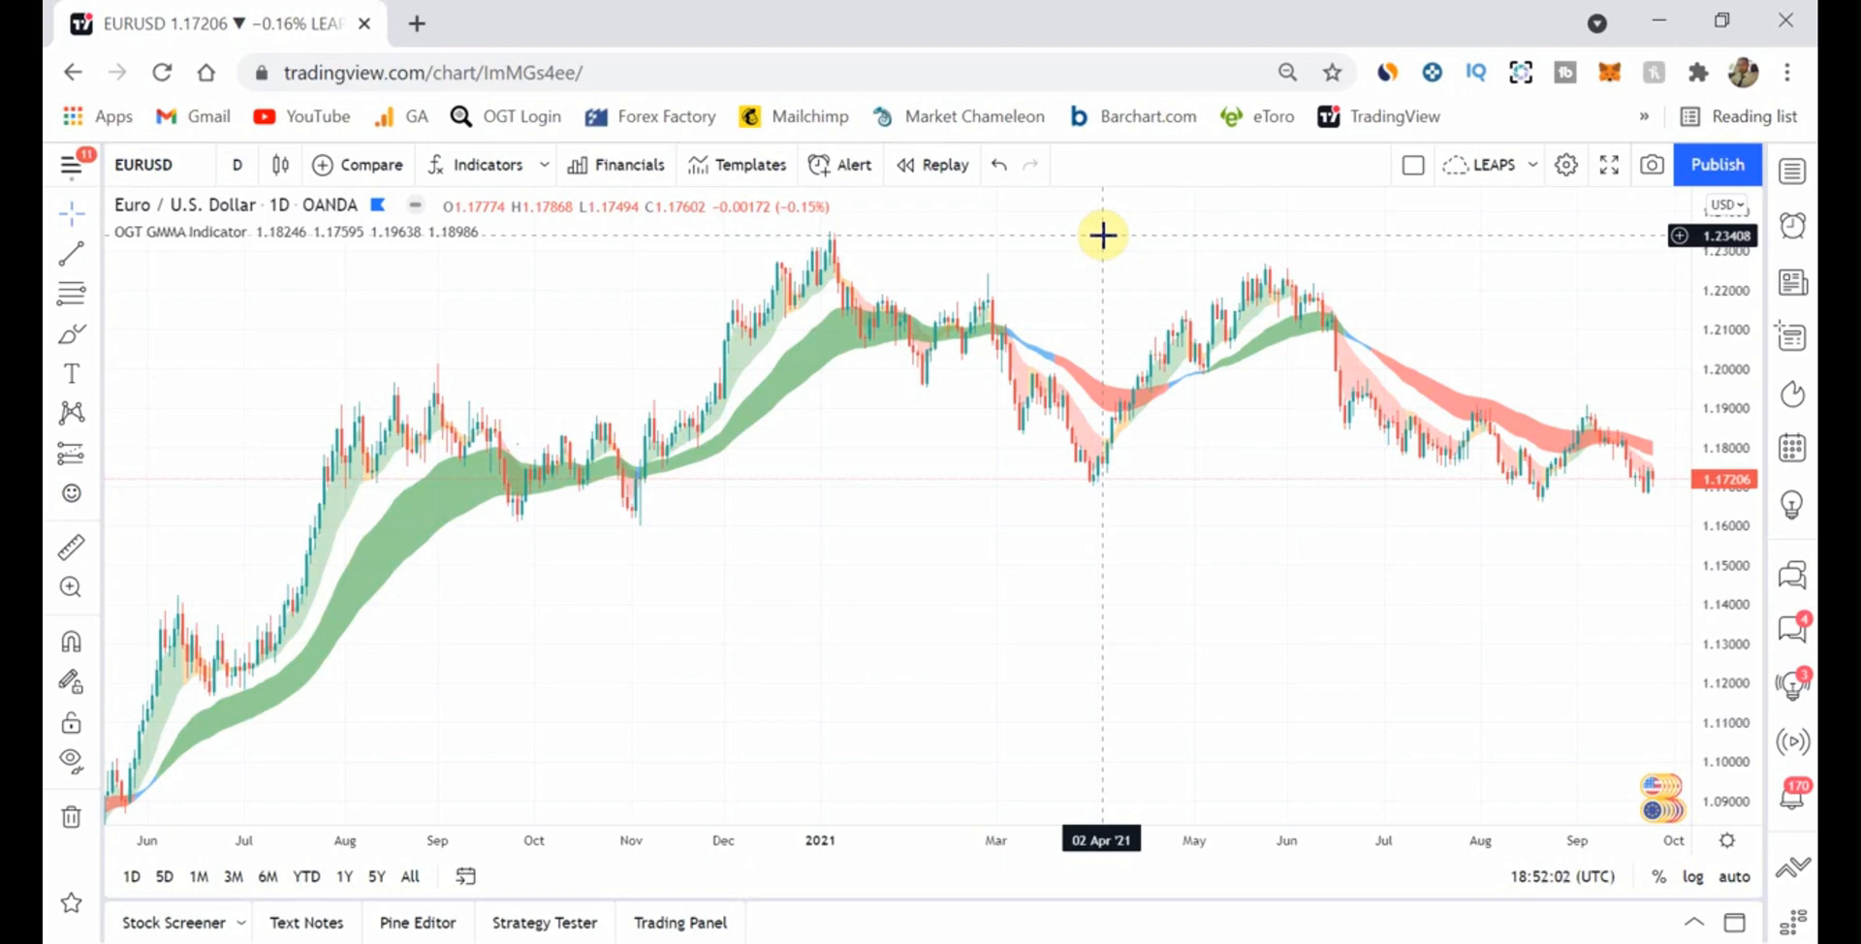
mouse_move(789, 391)
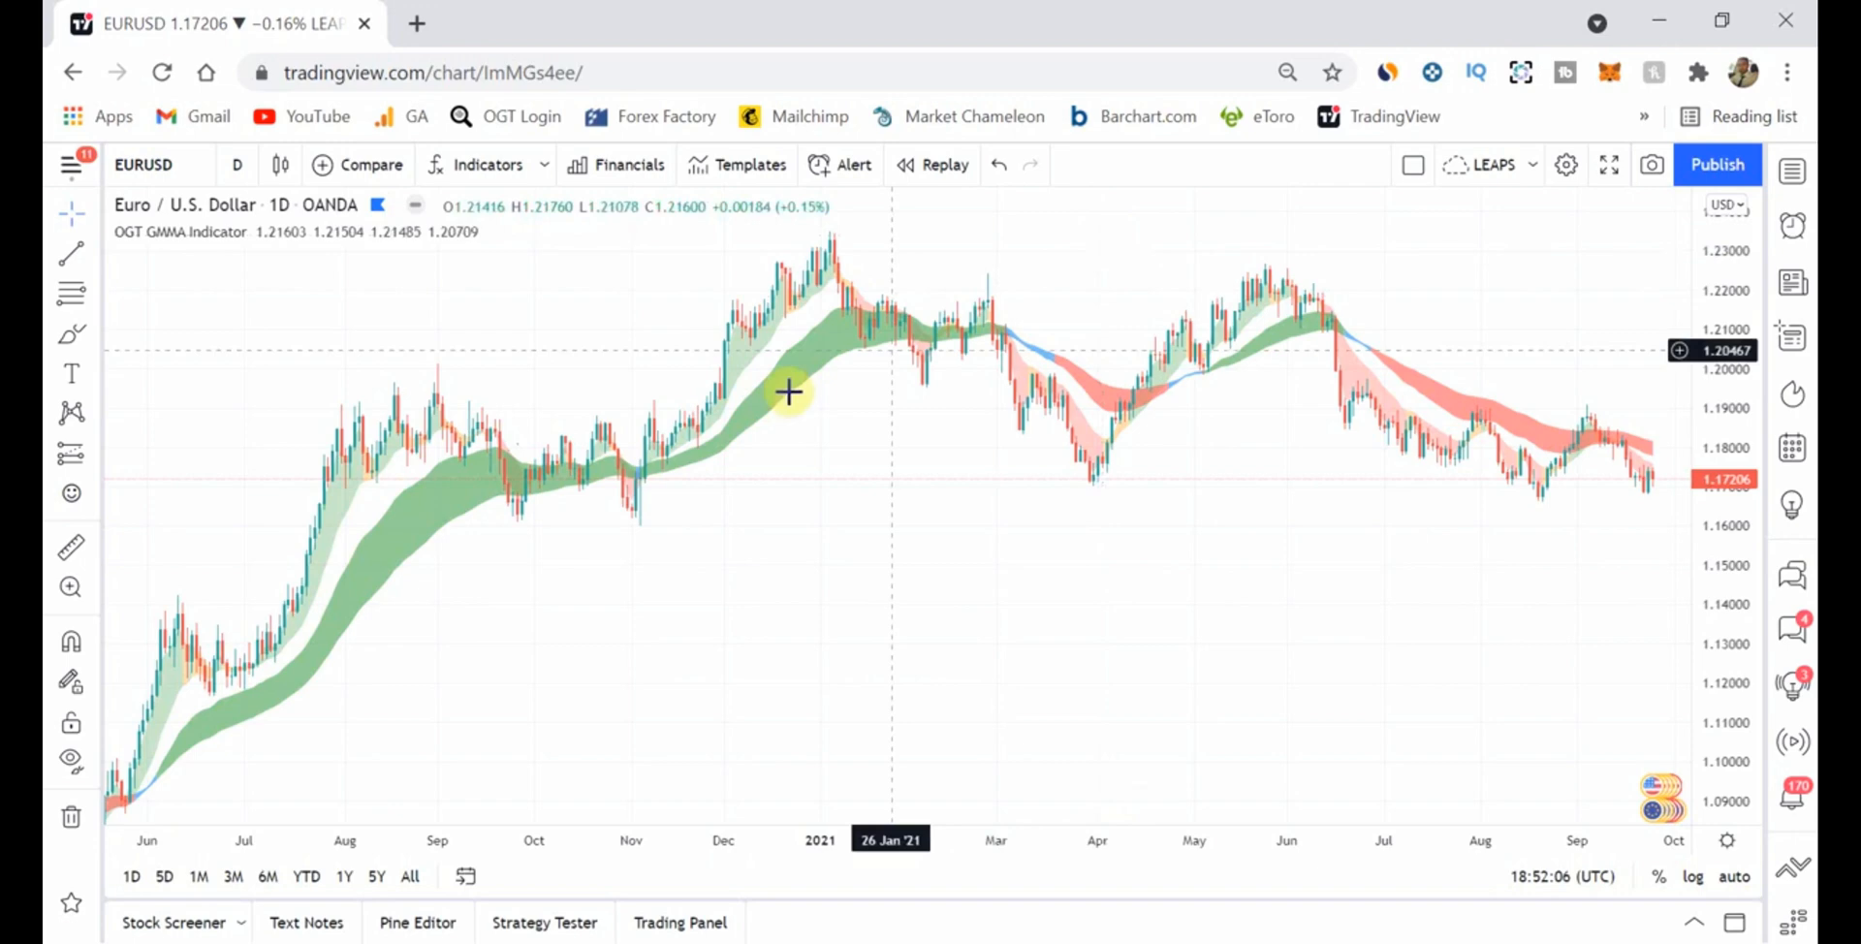
mouse_move(1200, 606)
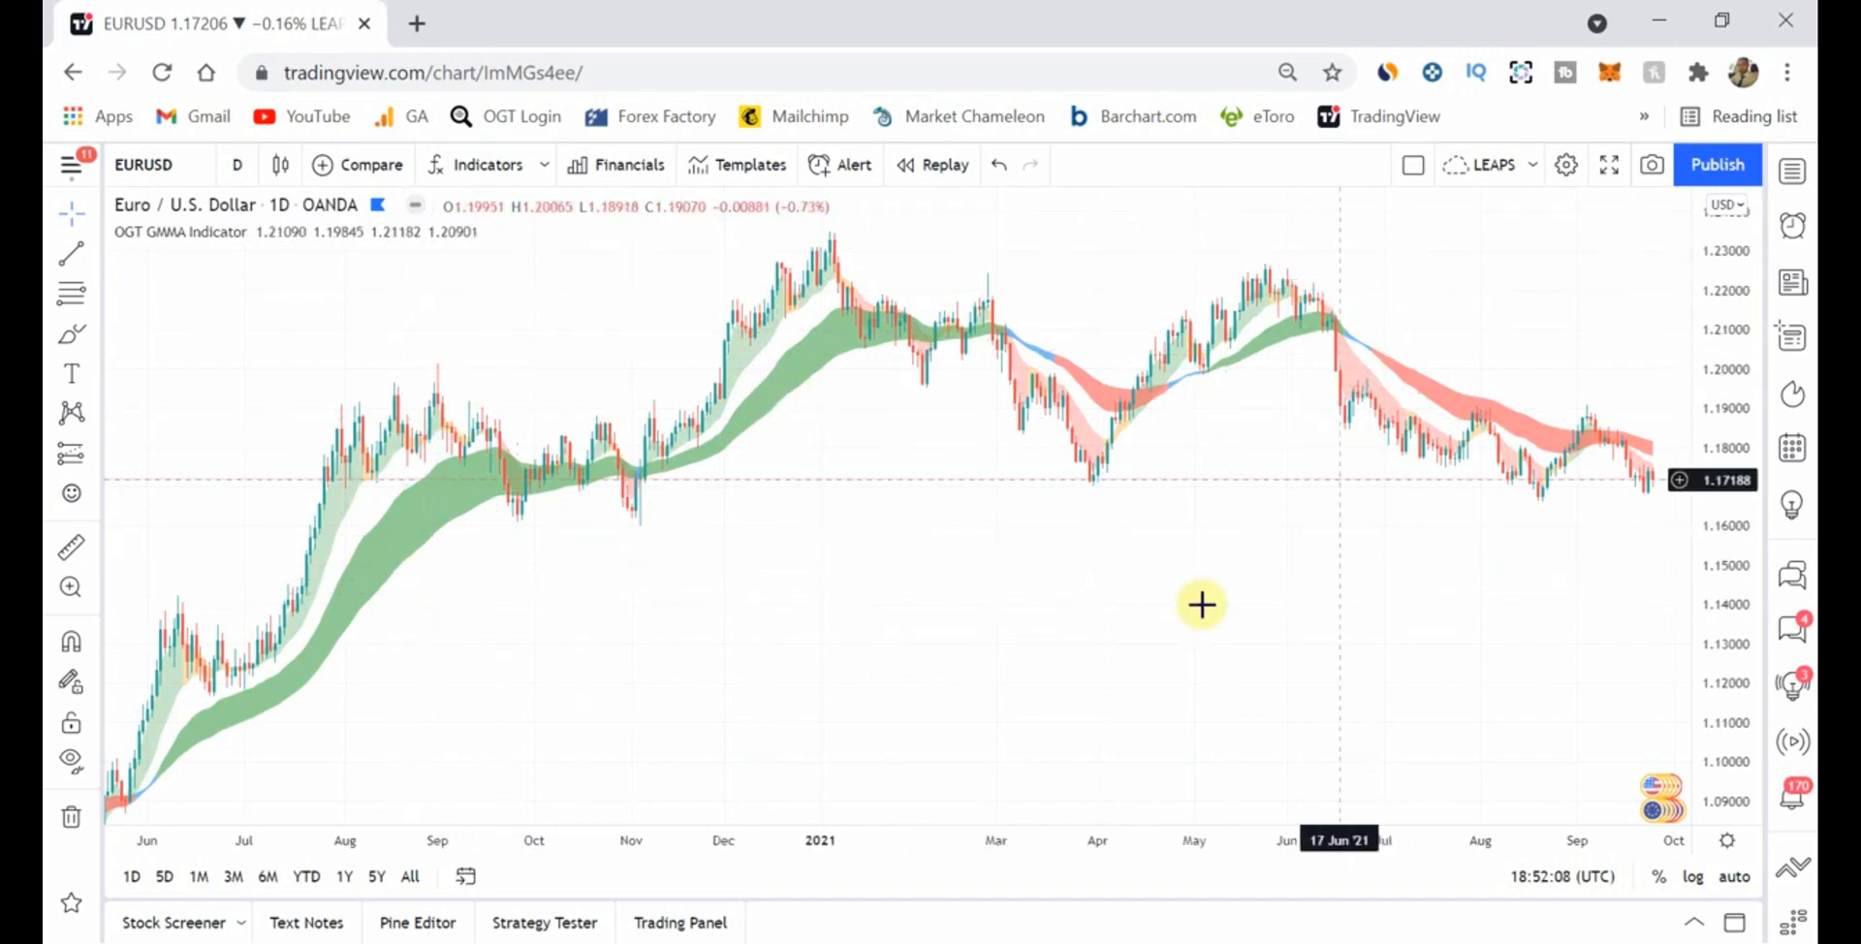
mouse_move(649, 586)
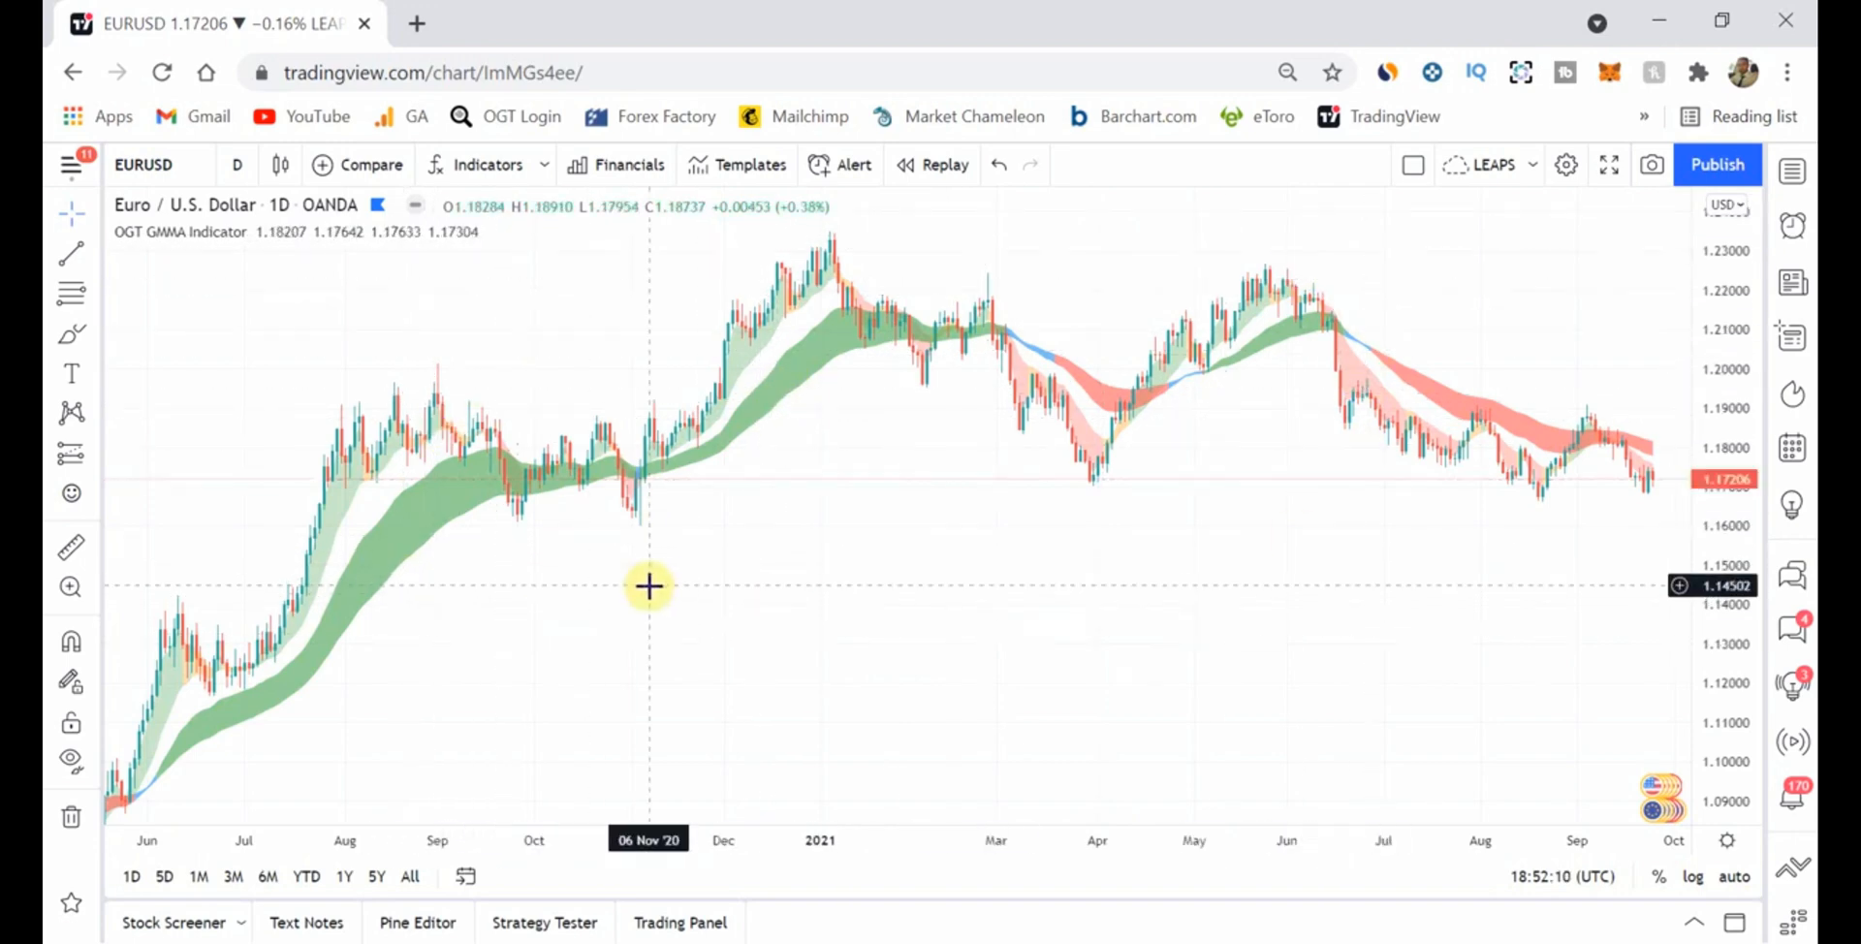
mouse_move(462, 291)
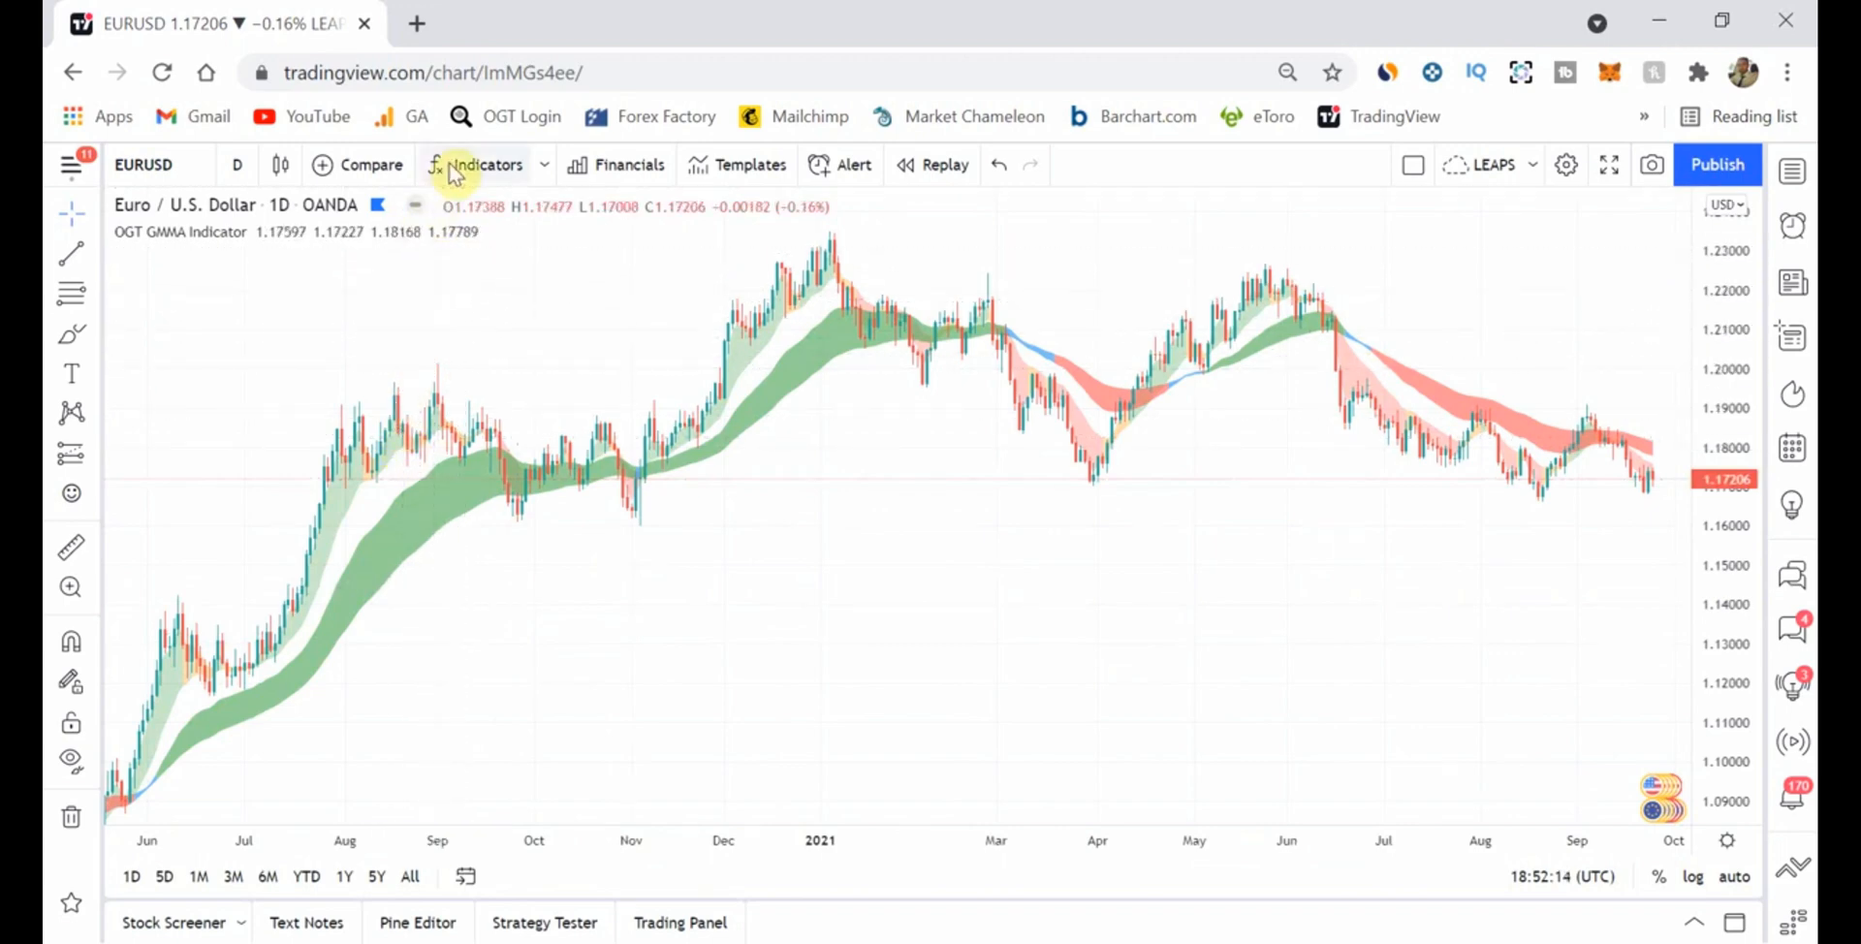
Search indicators for 'ogt', check the OGT GMMA Indicator entry, and close the dialog
click(485, 164)
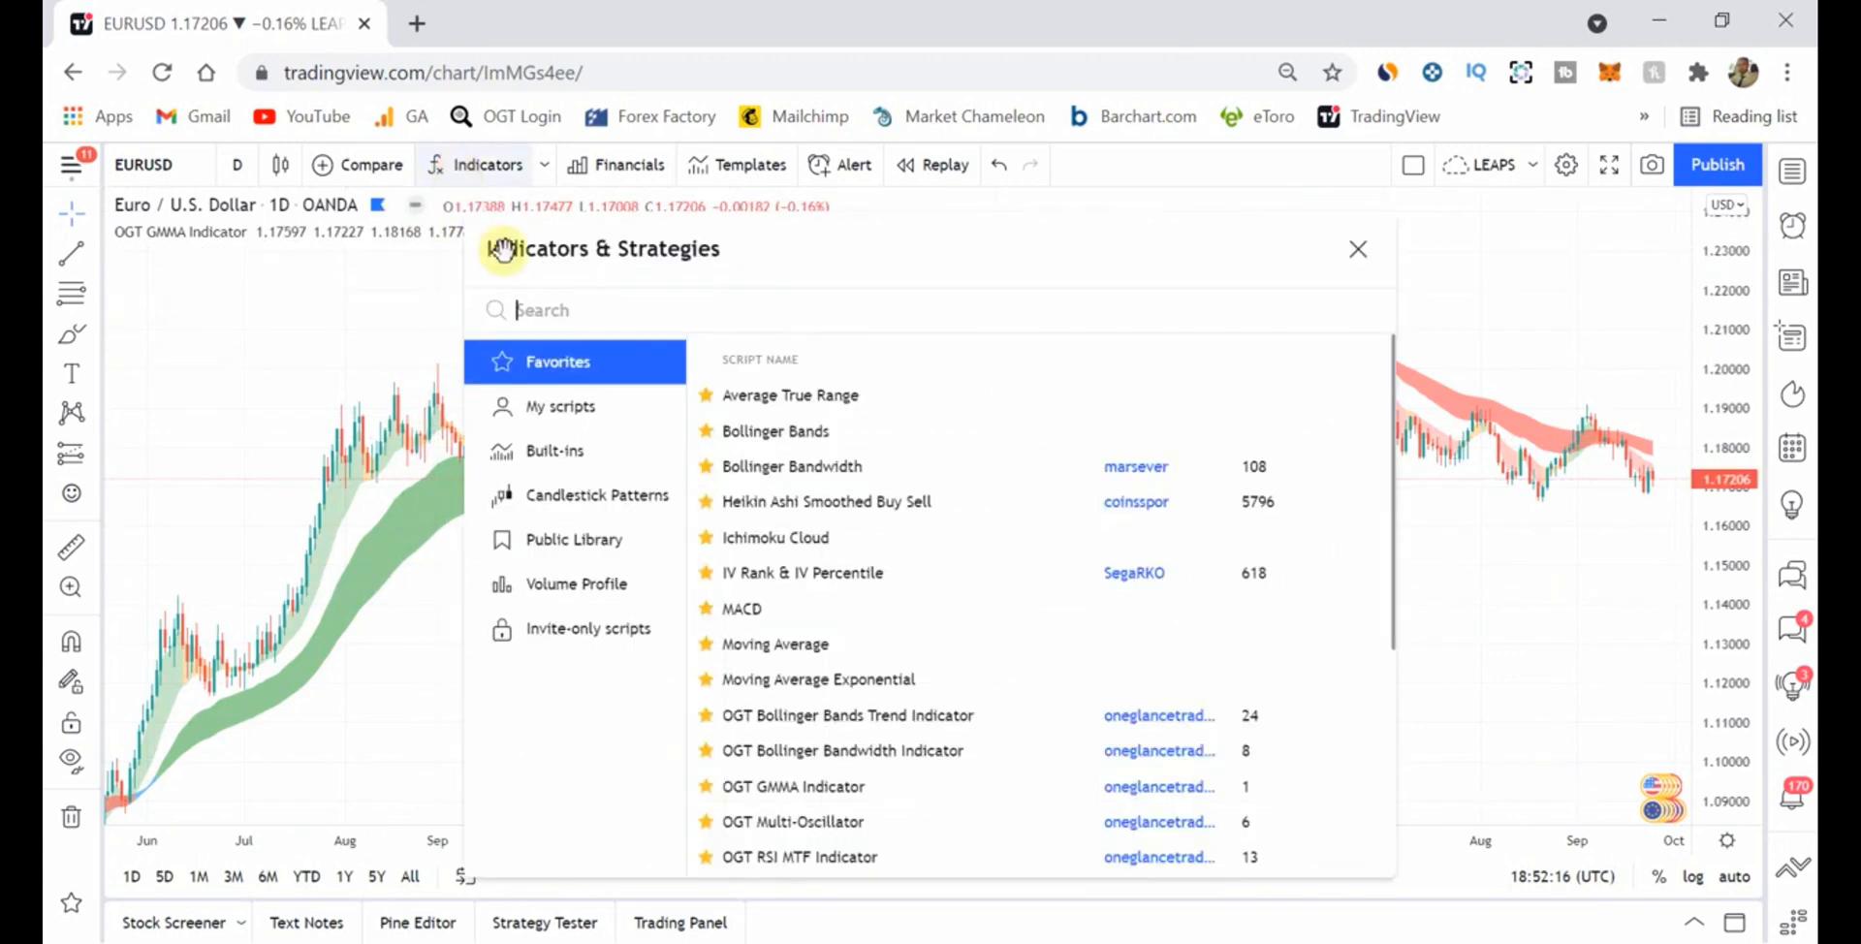
text(ogt)
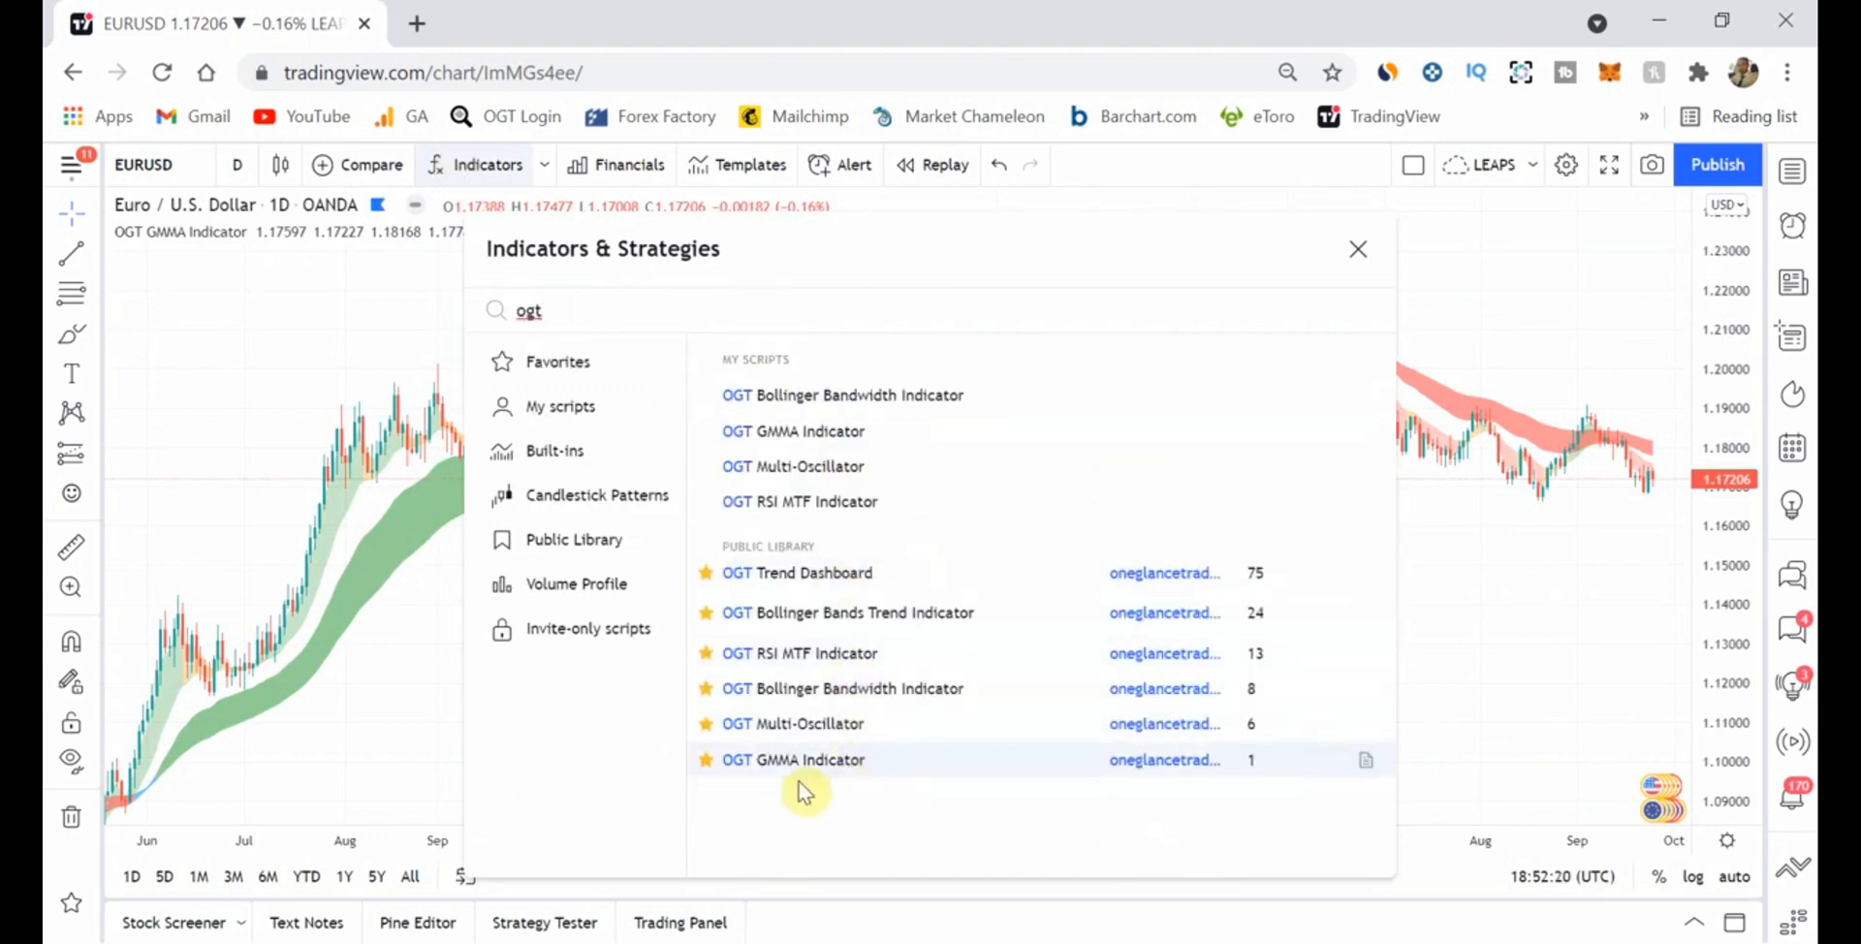
mouse_move(782, 770)
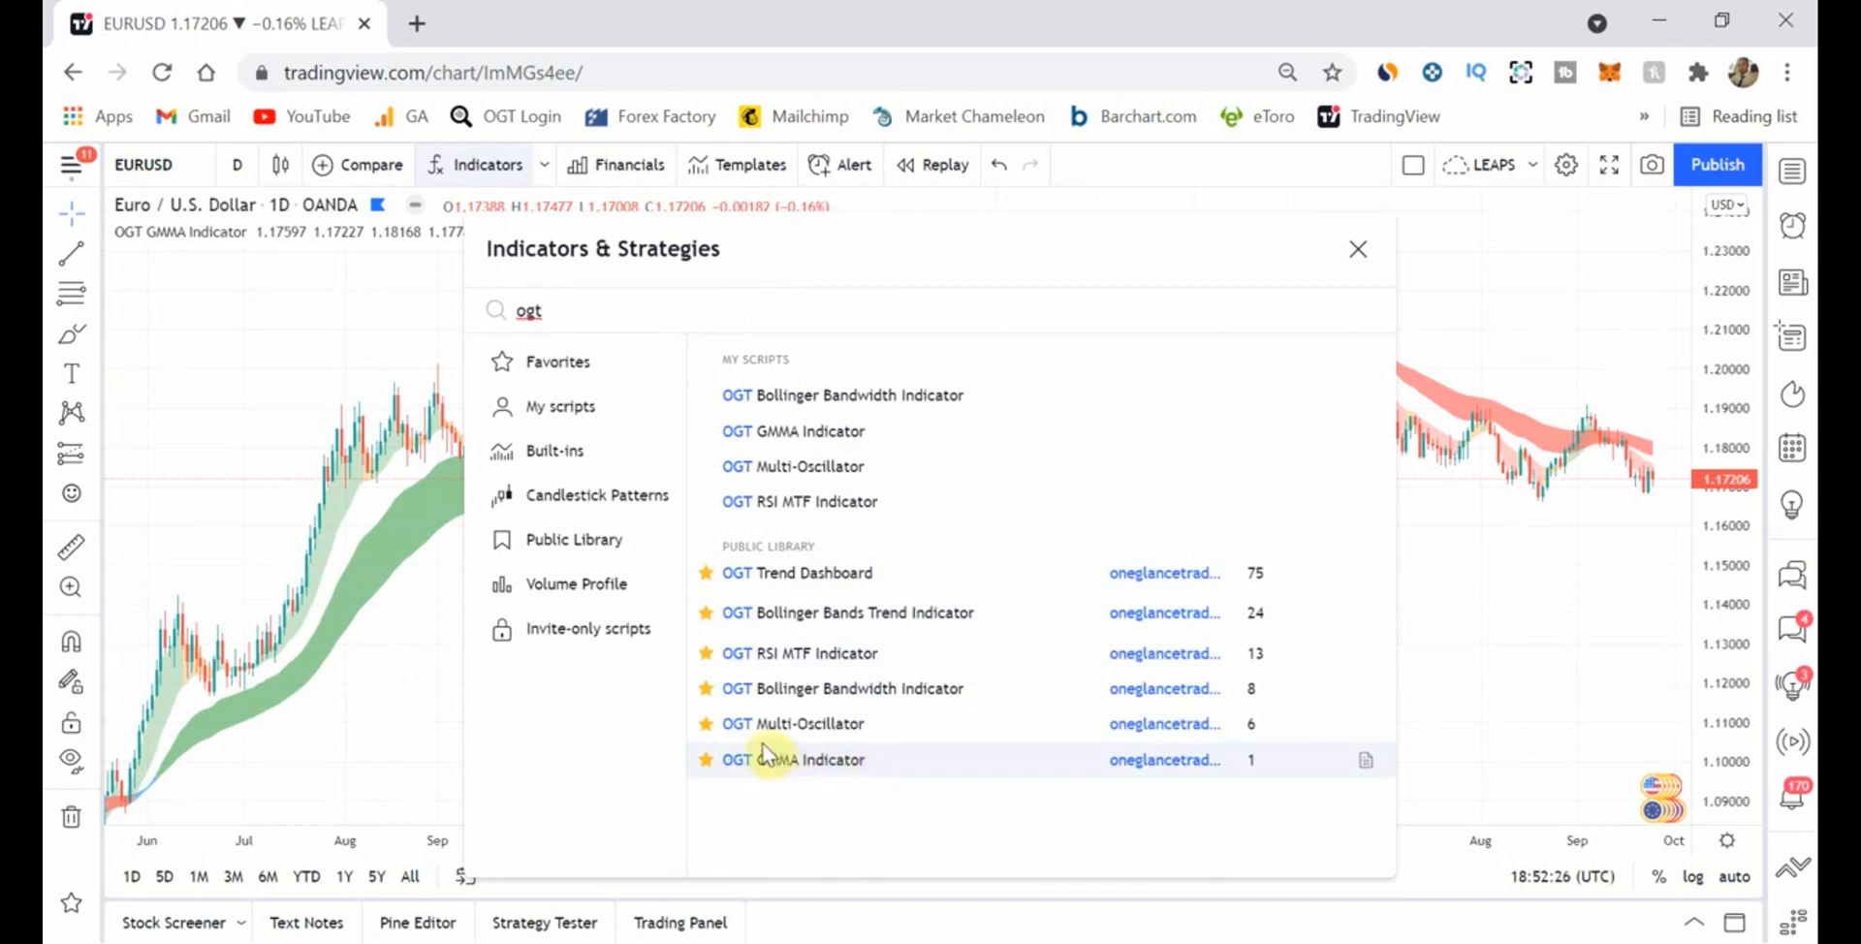
mouse_move(795, 653)
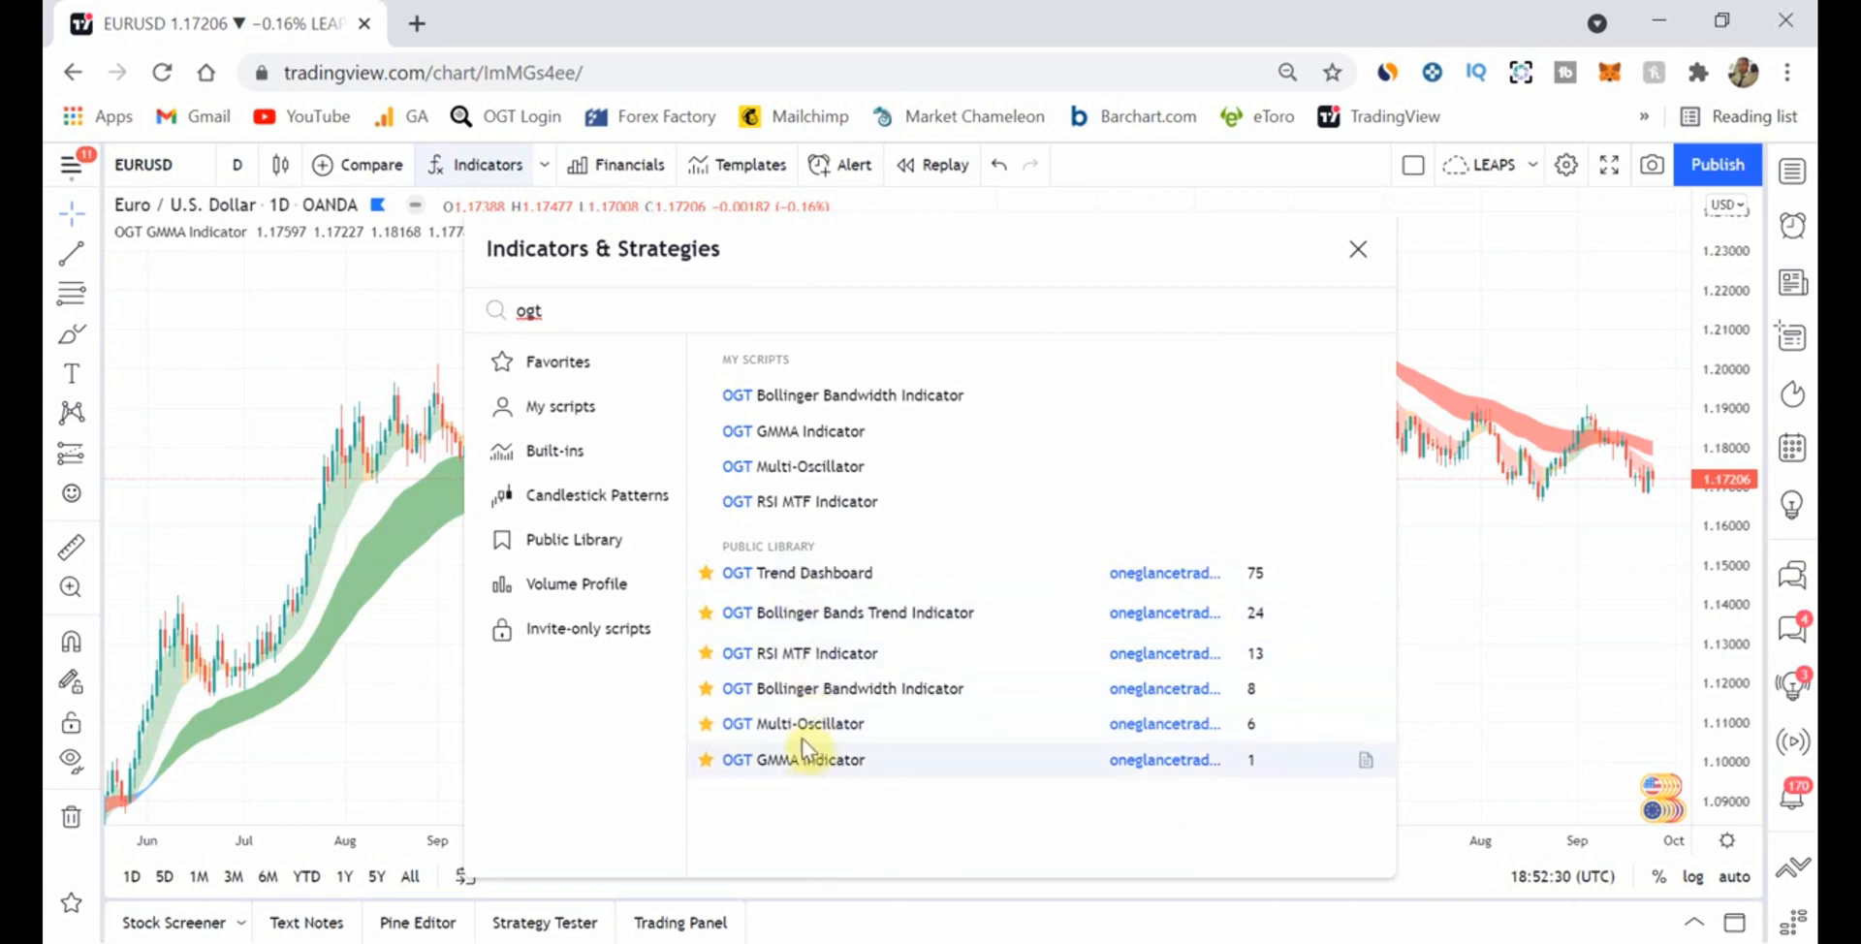
mouse_move(837, 781)
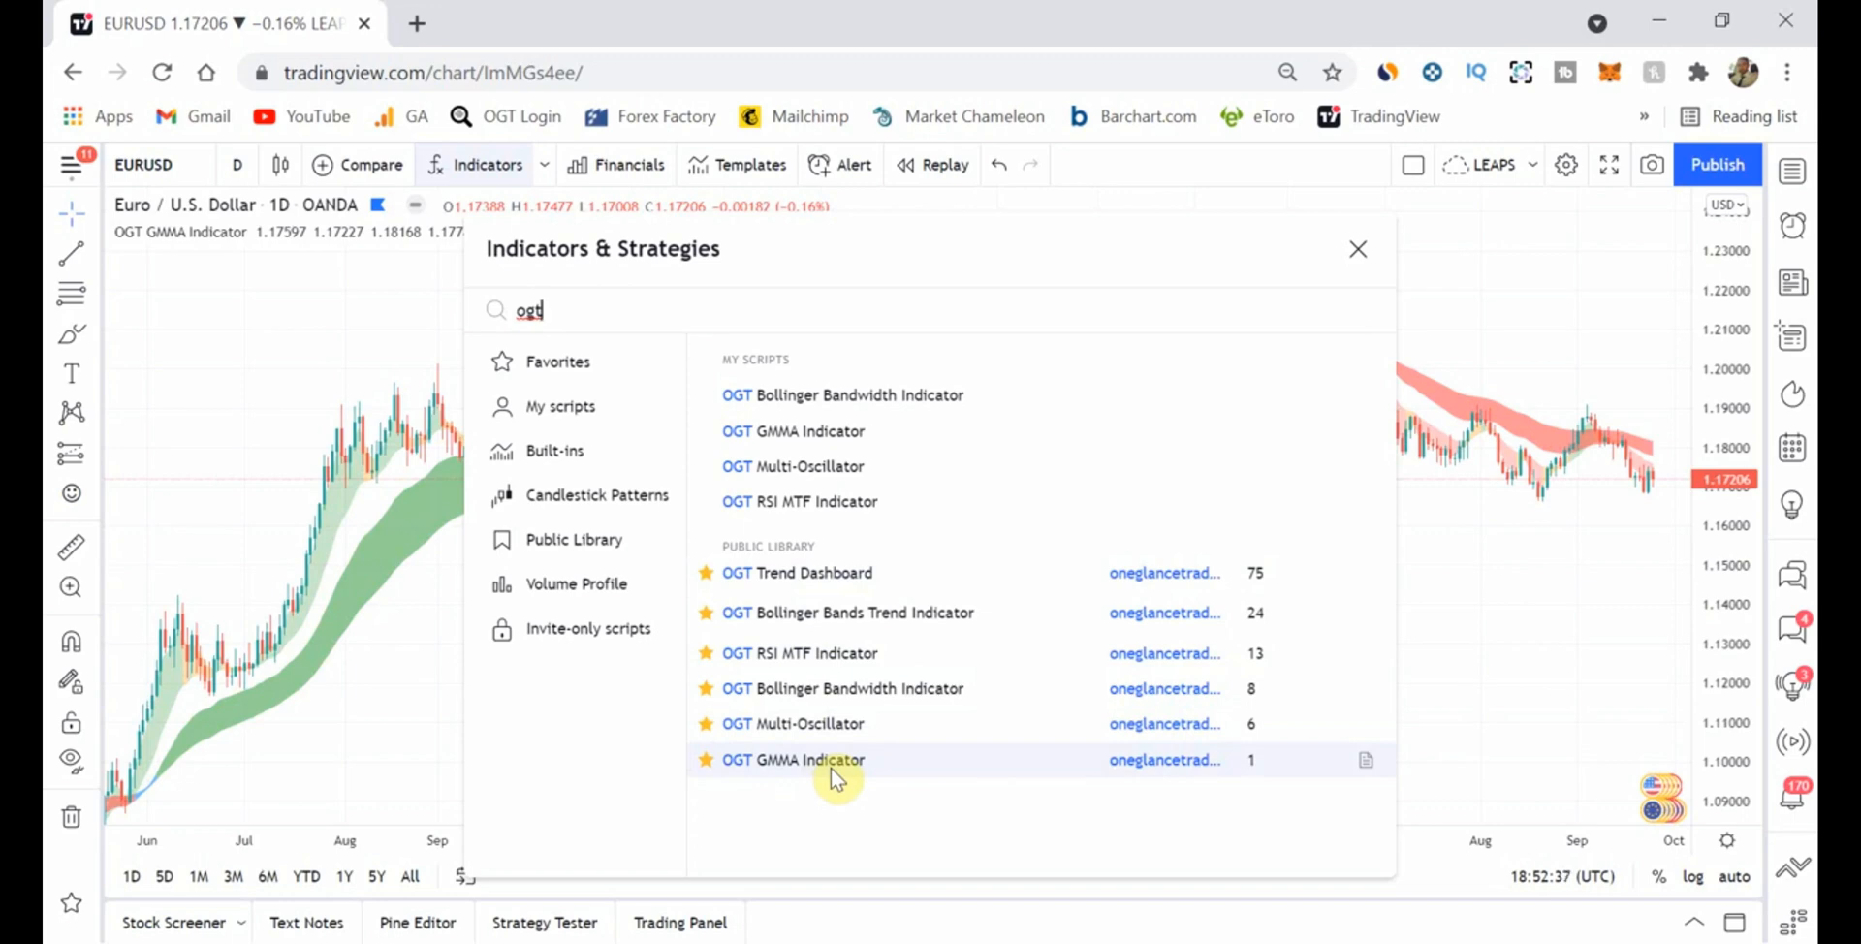
click(793, 760)
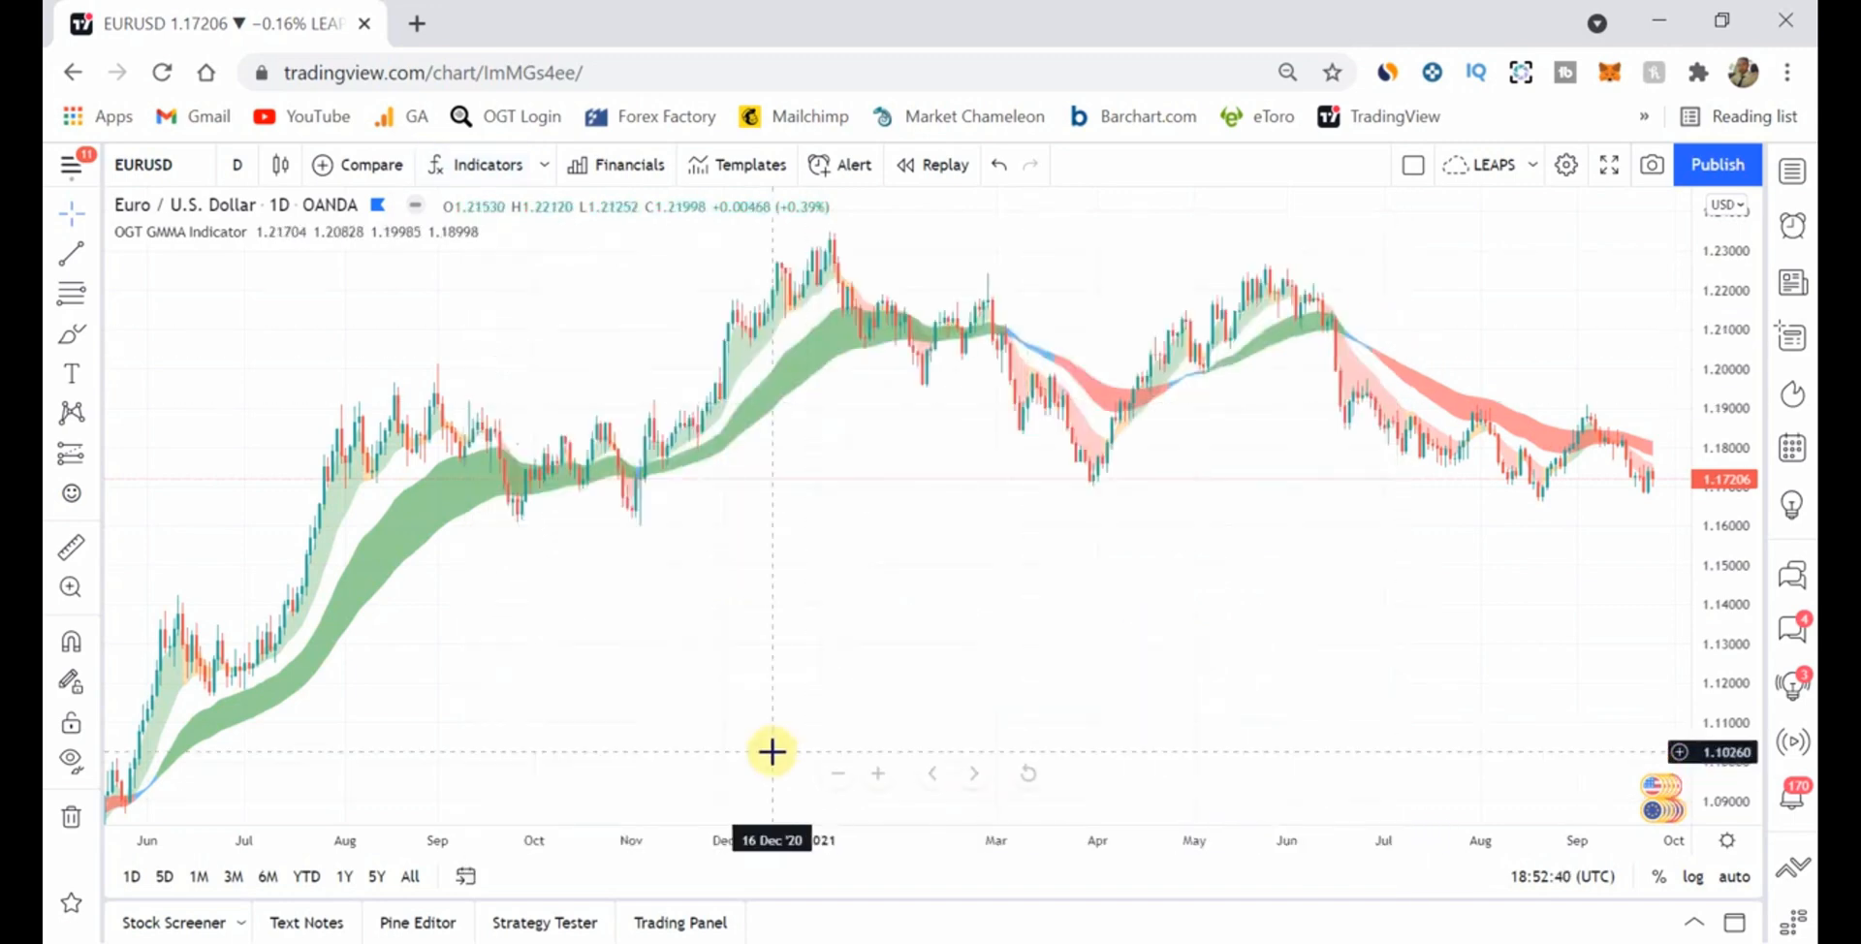
mouse_move(962, 654)
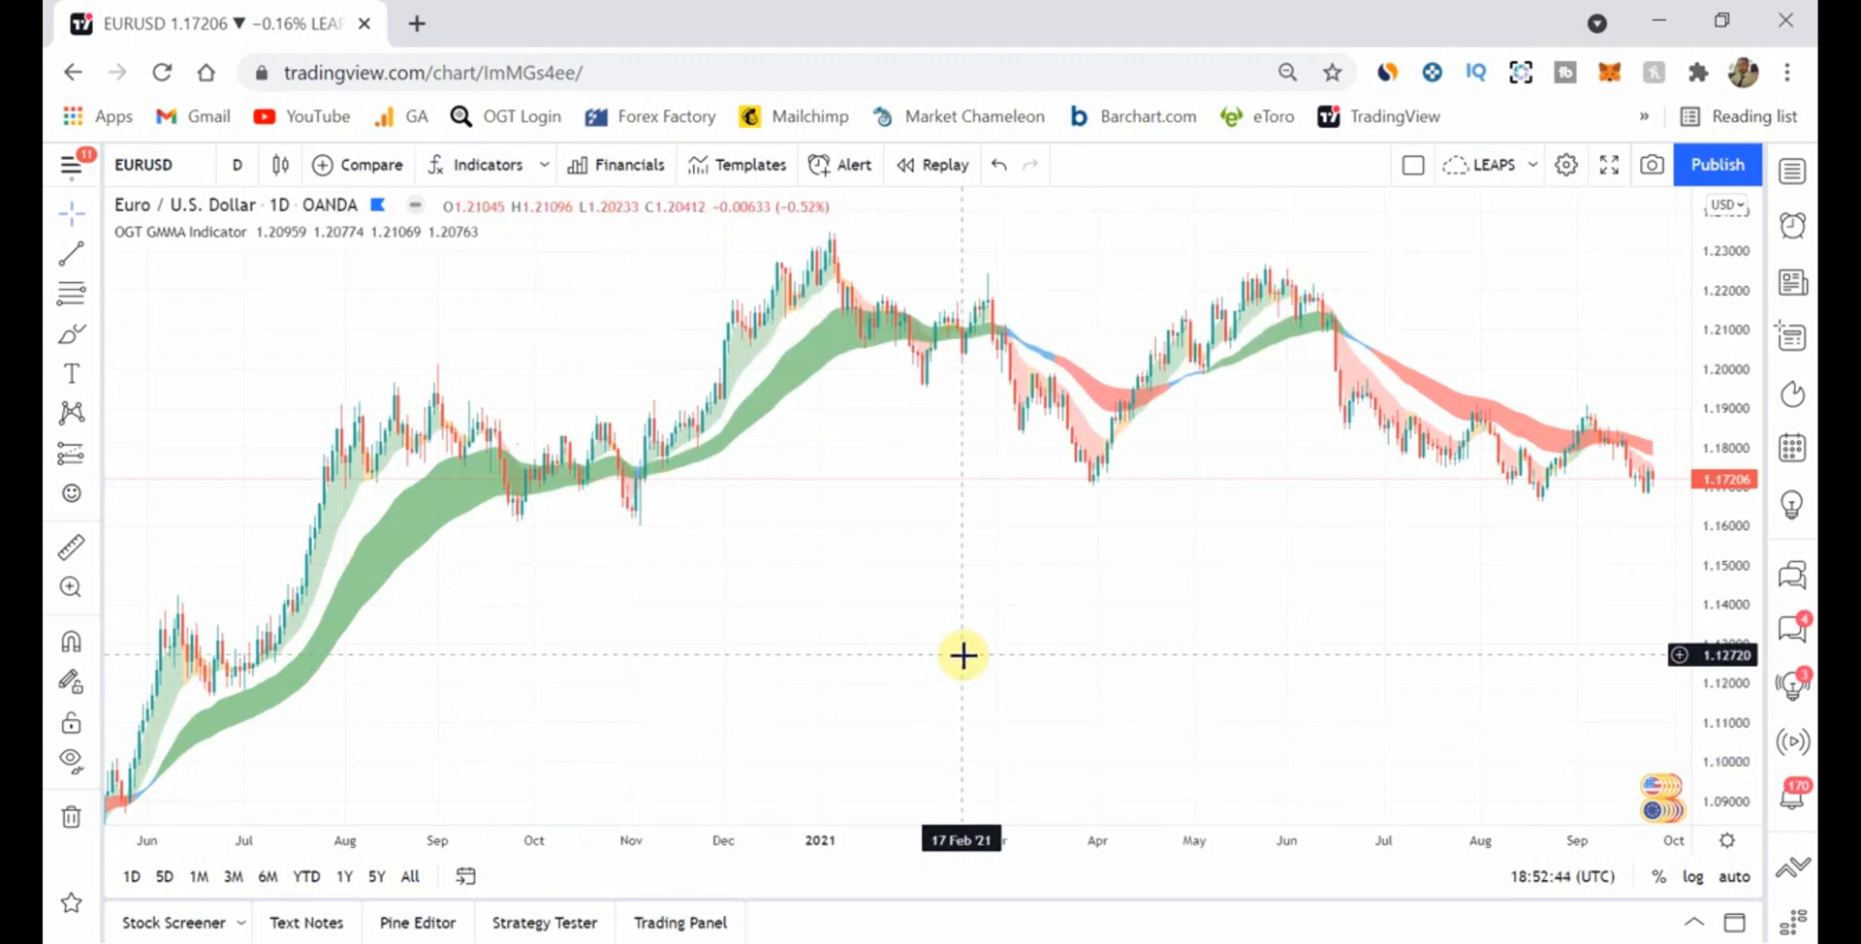
drag(962, 655, 1299, 539)
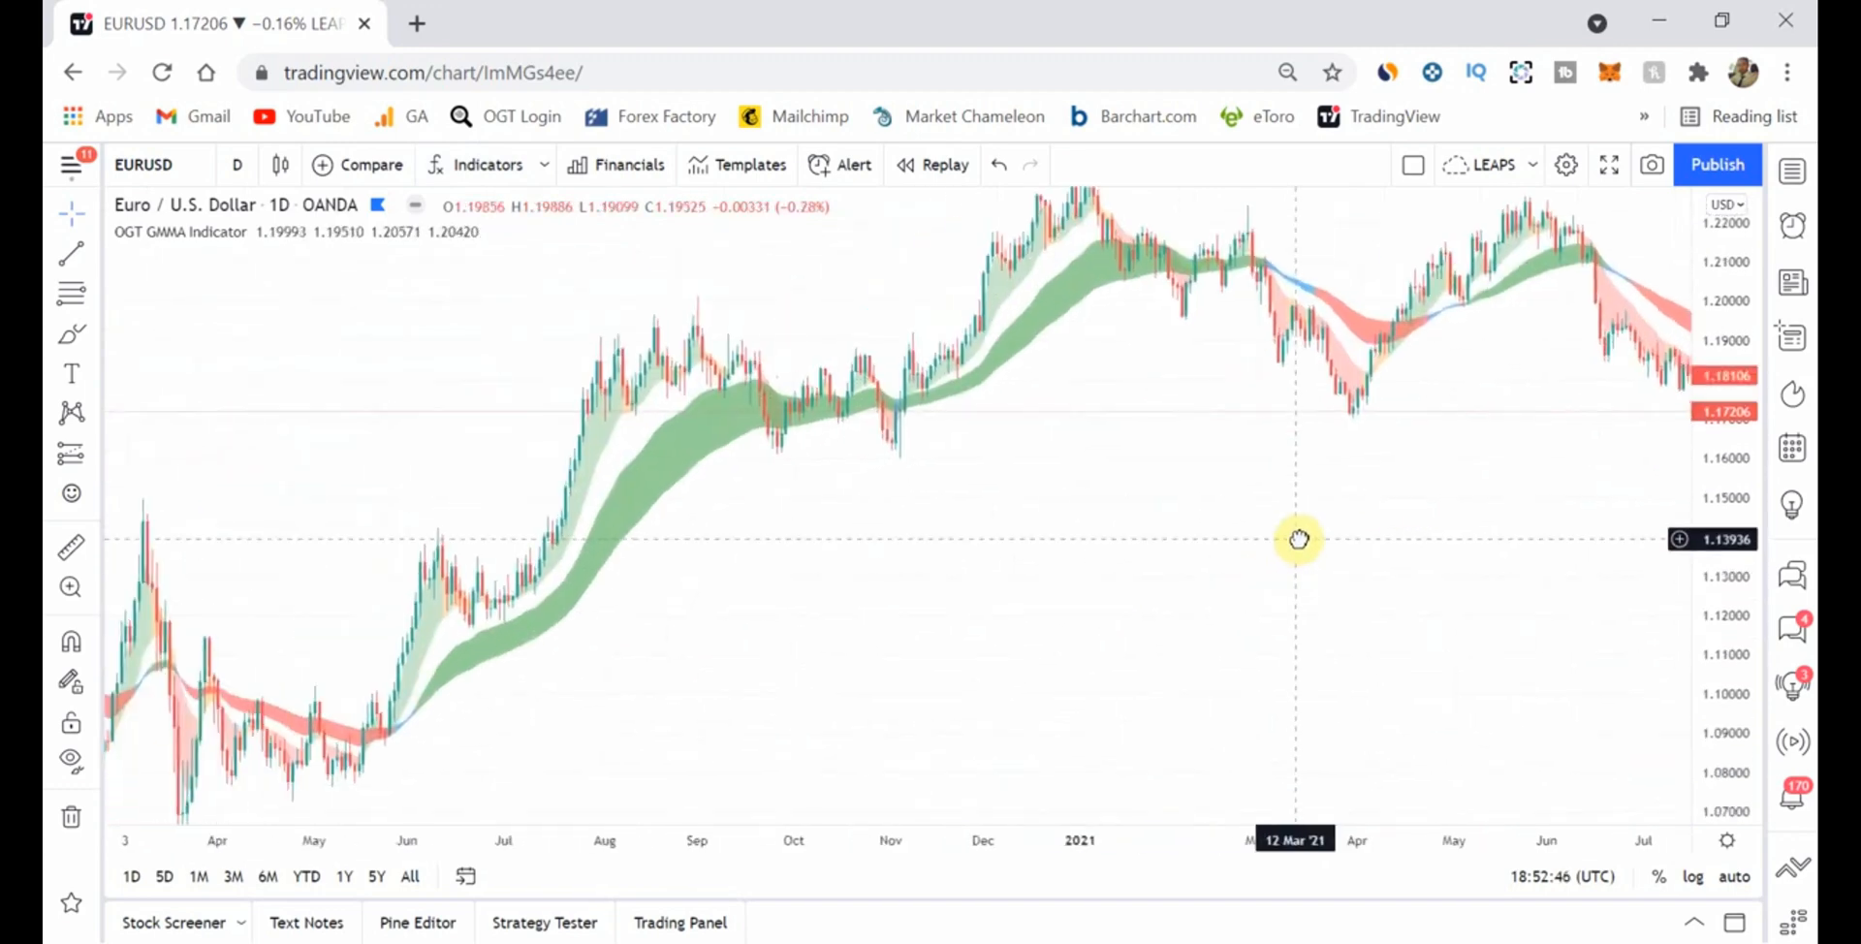
drag(1299, 540, 1035, 624)
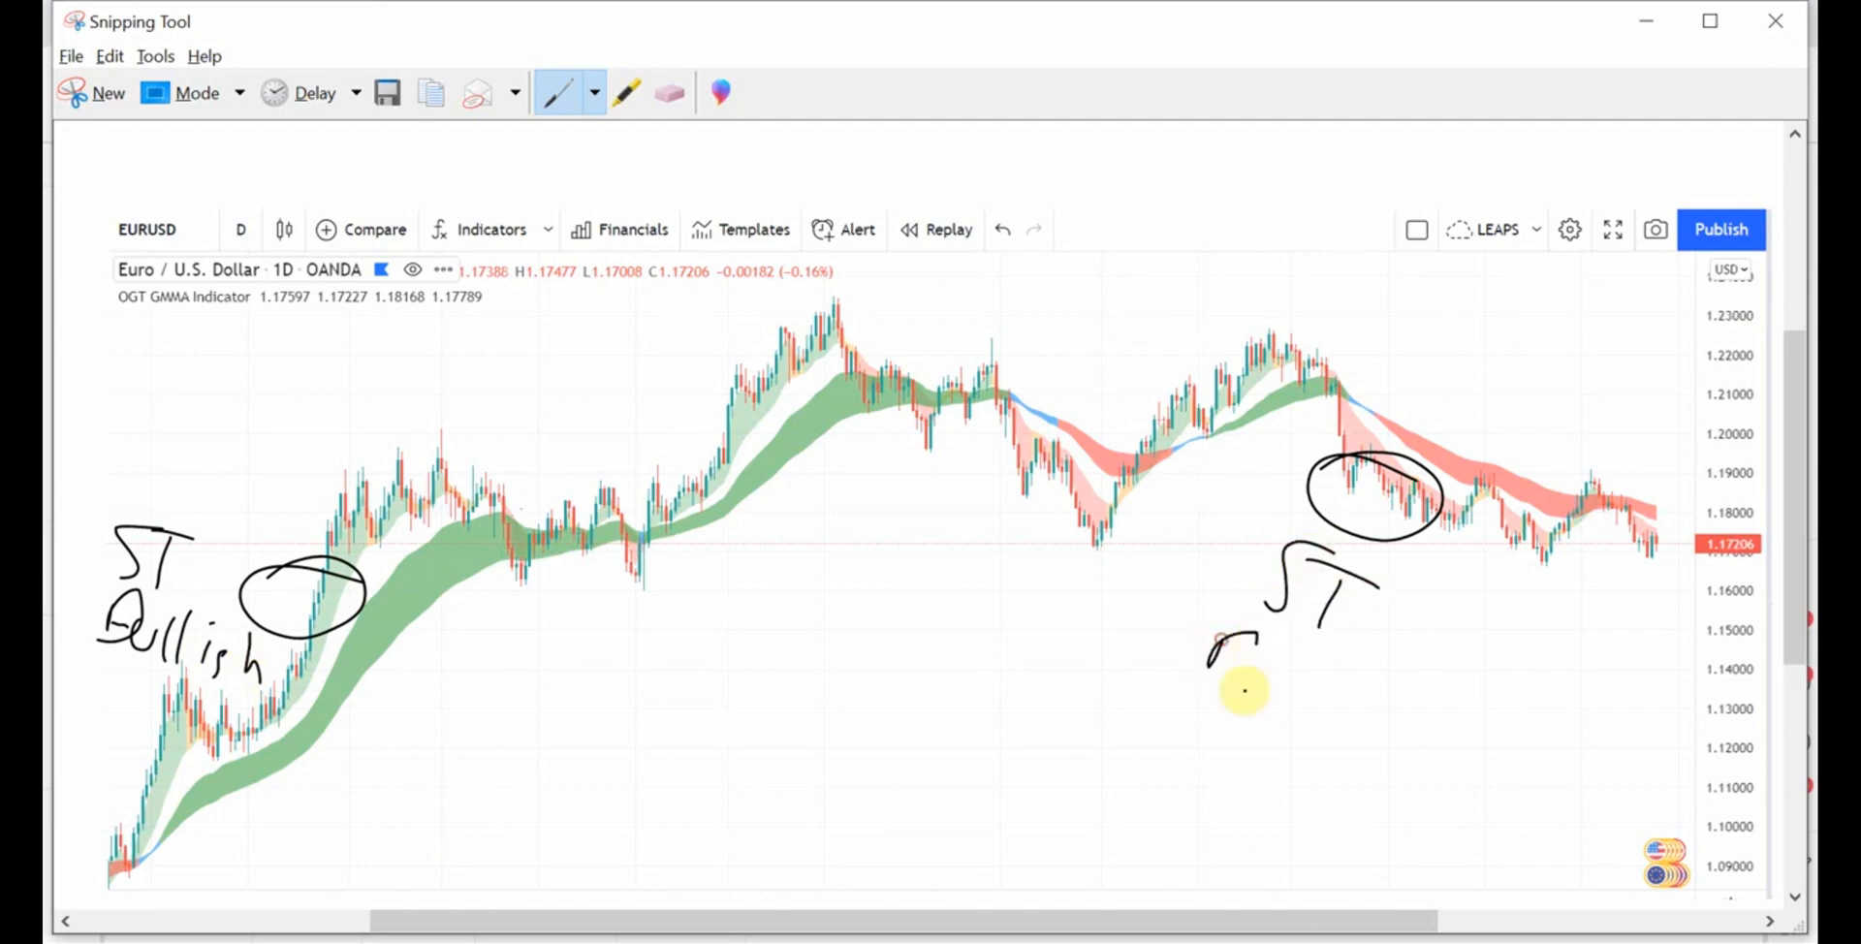
Handwrite 'Bearish' beneath the right-hand ST note in black pen
drag(1211, 653, 1448, 772)
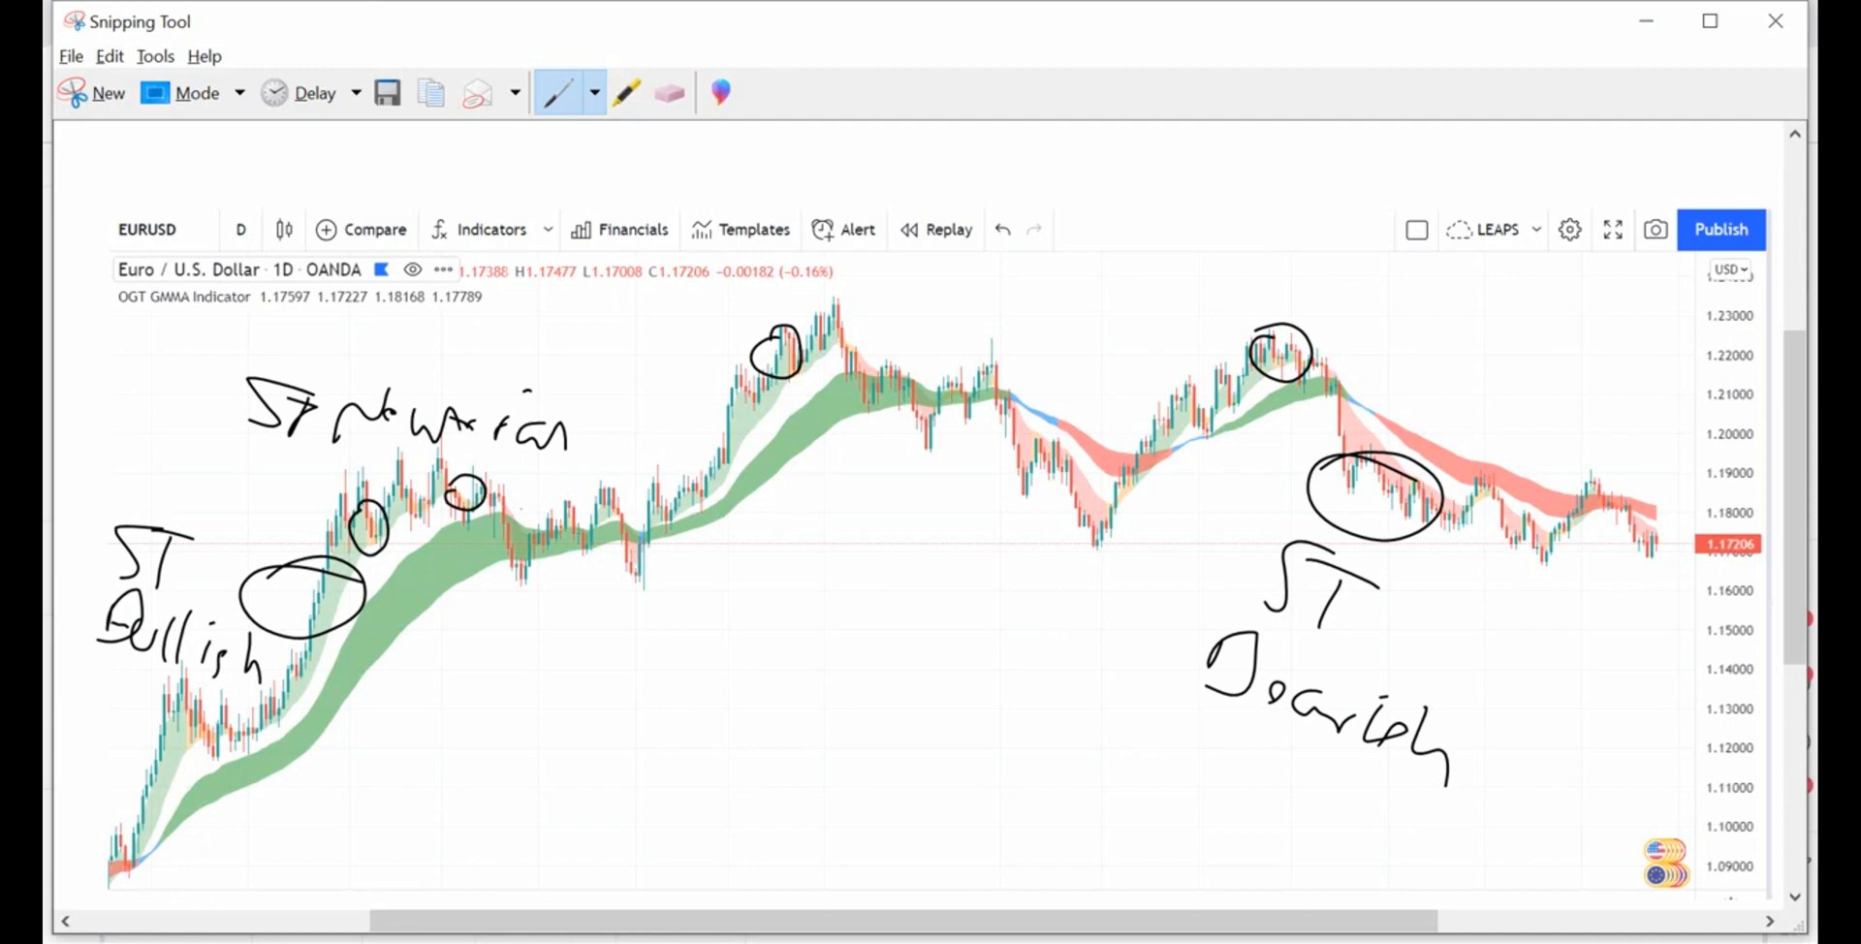
mouse_move(555, 94)
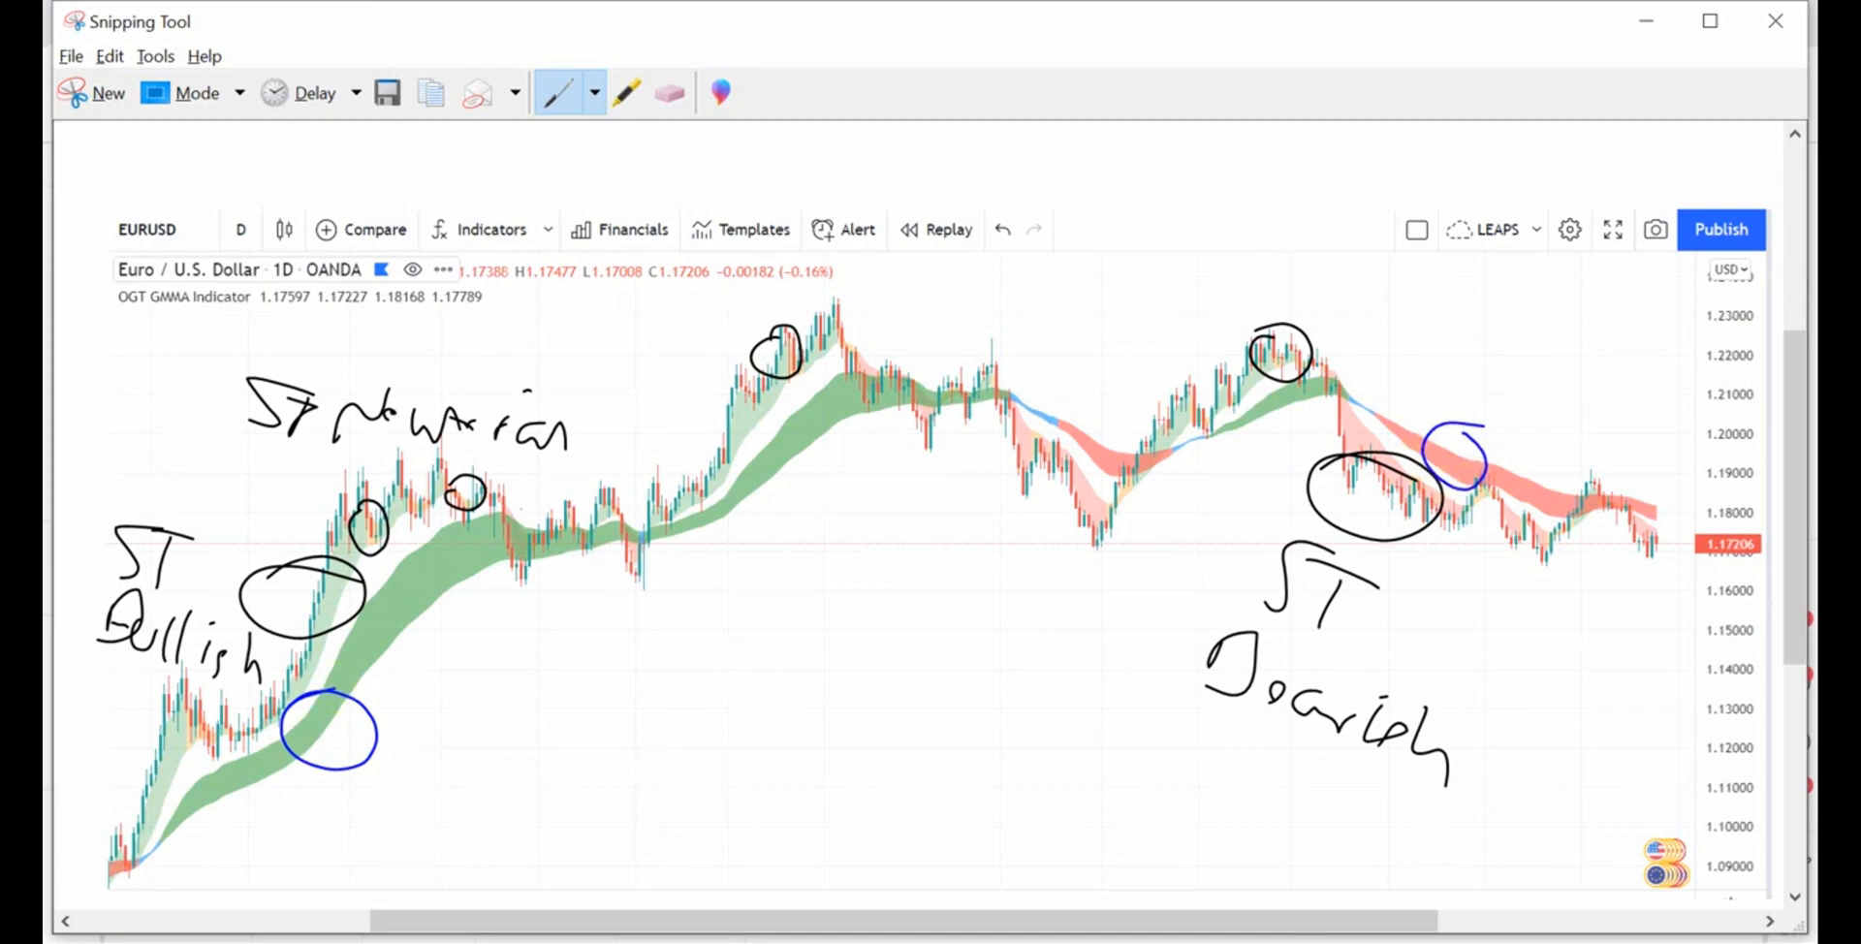
Handwrite 'LT Bullish' in blue beneath the lower-left circle
drag(249, 808, 291, 844)
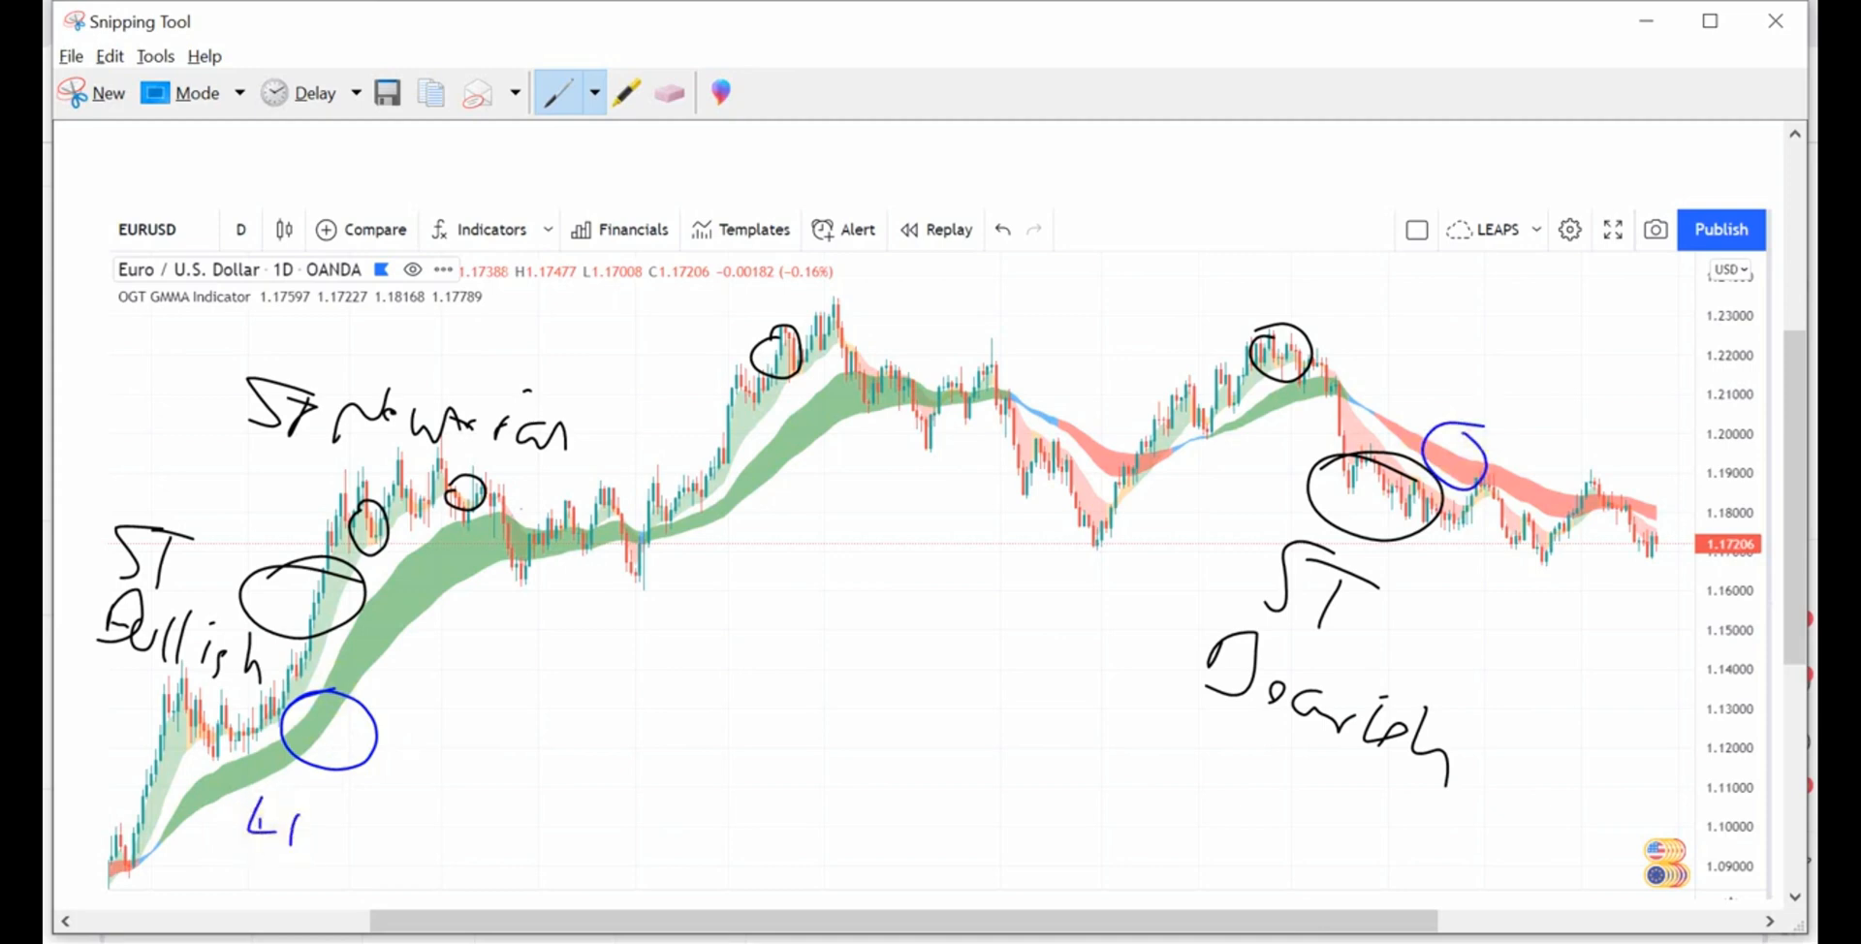
drag(285, 825, 397, 825)
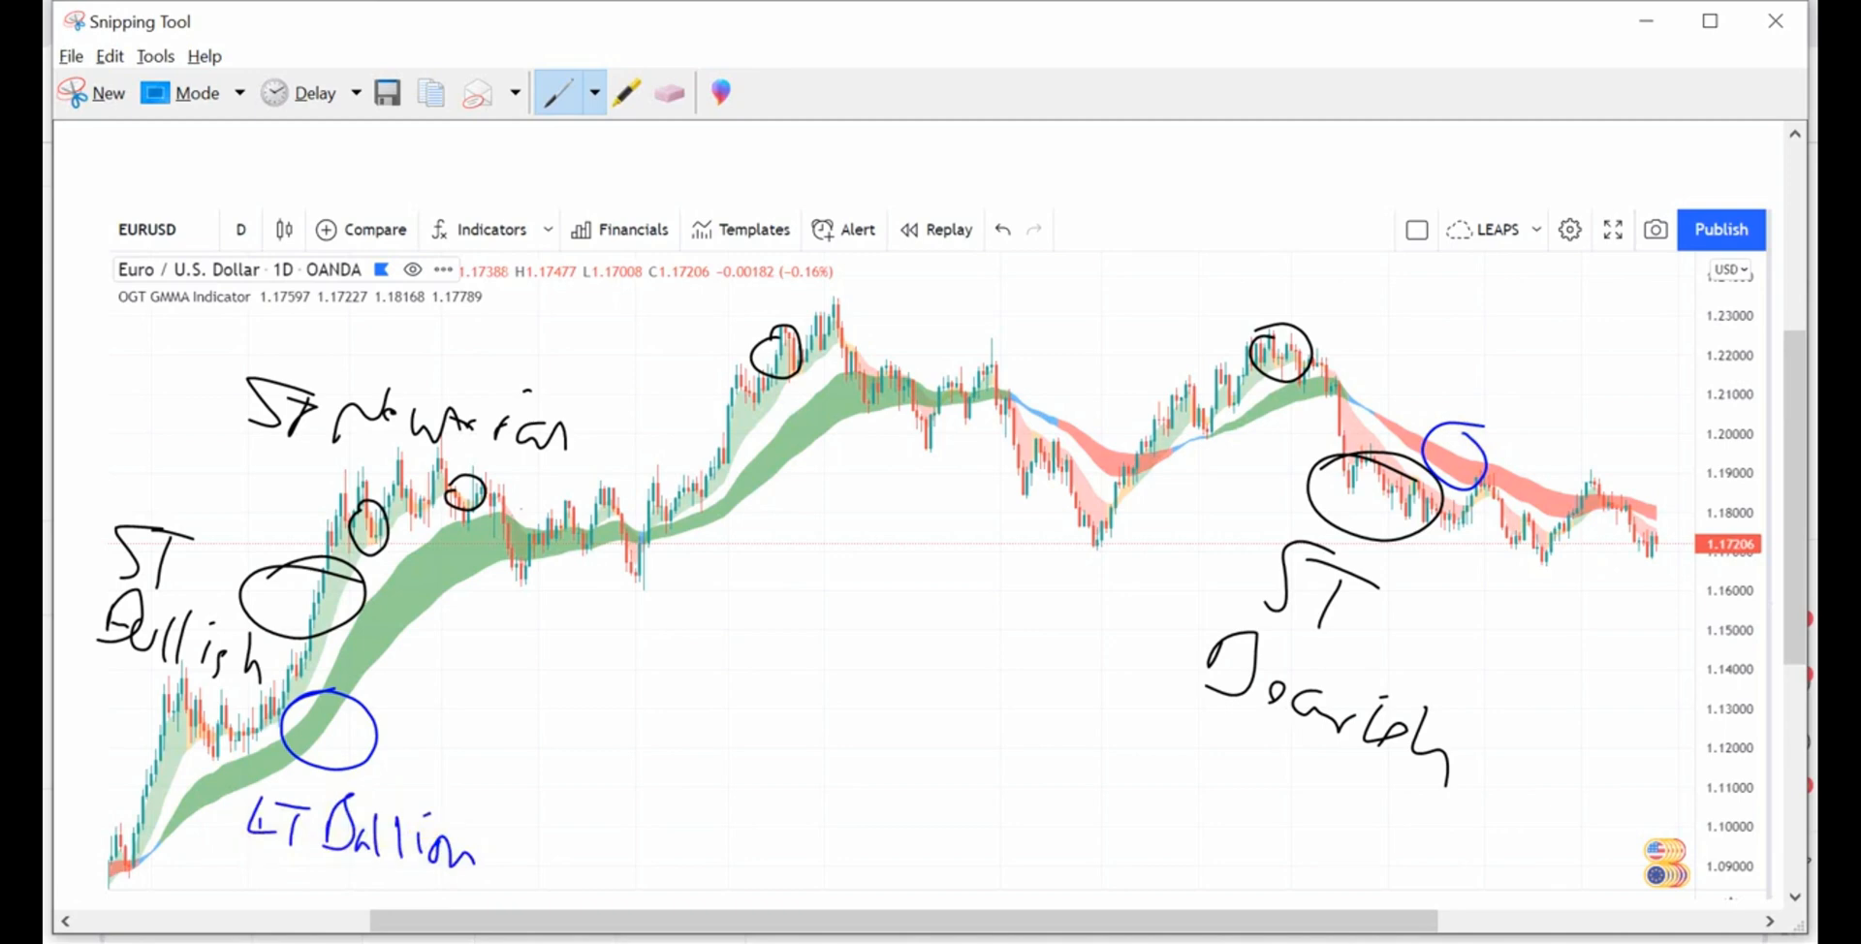
drag(1450, 383, 1466, 338)
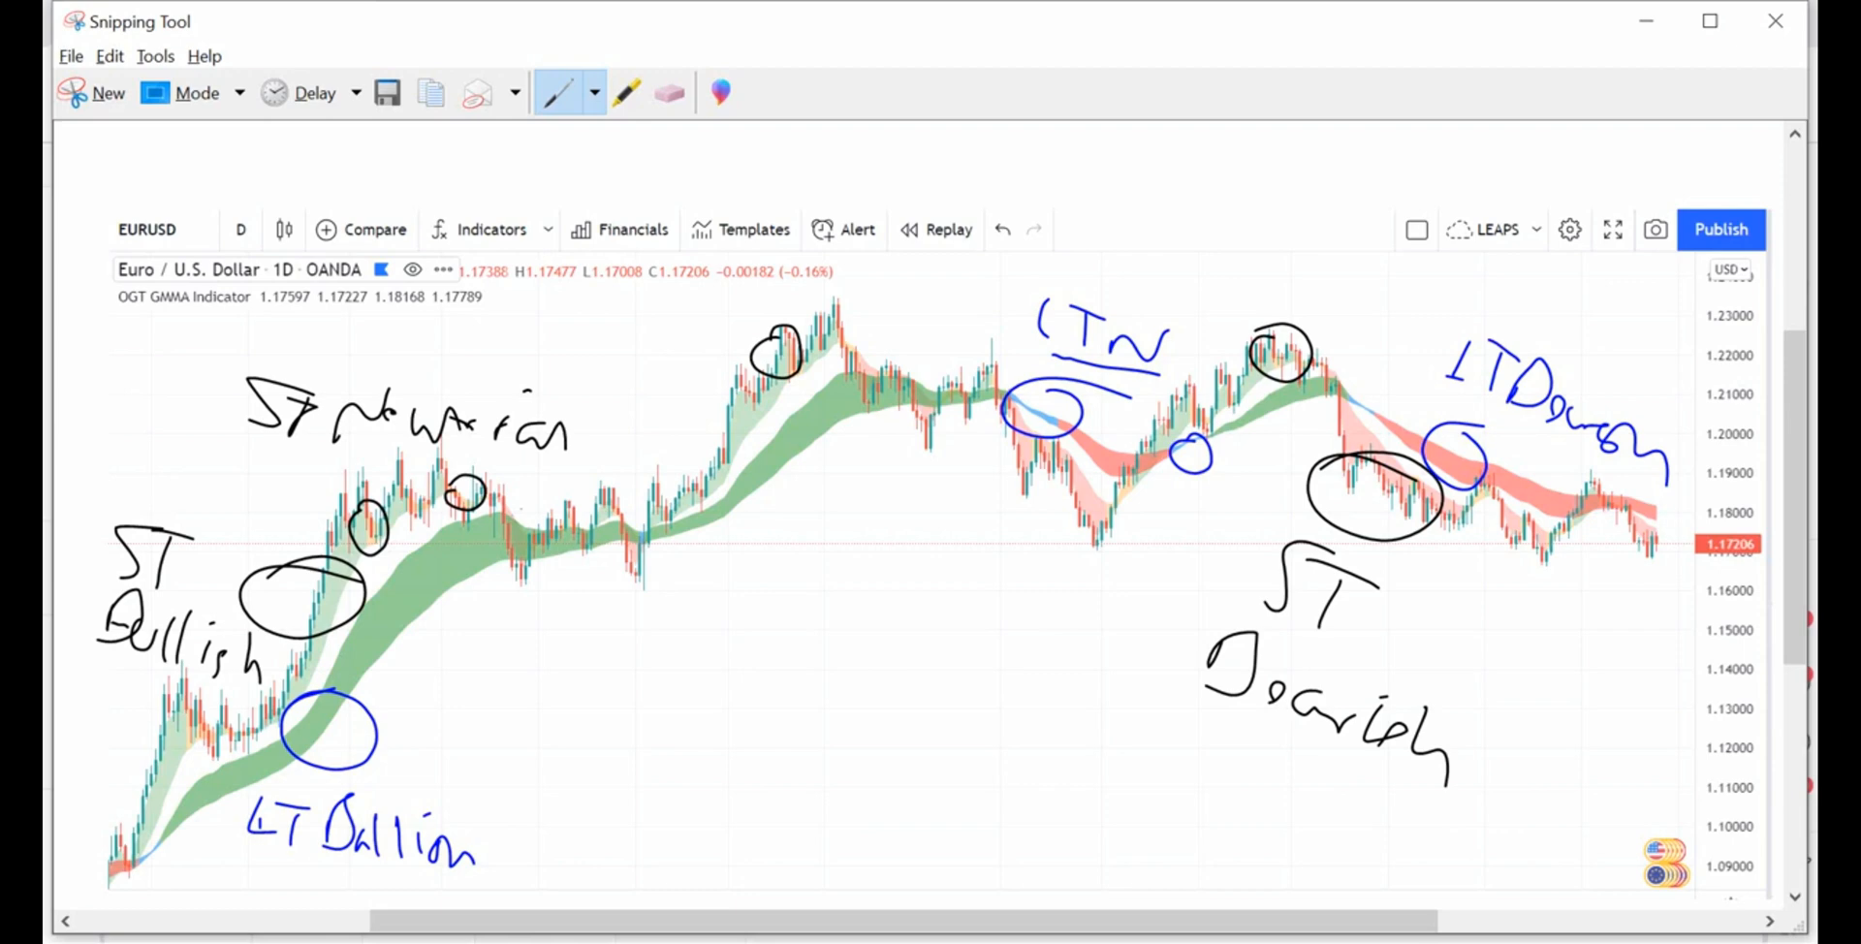
Outline the long-term downtrend at the right with a blue box
drag(1614, 475, 1698, 582)
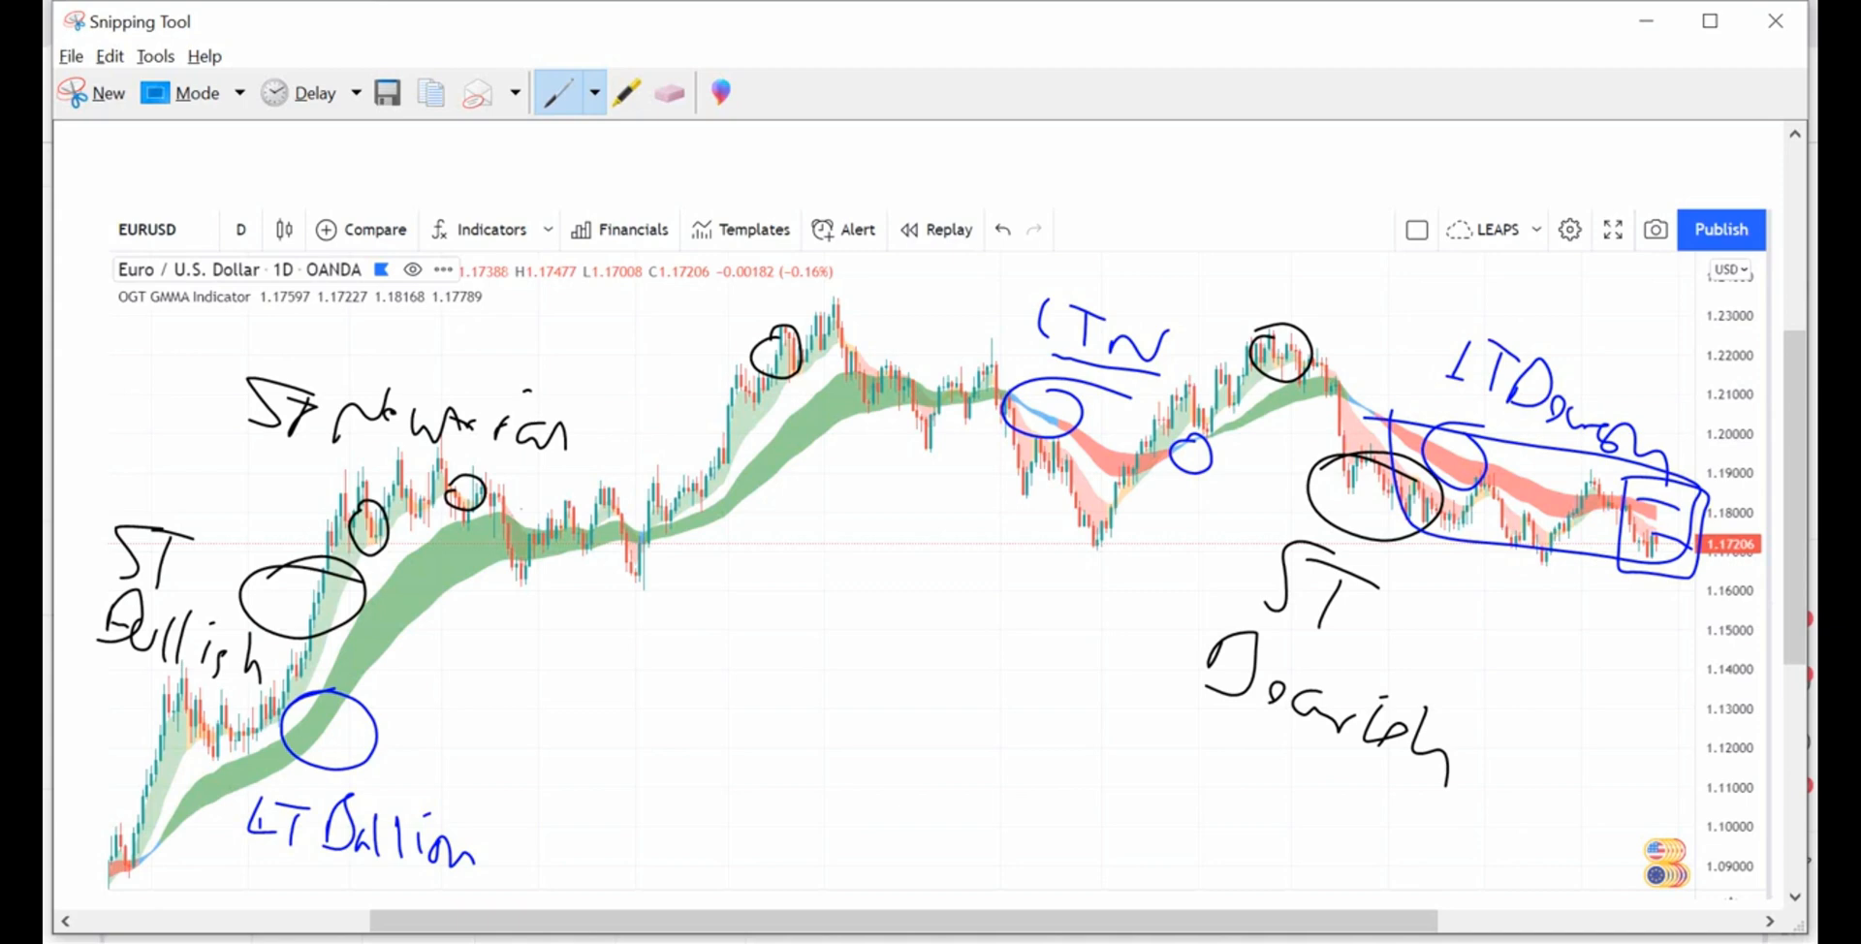
click(670, 93)
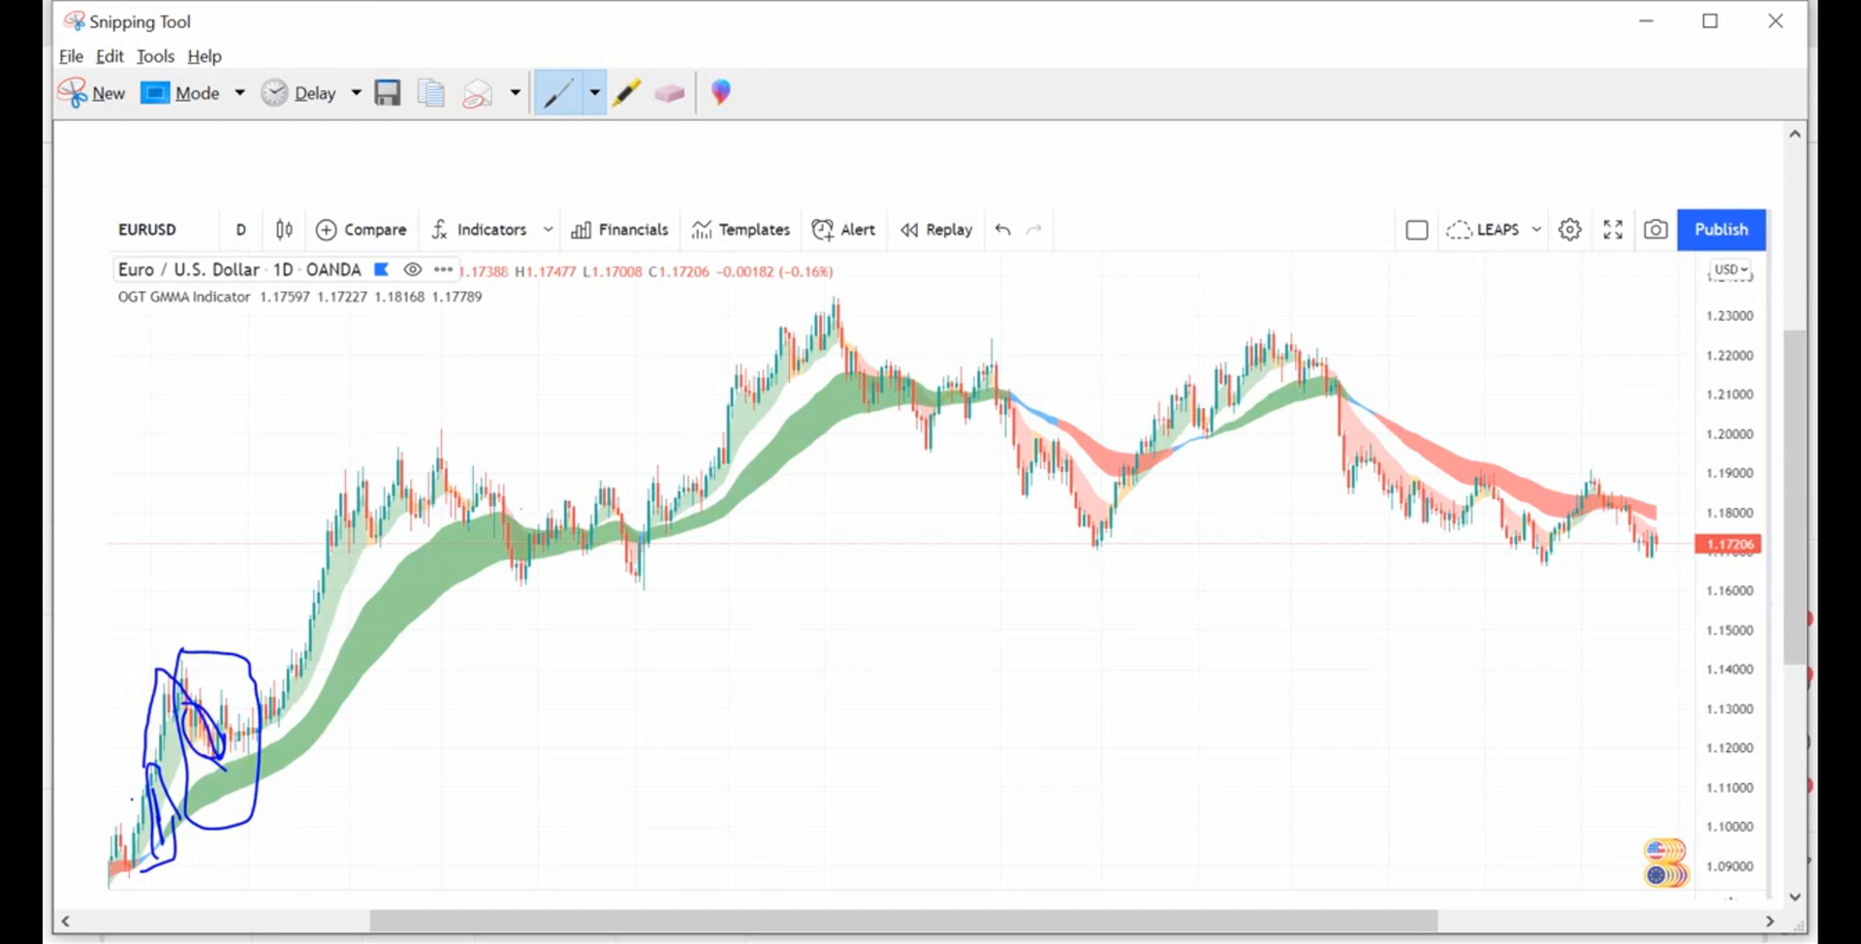
Erase the large blue scribble at the lower left of the snip
click(668, 94)
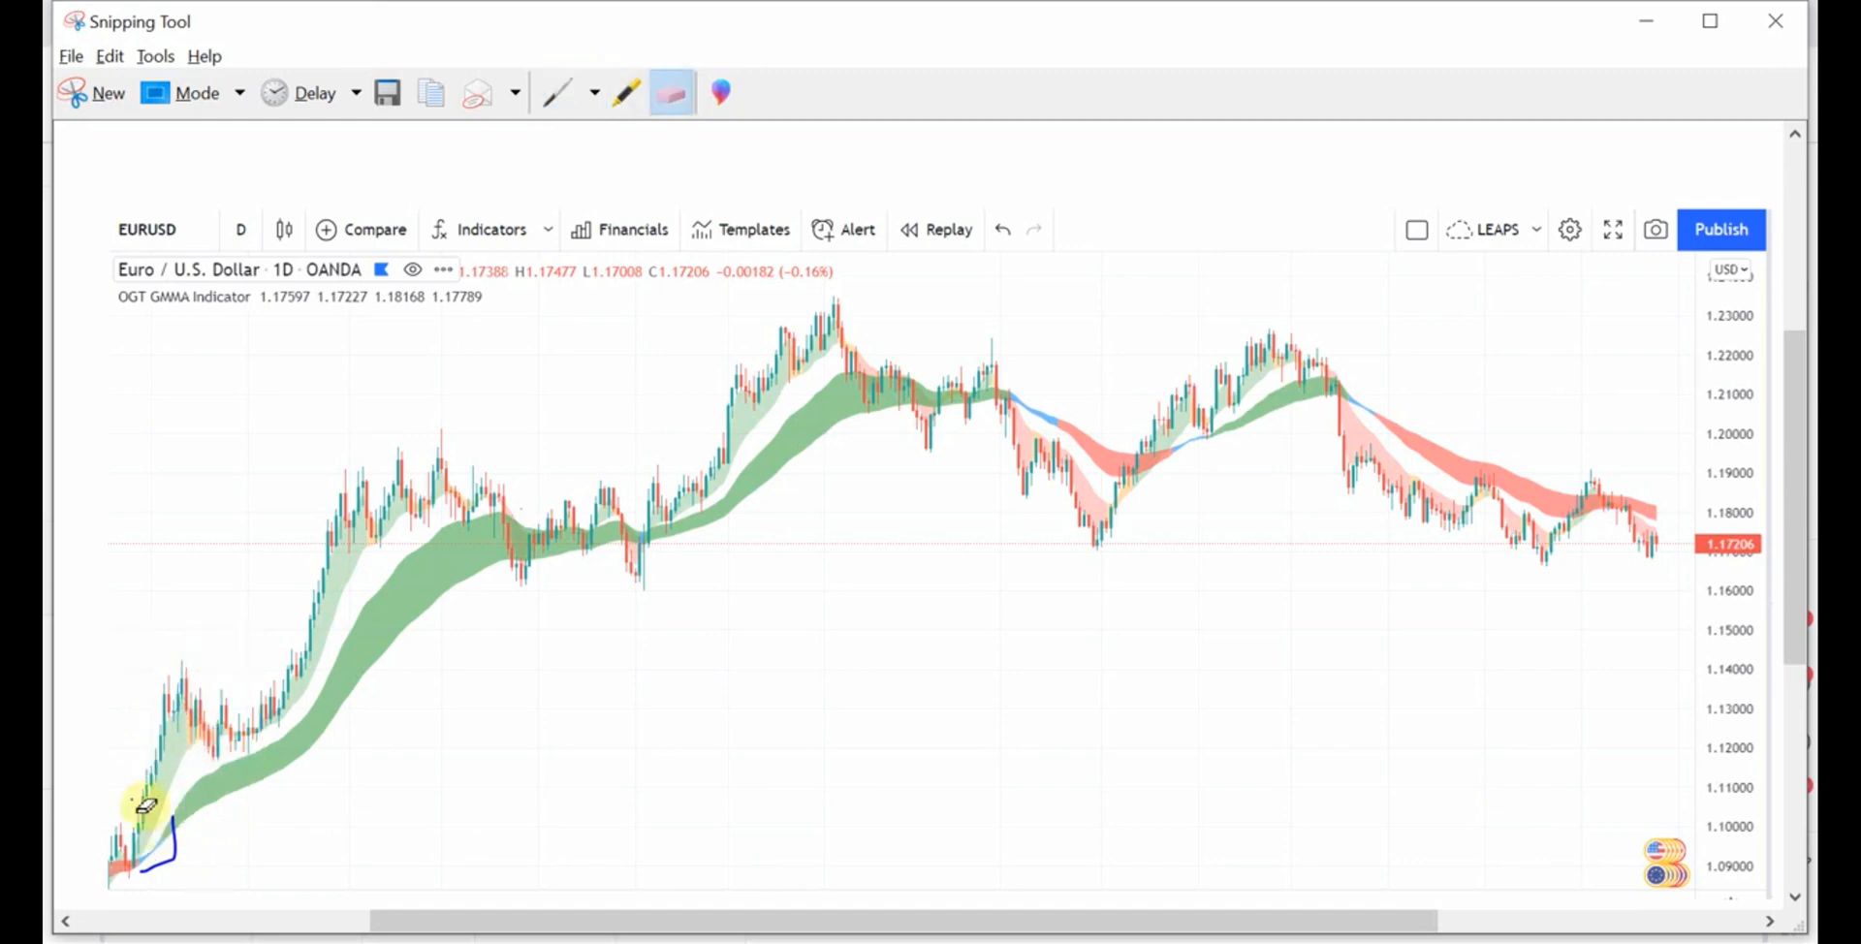
Circle the early pullback candles, write an ST note, and draw an upward rally arrow
click(554, 93)
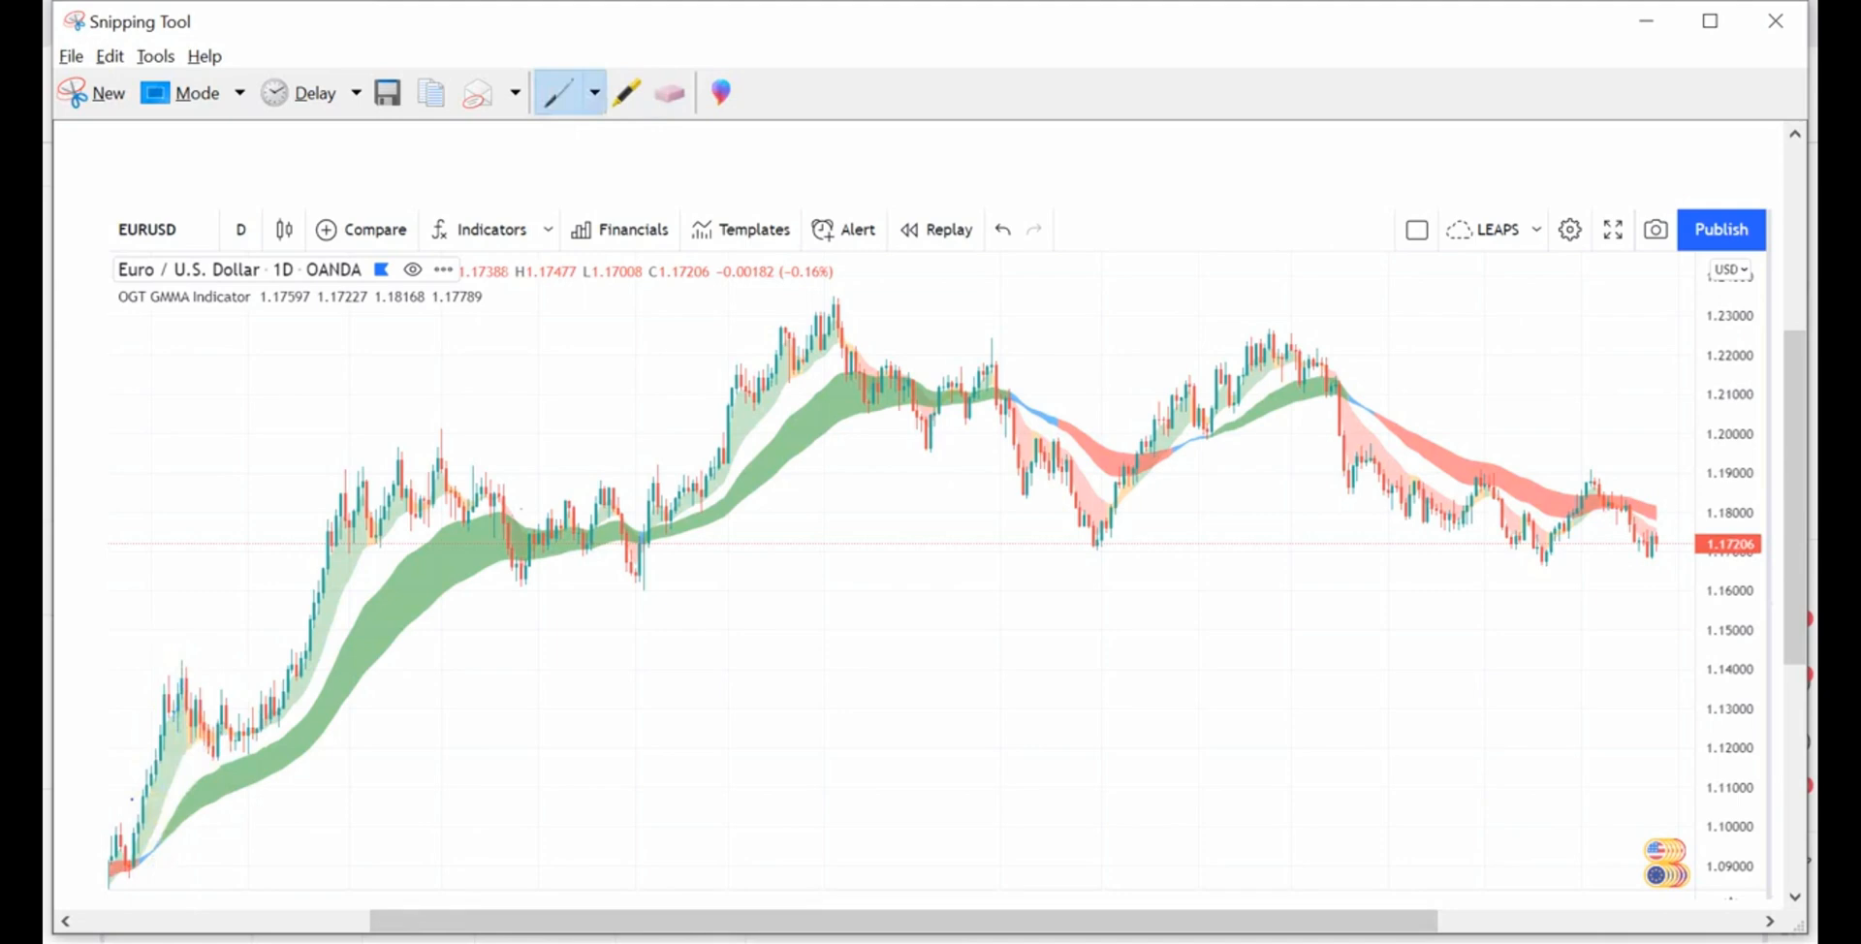
drag(172, 707, 226, 765)
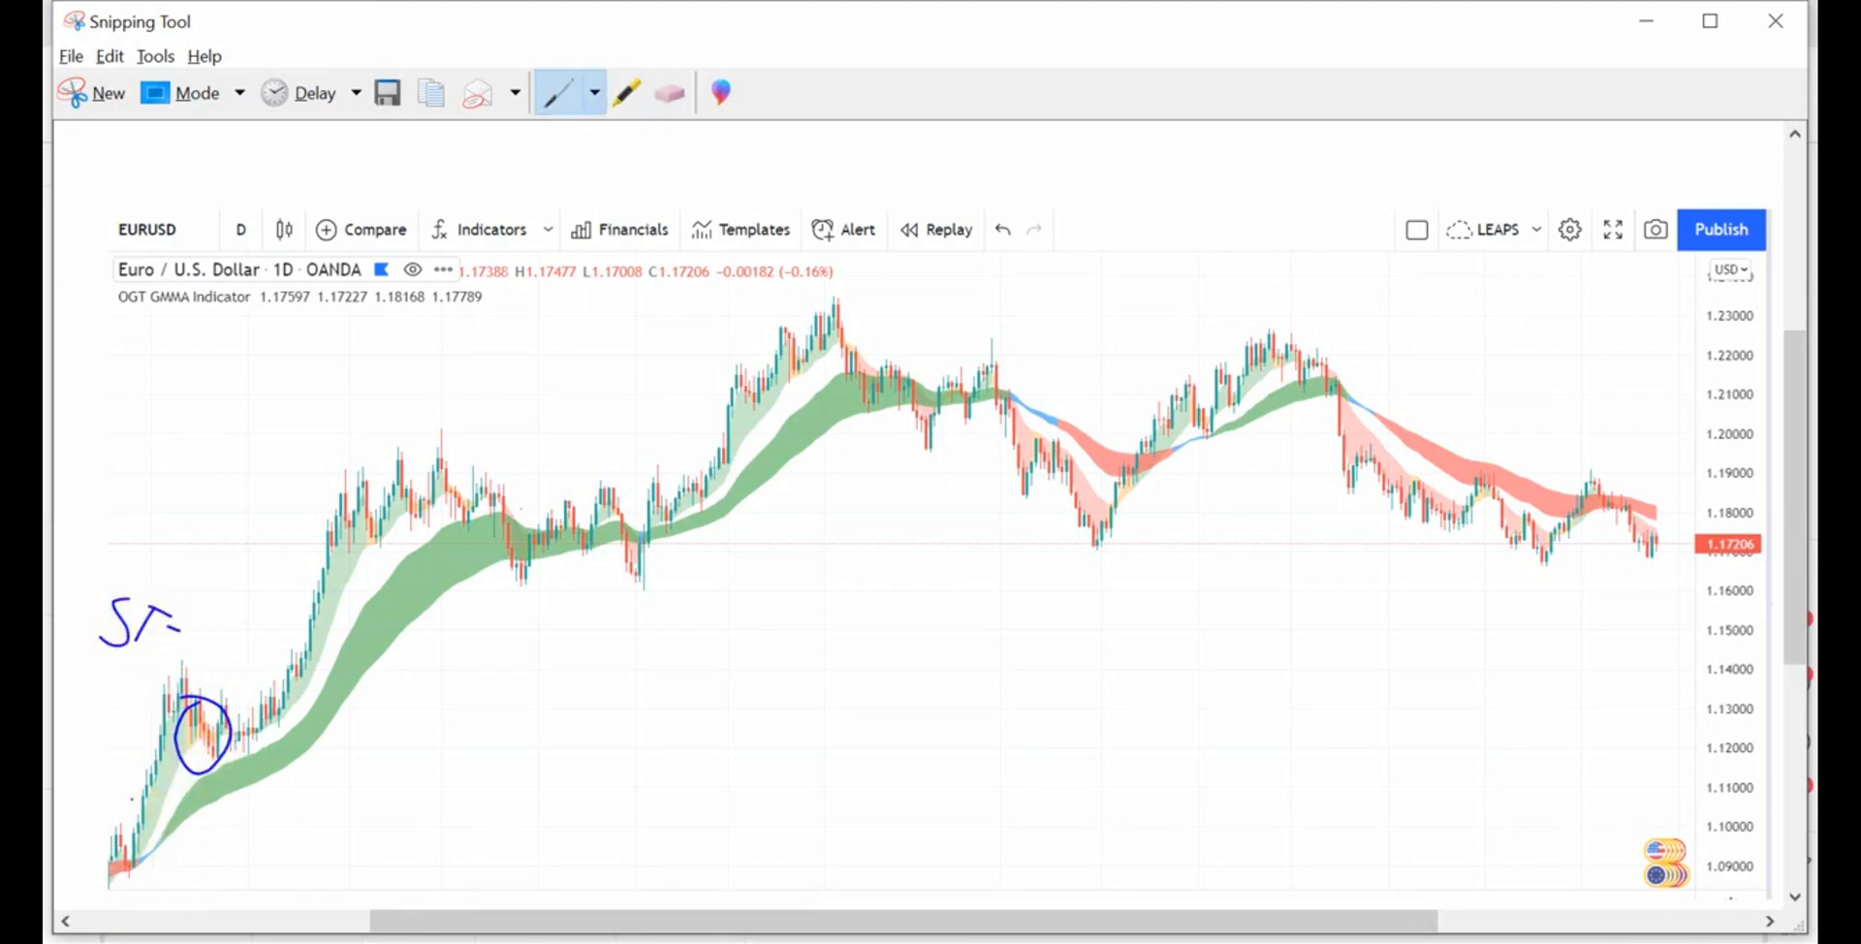
drag(179, 612, 201, 659)
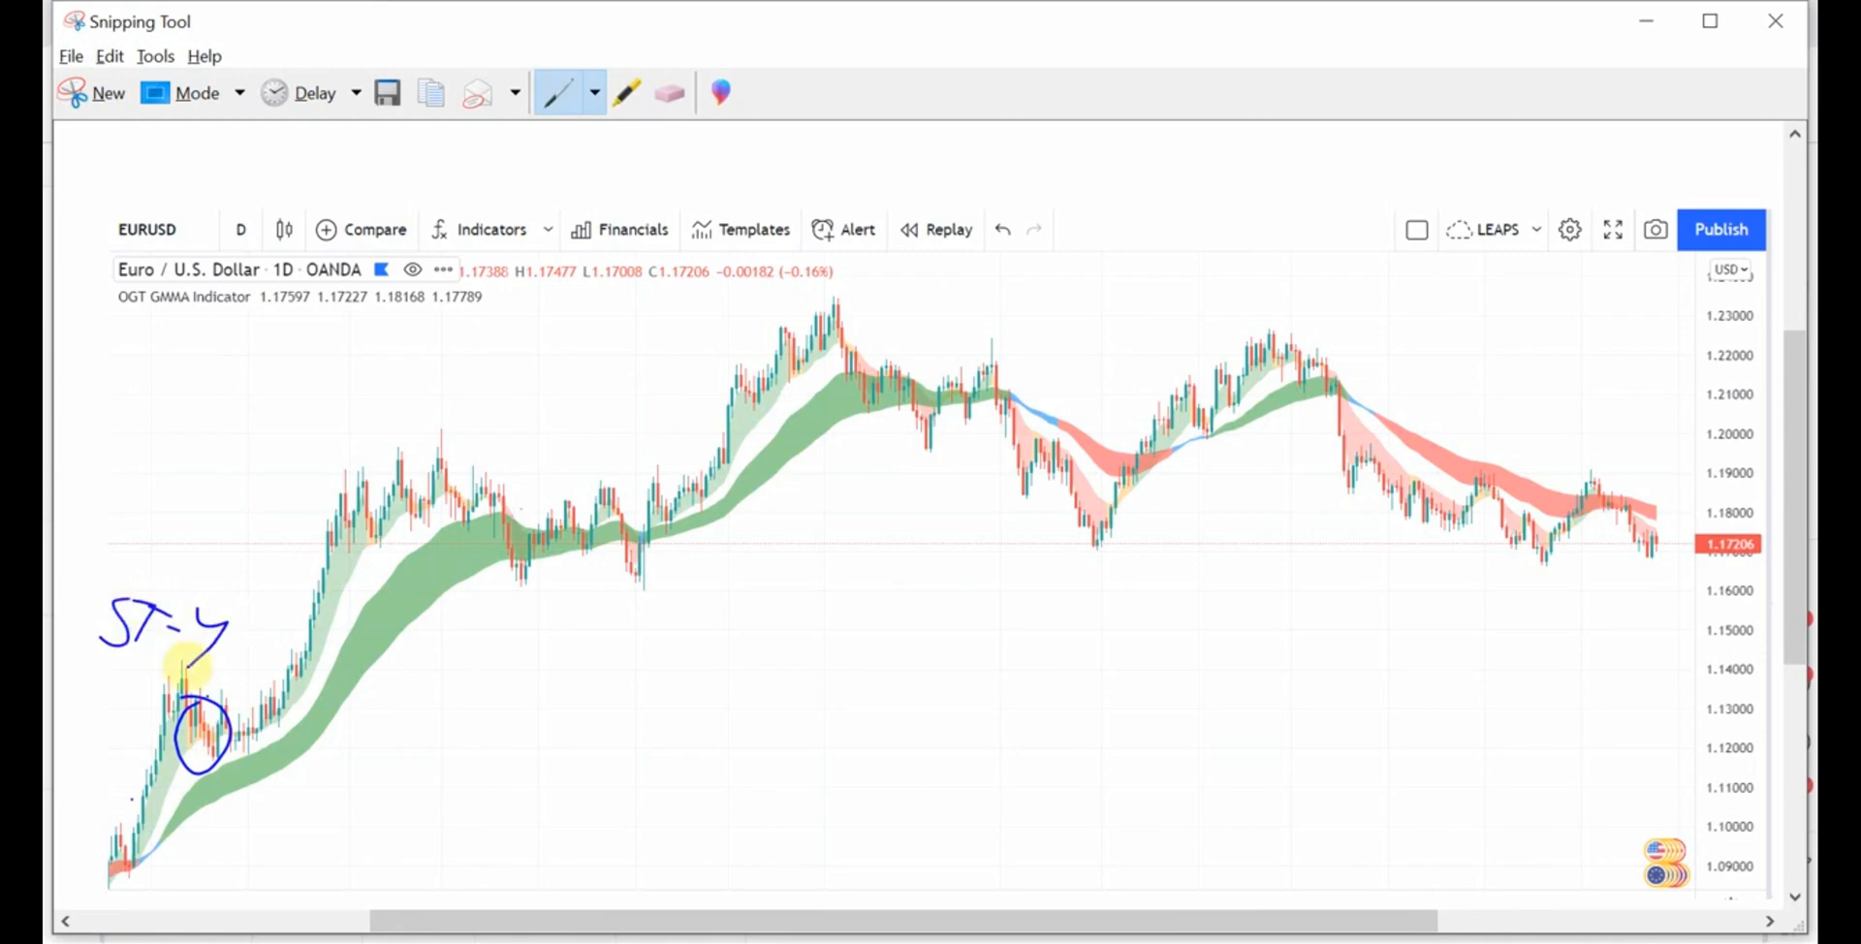
drag(178, 665, 220, 760)
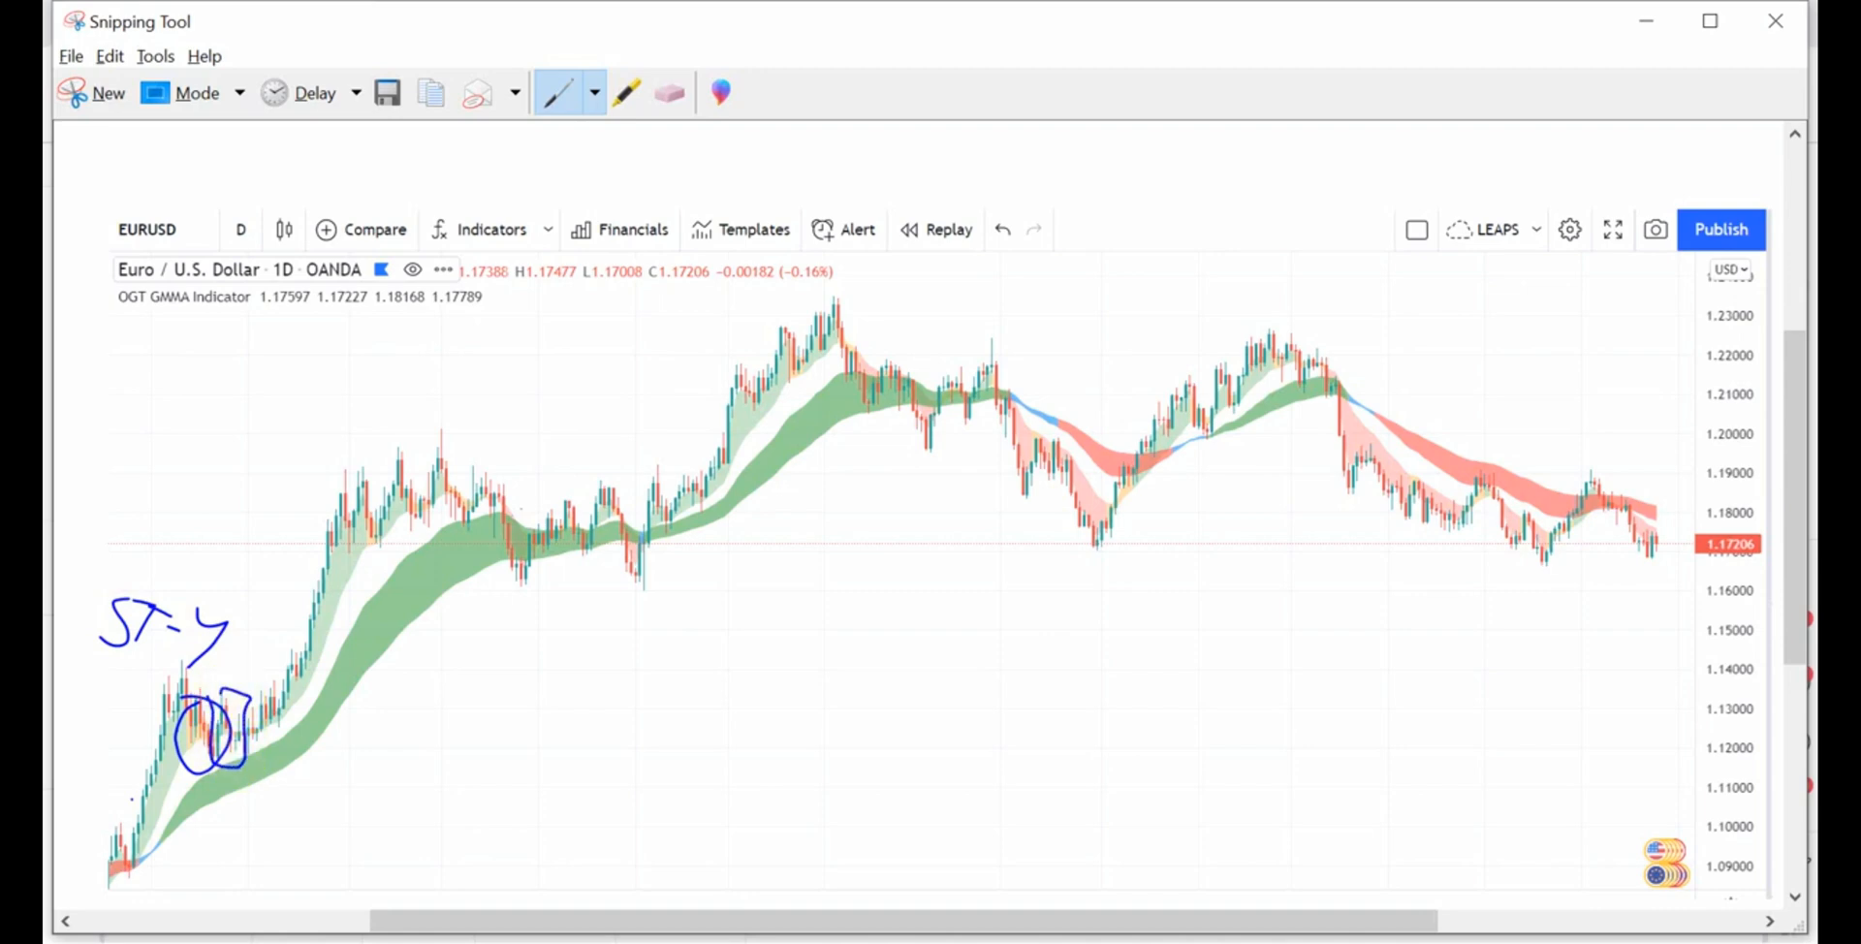
click(214, 730)
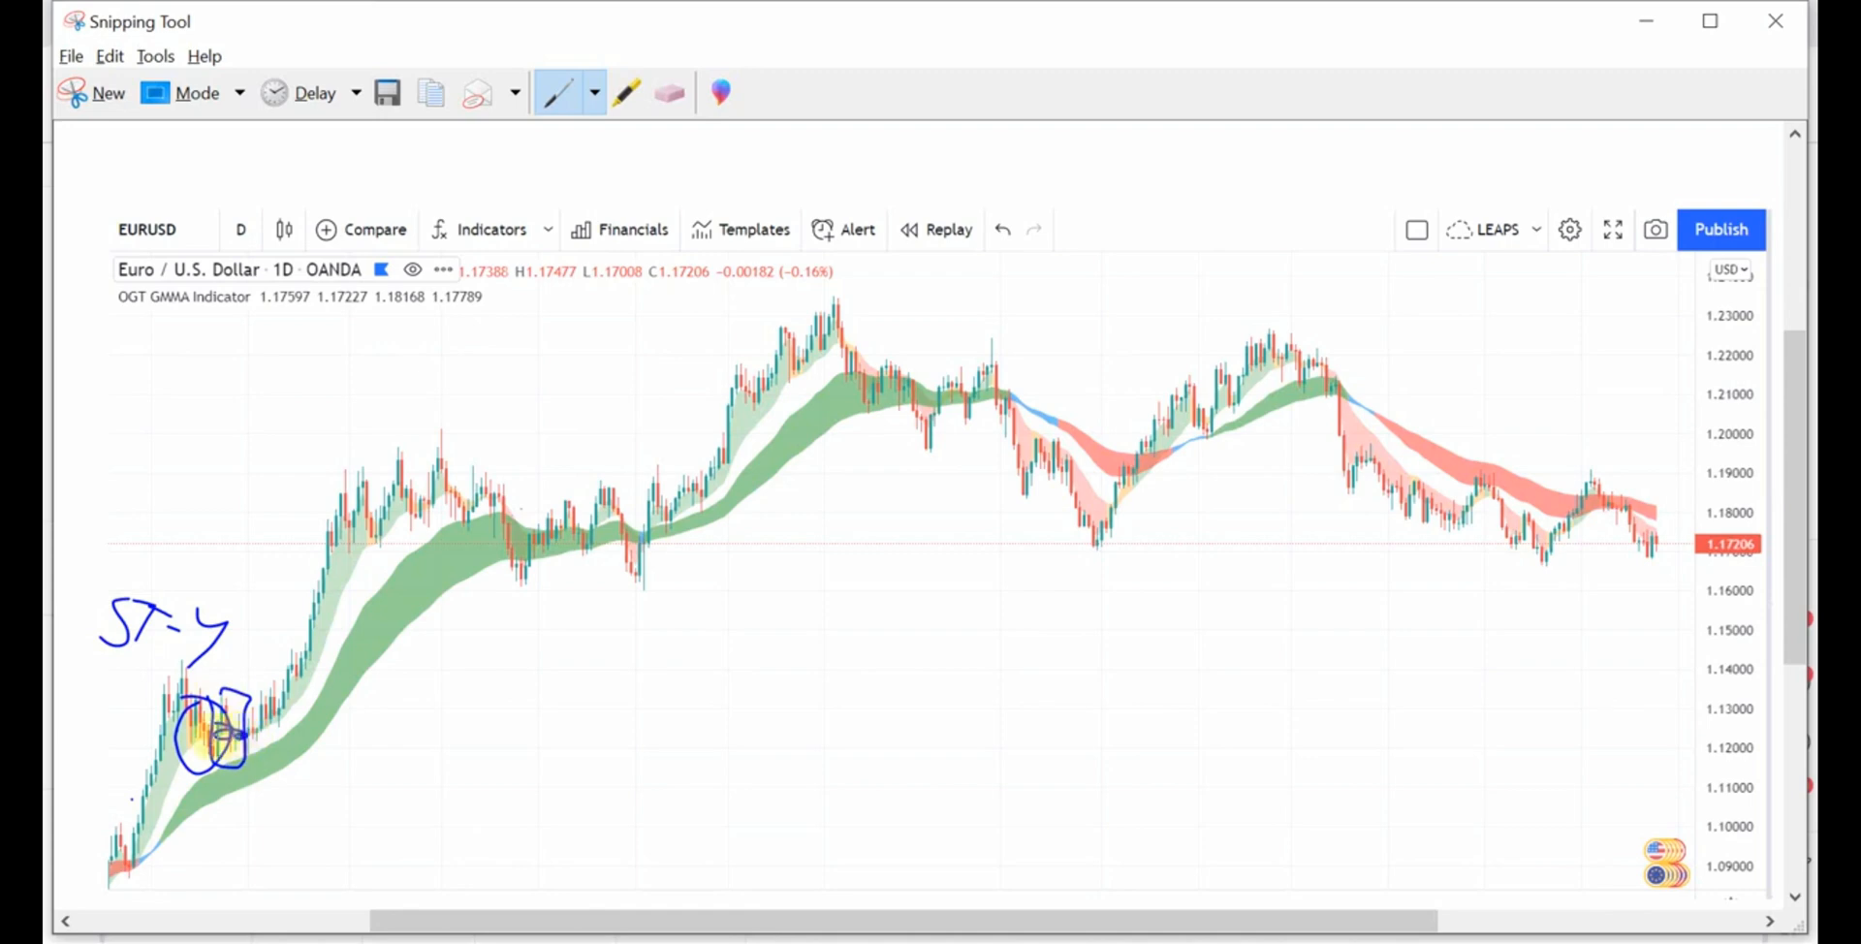
drag(259, 754, 338, 614)
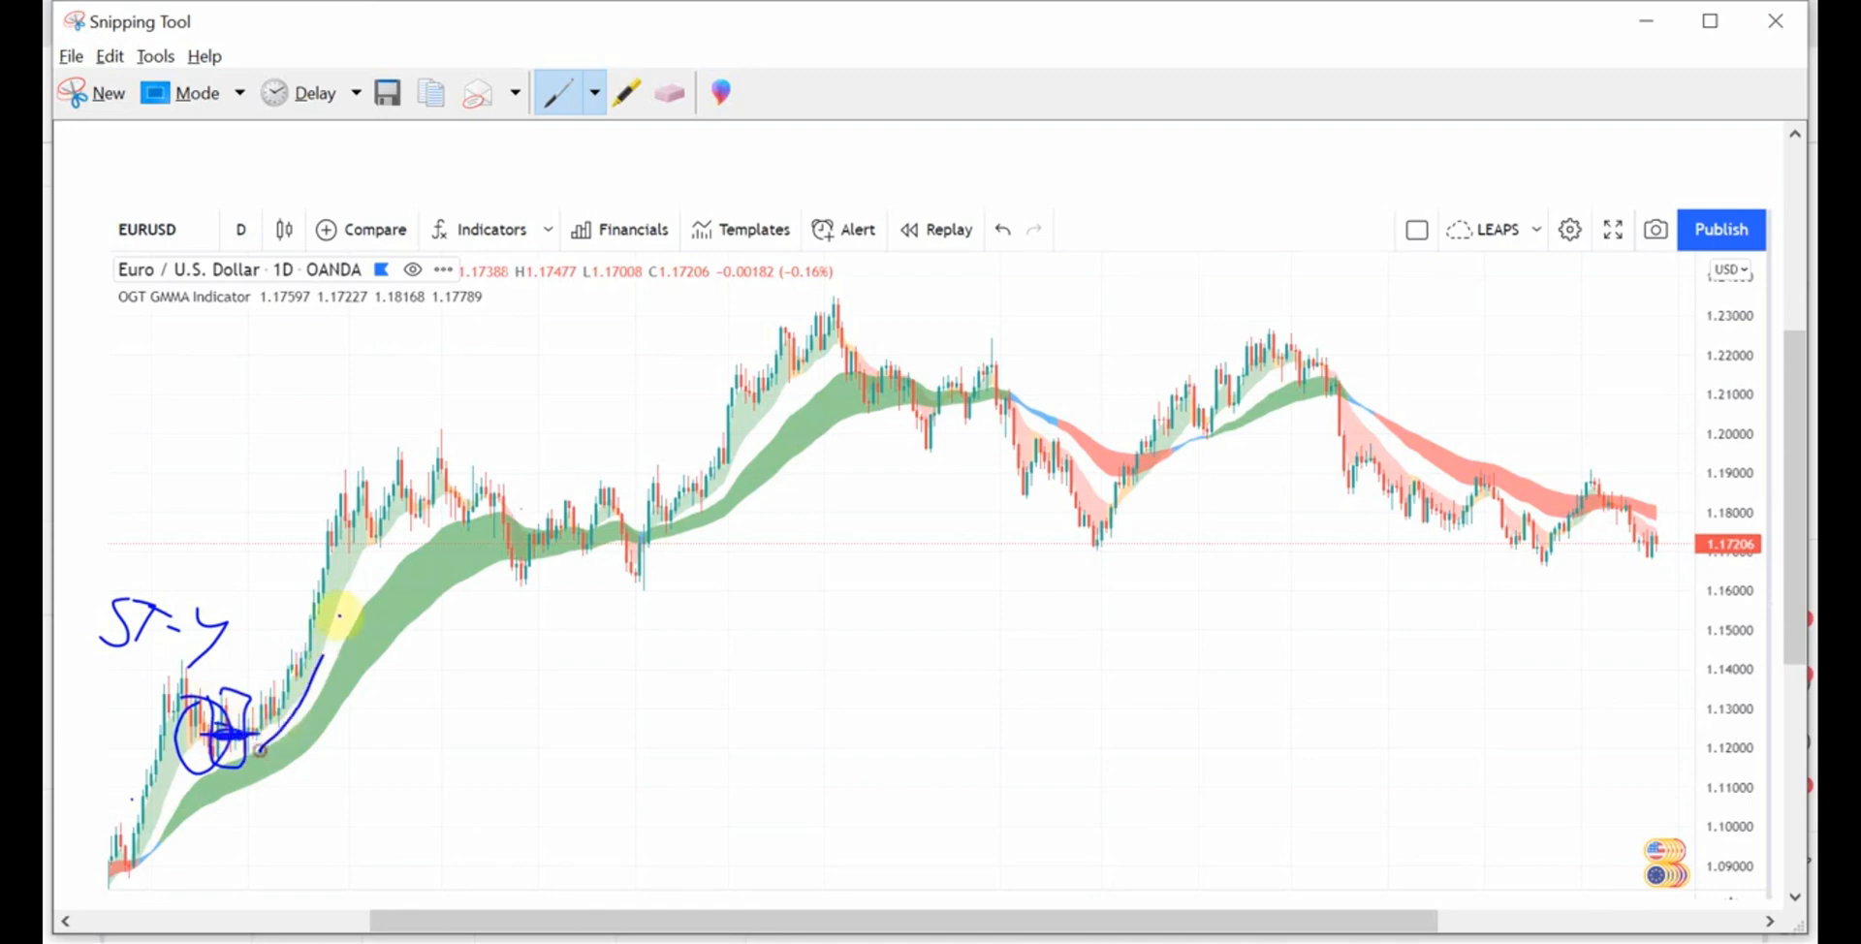
drag(249, 748, 368, 582)
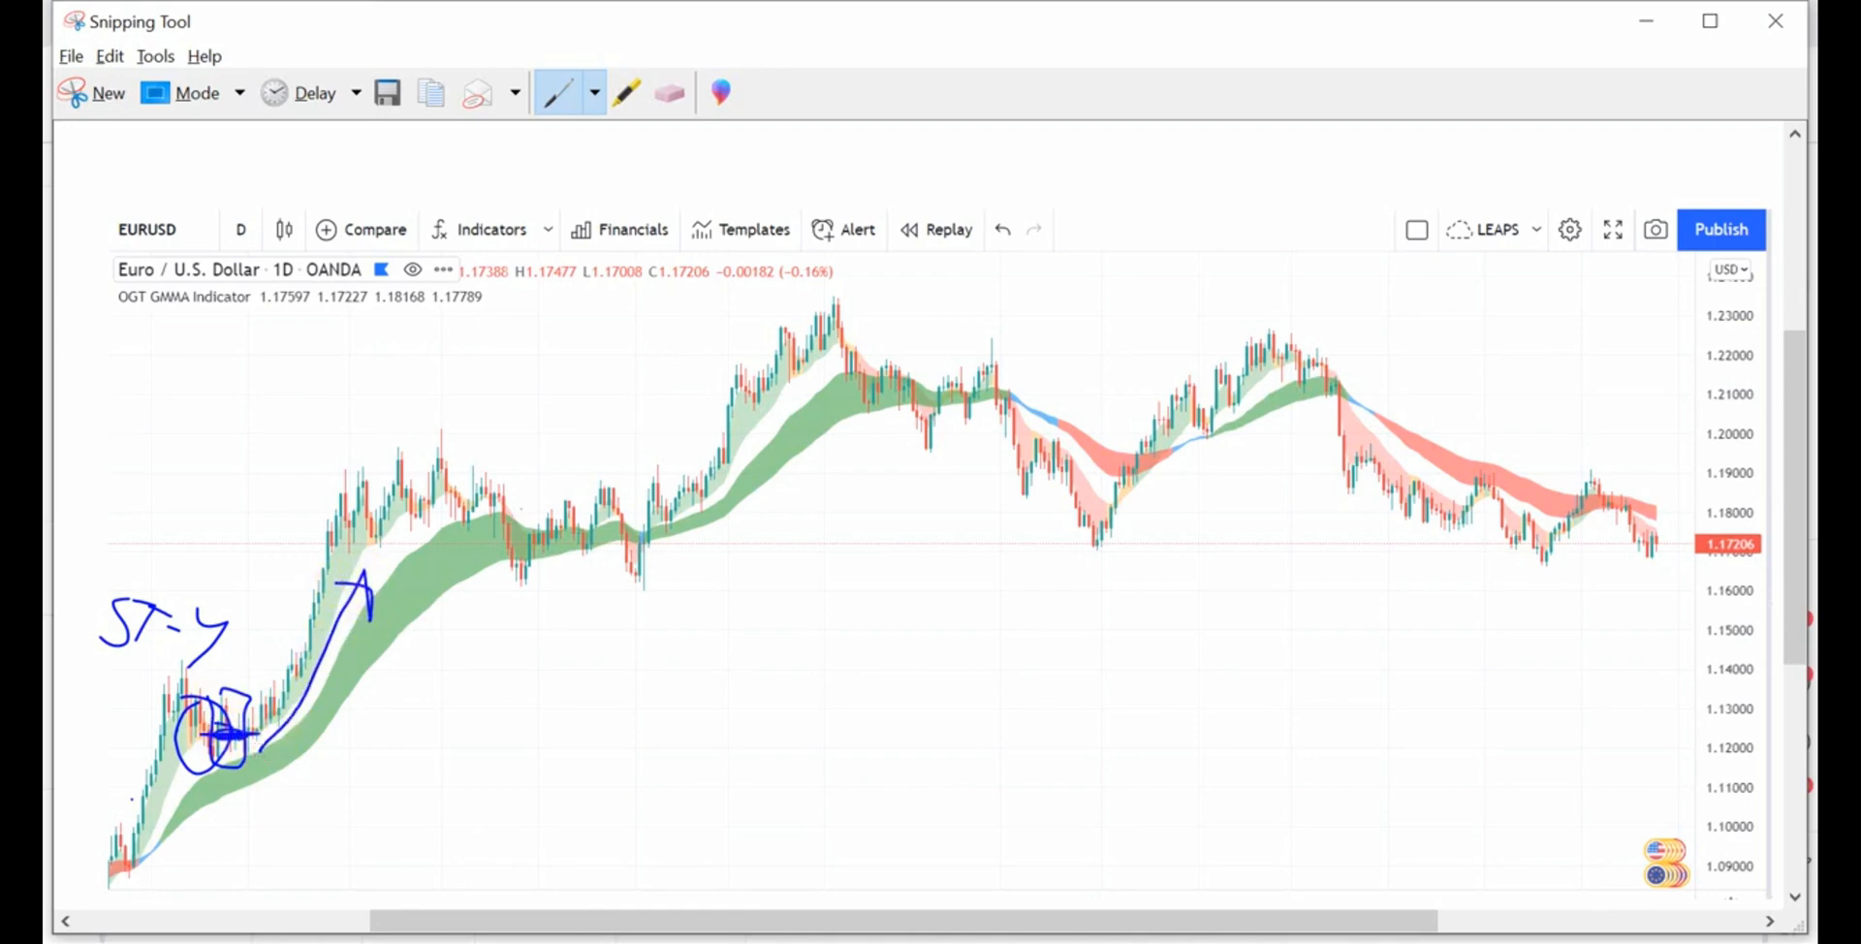
Box the consolidation and pullback candles on the green band and sketch a price wave
drag(356, 493, 386, 564)
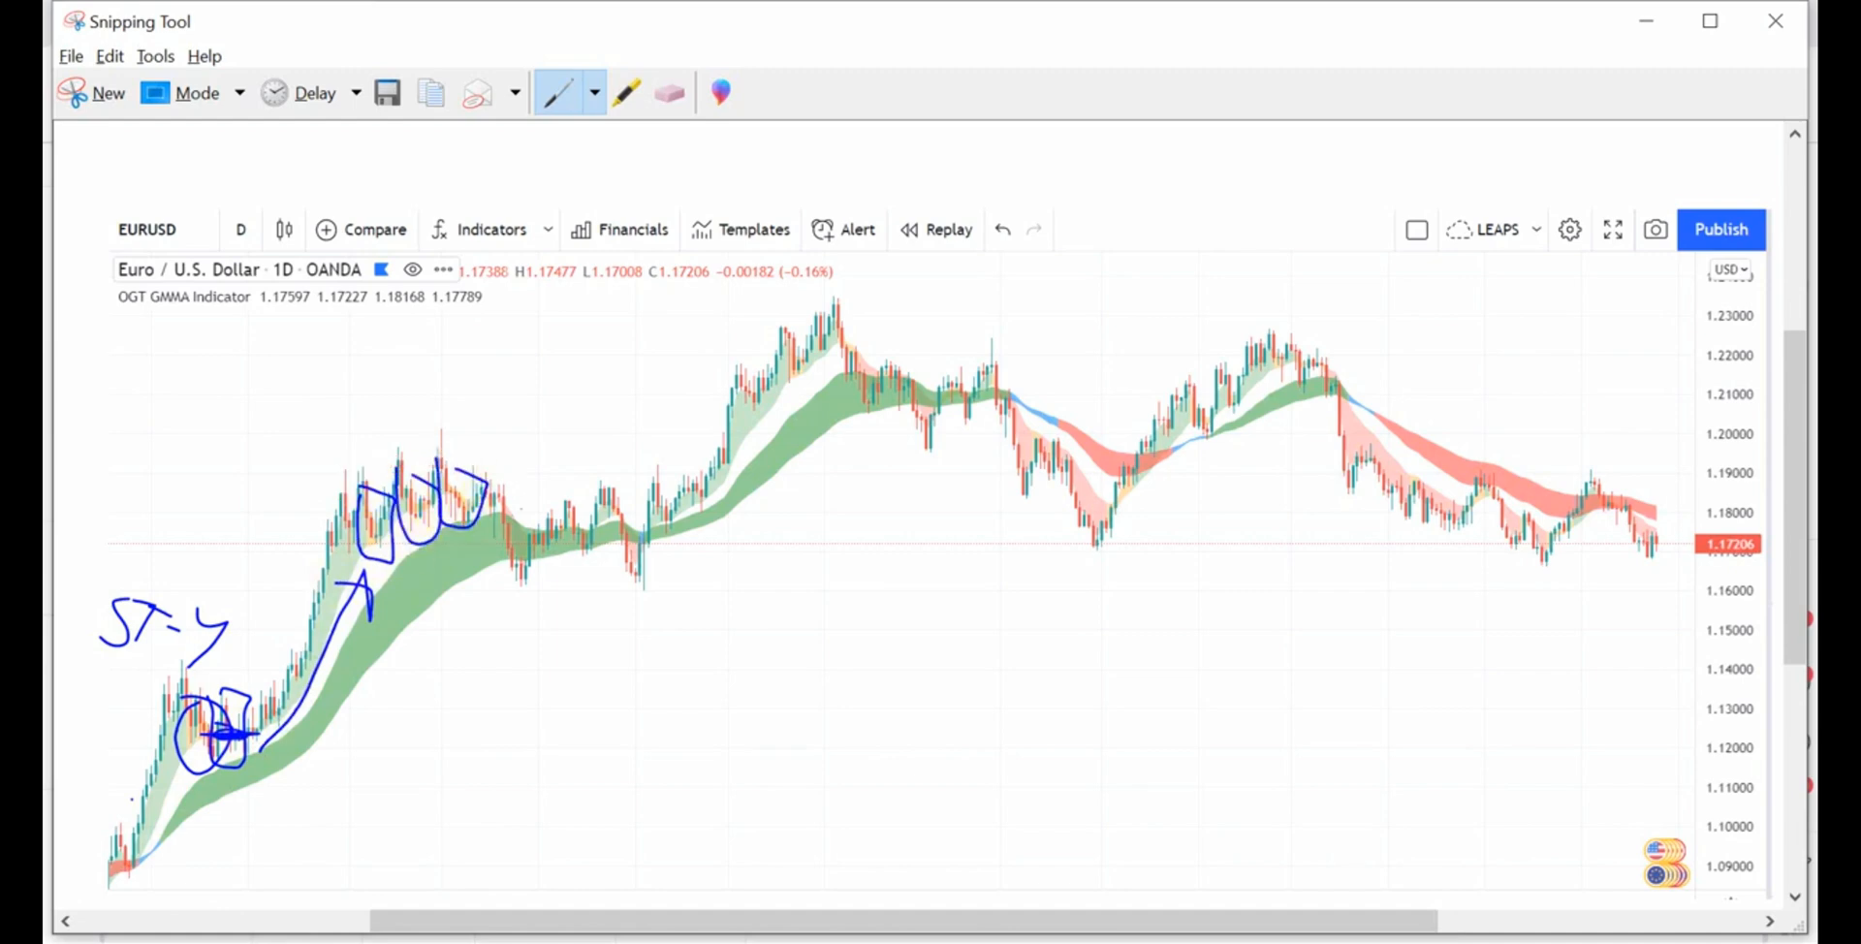
drag(510, 480, 540, 565)
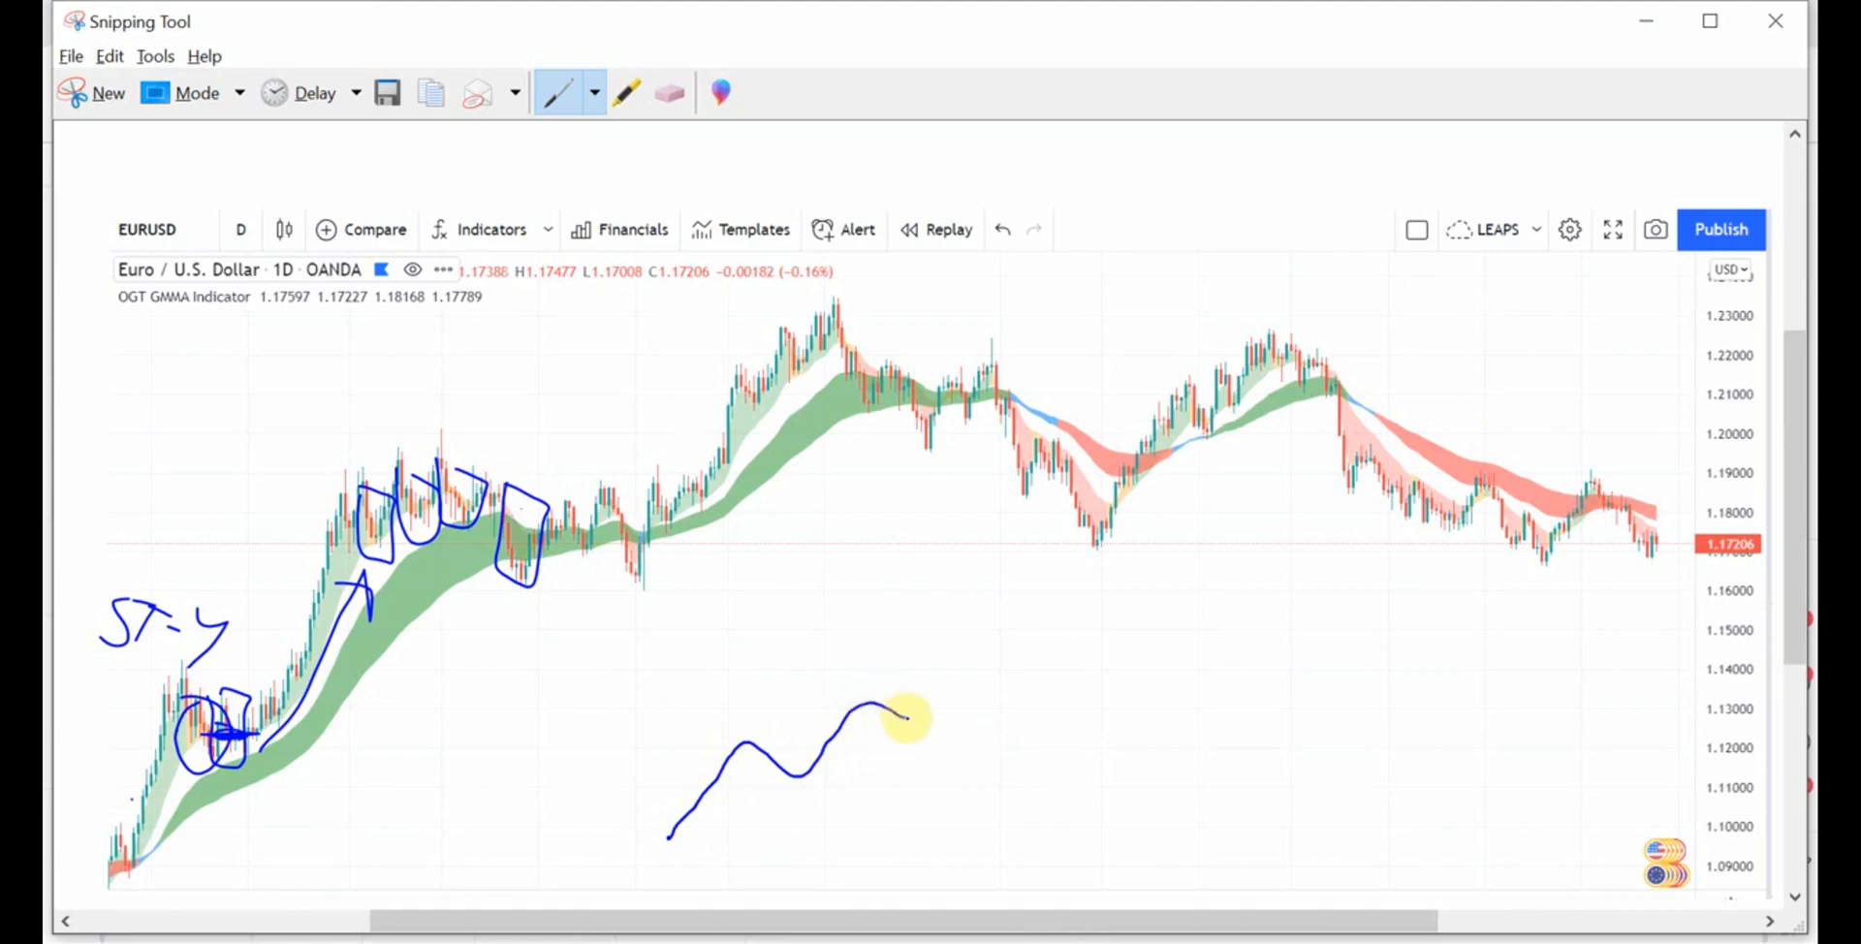
drag(908, 713, 1051, 701)
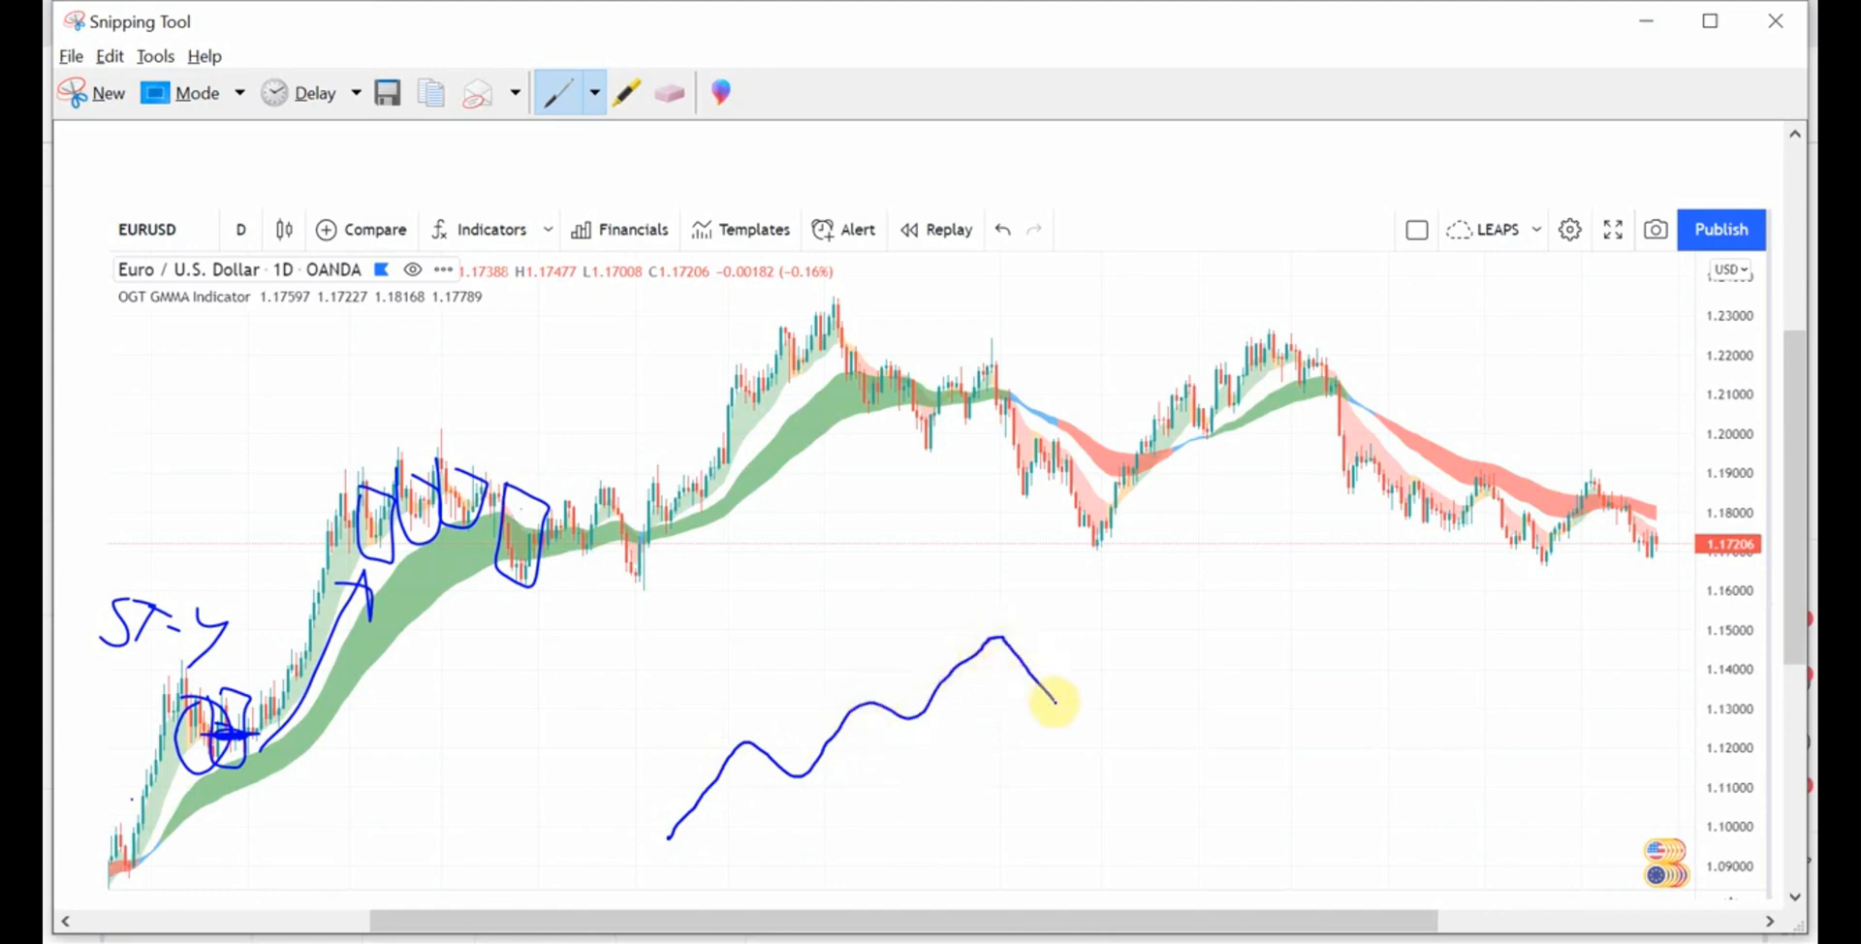
drag(1069, 713, 1247, 499)
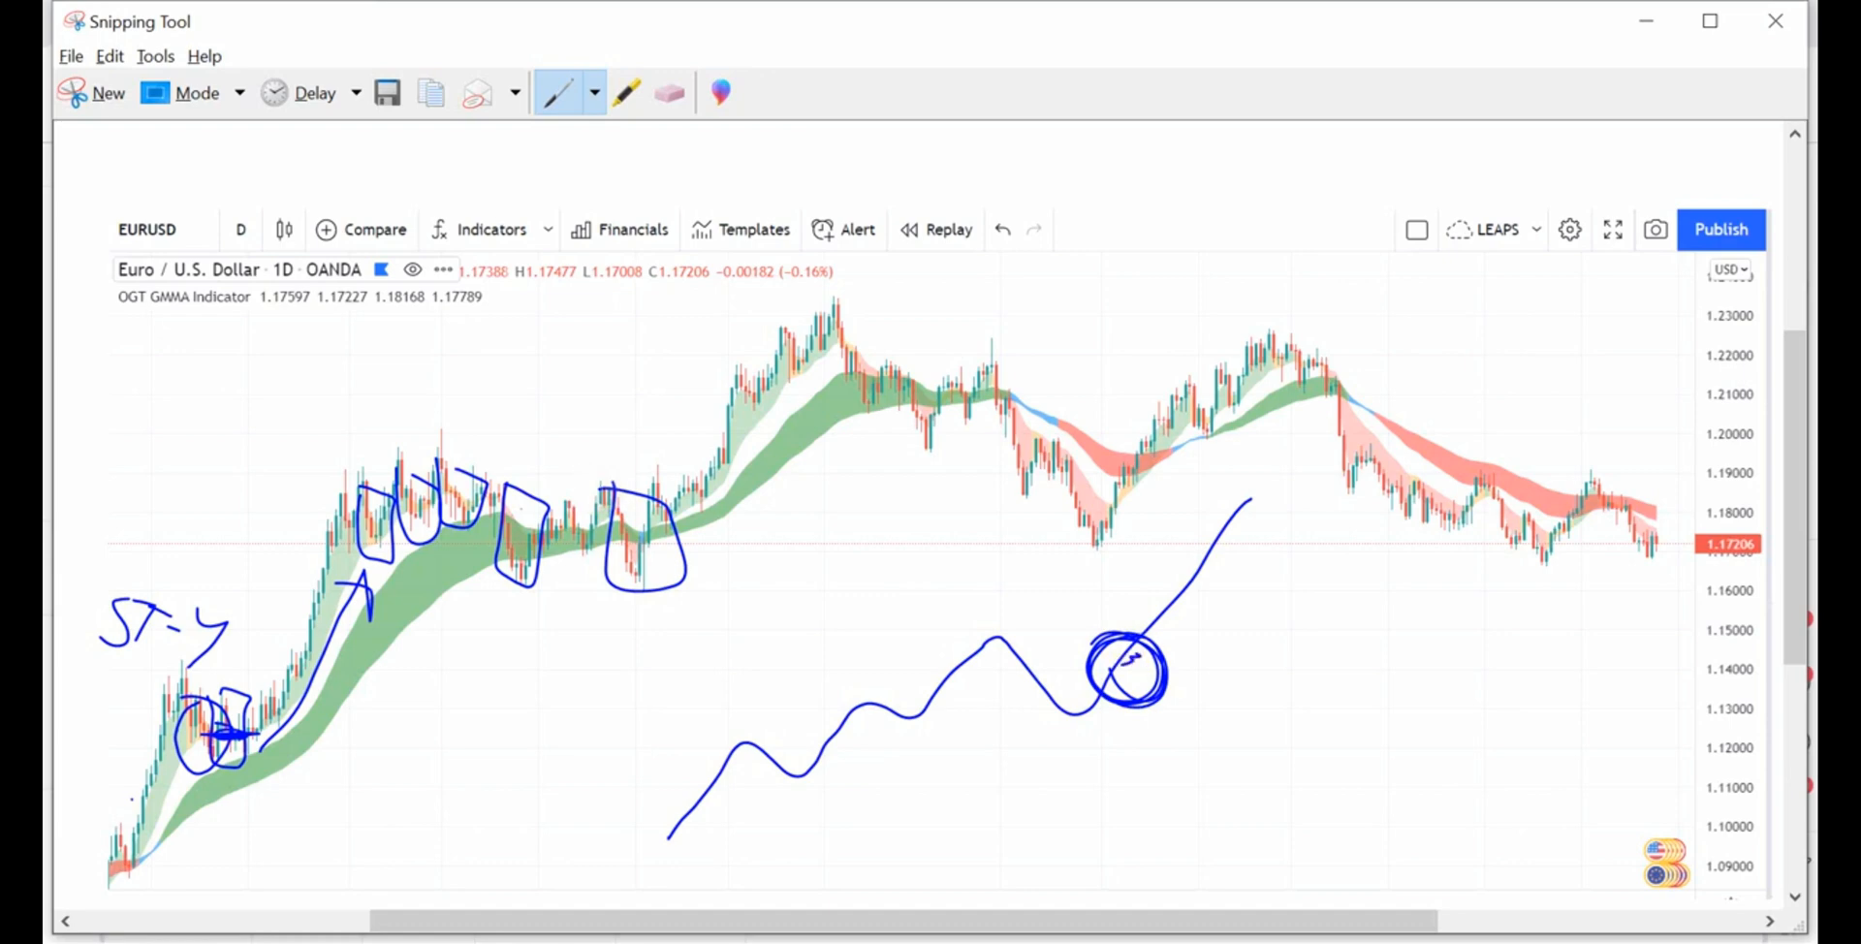
Box the right-hand downtrend candles along the red band
drag(1466, 439, 1544, 528)
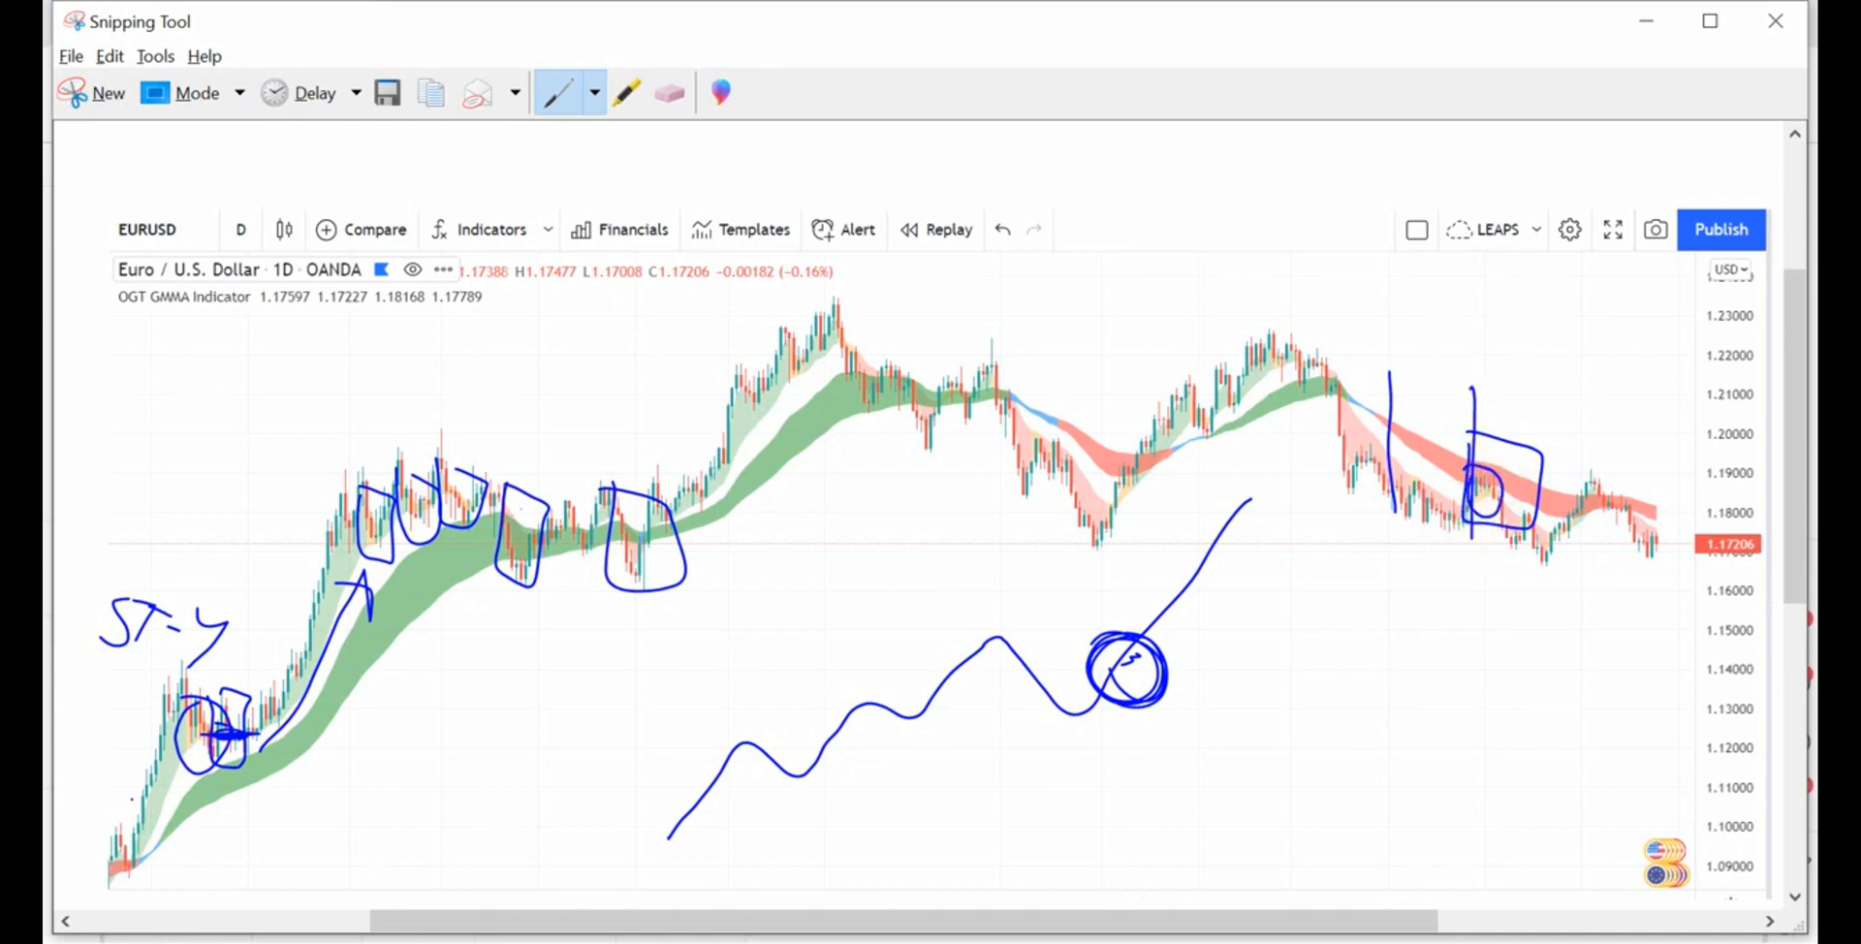
drag(1485, 487, 1544, 564)
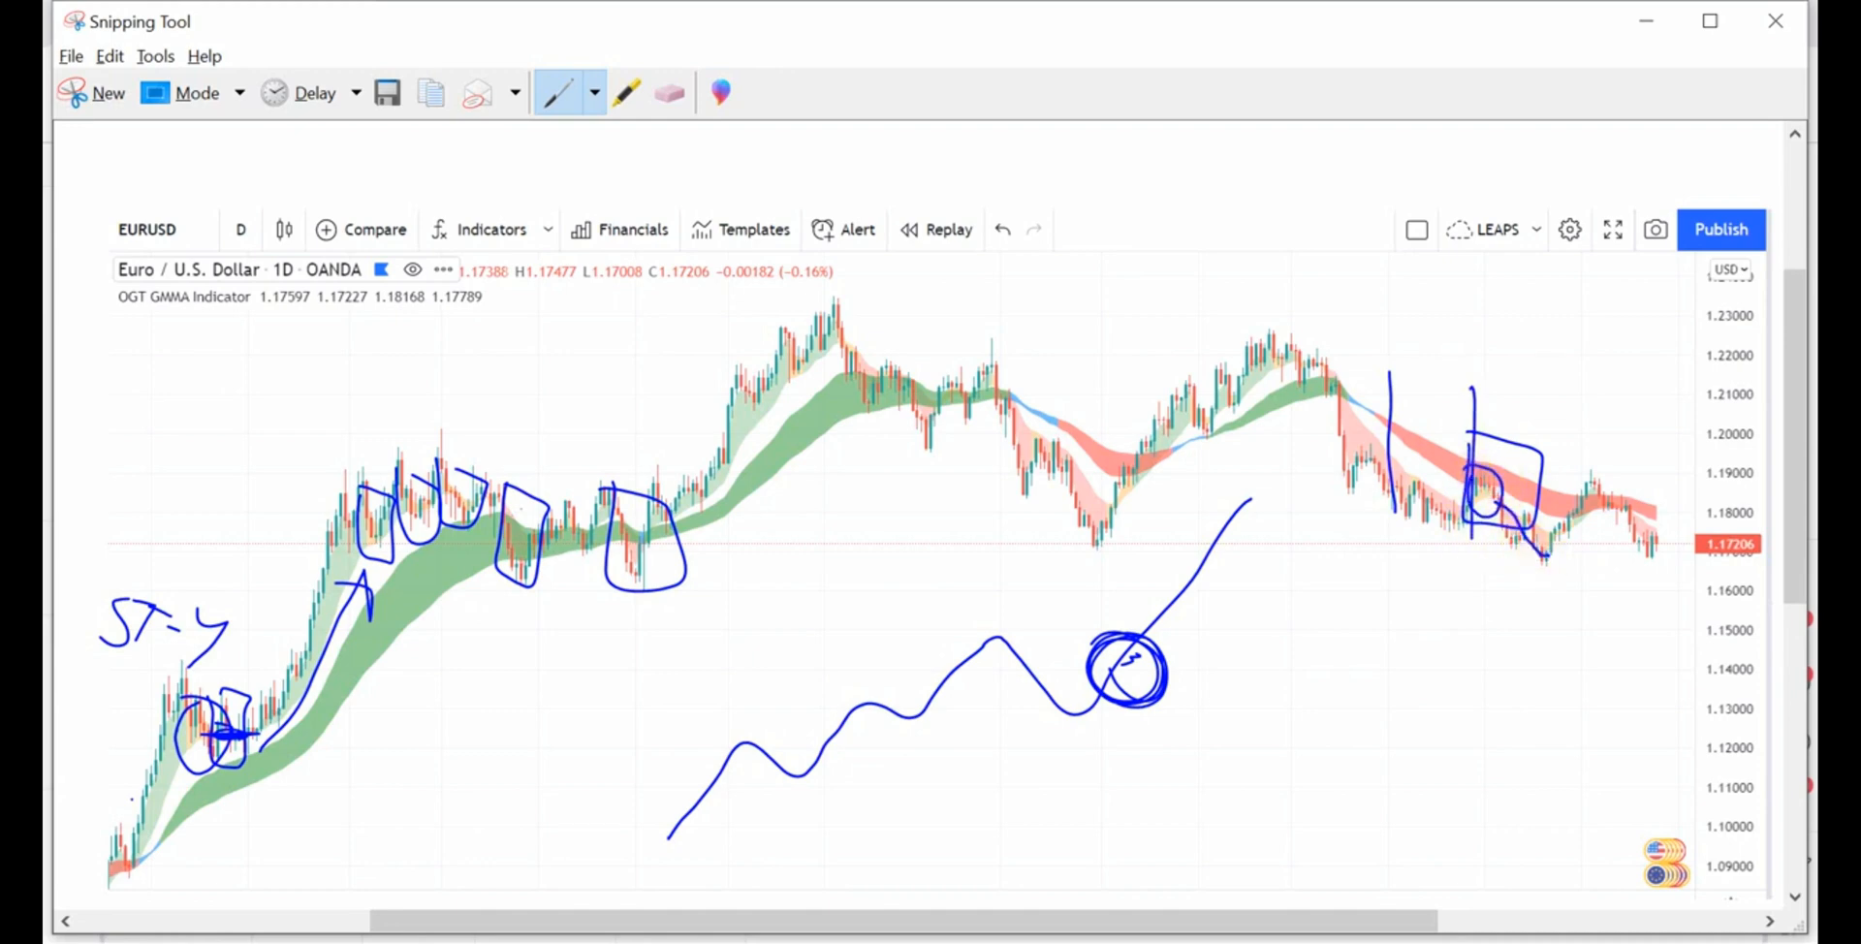
drag(1580, 458, 1632, 547)
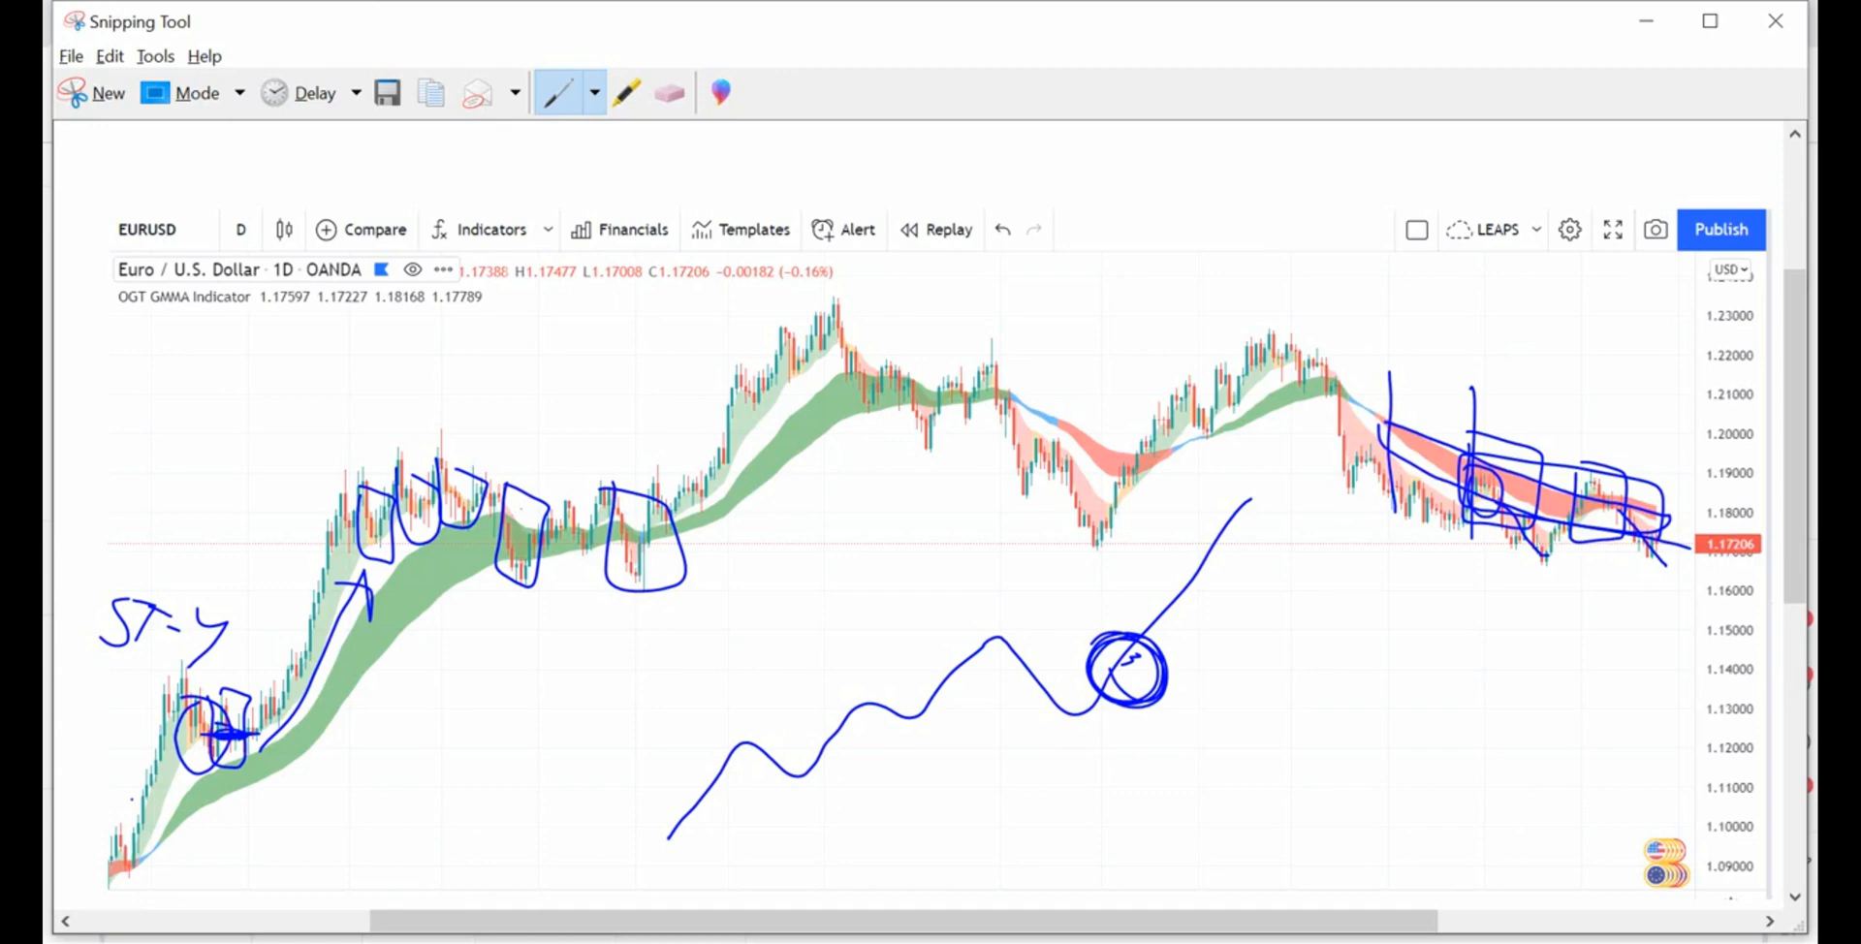
click(670, 93)
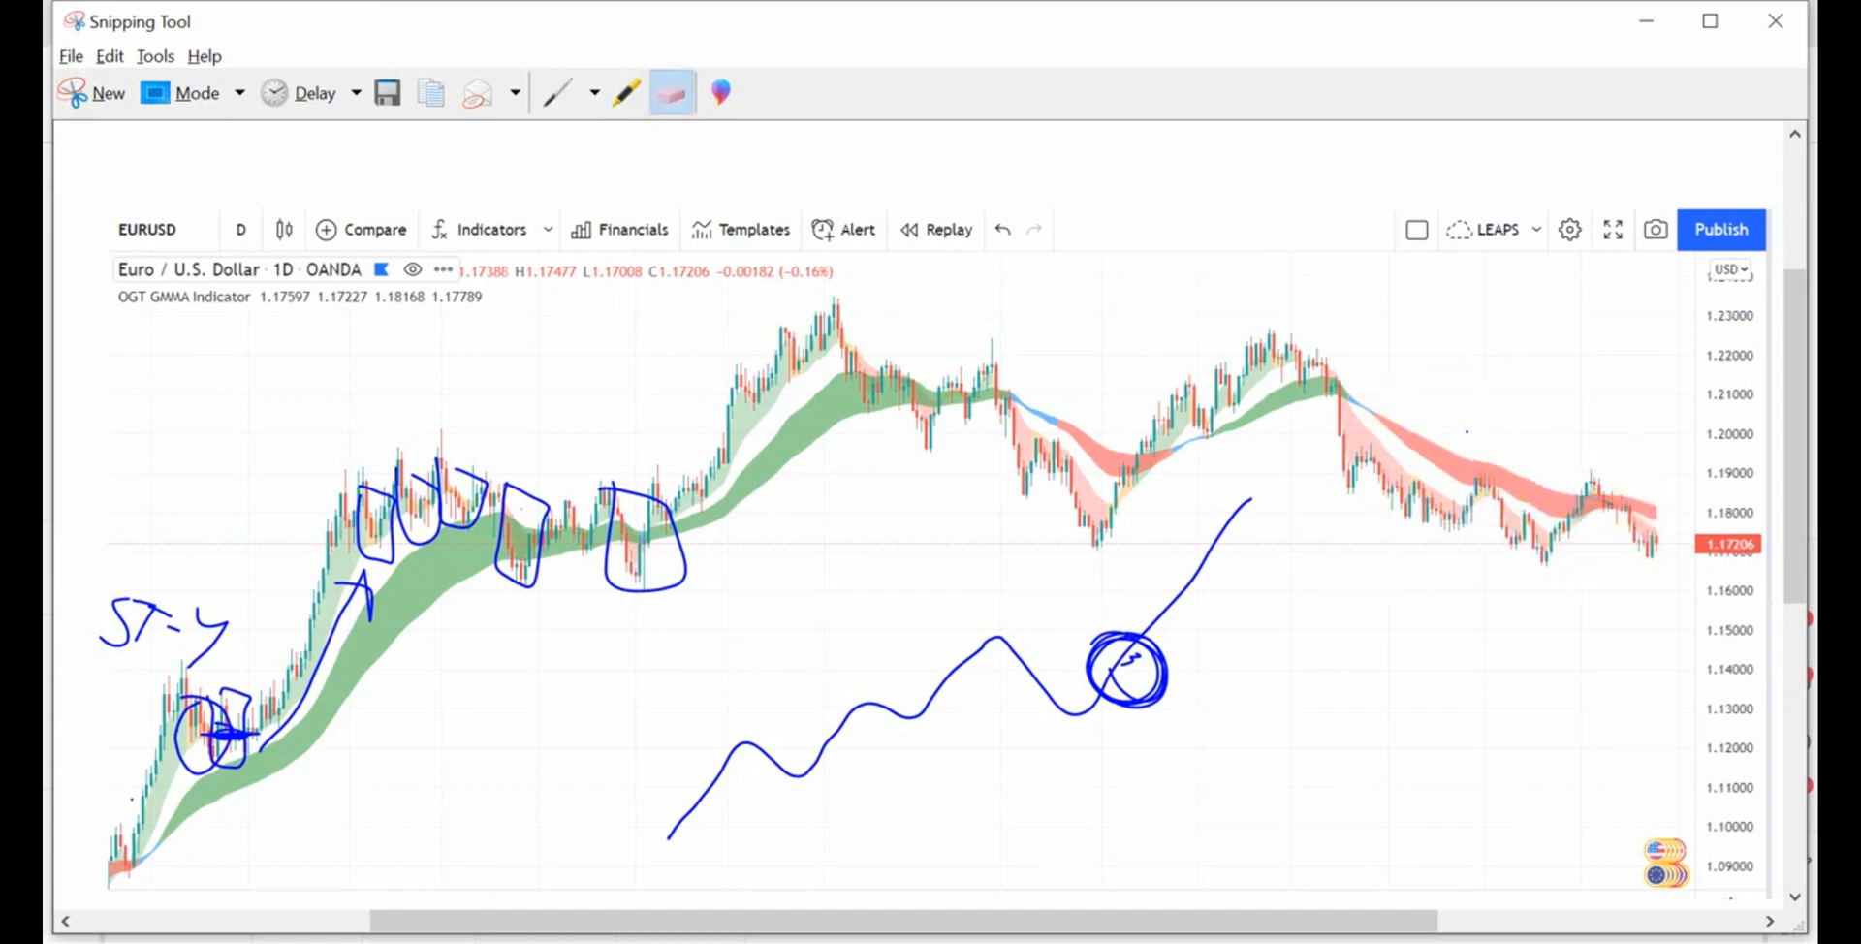
Box the pullbacks in the red downtrend with the Pen, then switch to the Eraser
click(555, 93)
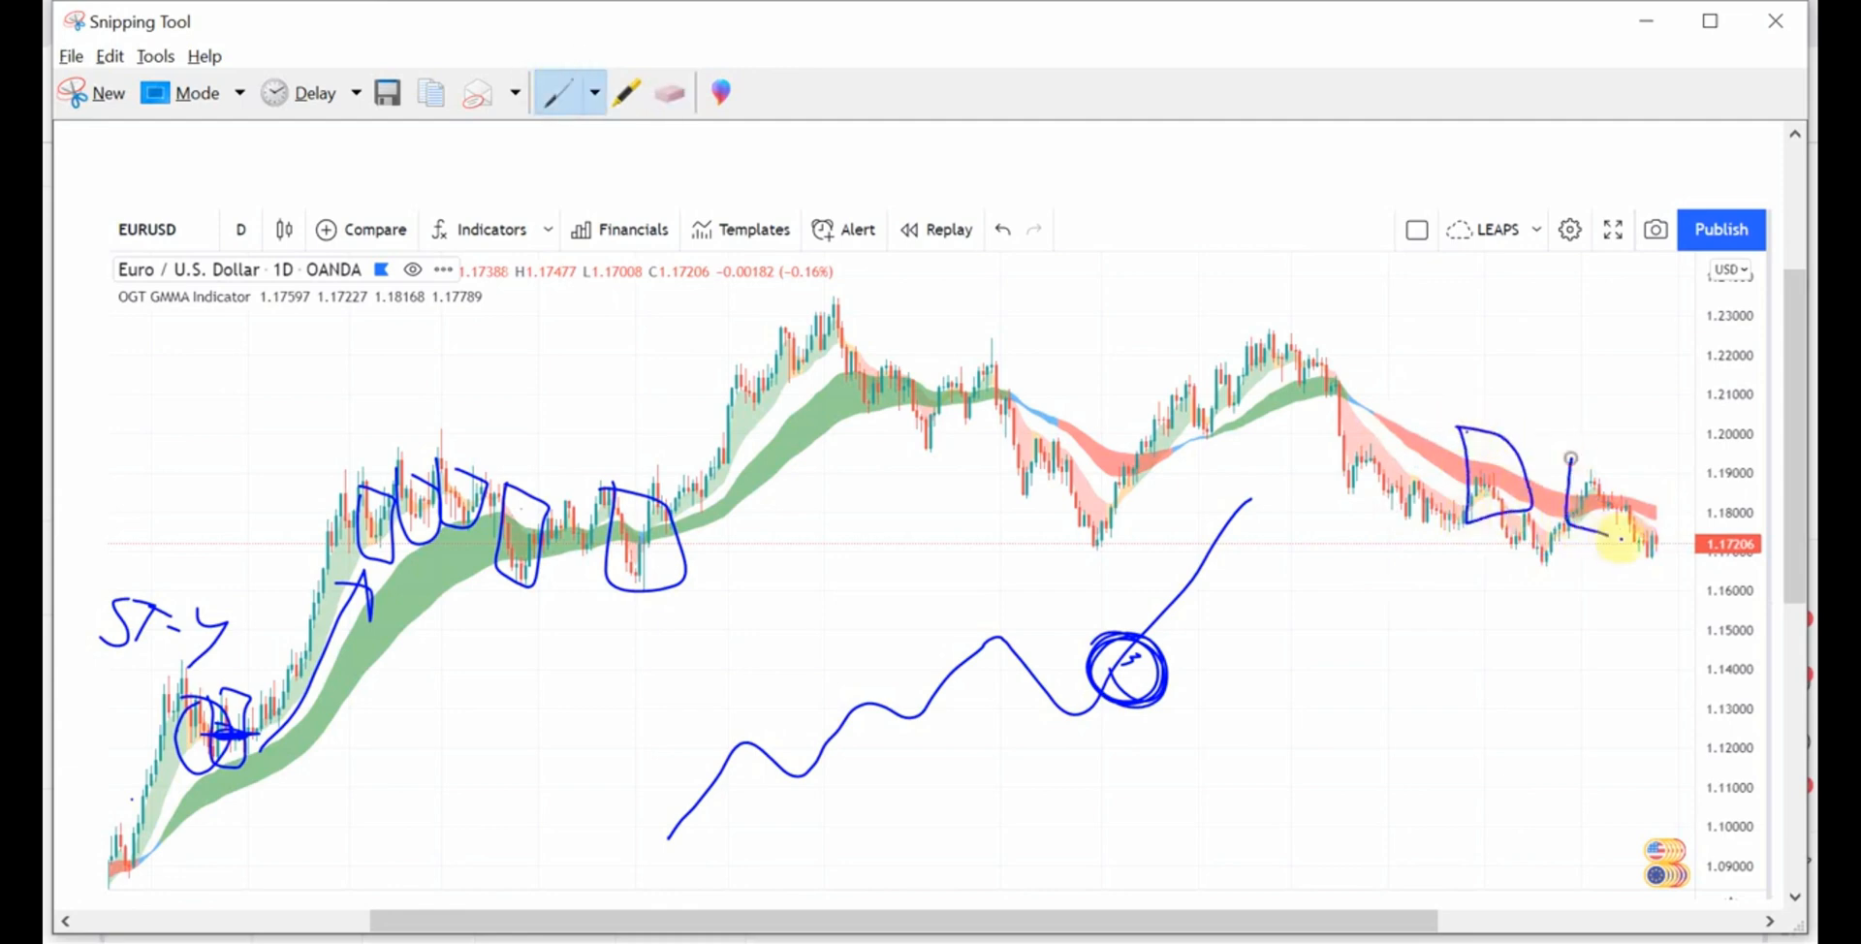
drag(1573, 457, 1632, 540)
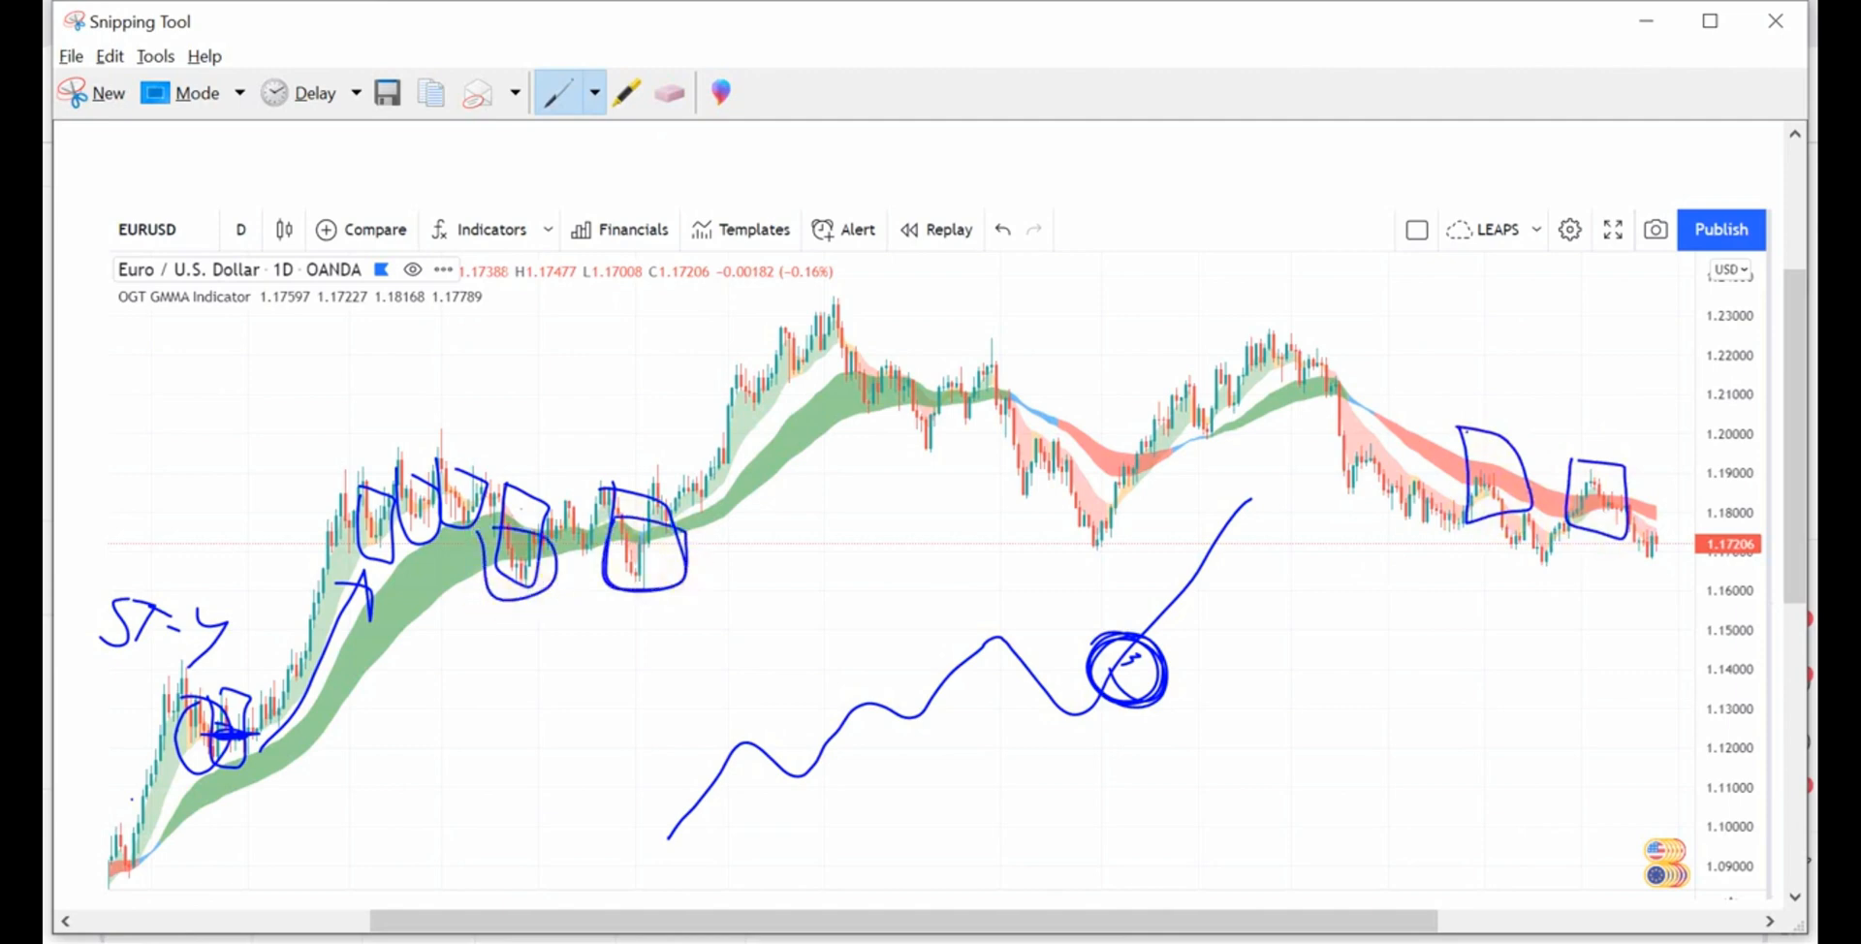
click(668, 93)
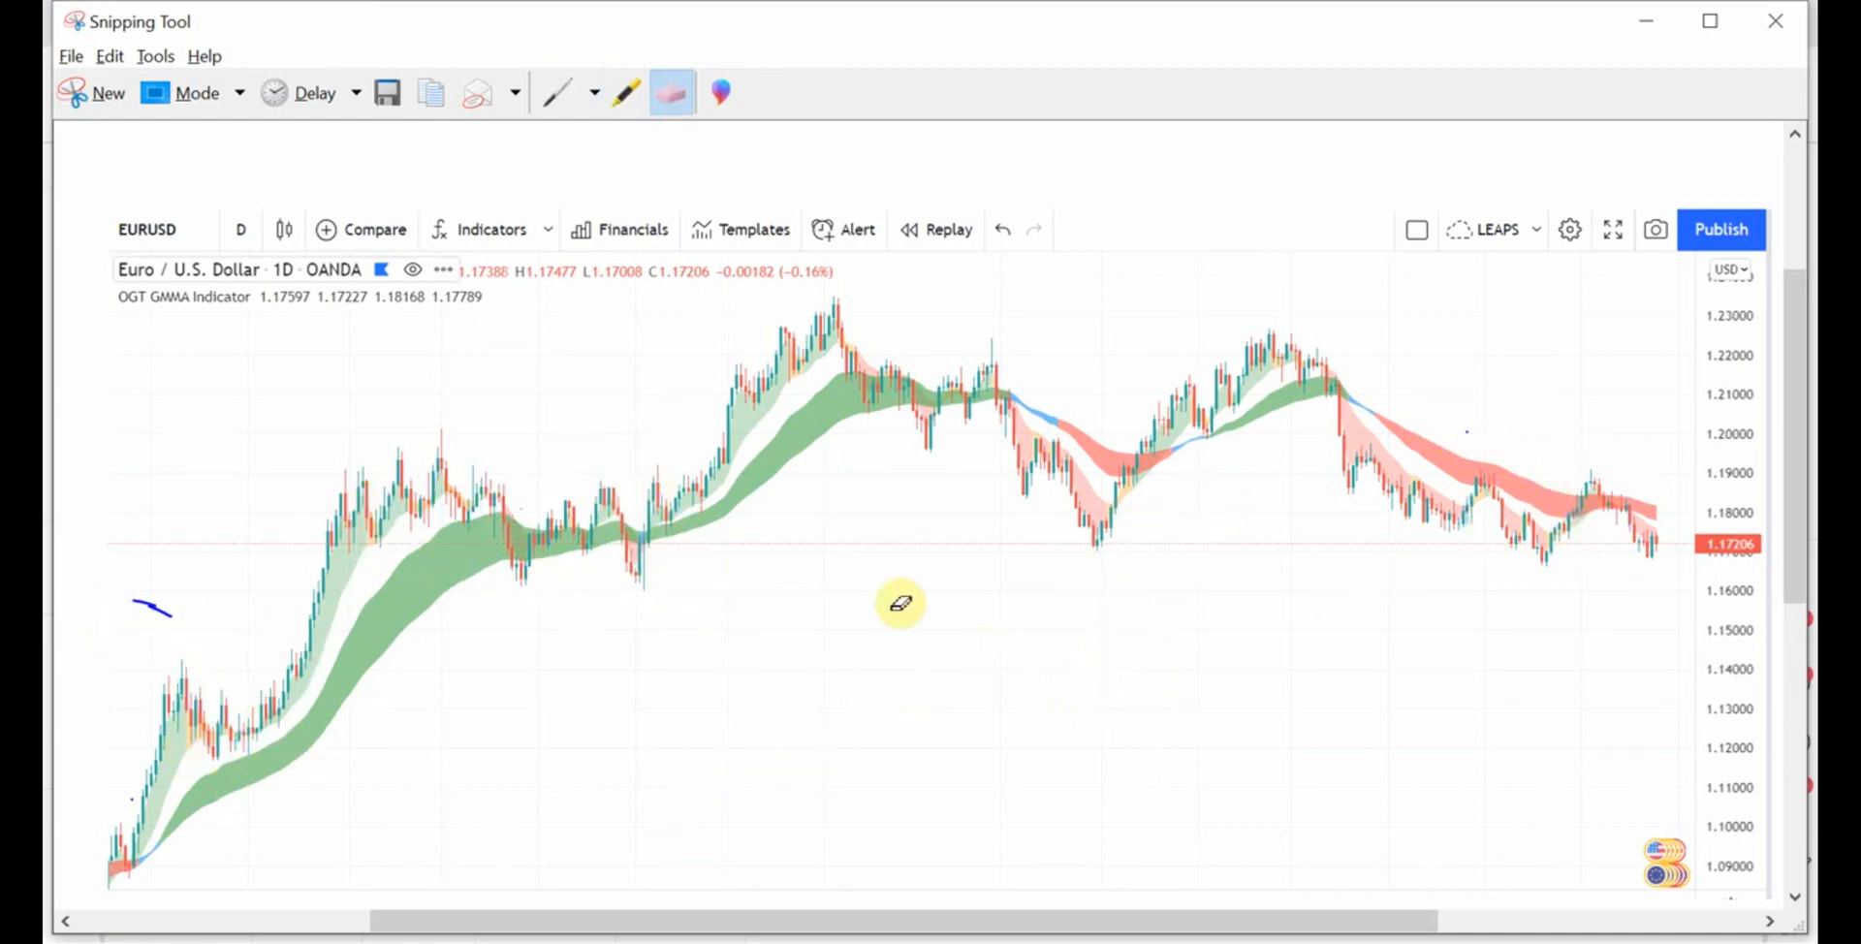
Draw boxes around the sideways green-band stretch and the right-hand red-band pullback
click(558, 93)
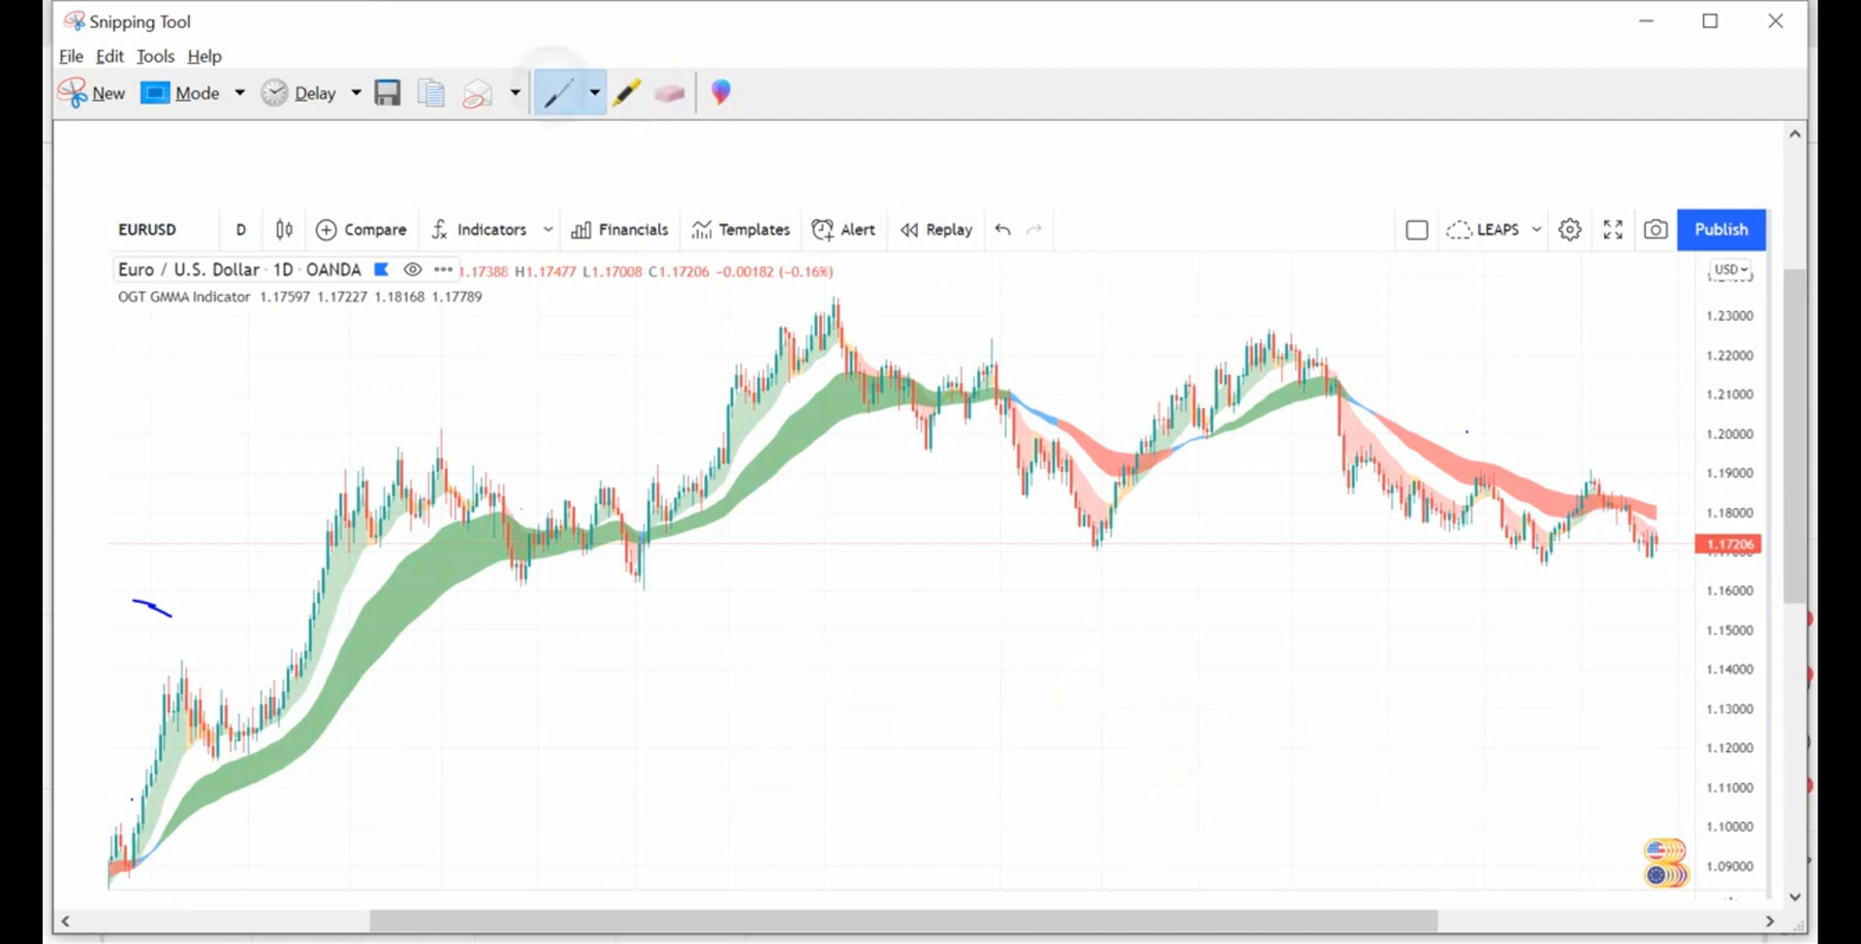
drag(466, 513, 662, 603)
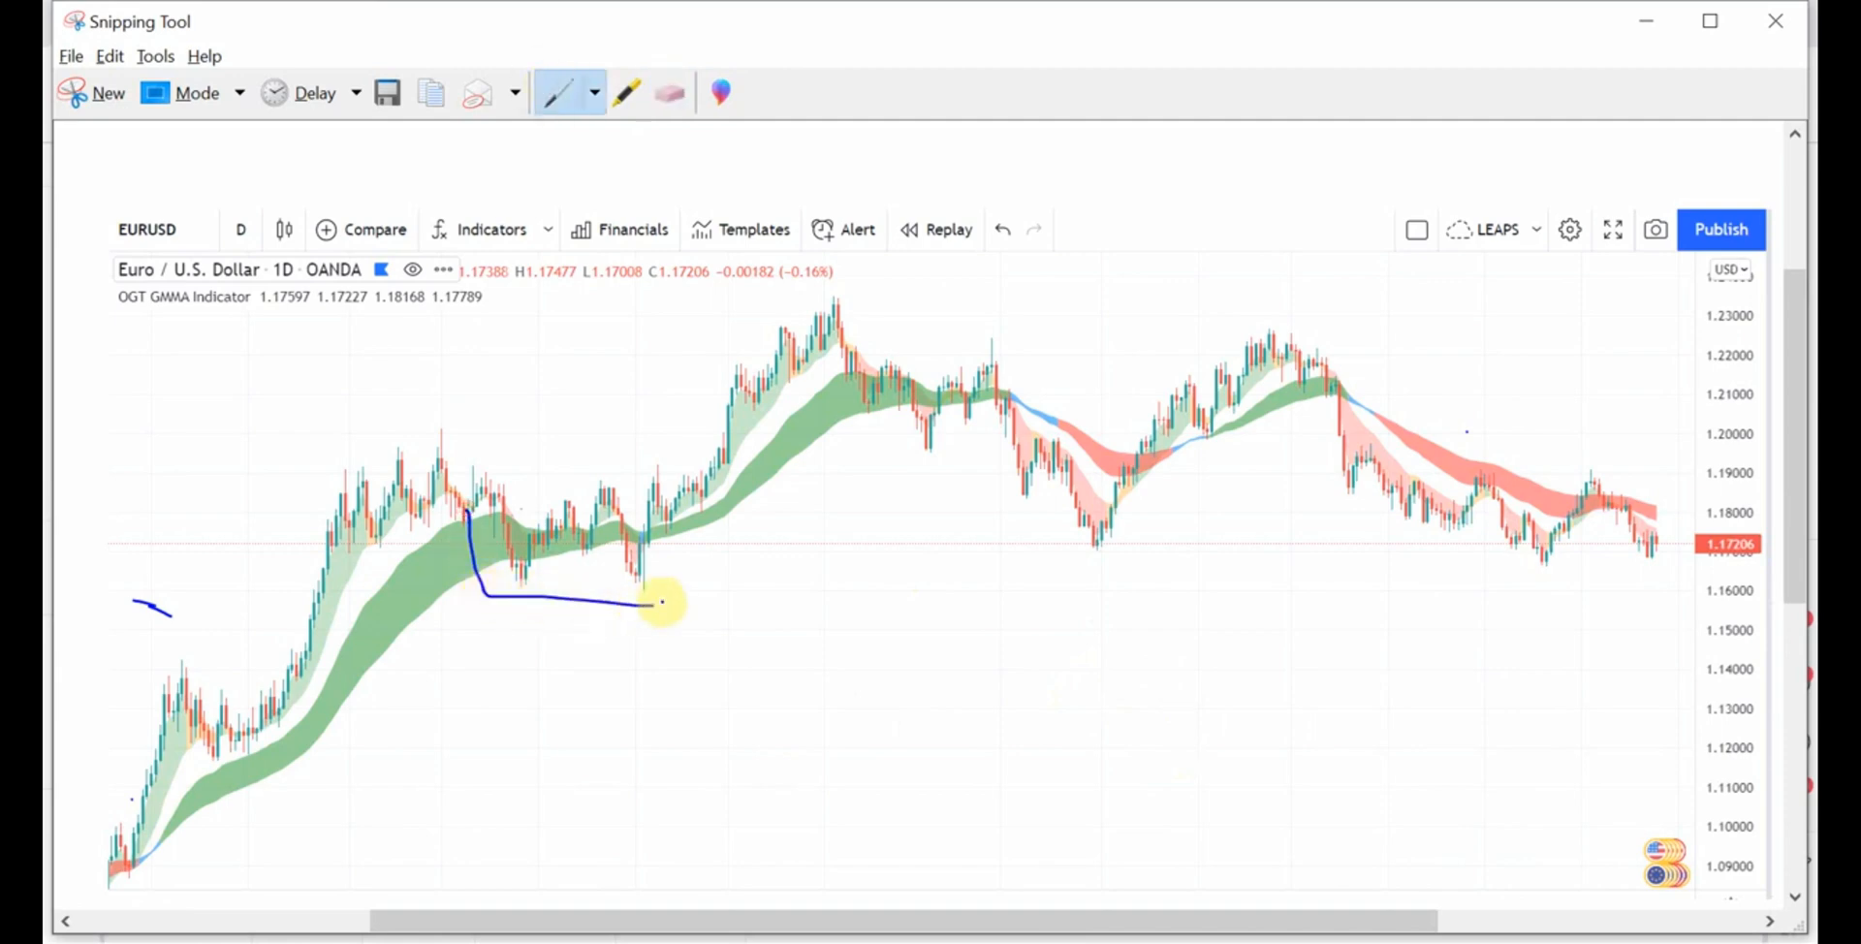
drag(450, 505, 671, 600)
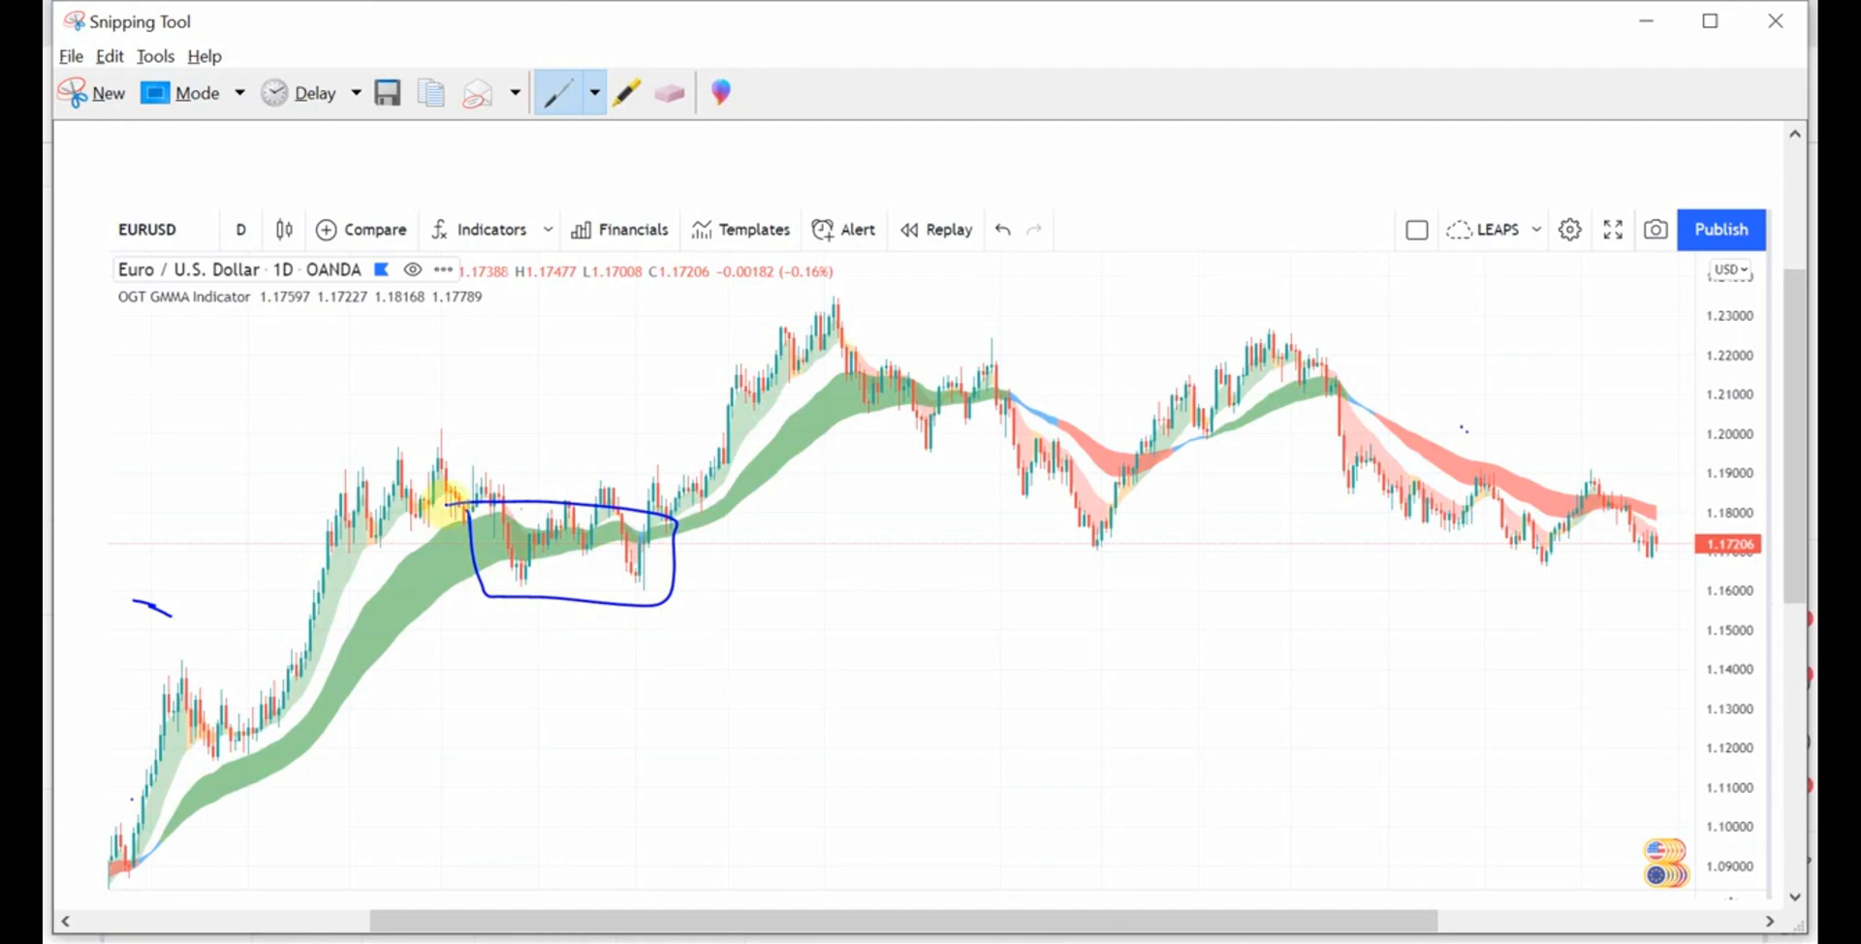
drag(1424, 427, 1633, 511)
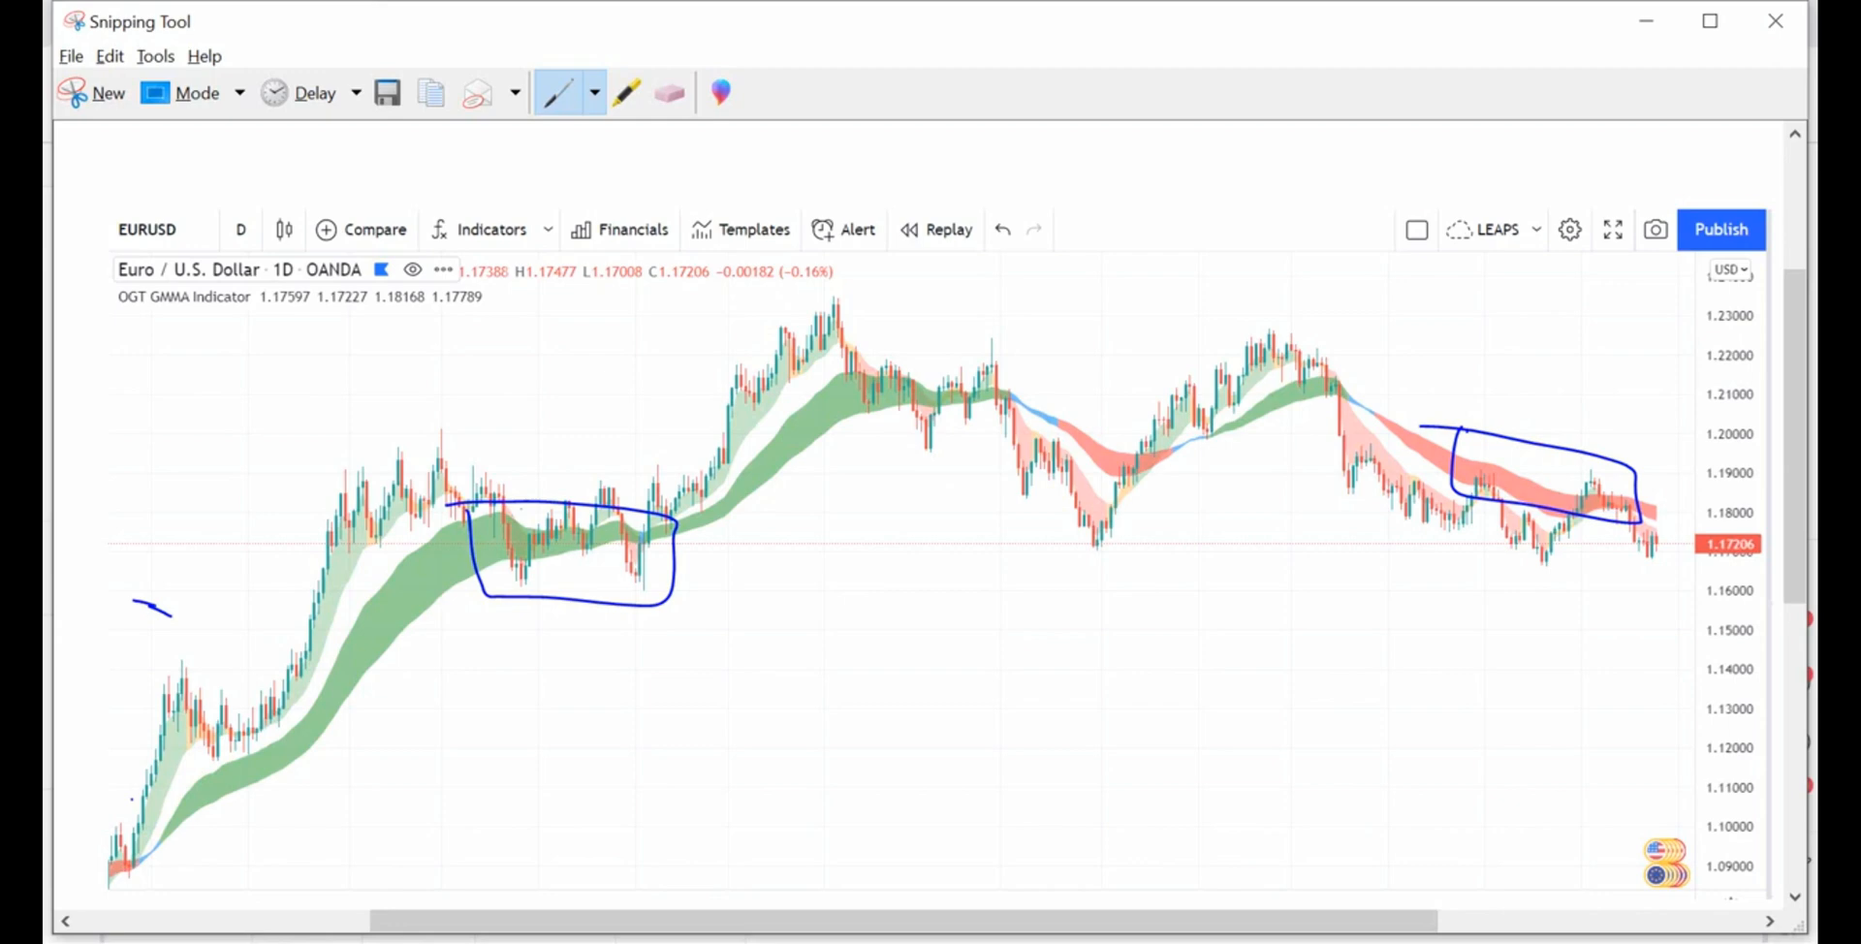
Box the mid-chart crossover zones and draw lines along the green band into them
drag(979, 344, 1080, 445)
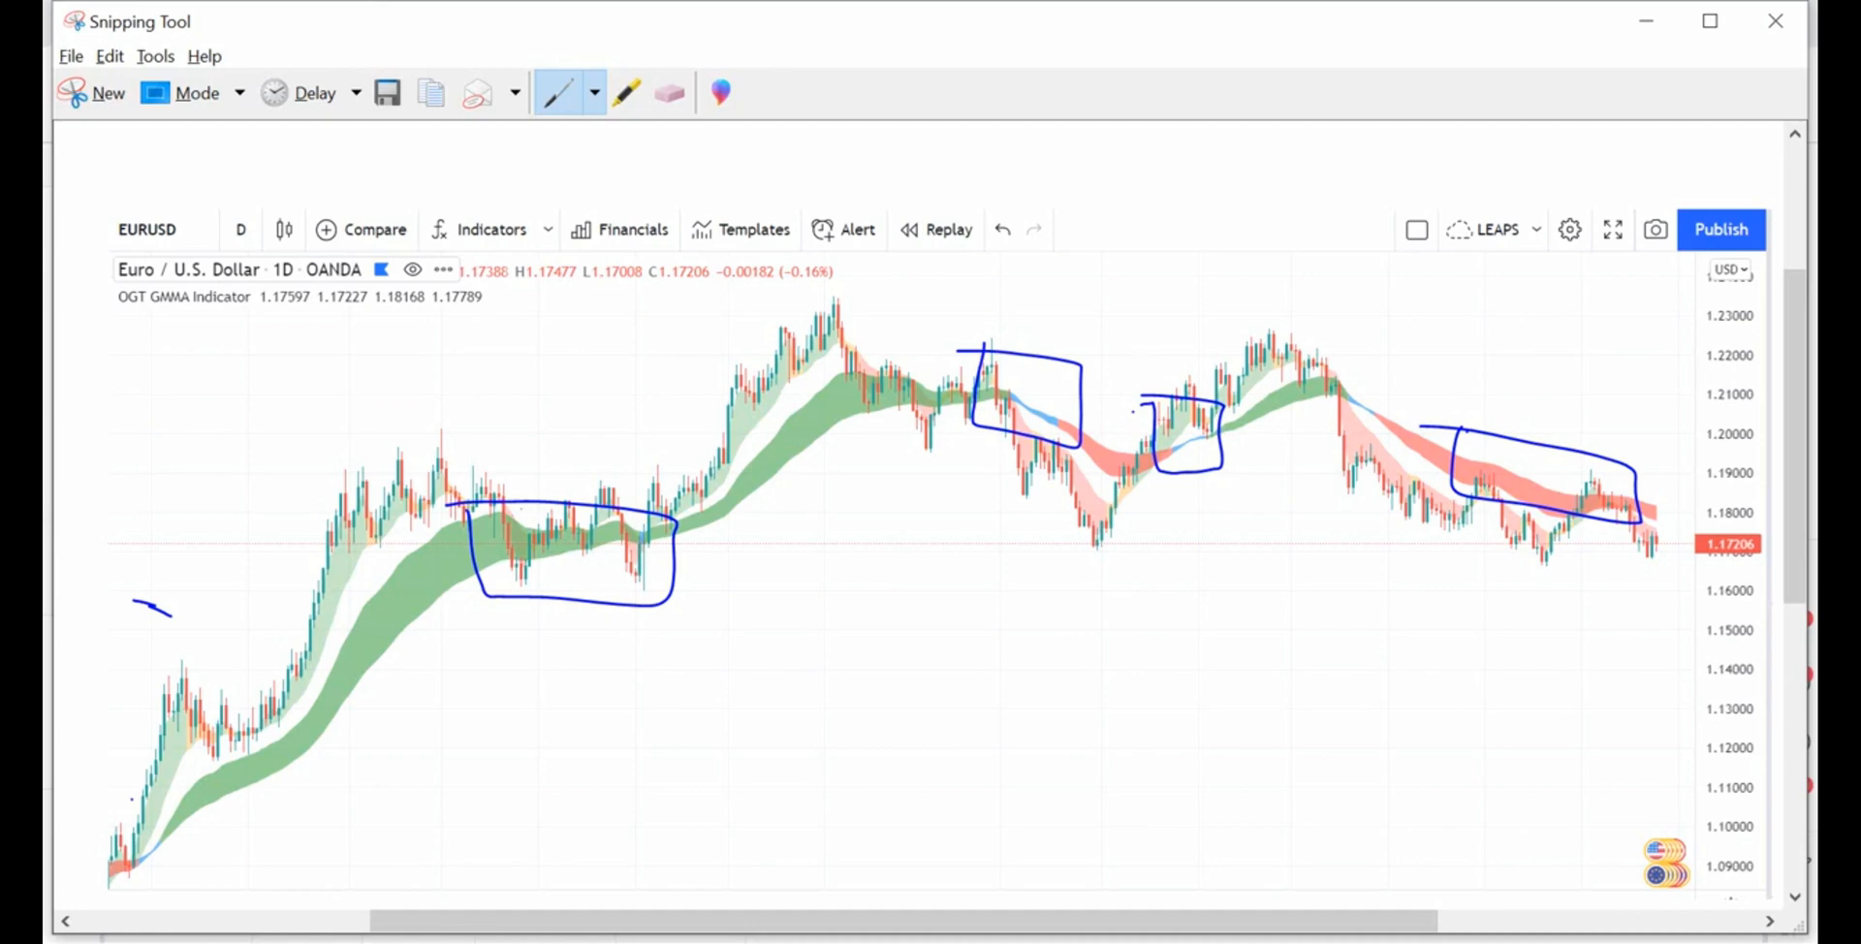
drag(820, 404, 1116, 470)
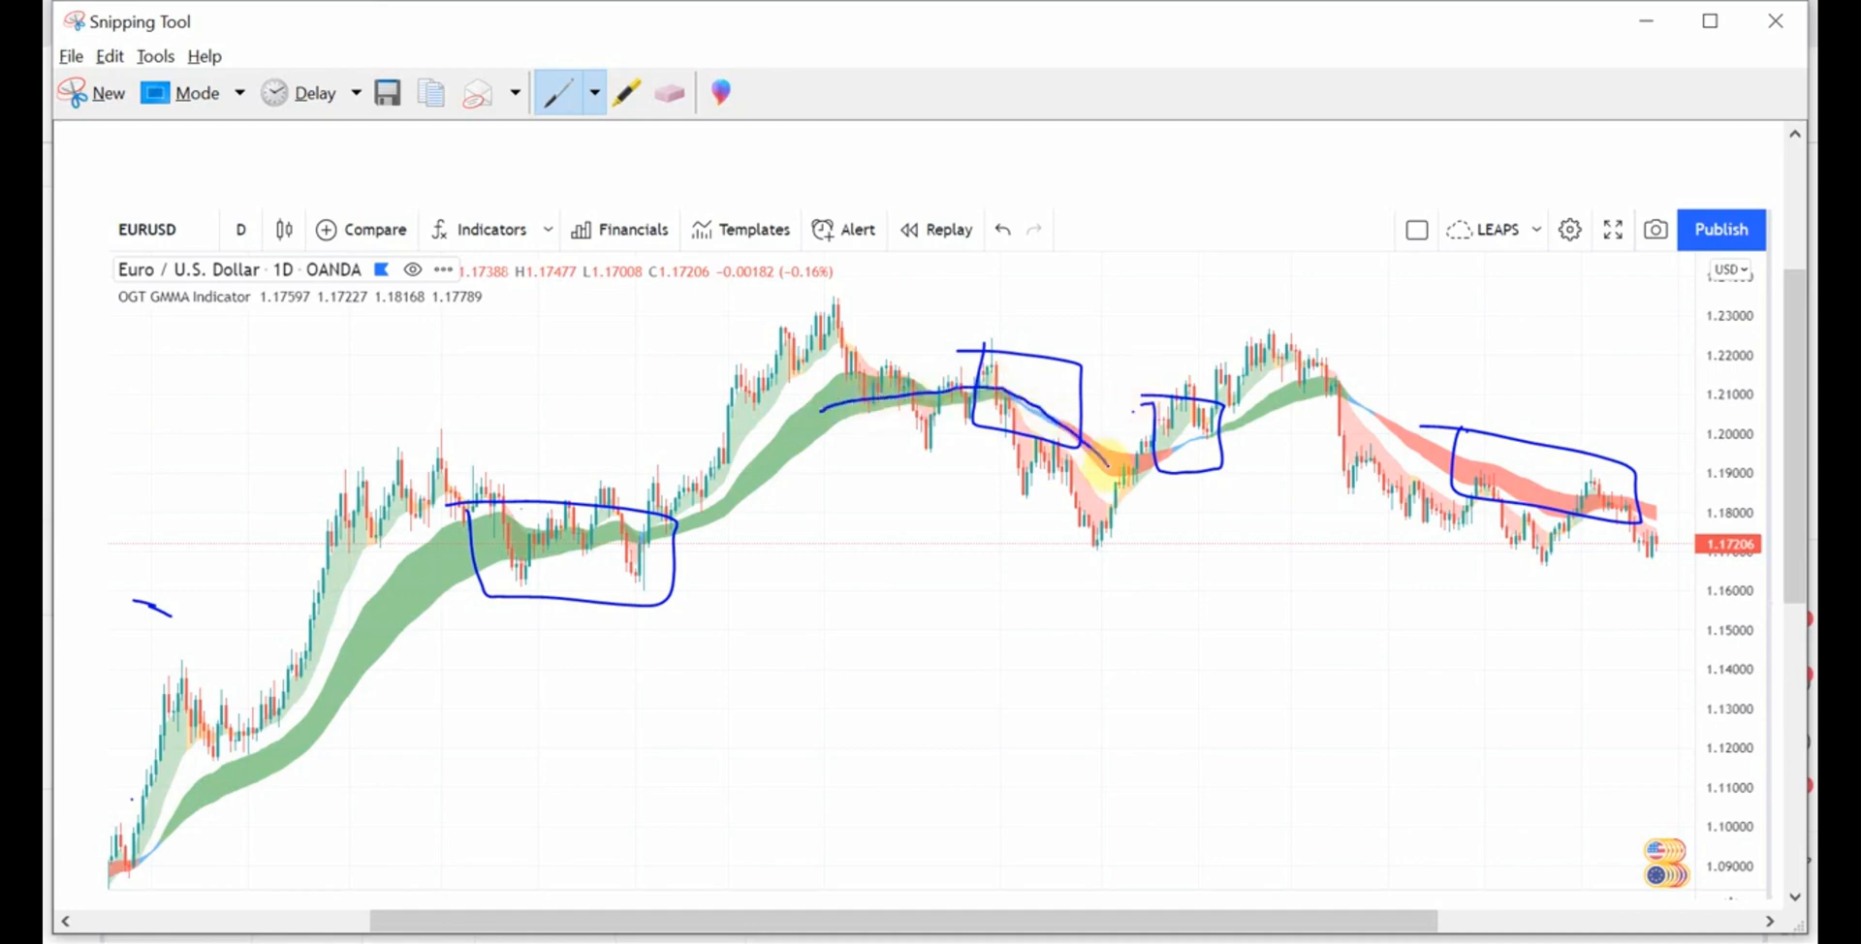
drag(1110, 464, 1276, 386)
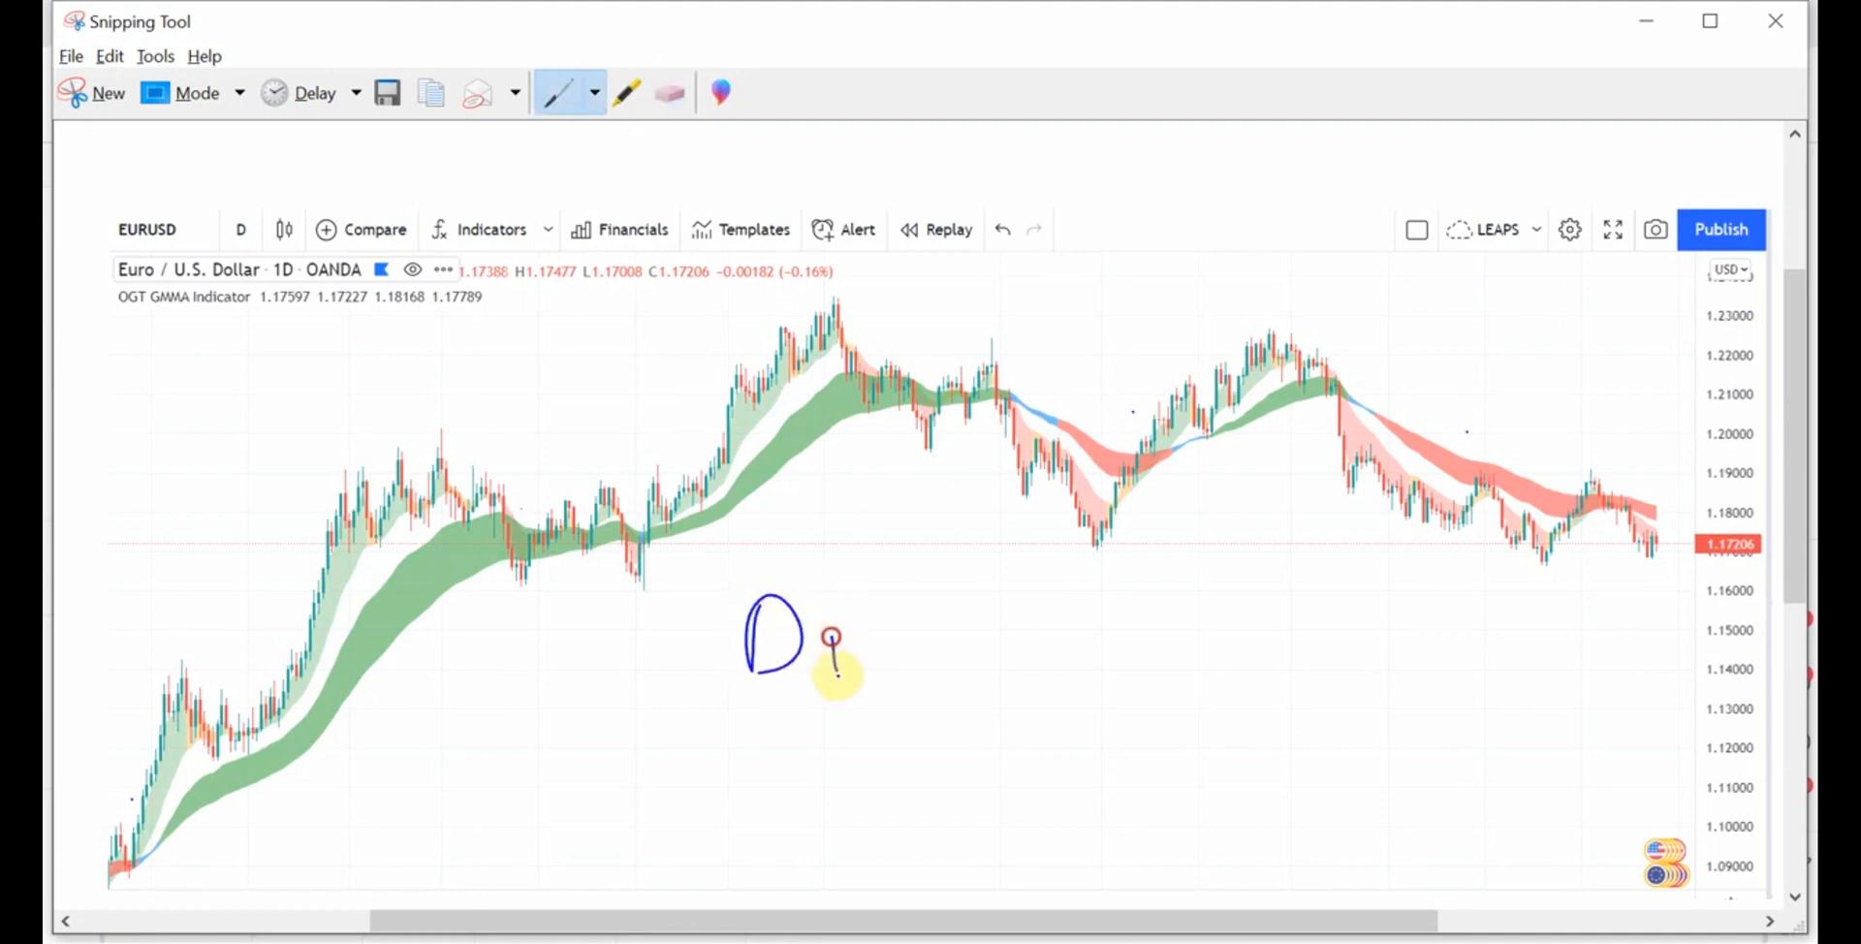
Handwrite 'Divergence' and draw a line connecting the two rising highs
drag(825, 665, 1169, 689)
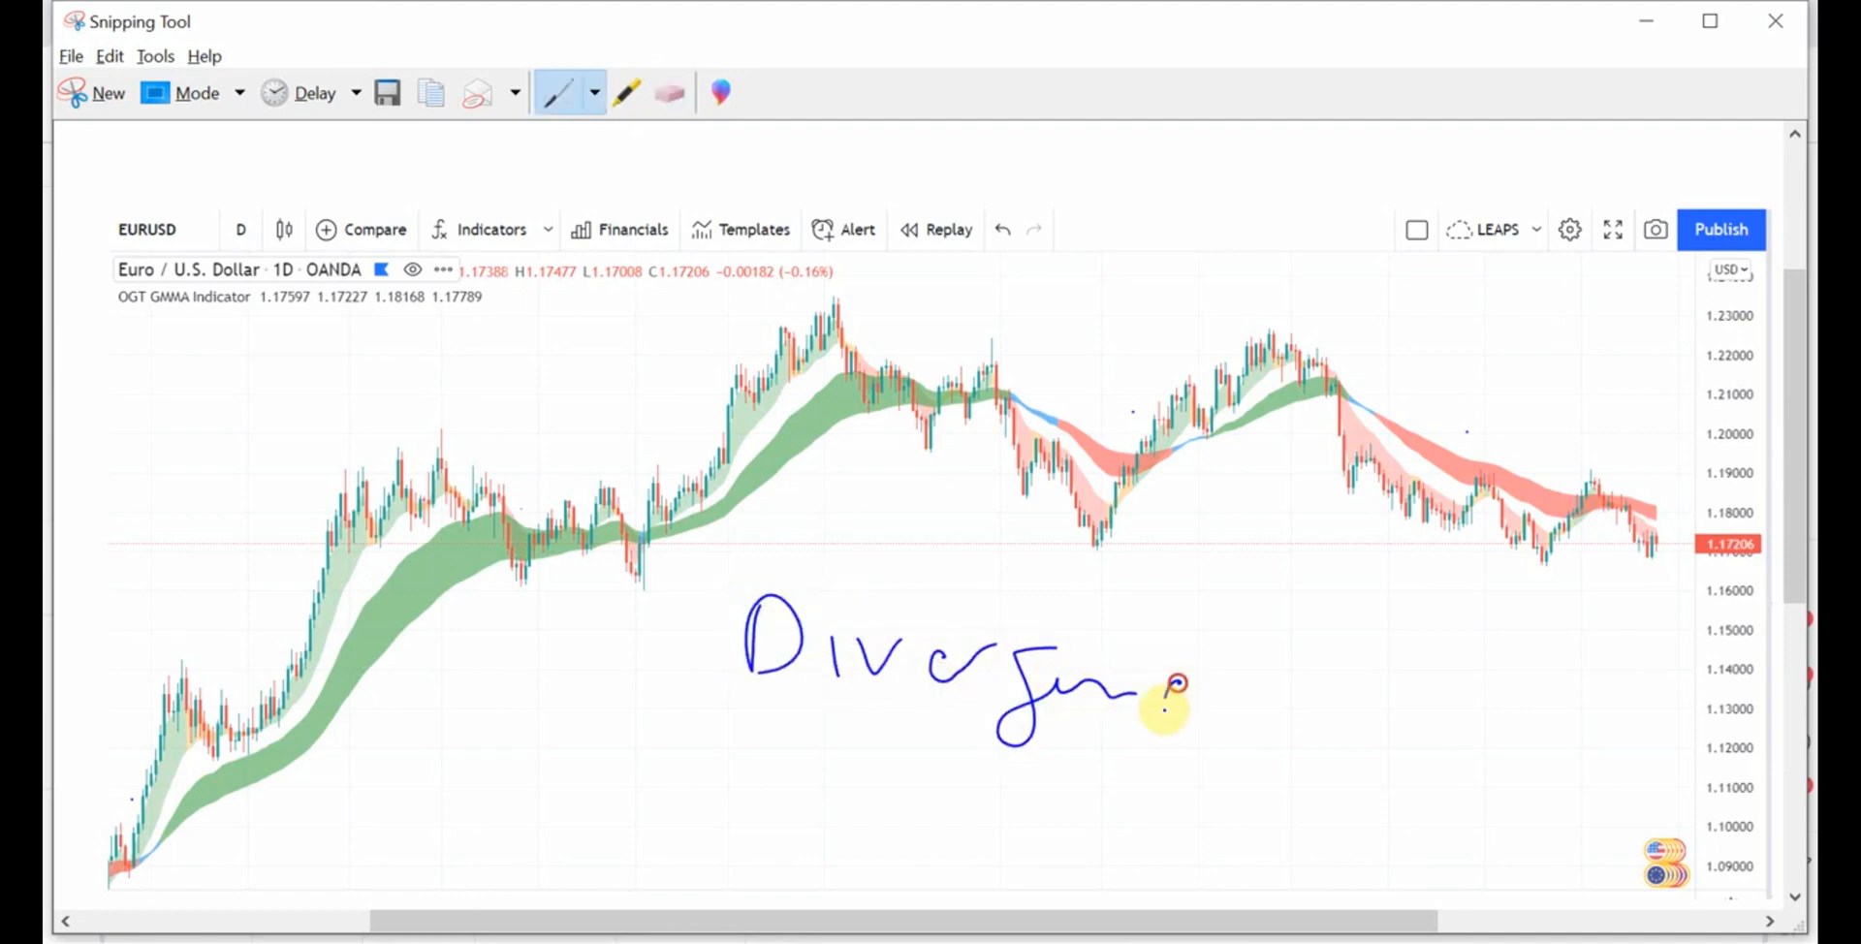
drag(375, 476, 826, 321)
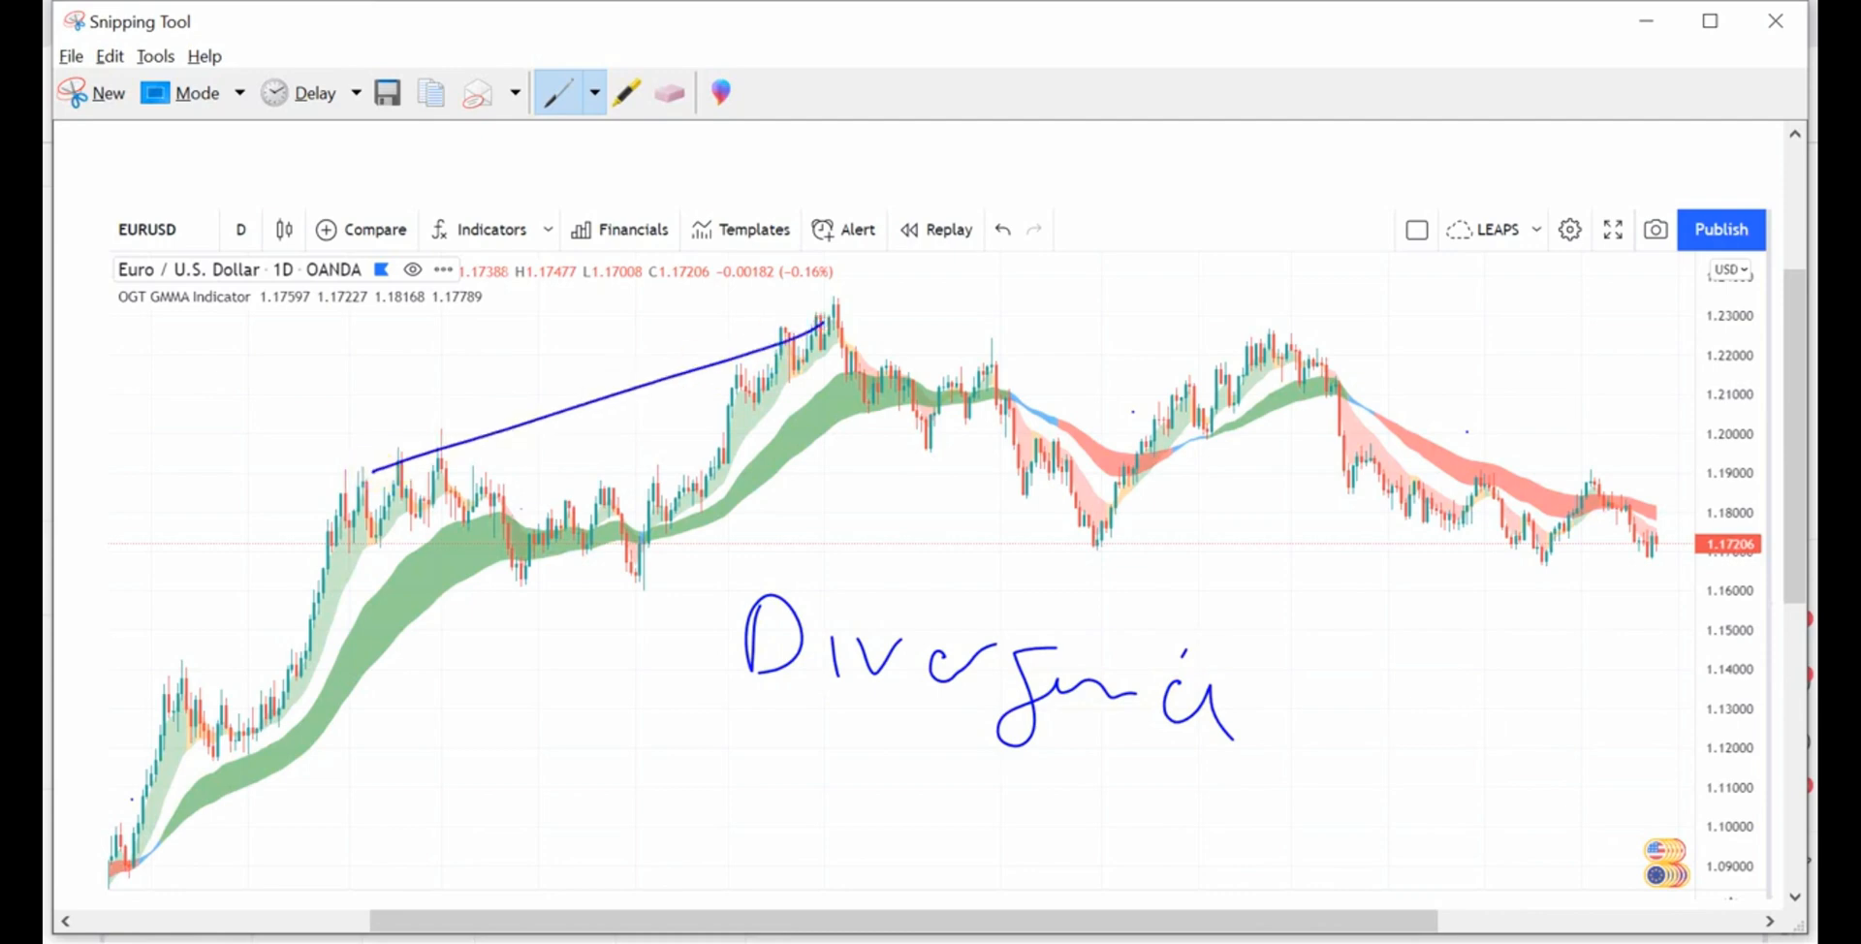
drag(475, 760, 771, 861)
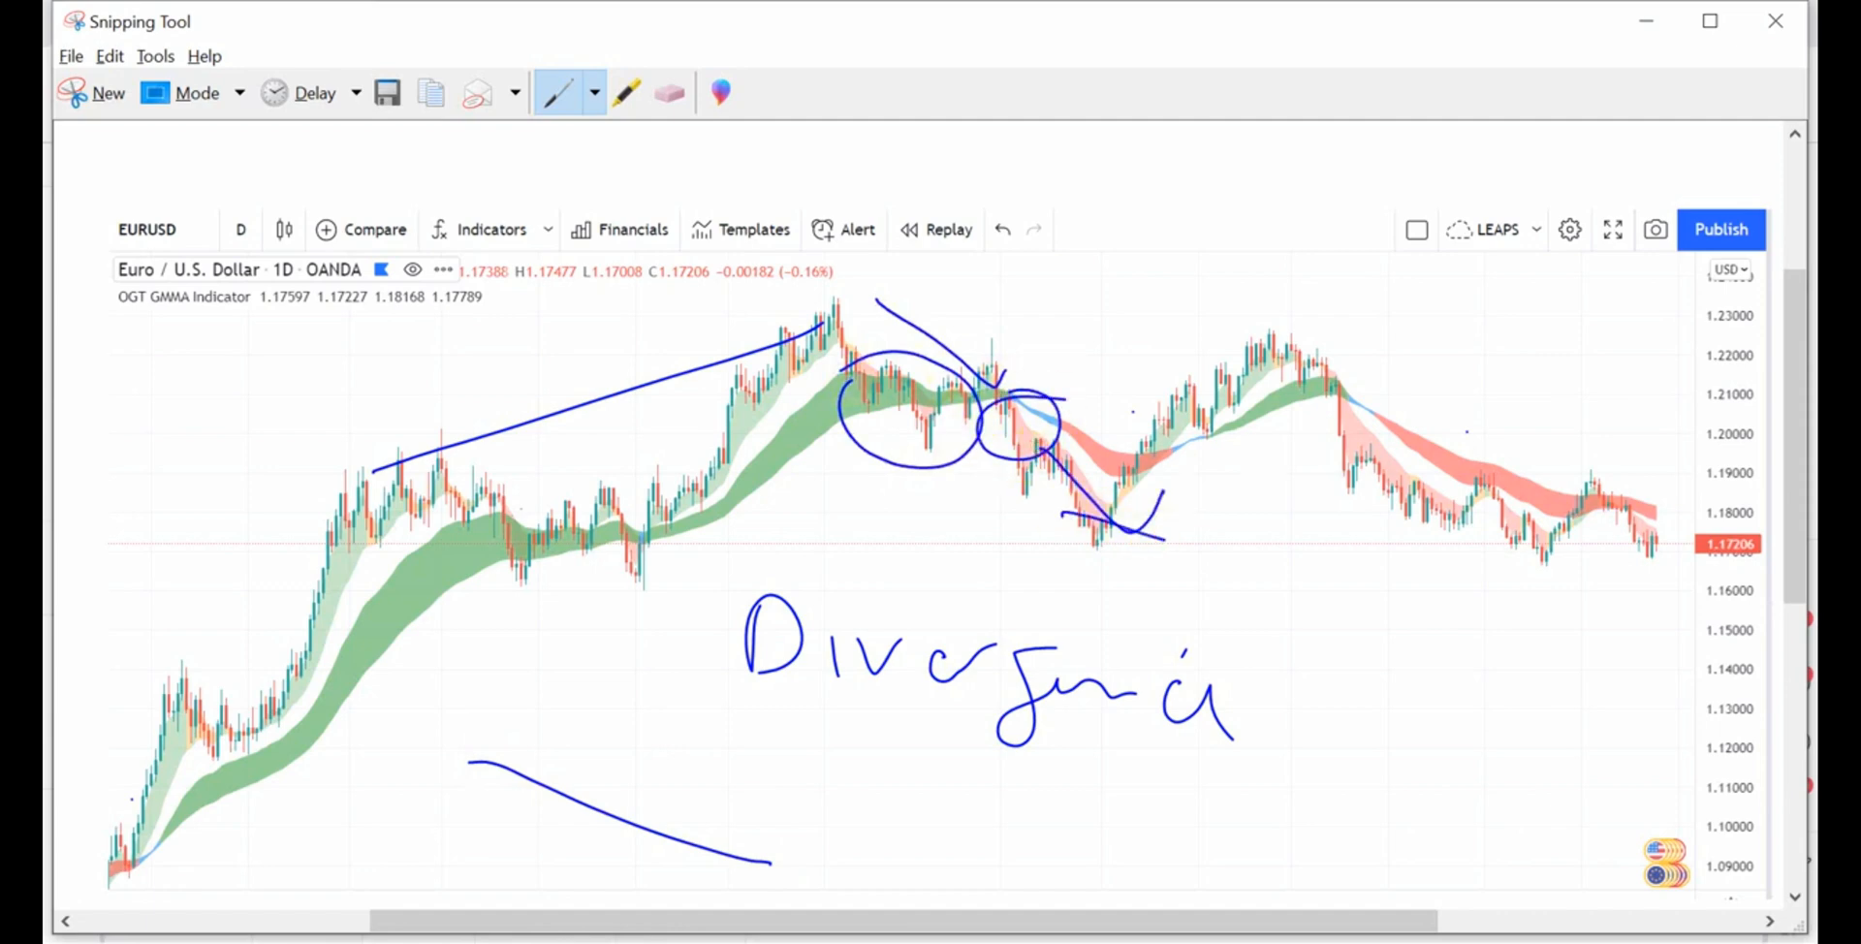
Circle the top, draw horizontal level lines, erase the ink, and return to TradingView
drag(783, 526, 1023, 517)
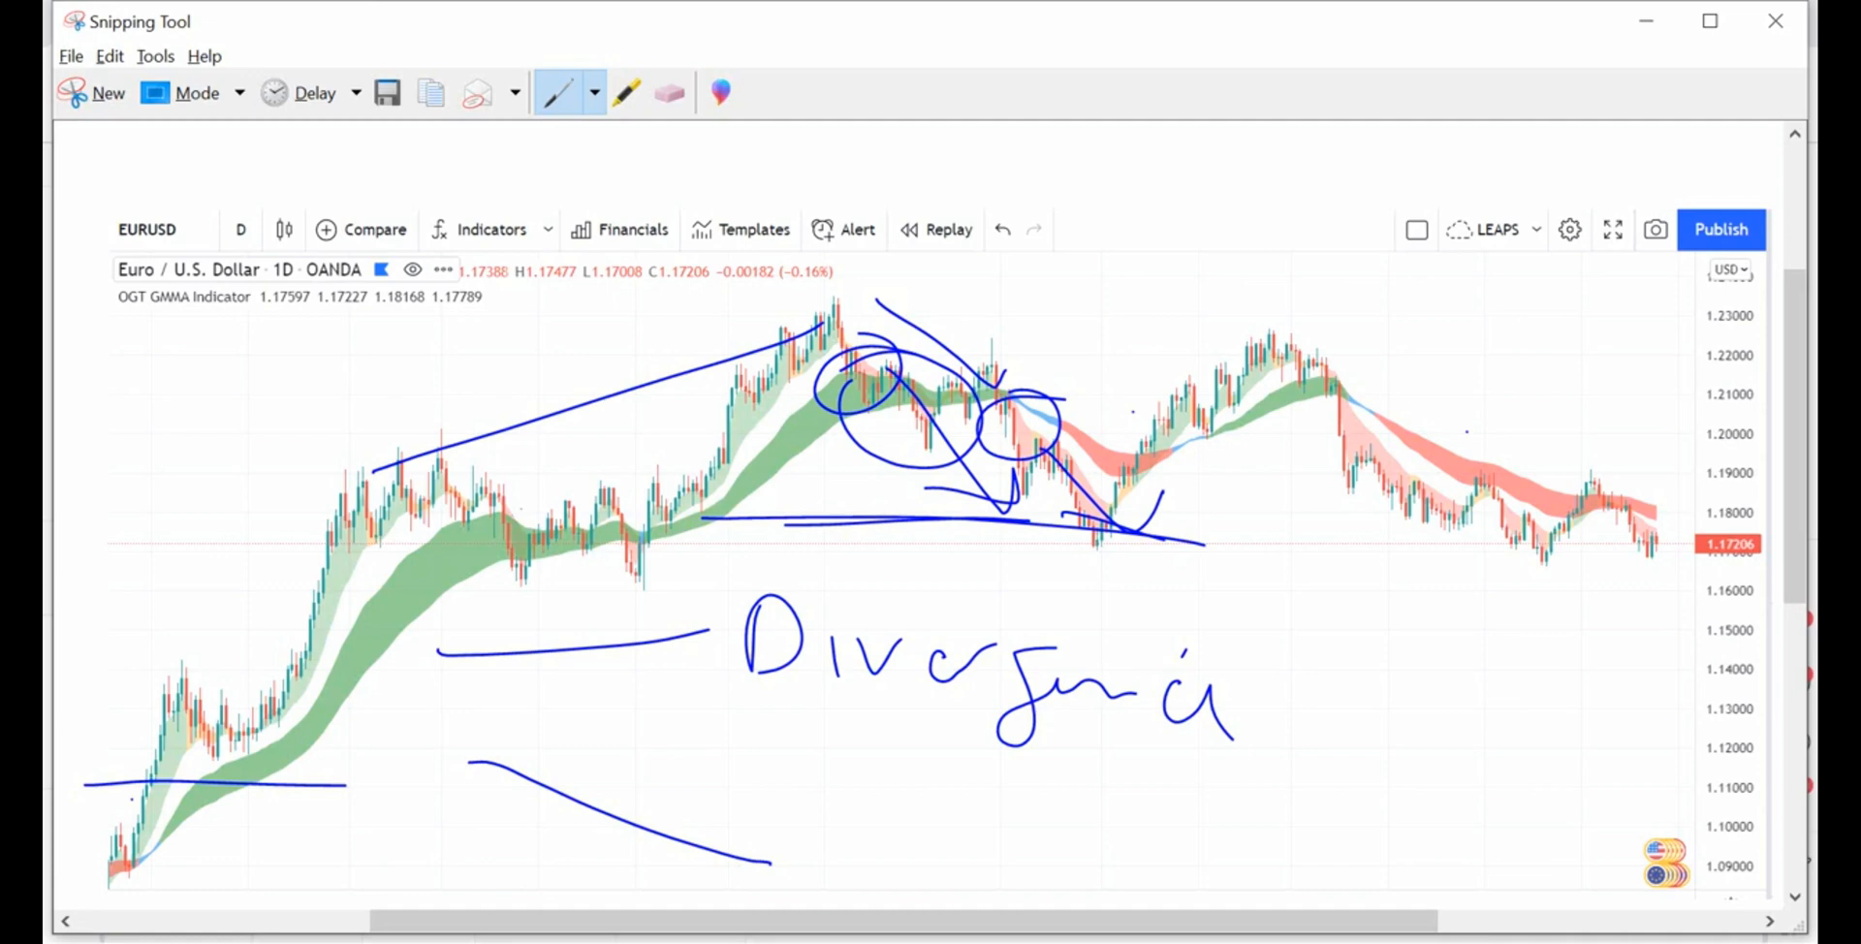
drag(920, 363, 1169, 523)
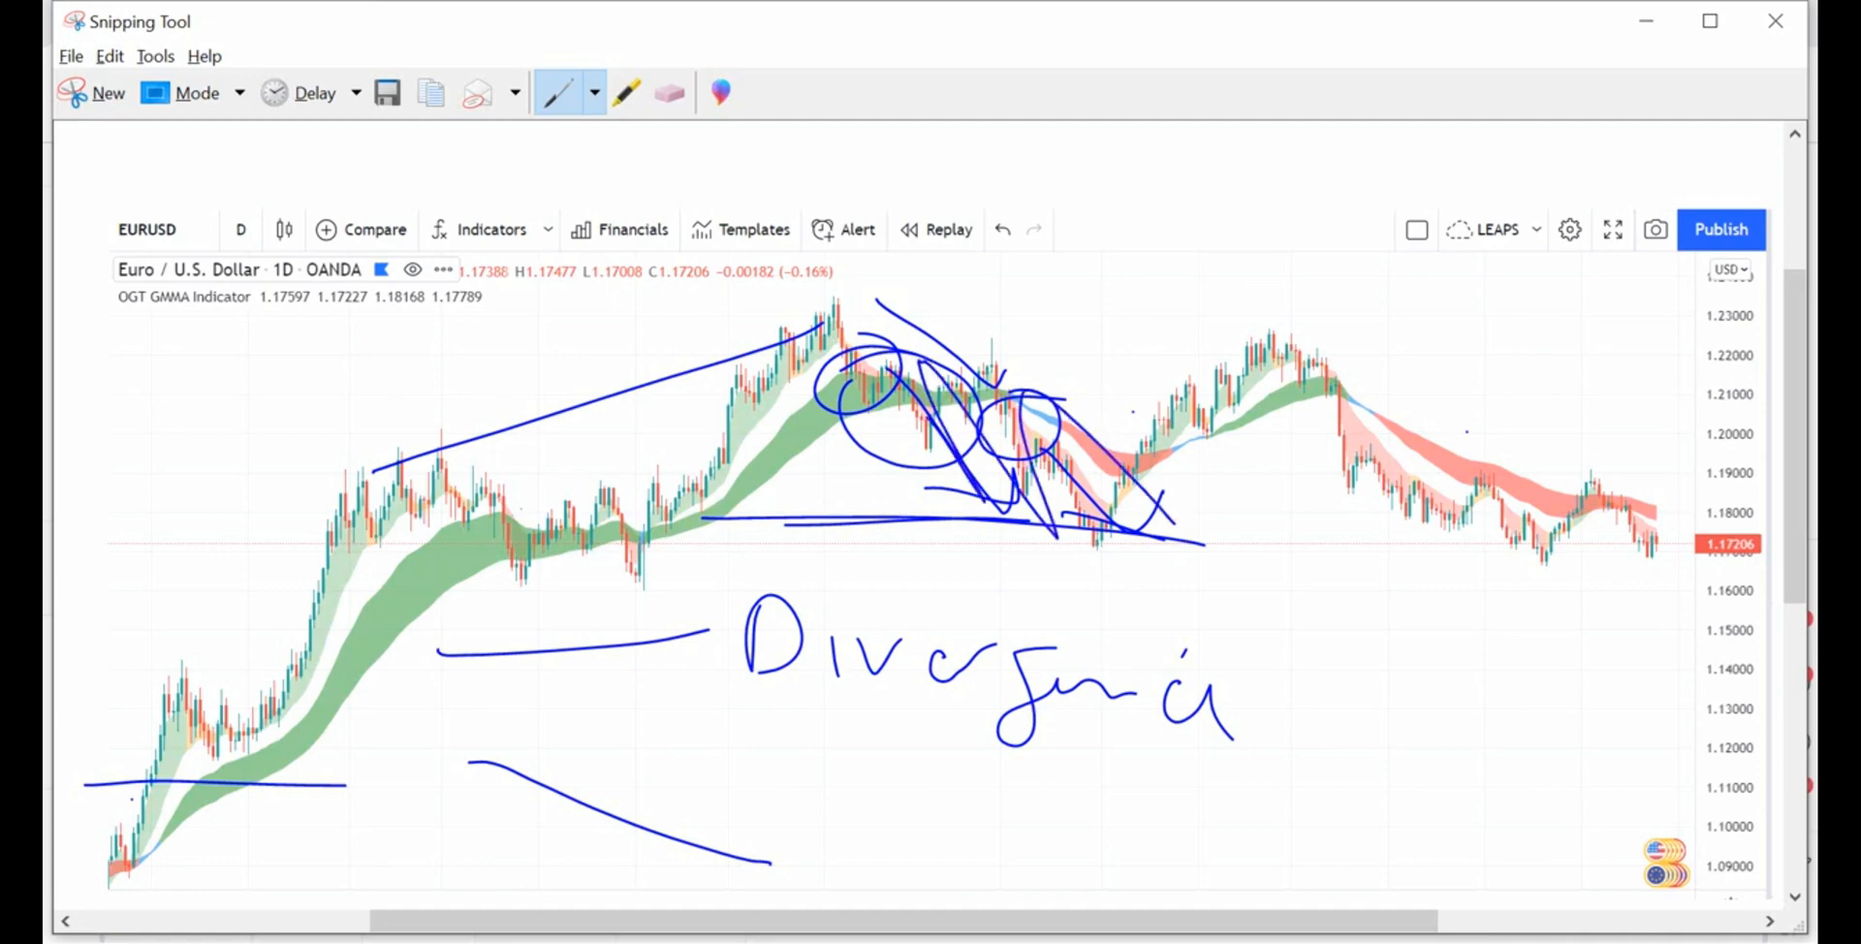
click(668, 93)
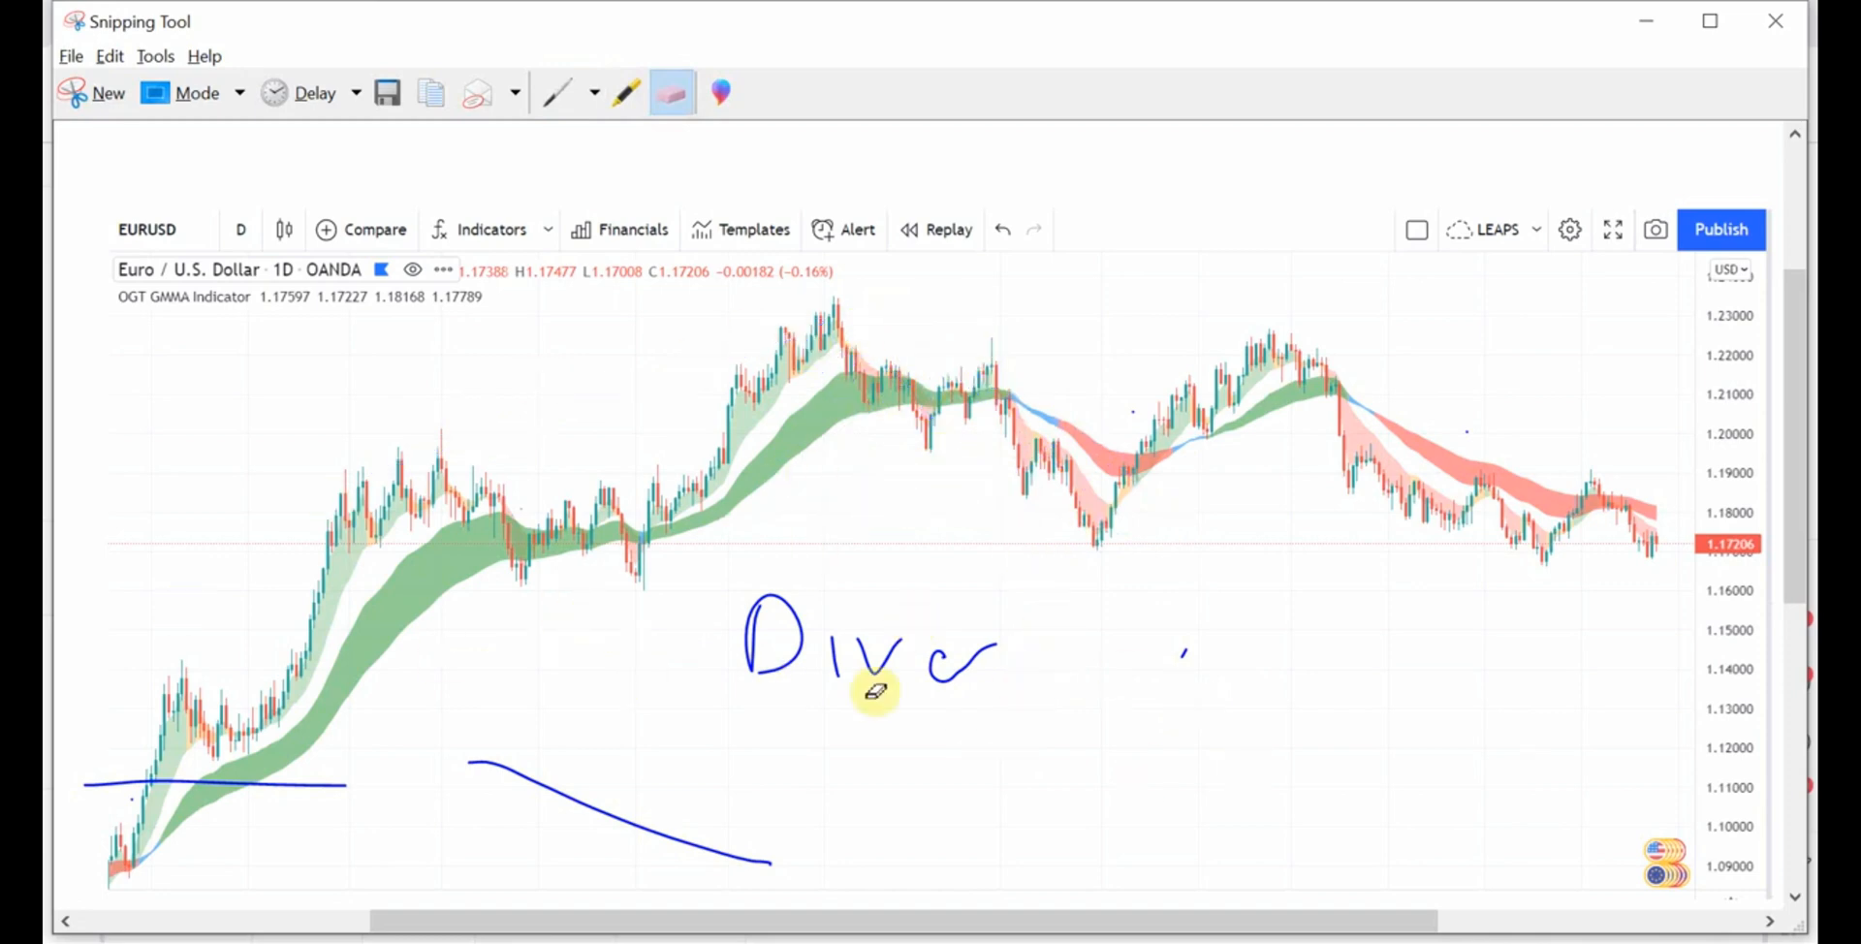
key(alt+tab)
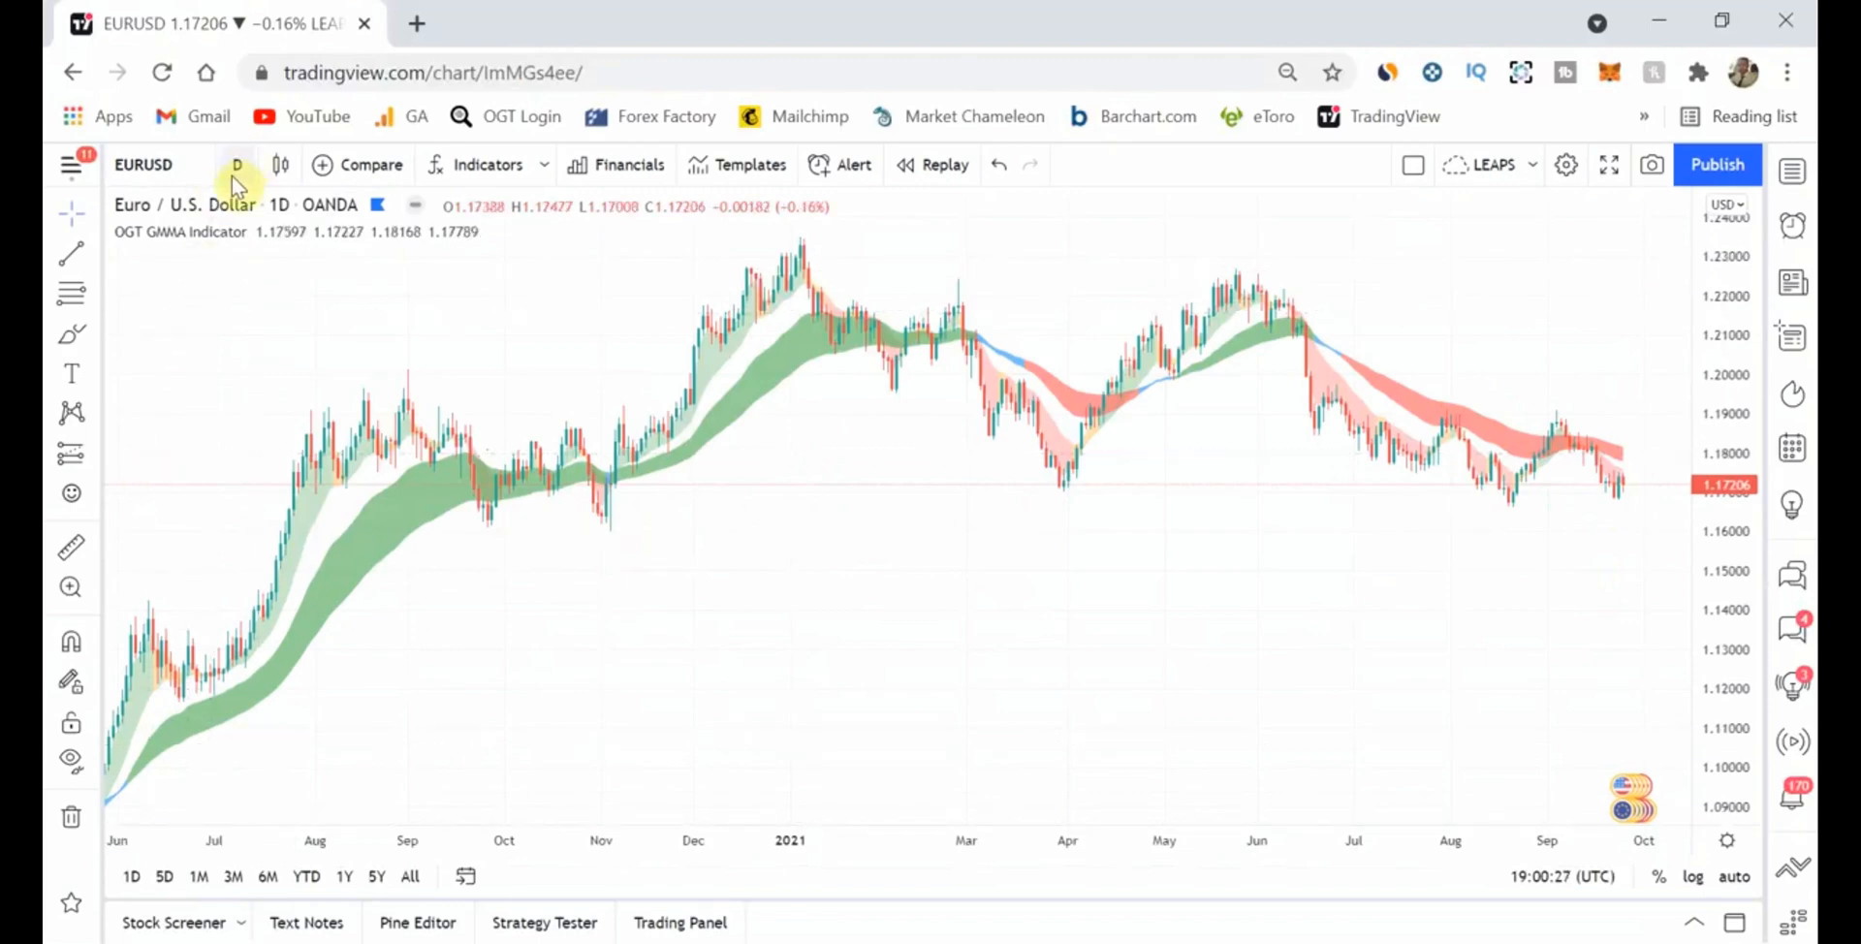
Change the EURUSD chart interval from 'D' to '15 minutes'
click(235, 164)
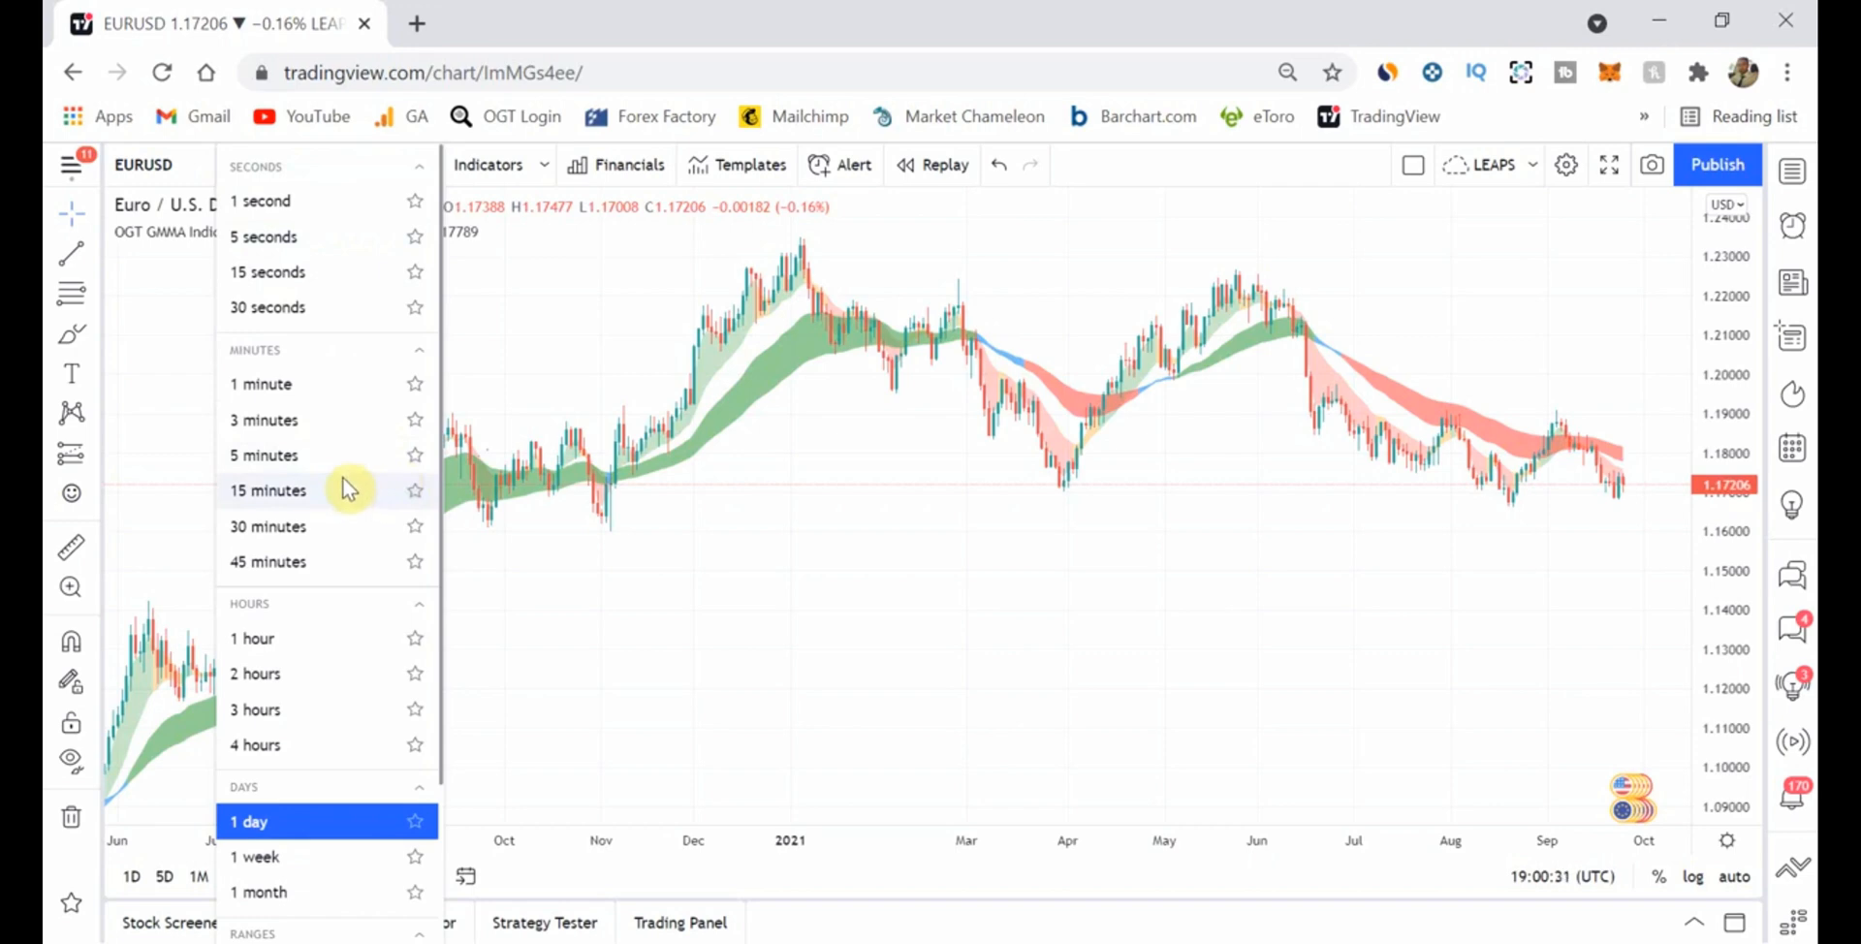
click(269, 490)
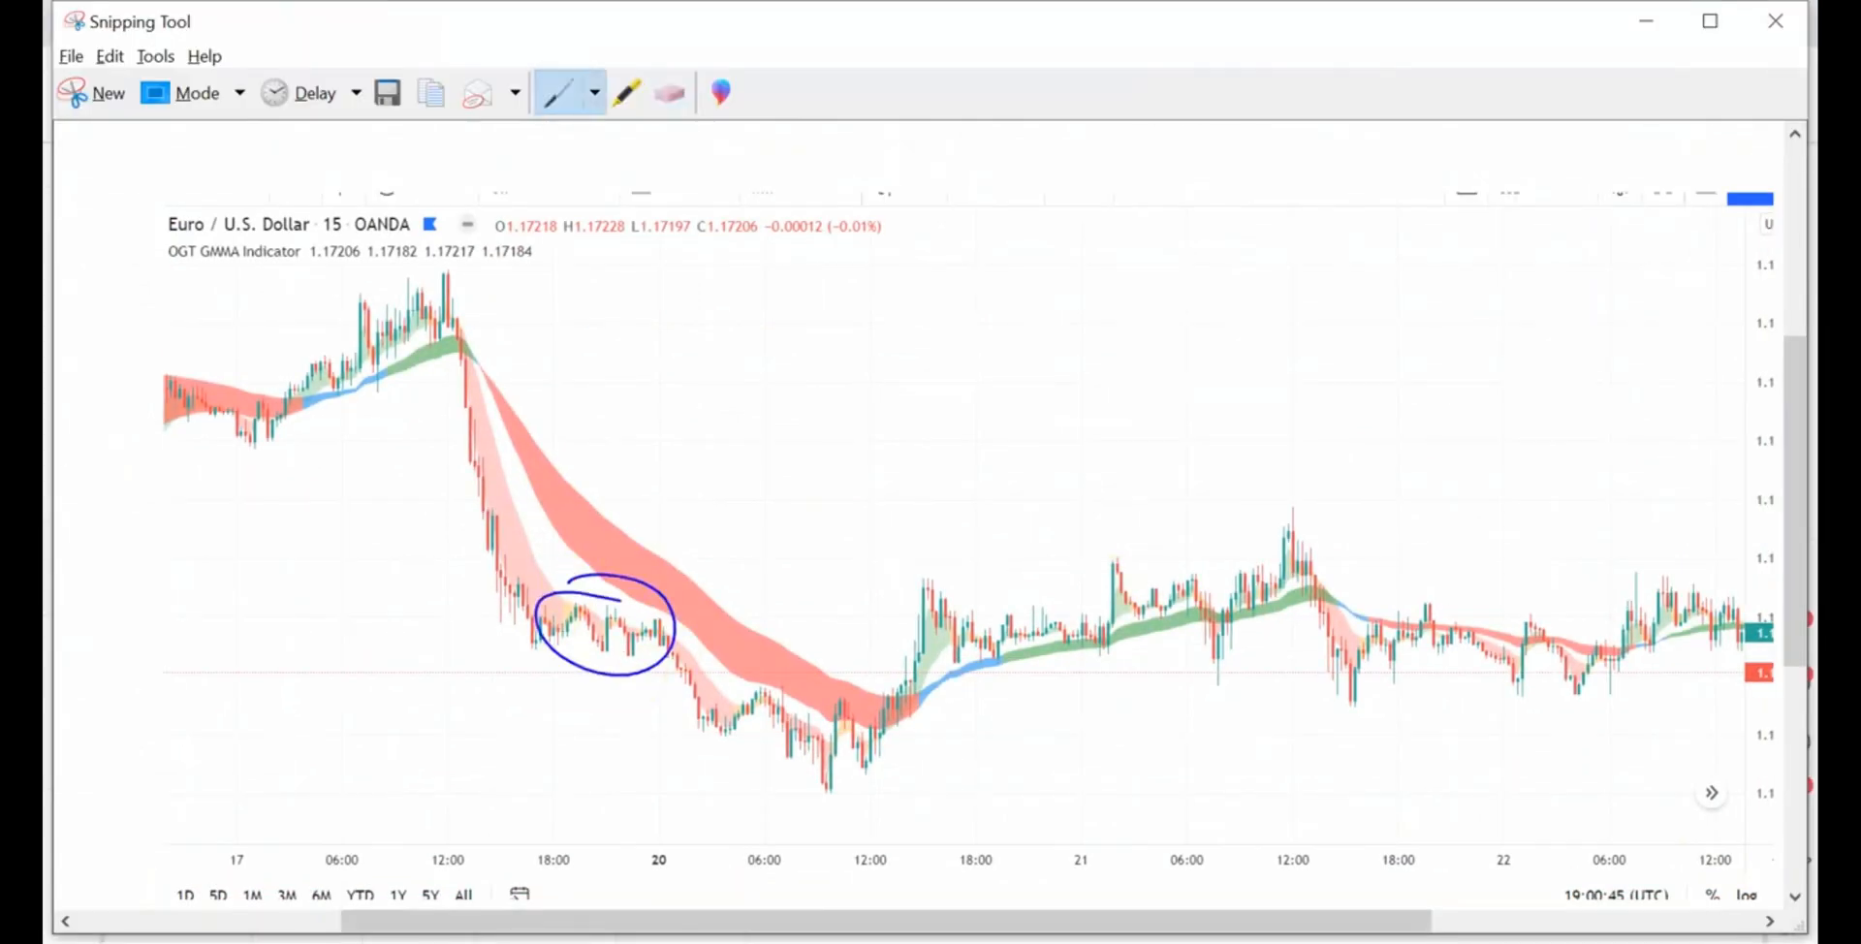
Circle and underline the lowest lows, and draw a wide box around the sideways range
drag(784, 724, 890, 784)
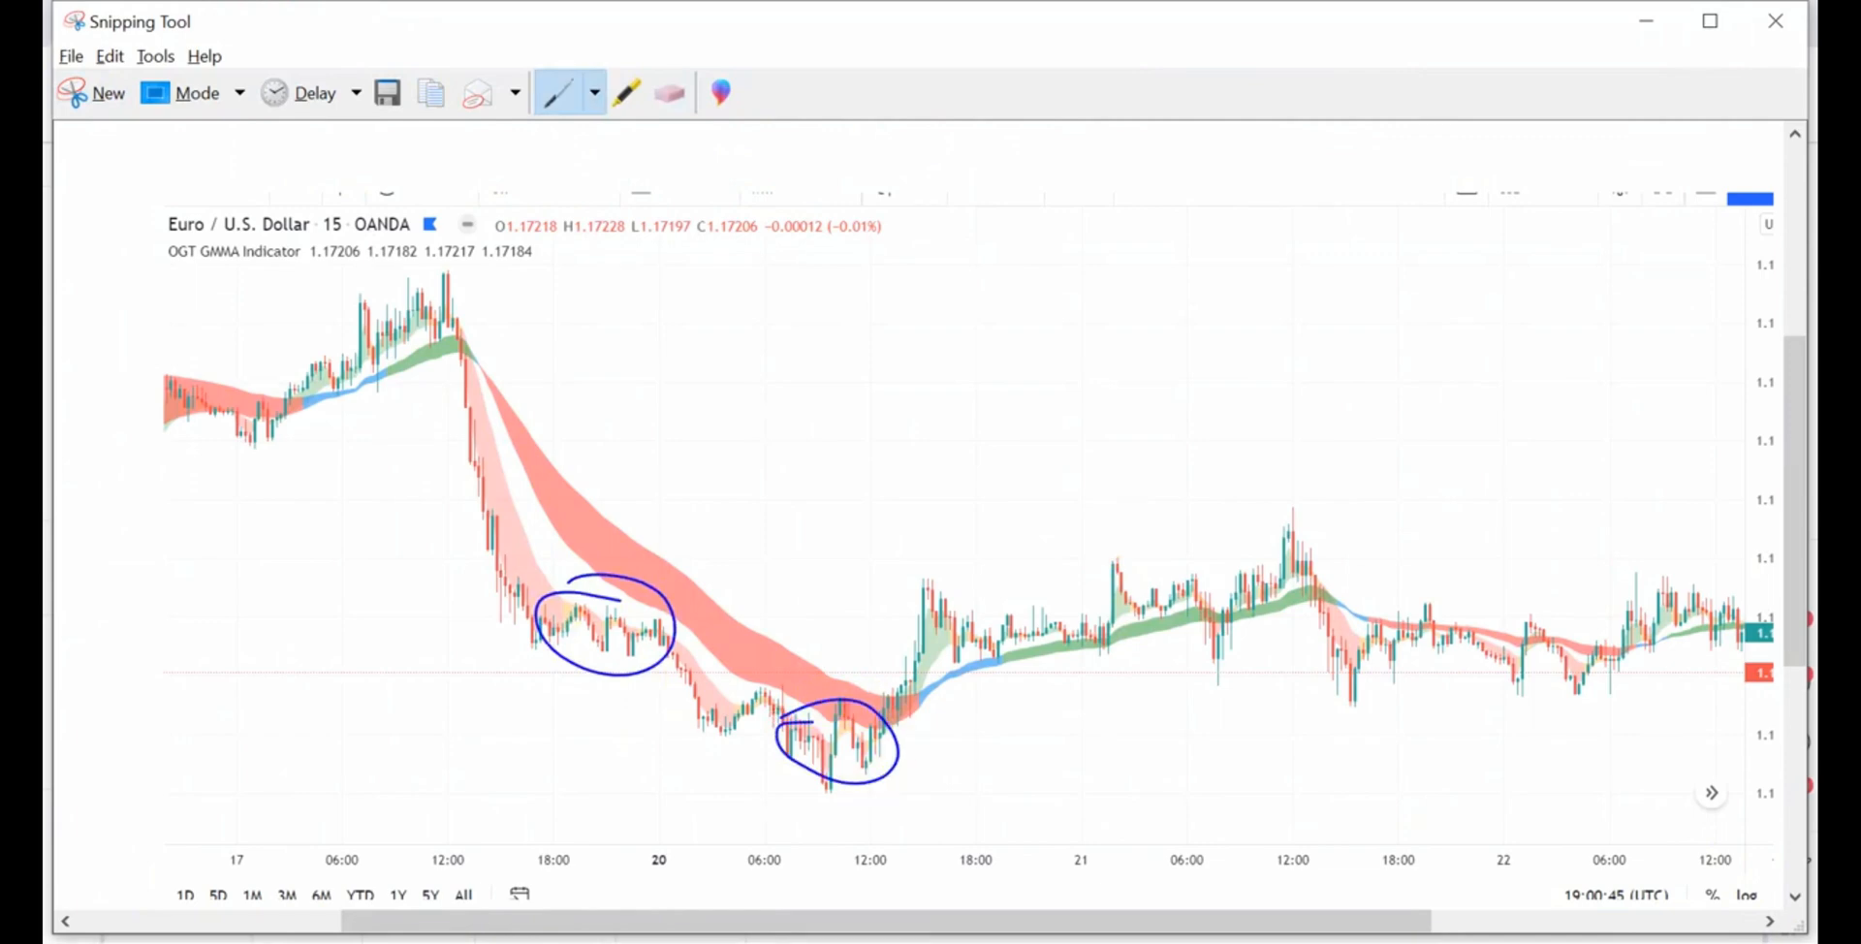
drag(784, 796, 937, 790)
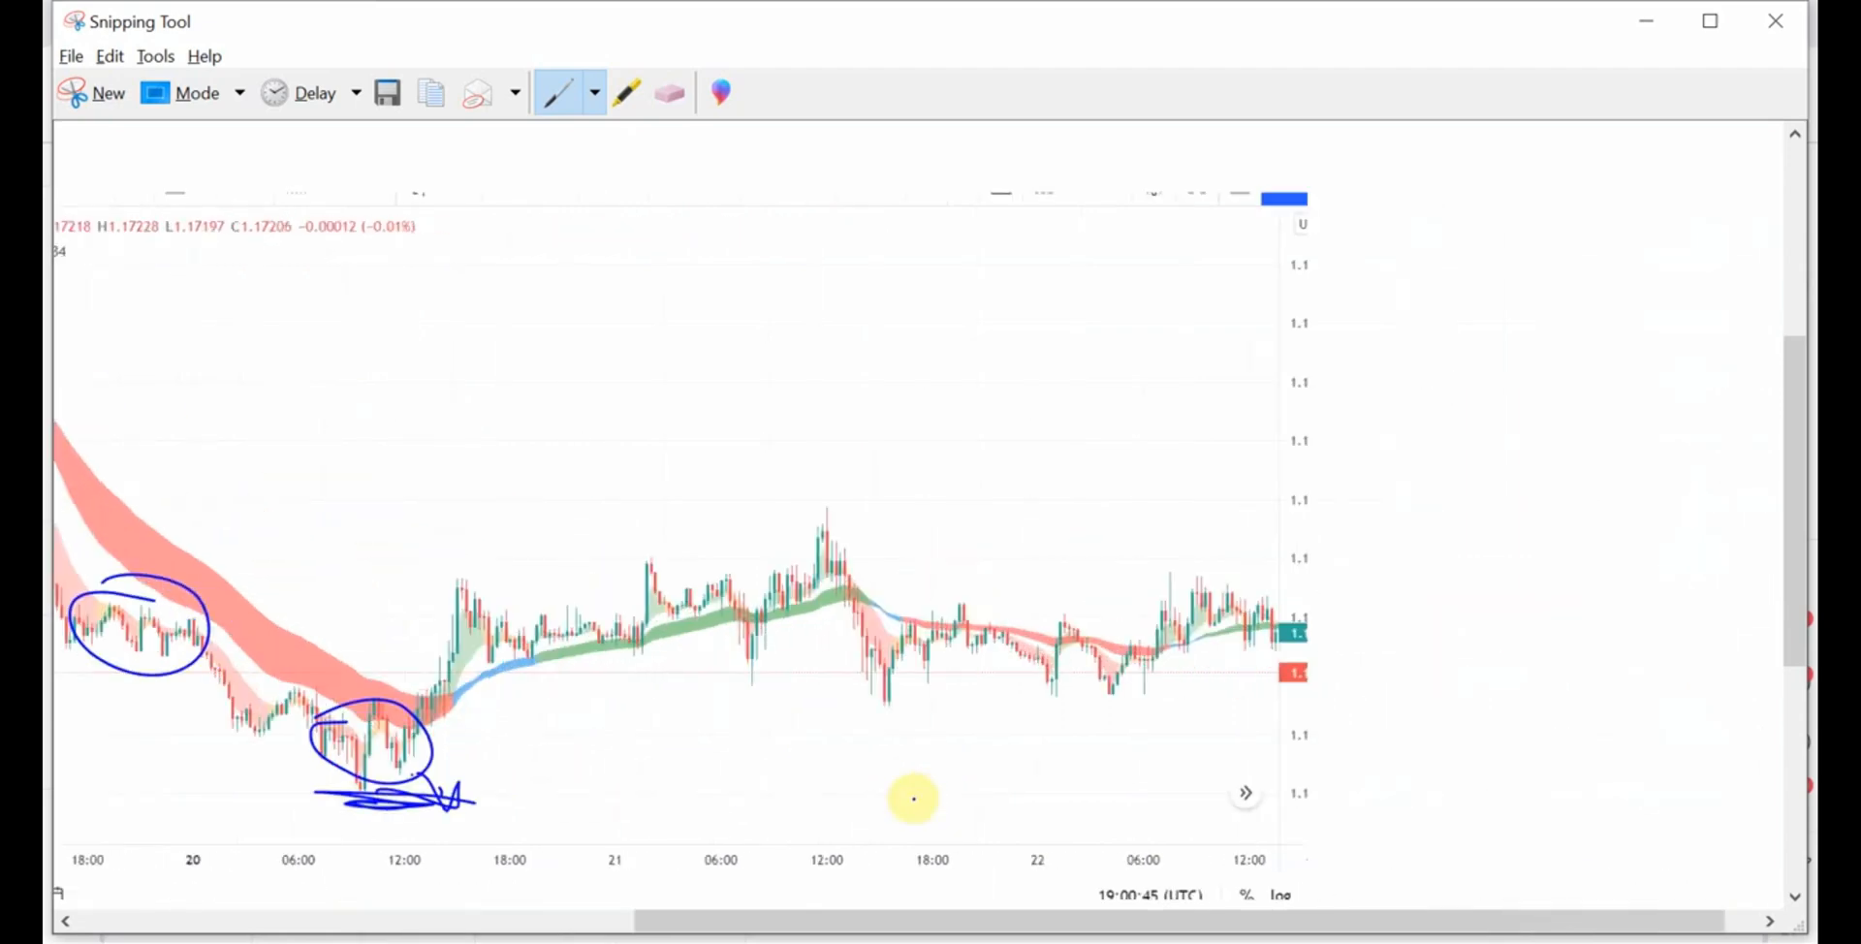
drag(1133, 553, 1258, 570)
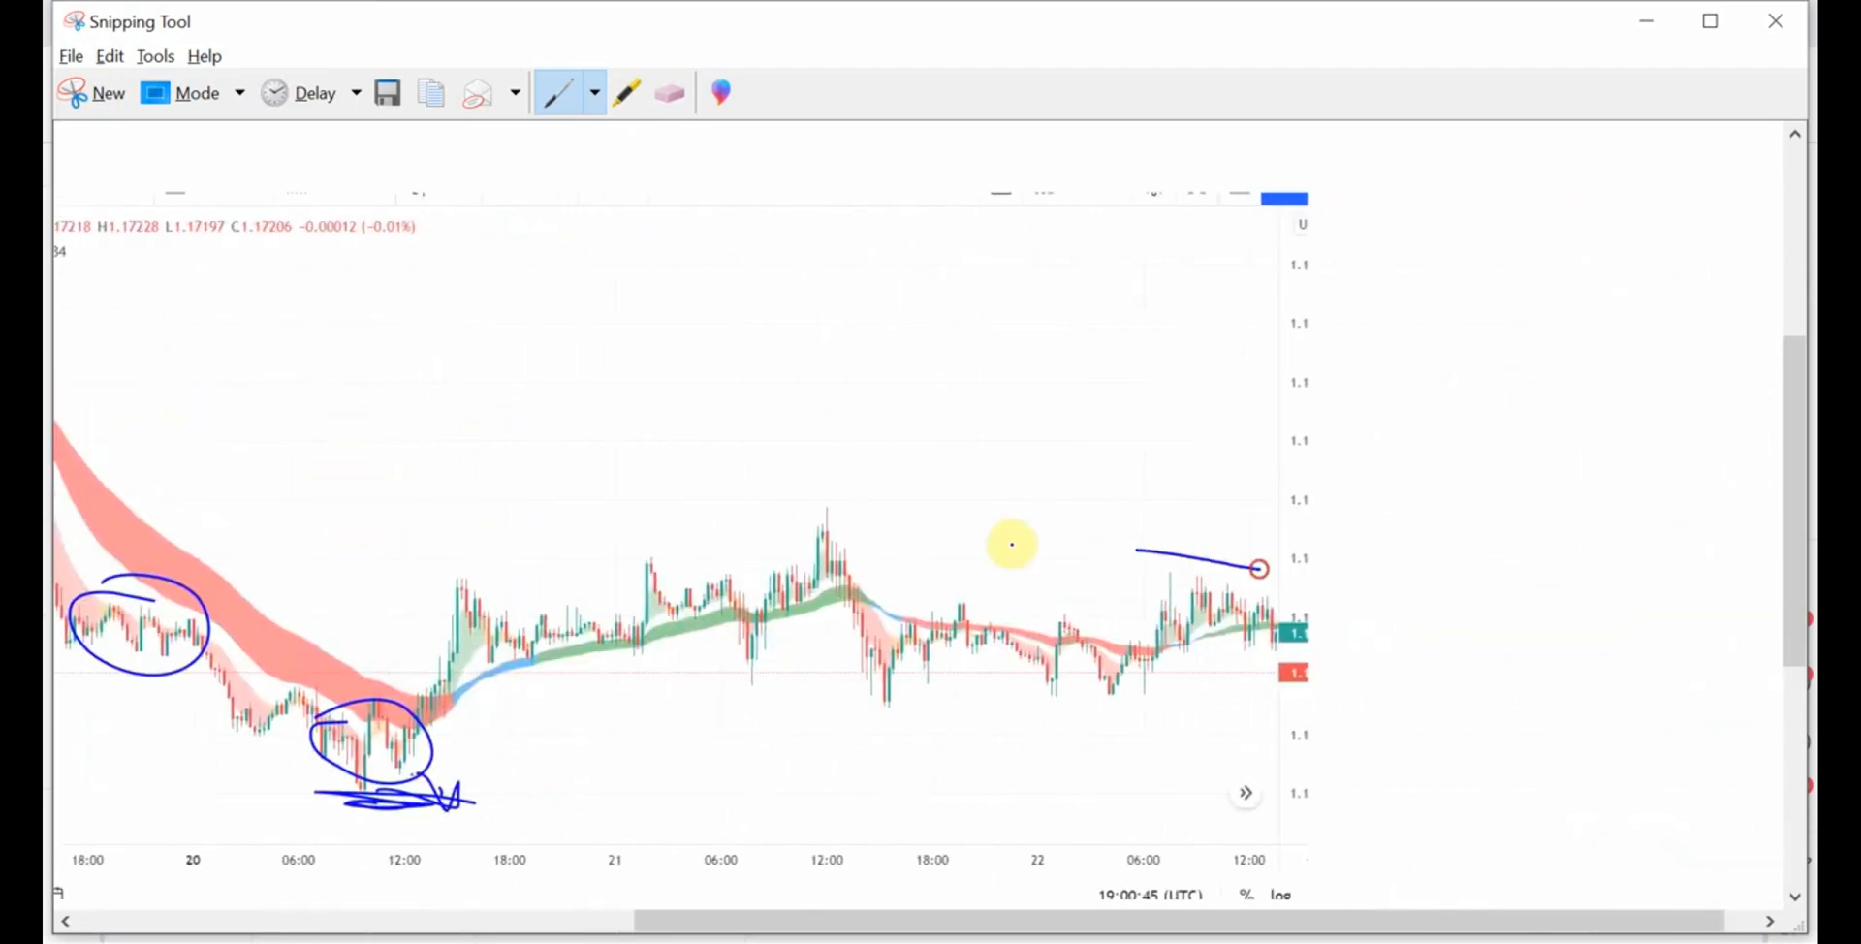
drag(463, 511, 1318, 754)
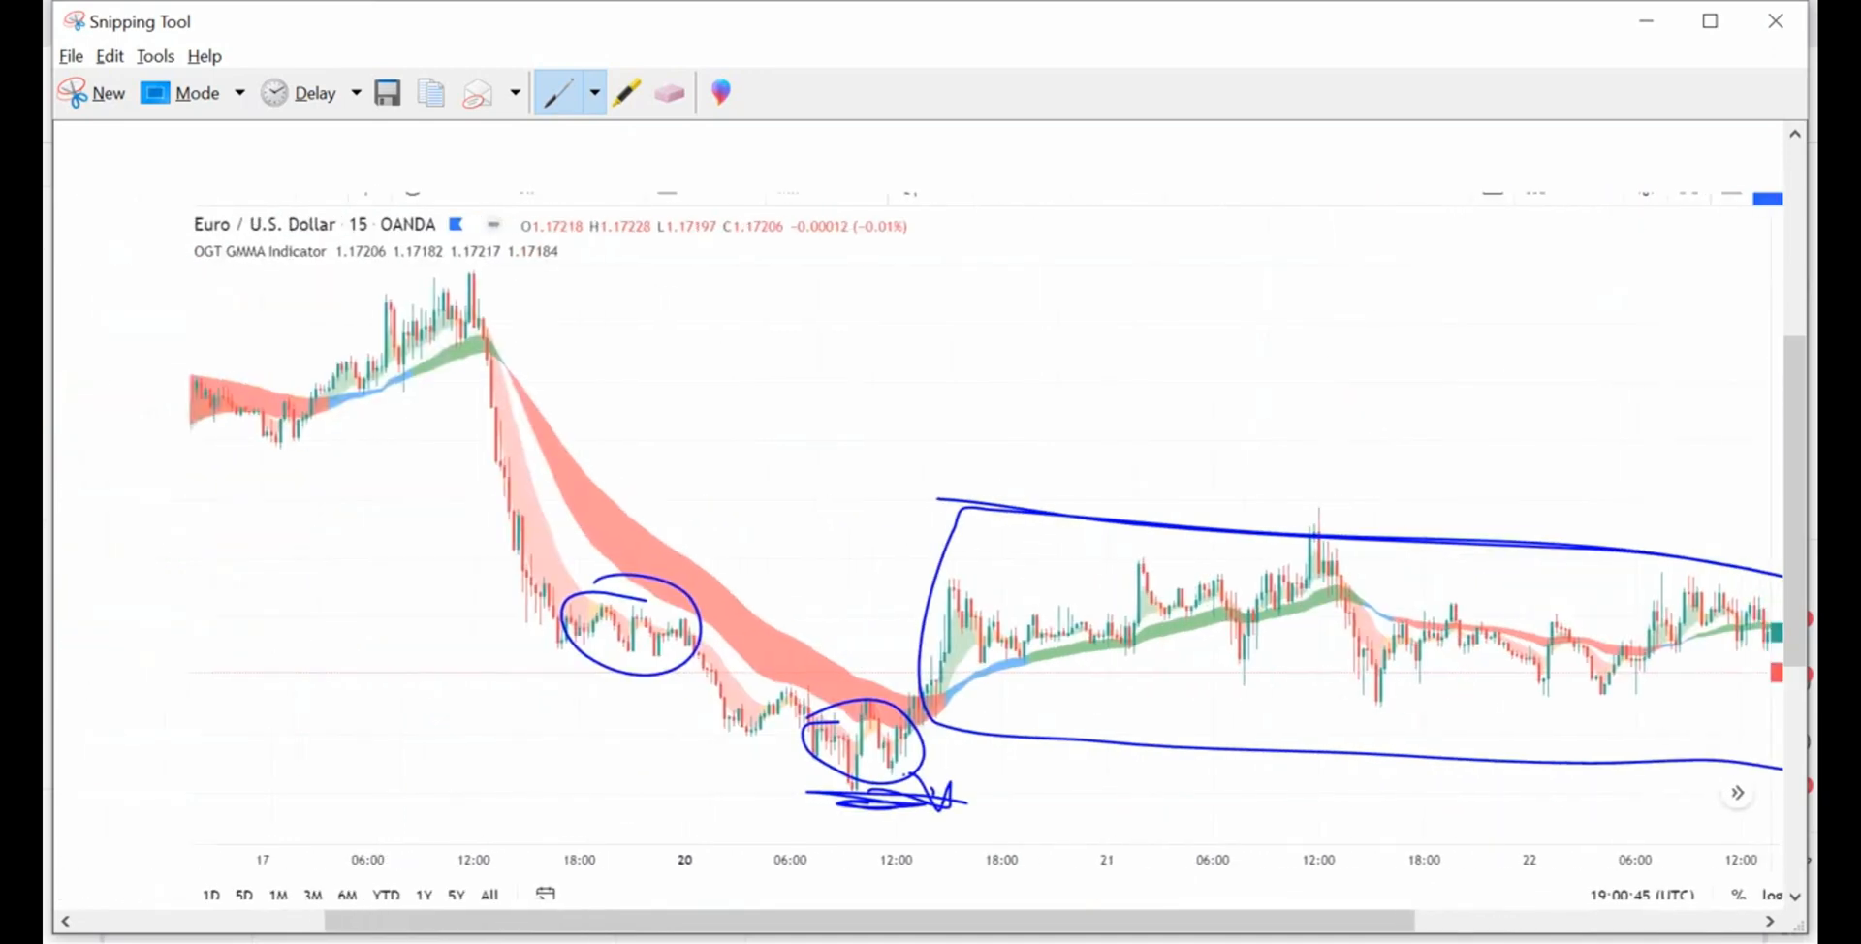
Mark a level on the red band, line it to the later high, and circle the crossover
drag(491, 344, 469, 463)
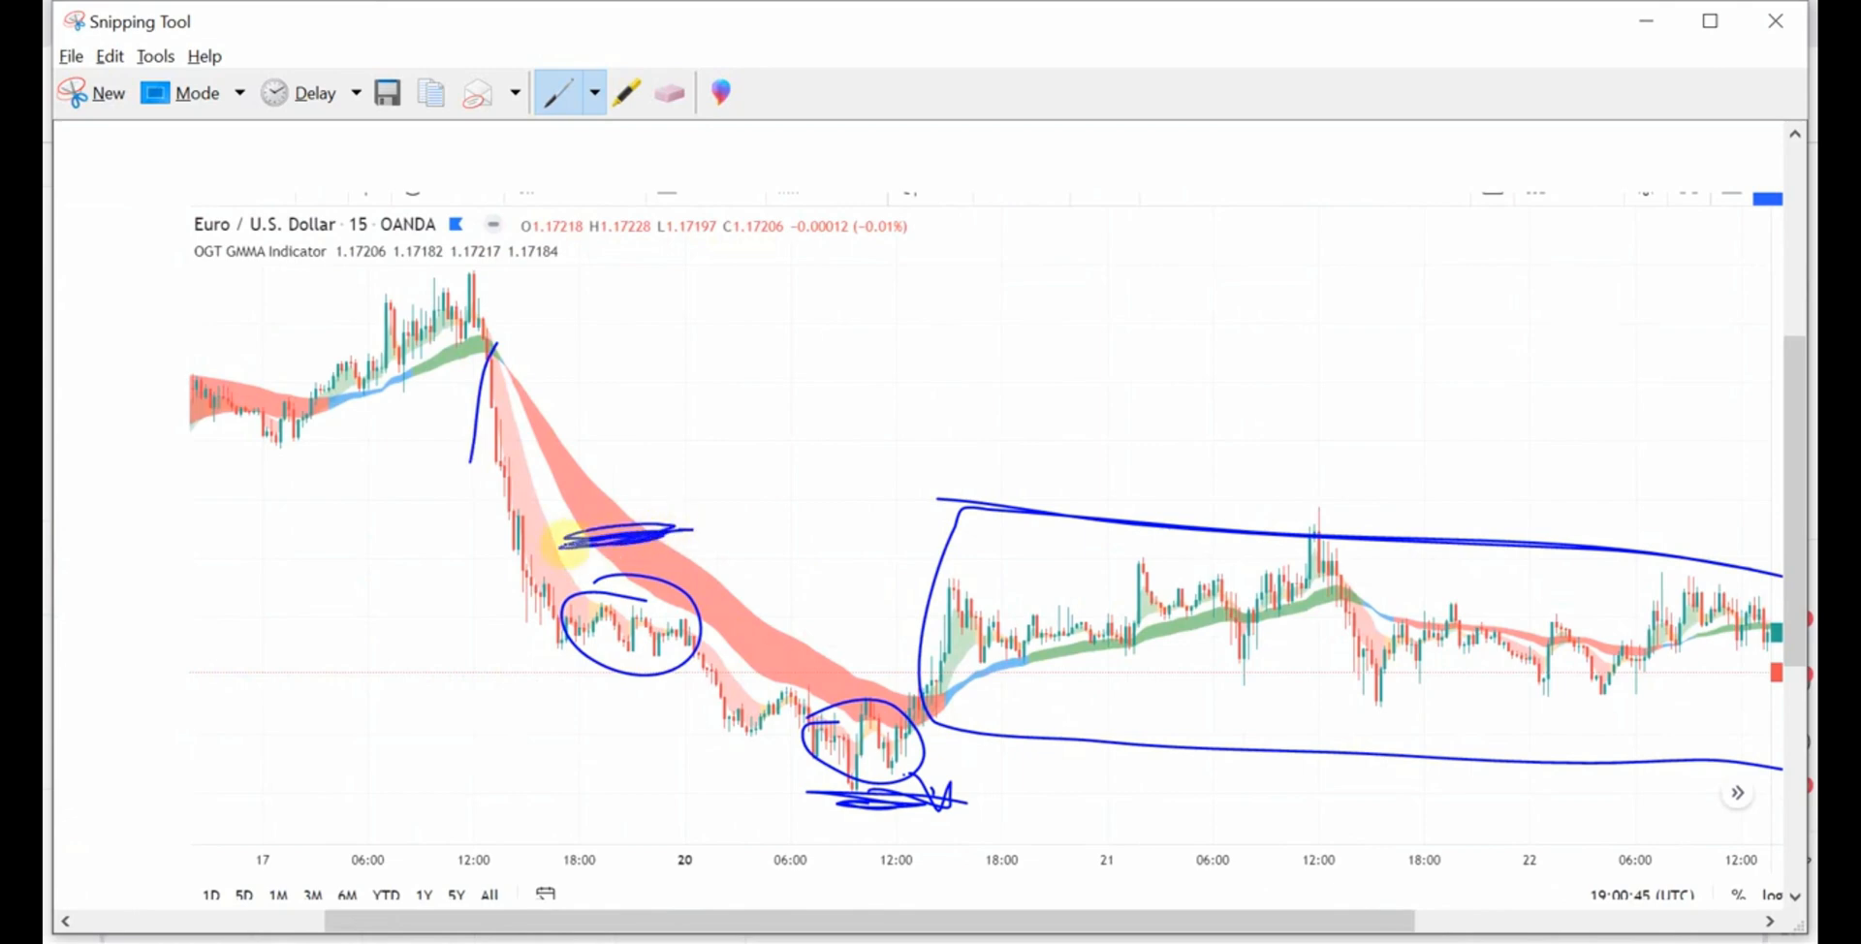
drag(665, 535, 1060, 552)
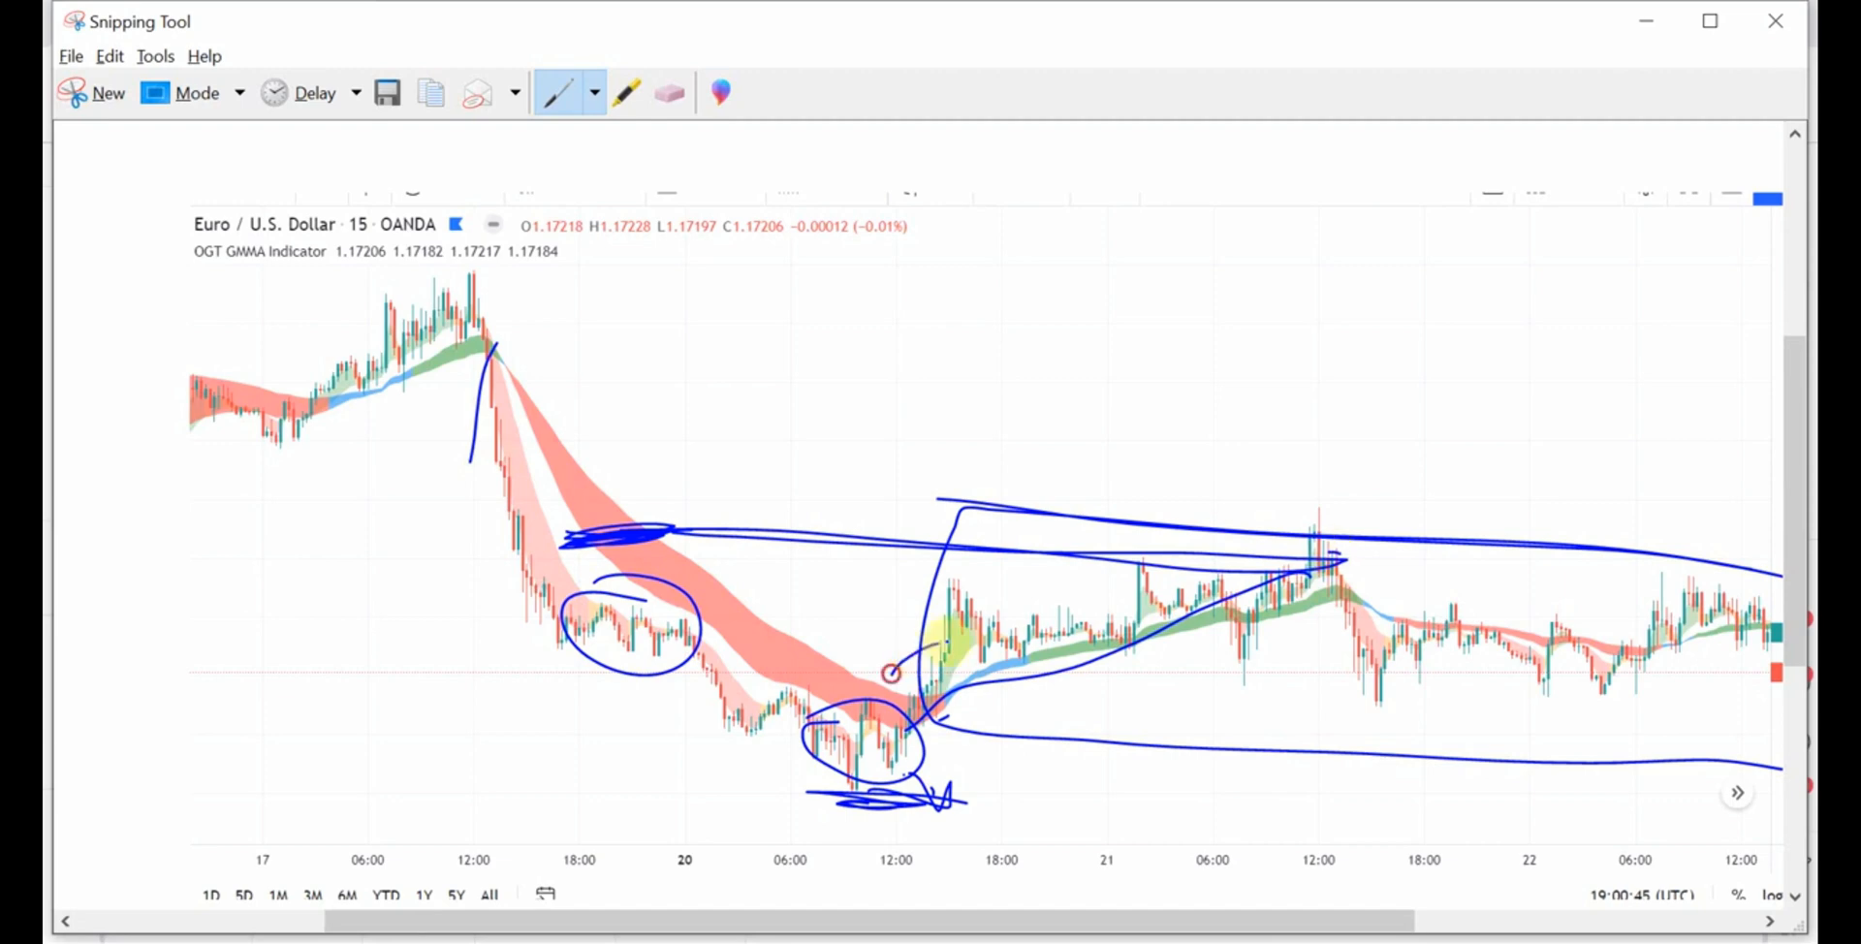
drag(926, 642, 1127, 790)
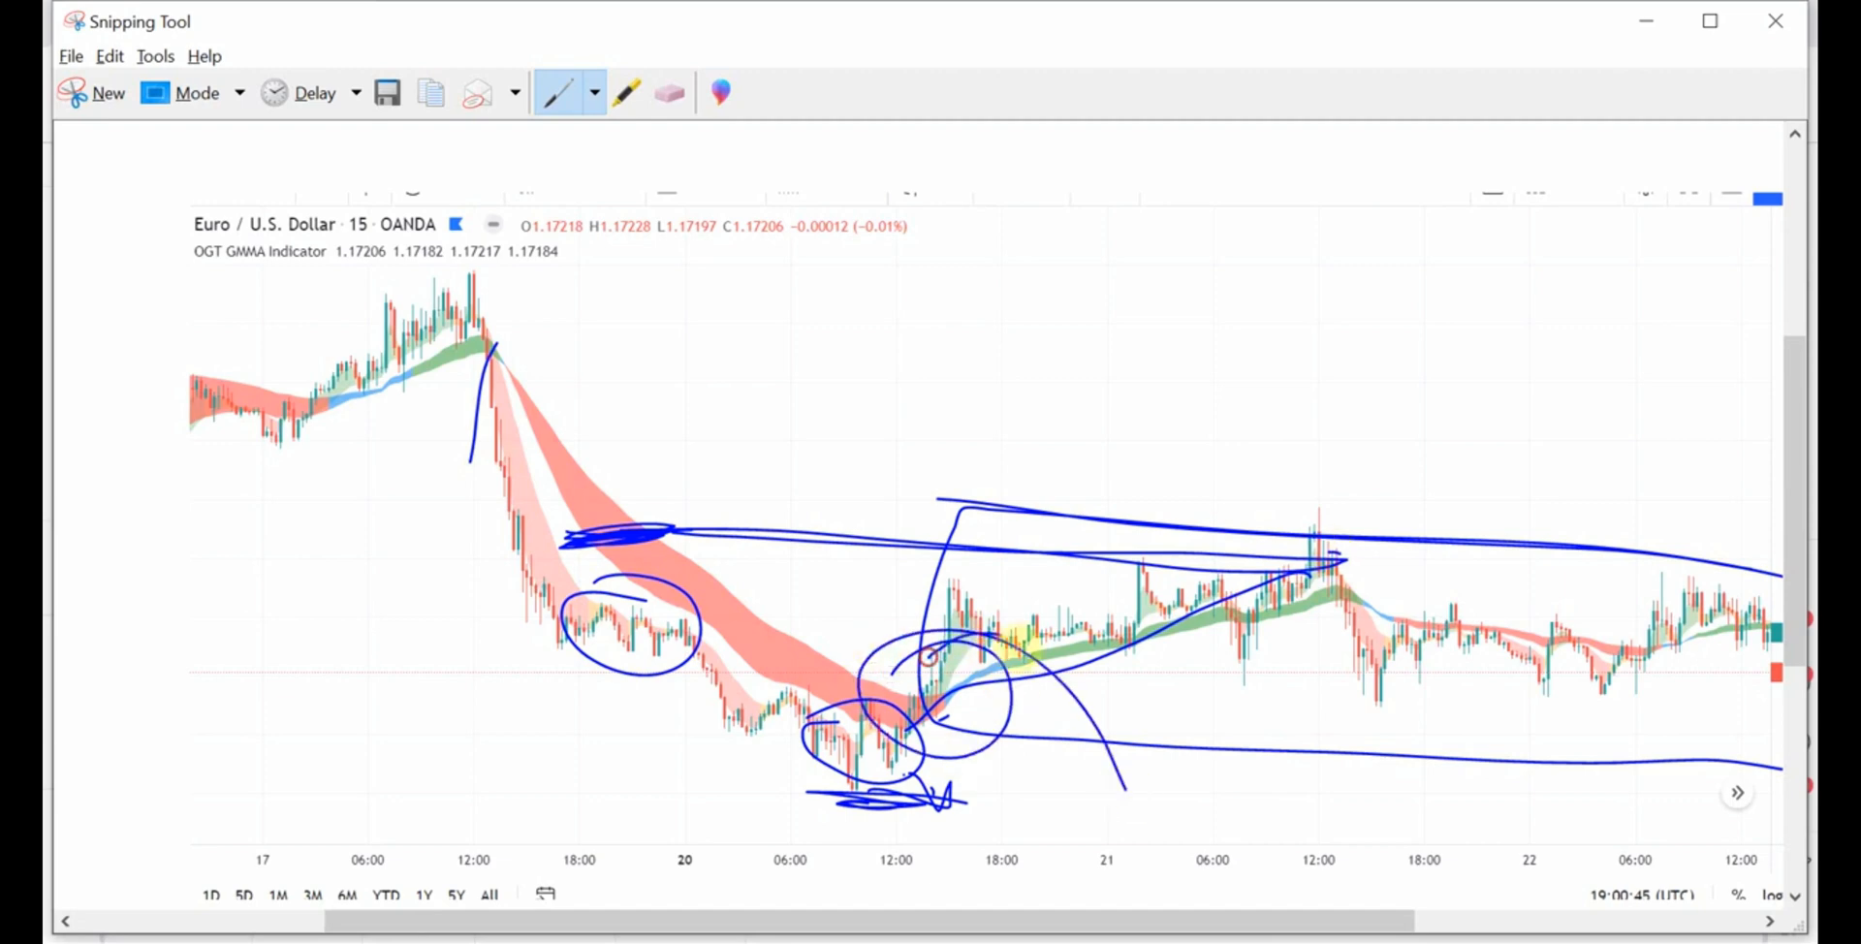